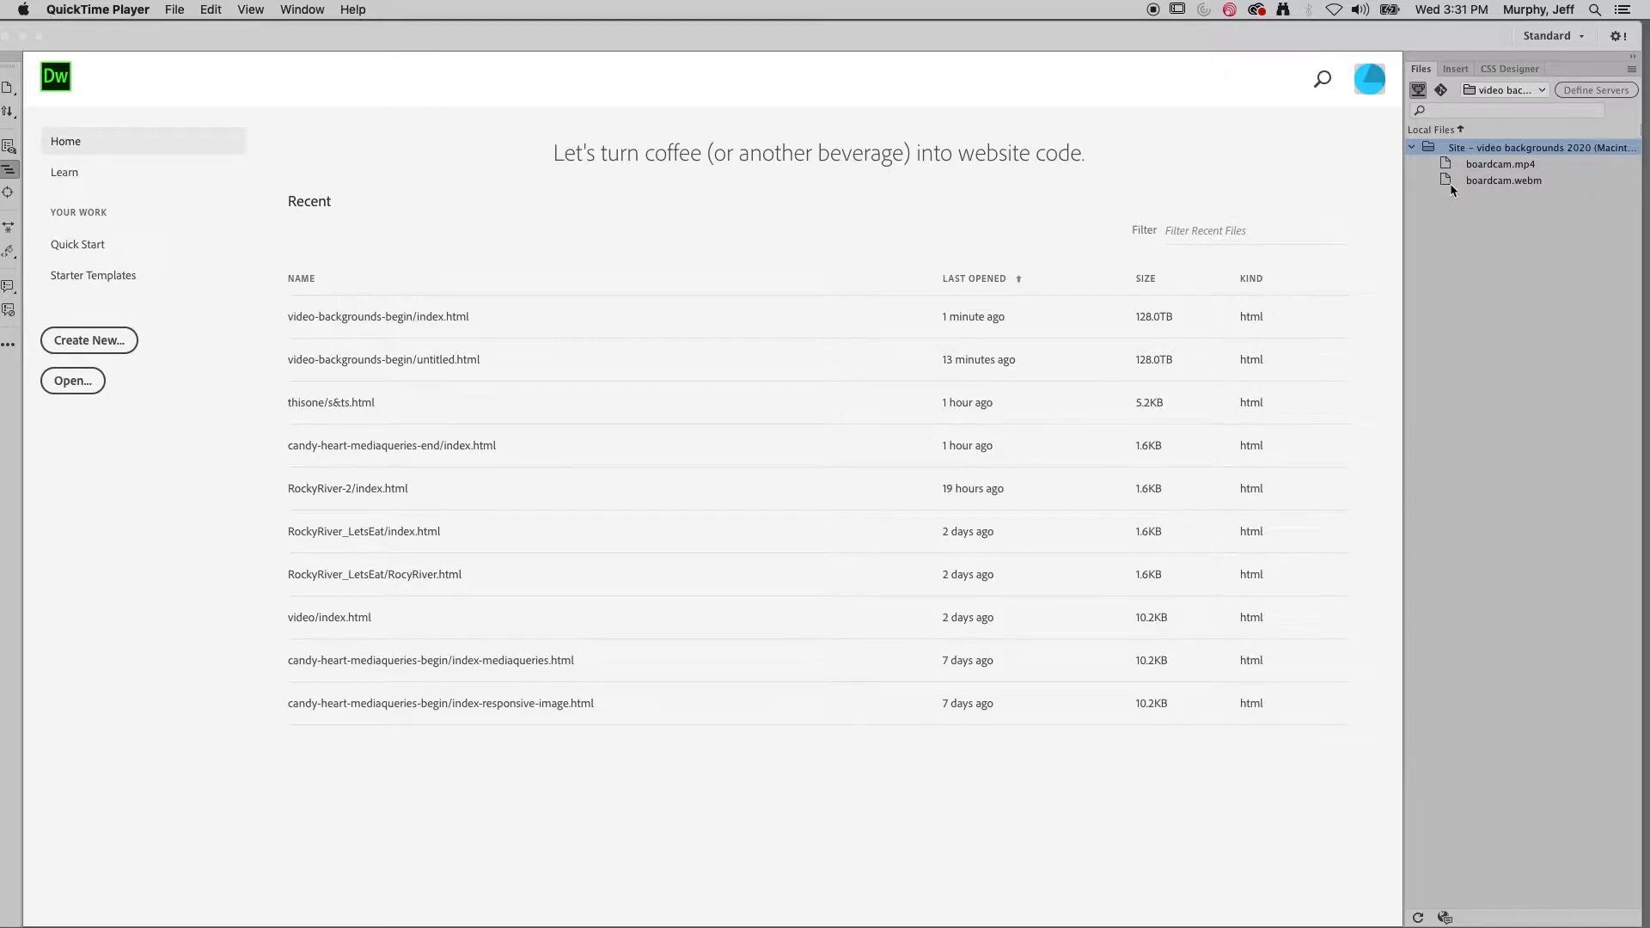
mouse_move(1542, 188)
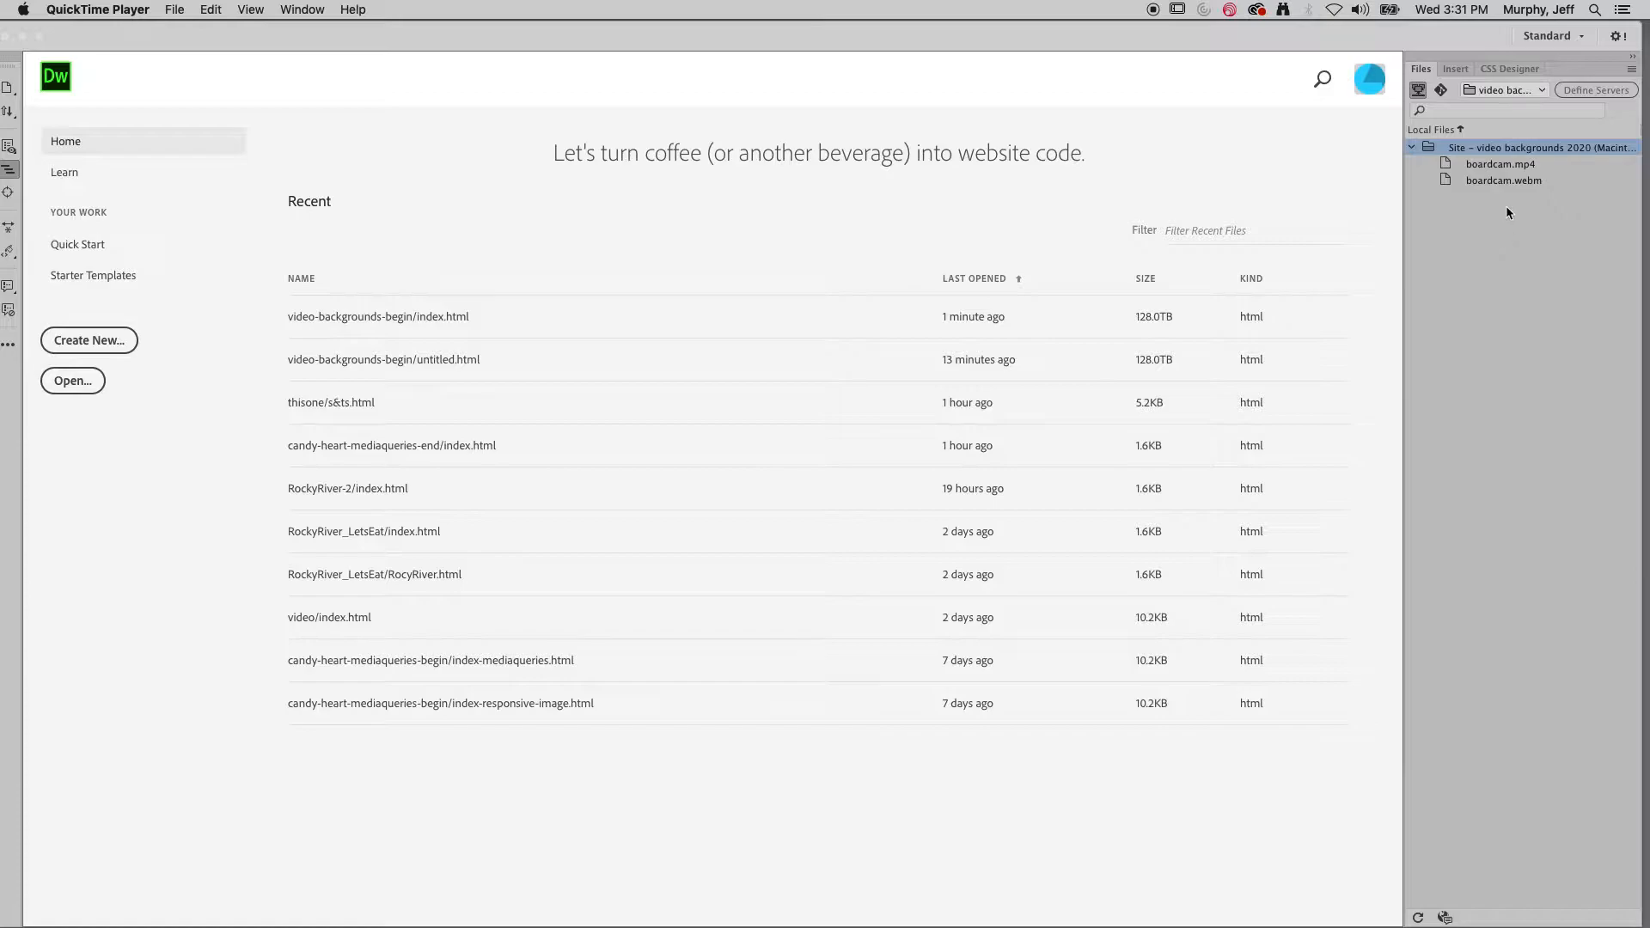
mouse_move(1461, 218)
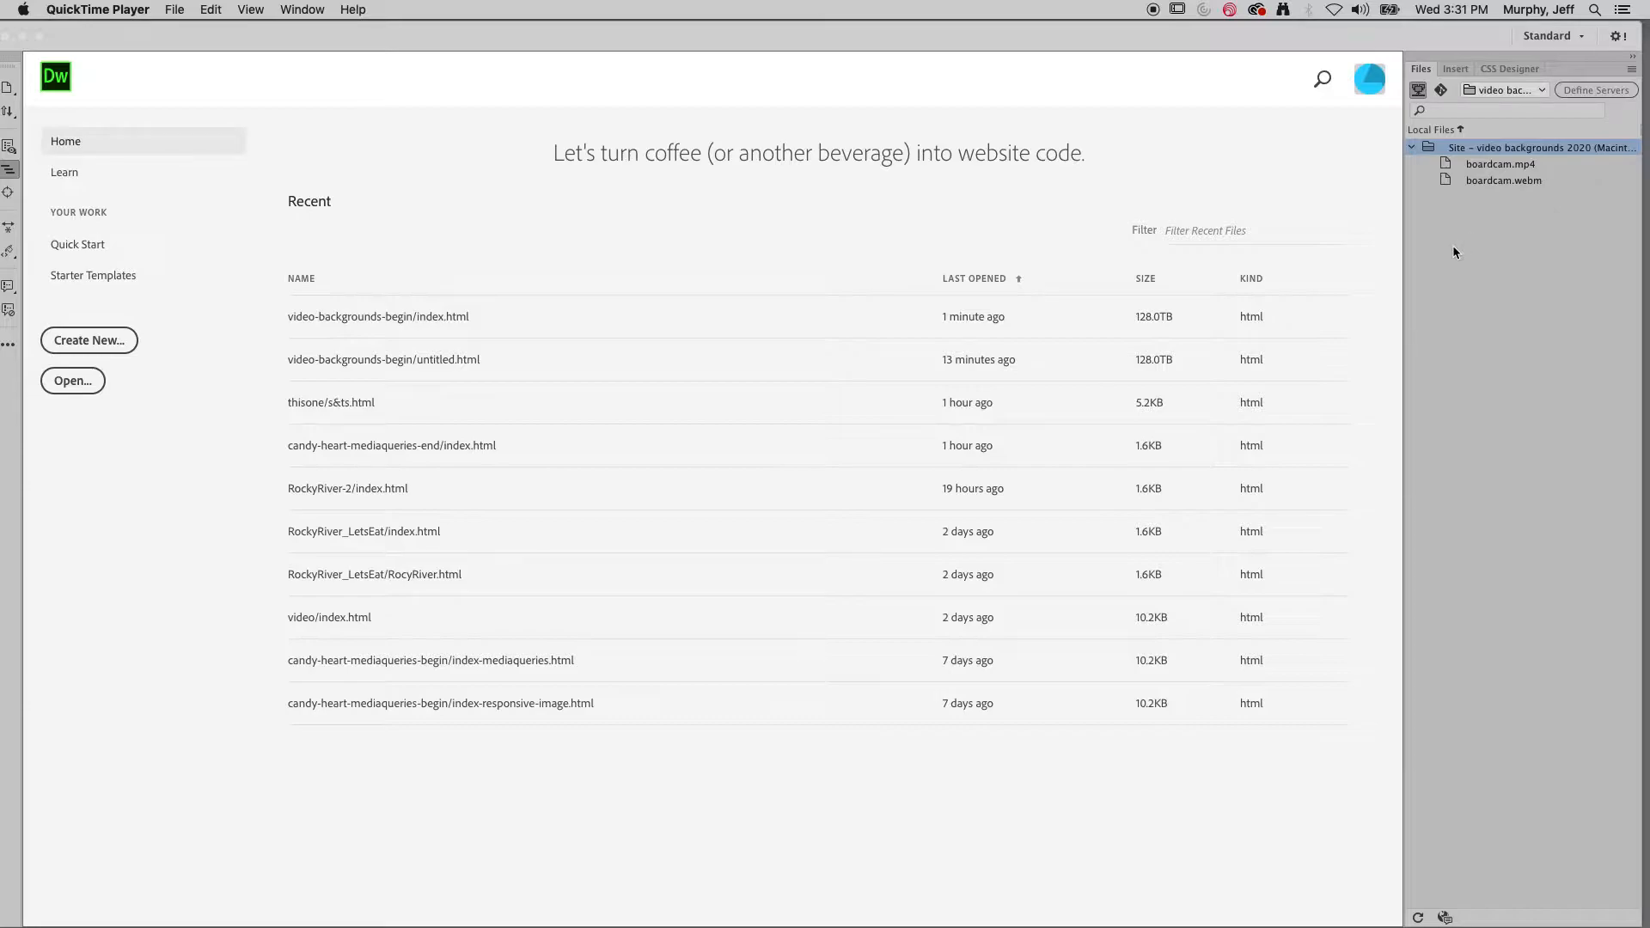
mouse_move(1460, 243)
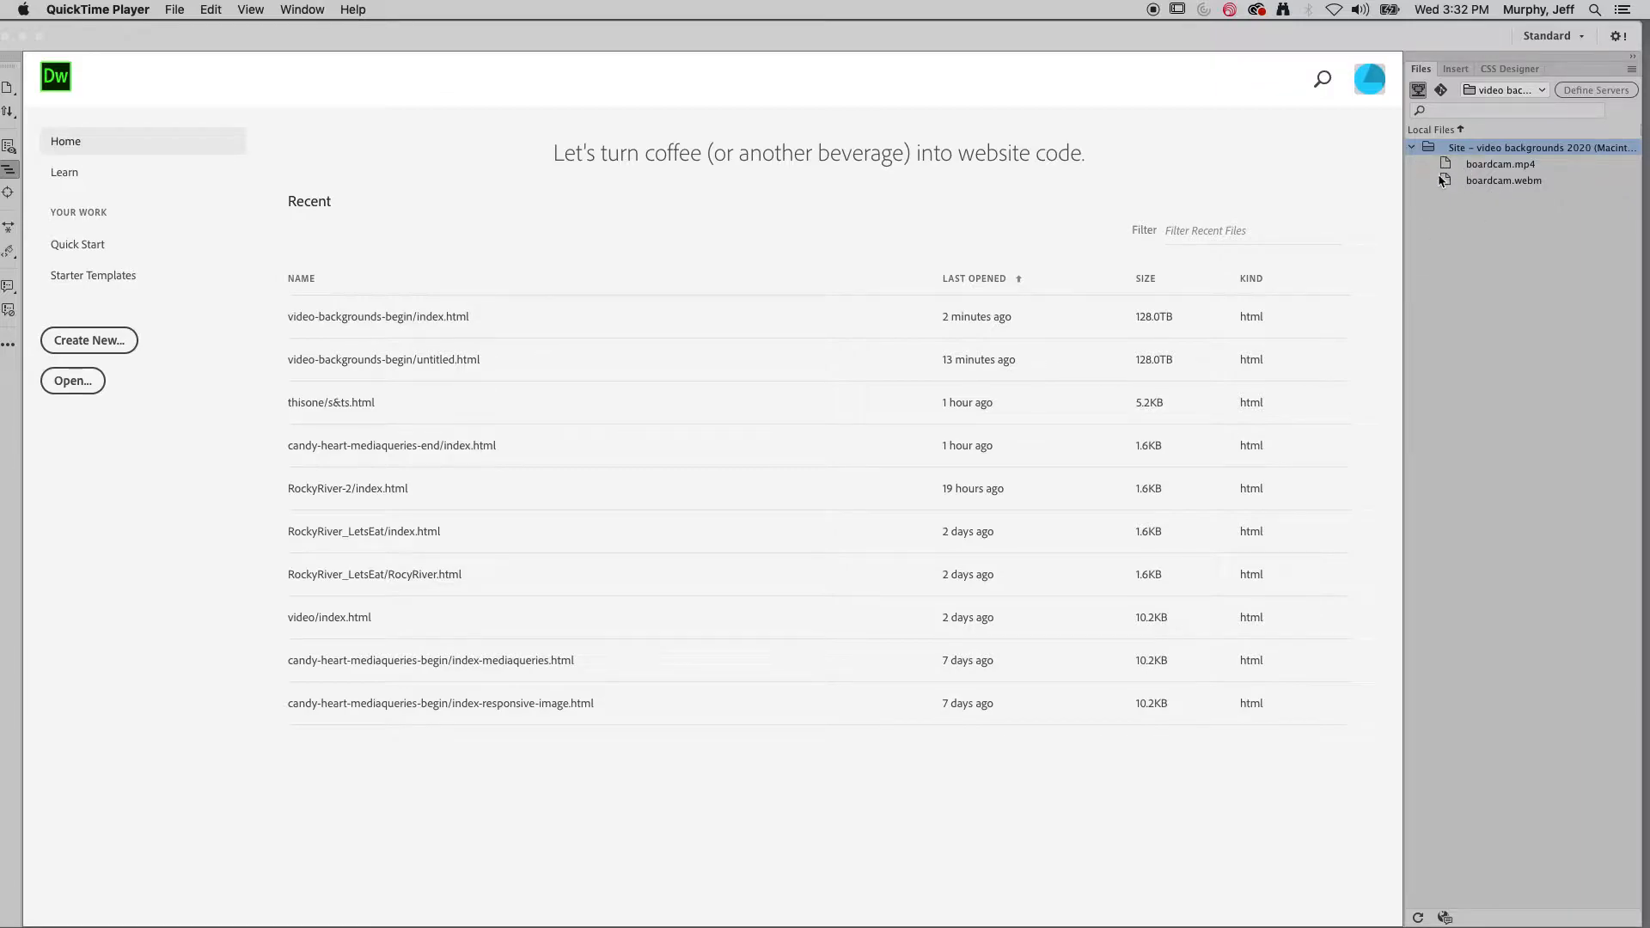
- Create a new index.html in the site files list and start editing it
left_click(1630, 69)
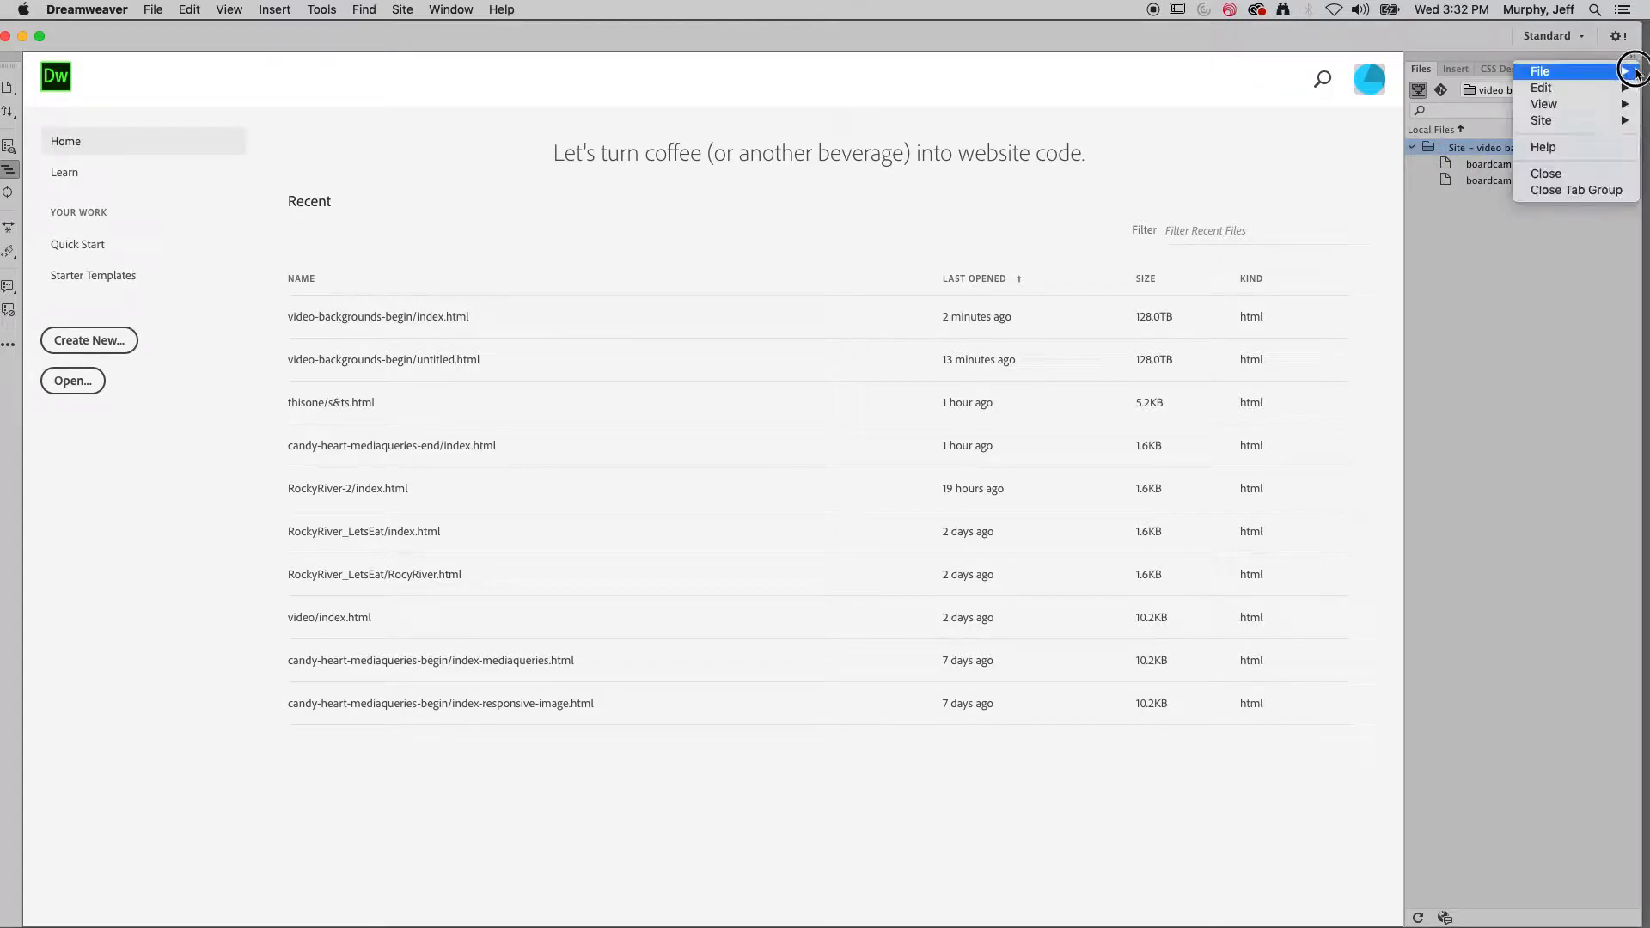
mouse_move(1540, 71)
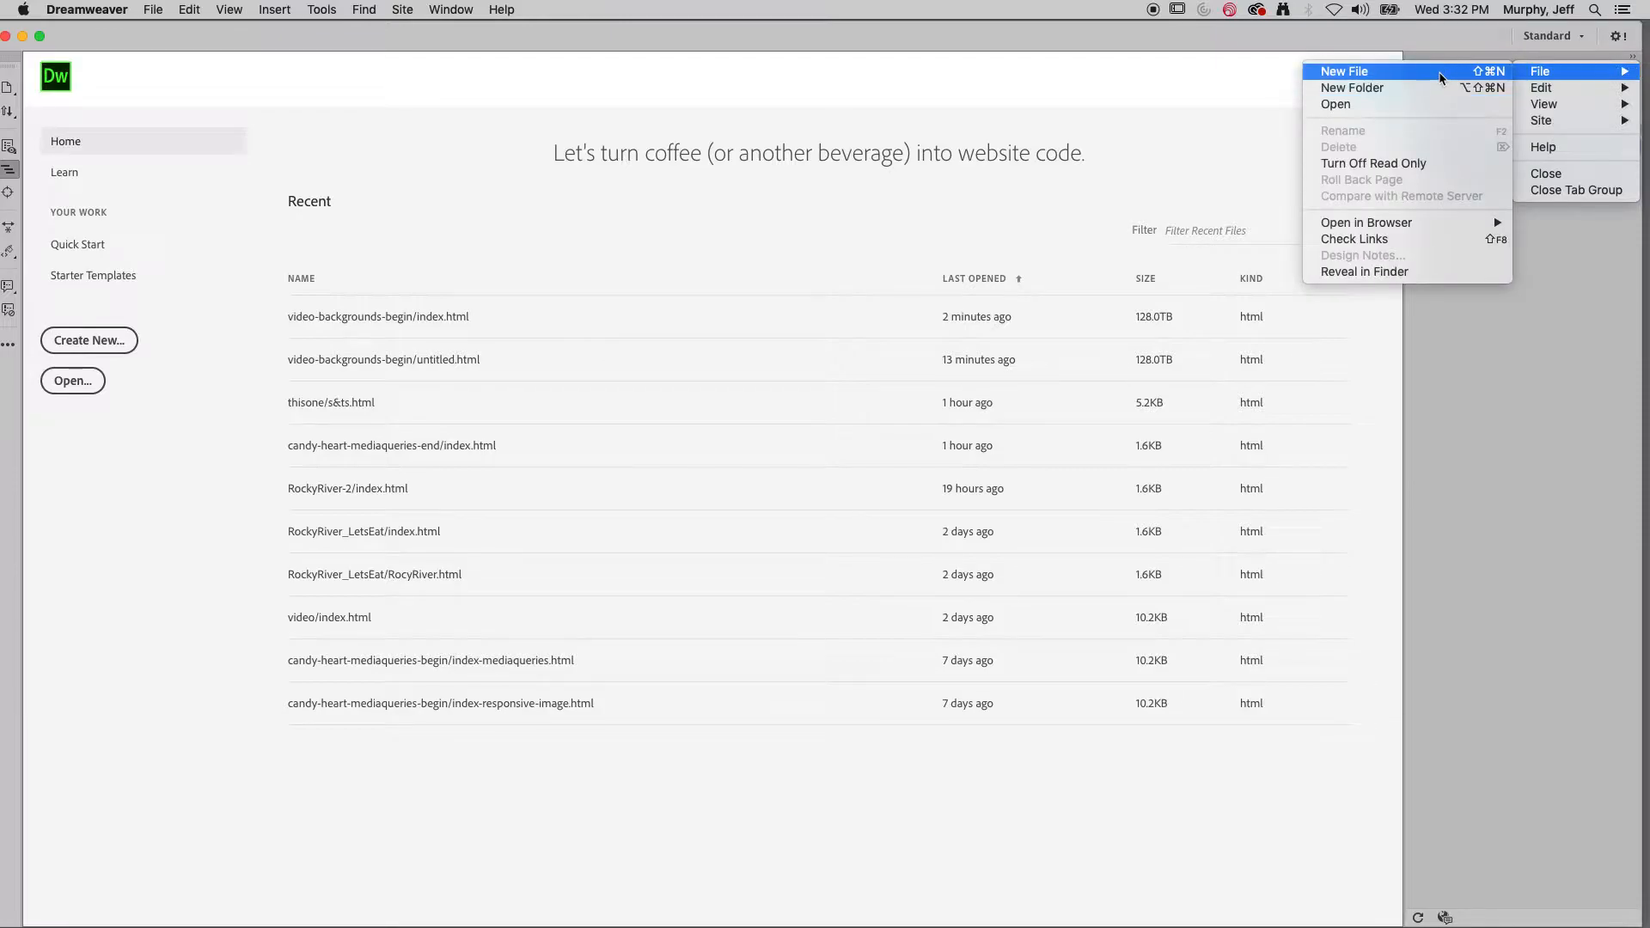
left_click(1344, 71)
type("index.html")
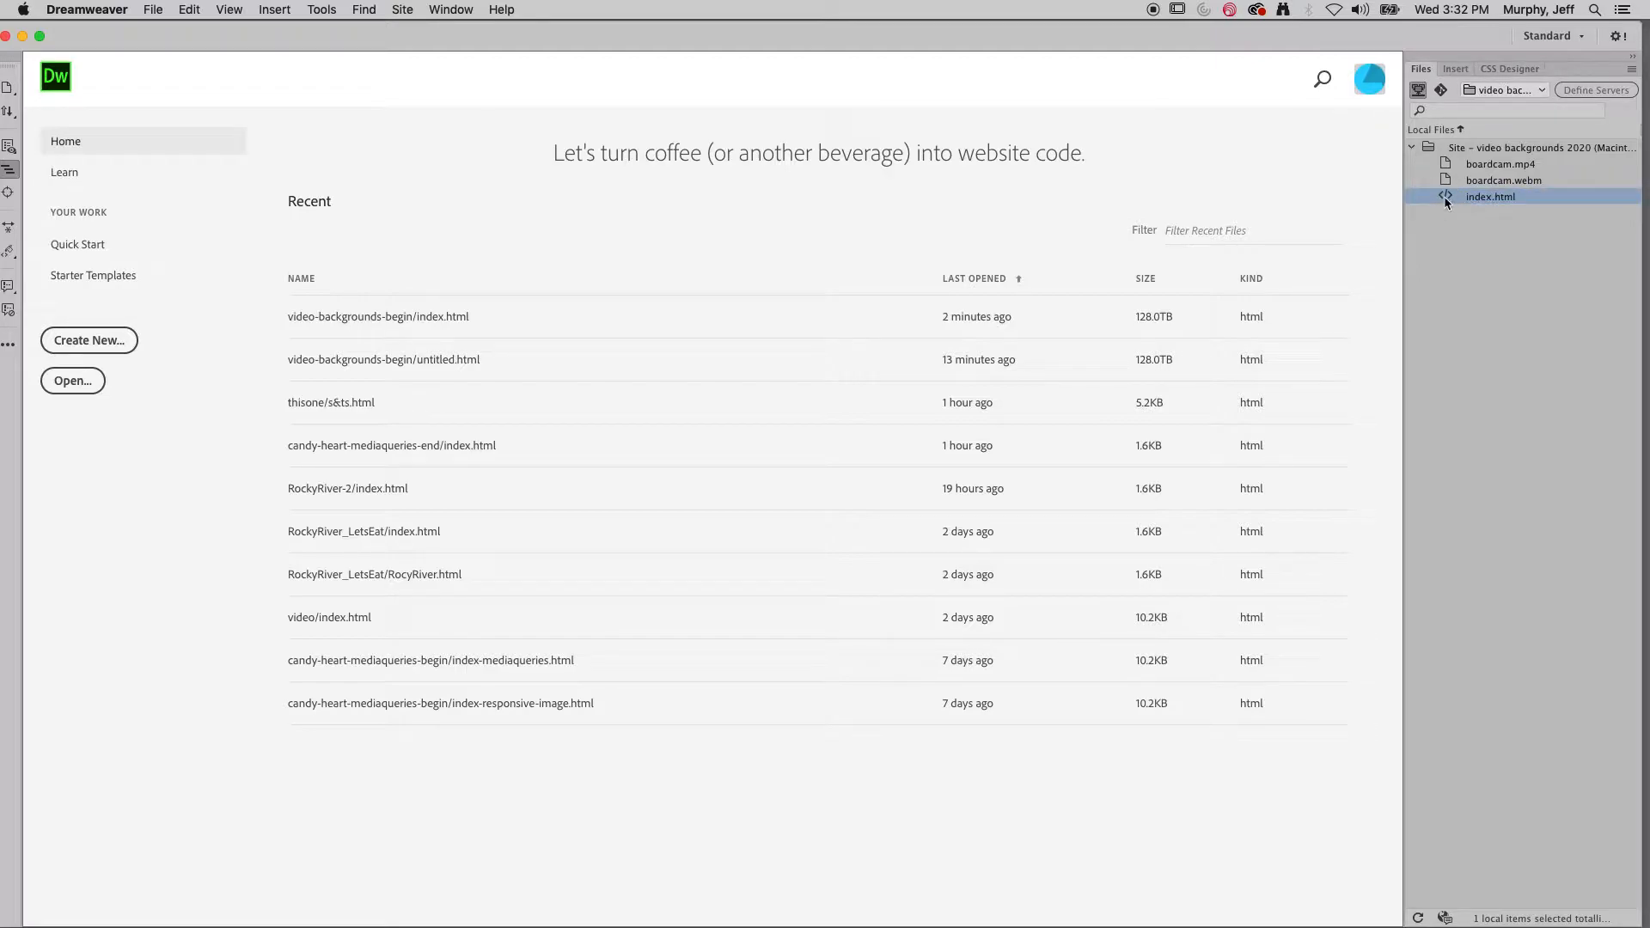
double_click(1490, 196)
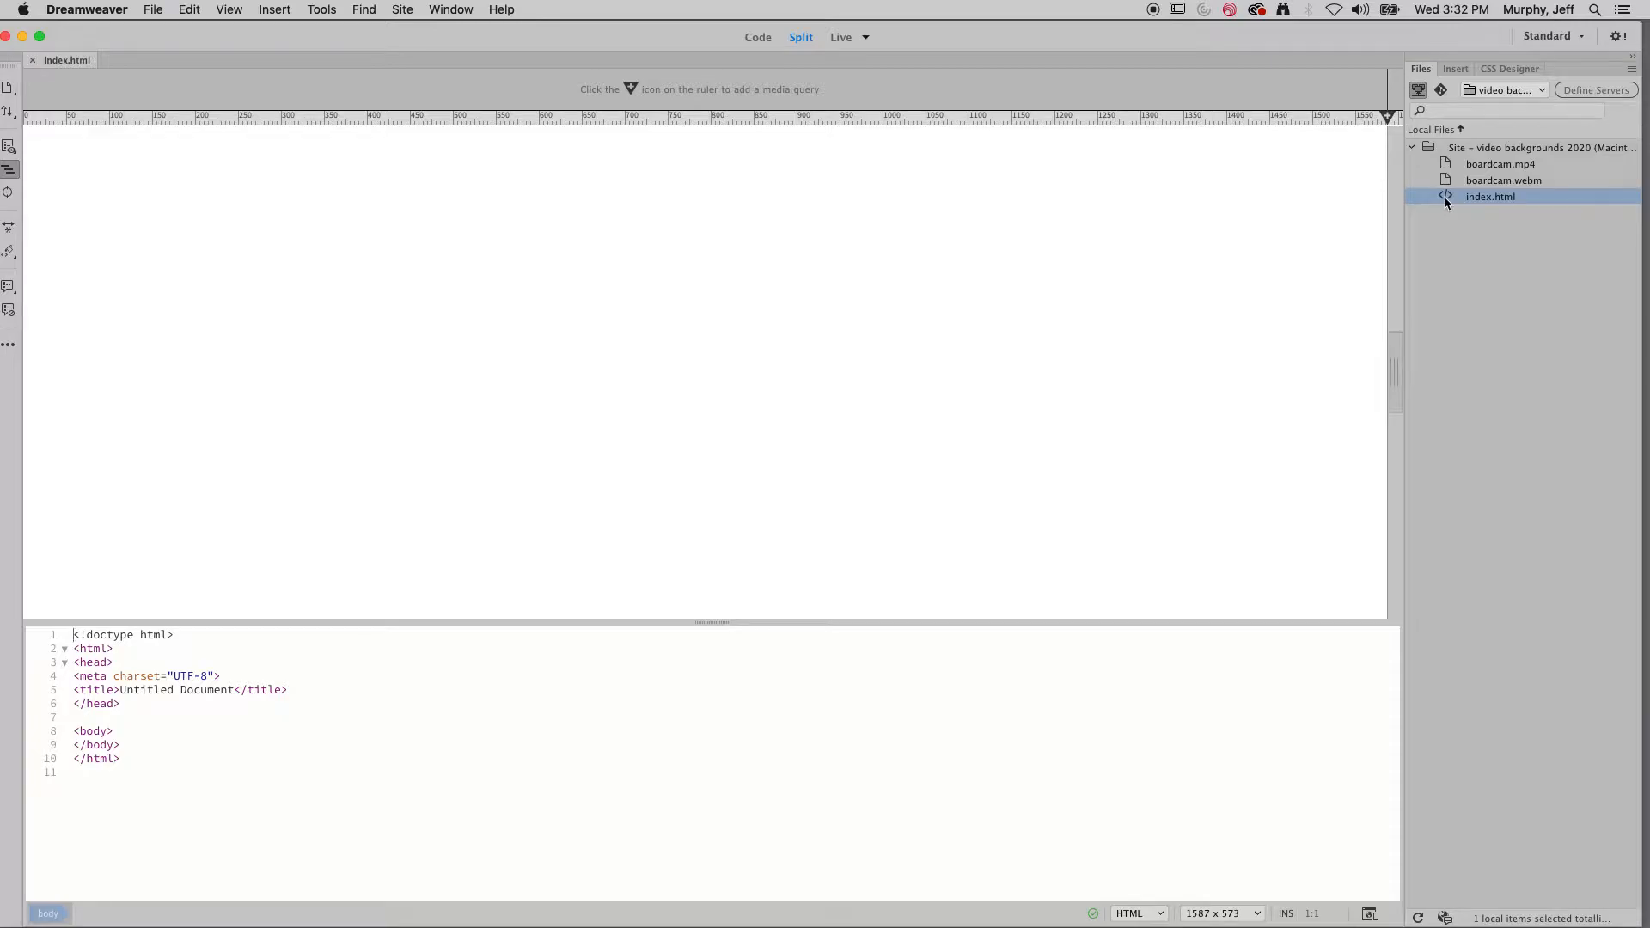
left_click(1511, 69)
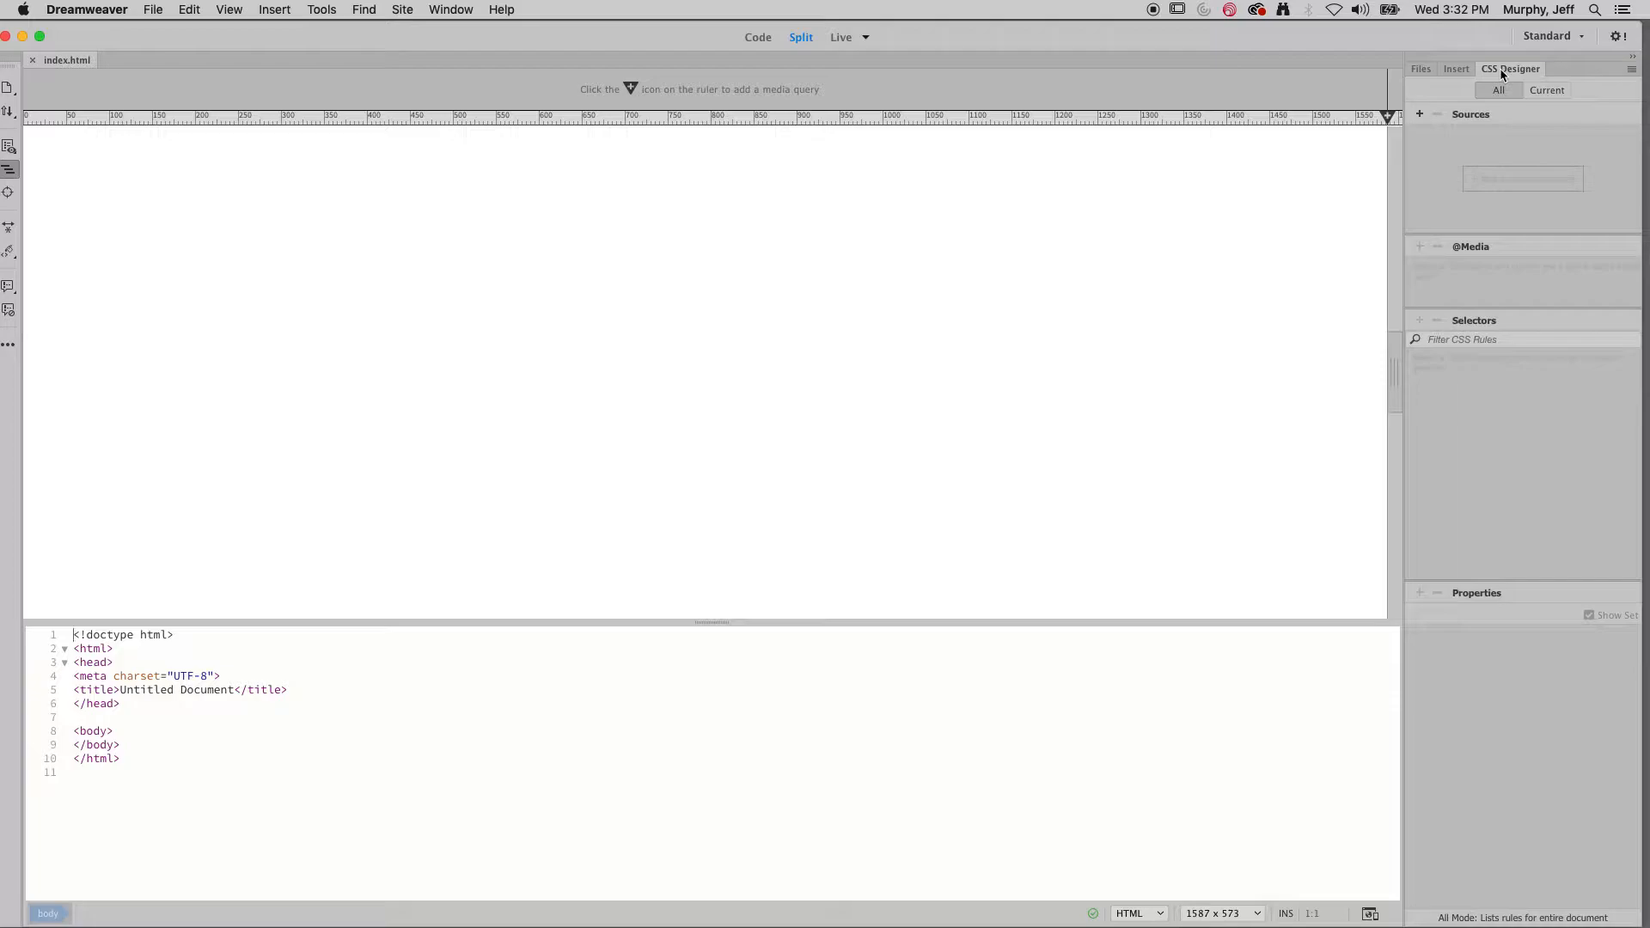
- Create a new linked stylesheet named videobg.css and add a body selector to it
left_click(1420, 113)
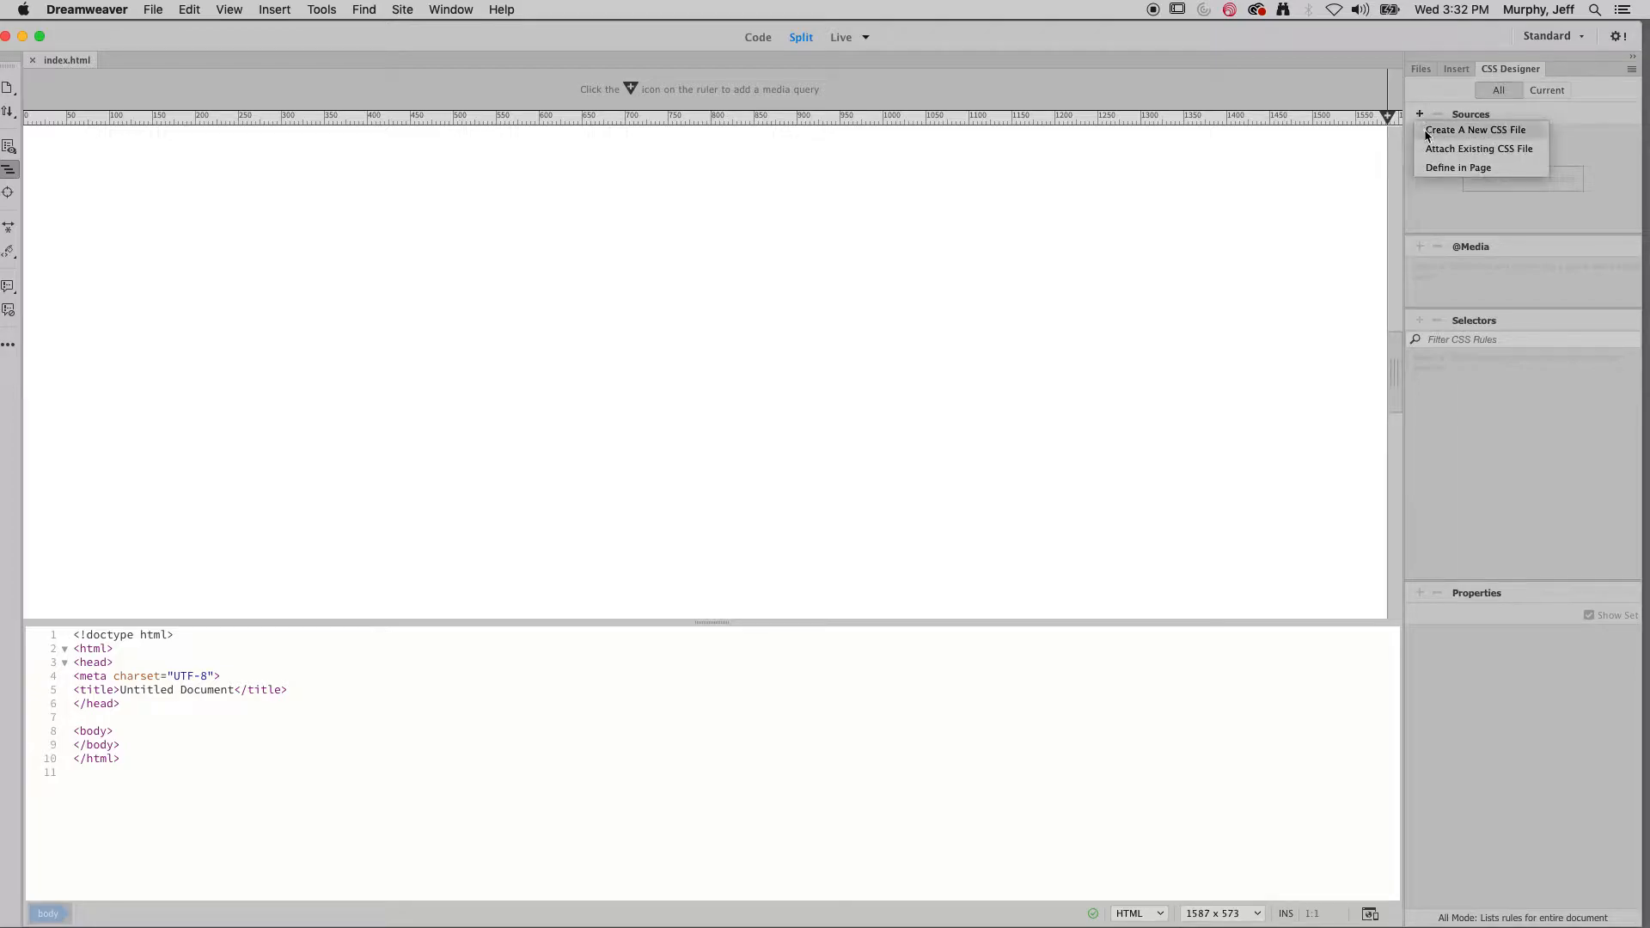
left_click(1476, 129)
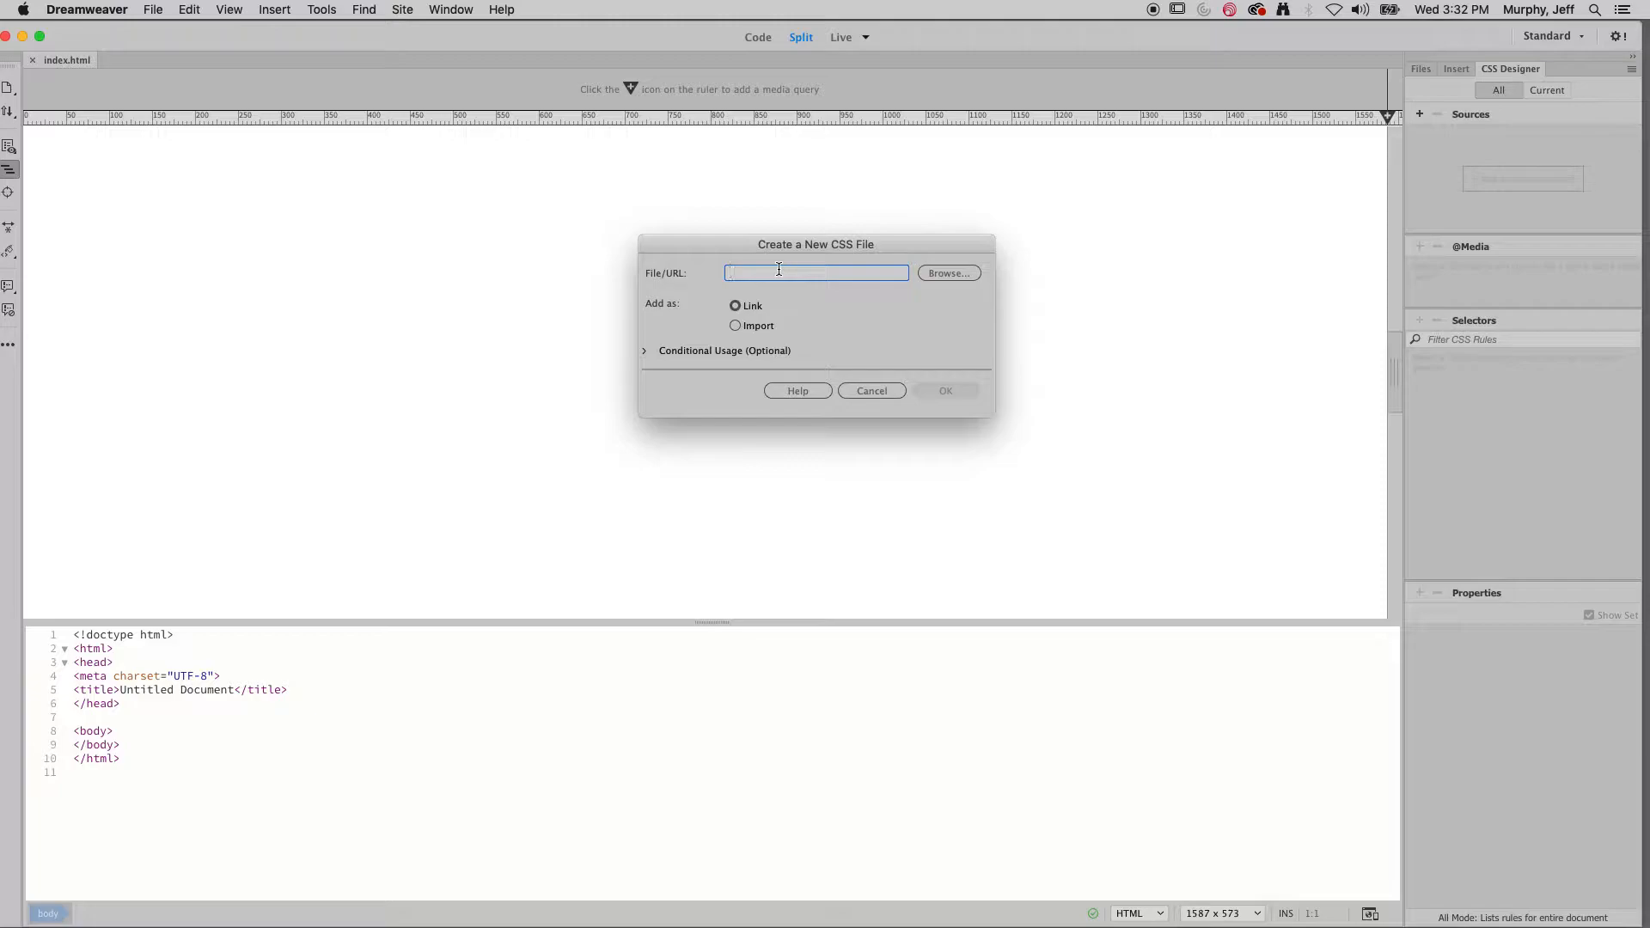
type("videobg")
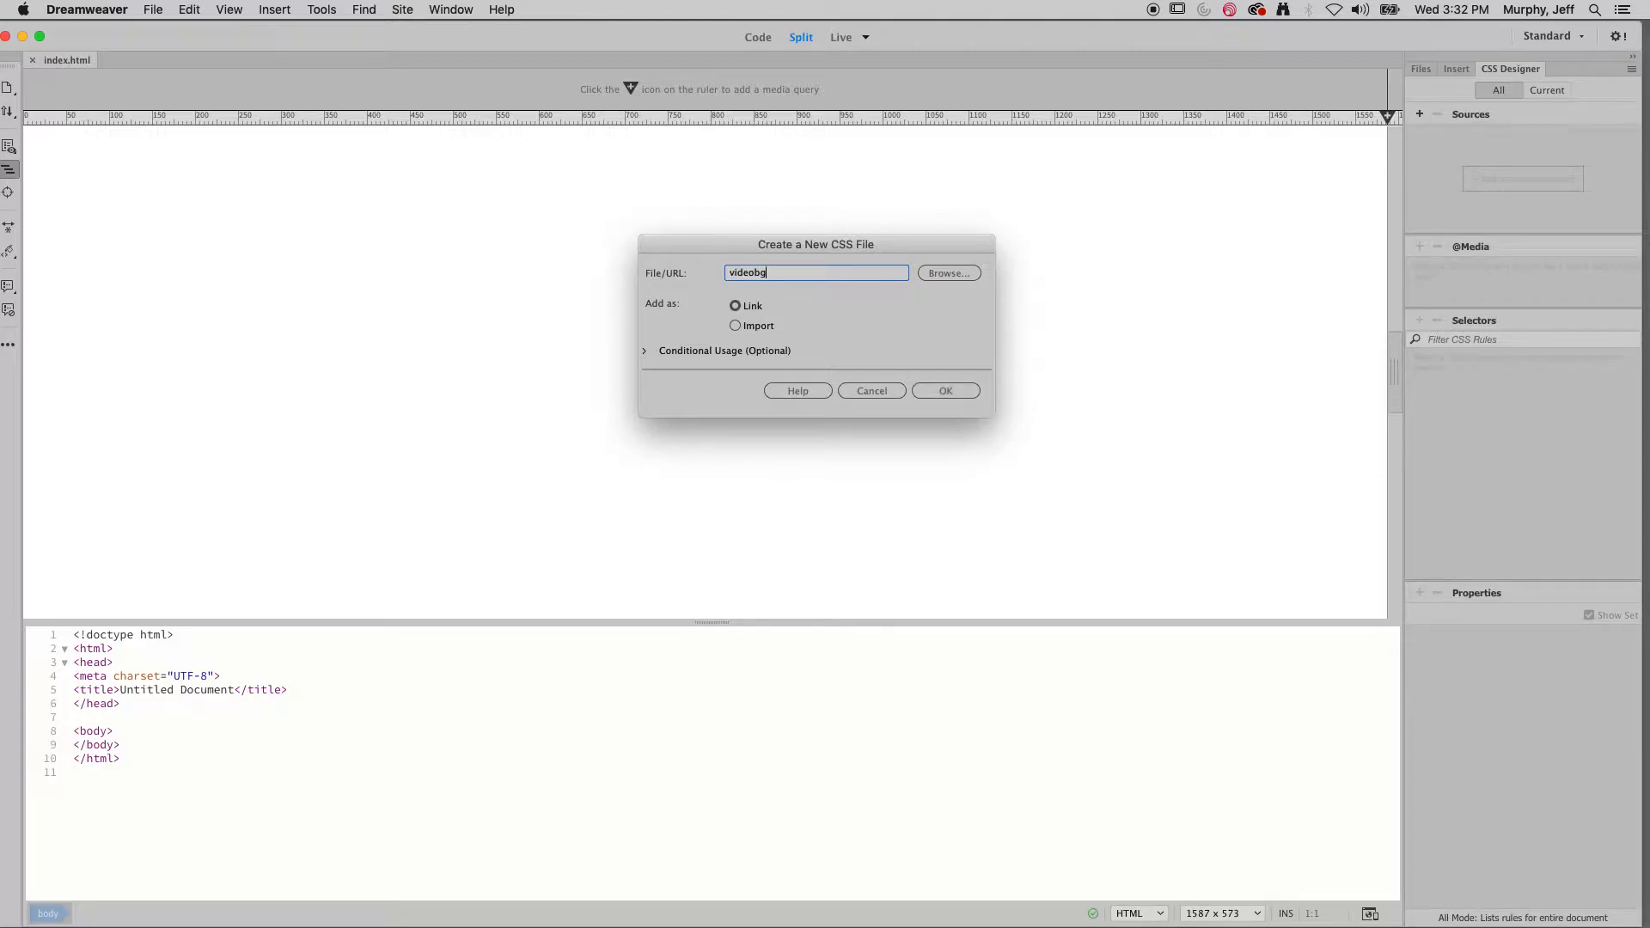
type(".css")
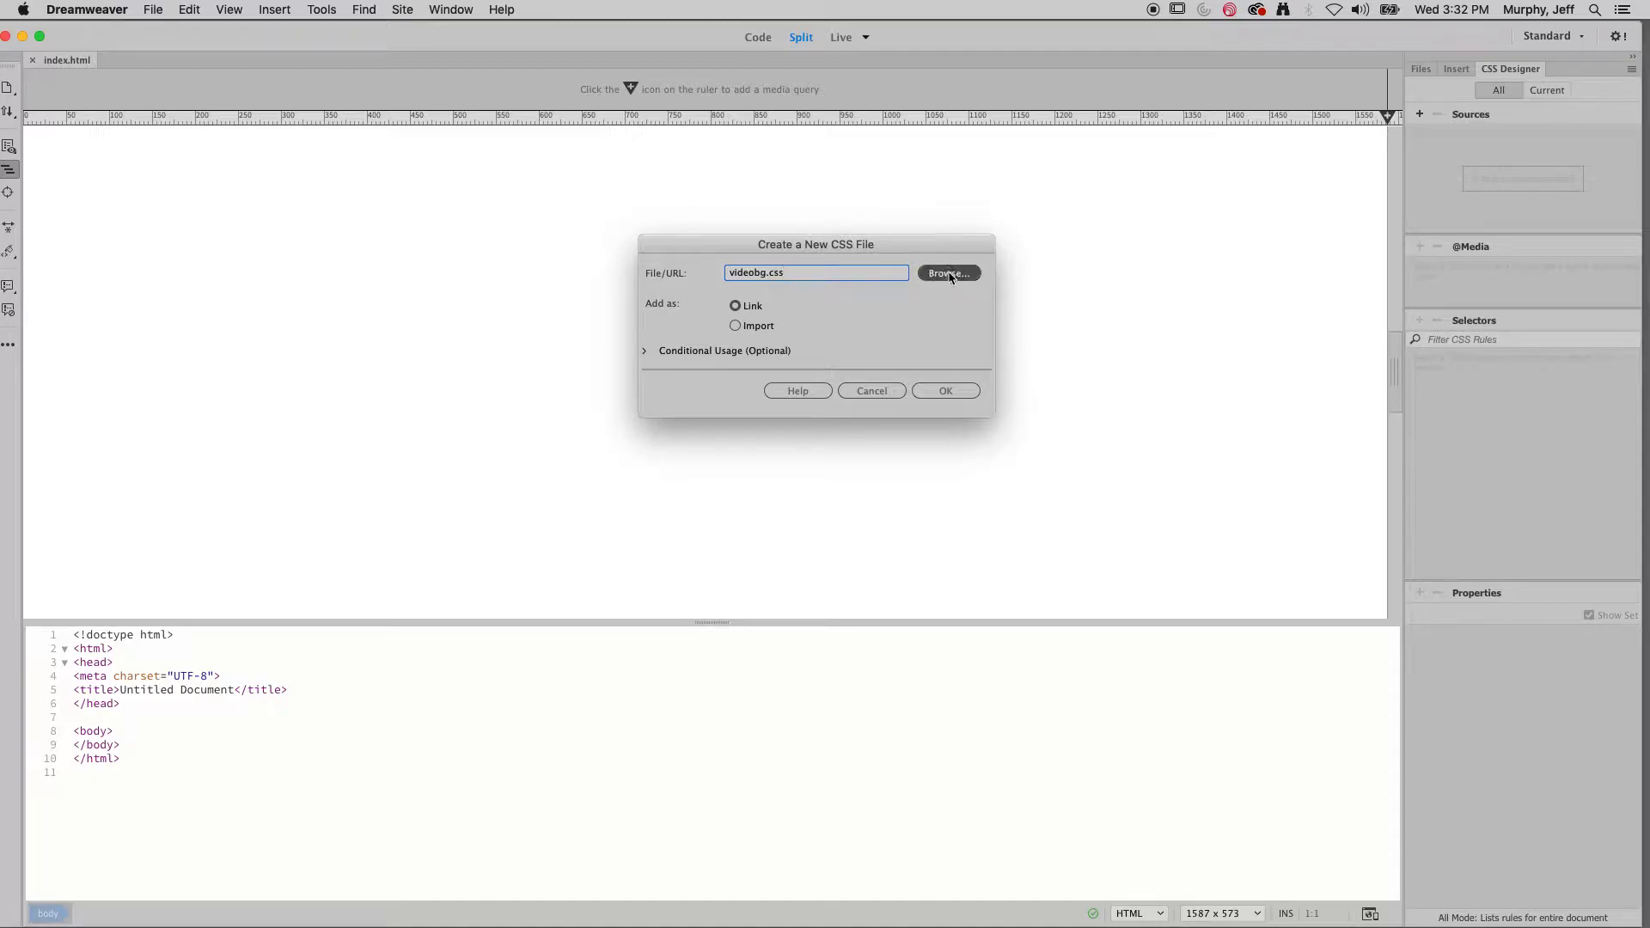
left_click(946, 390)
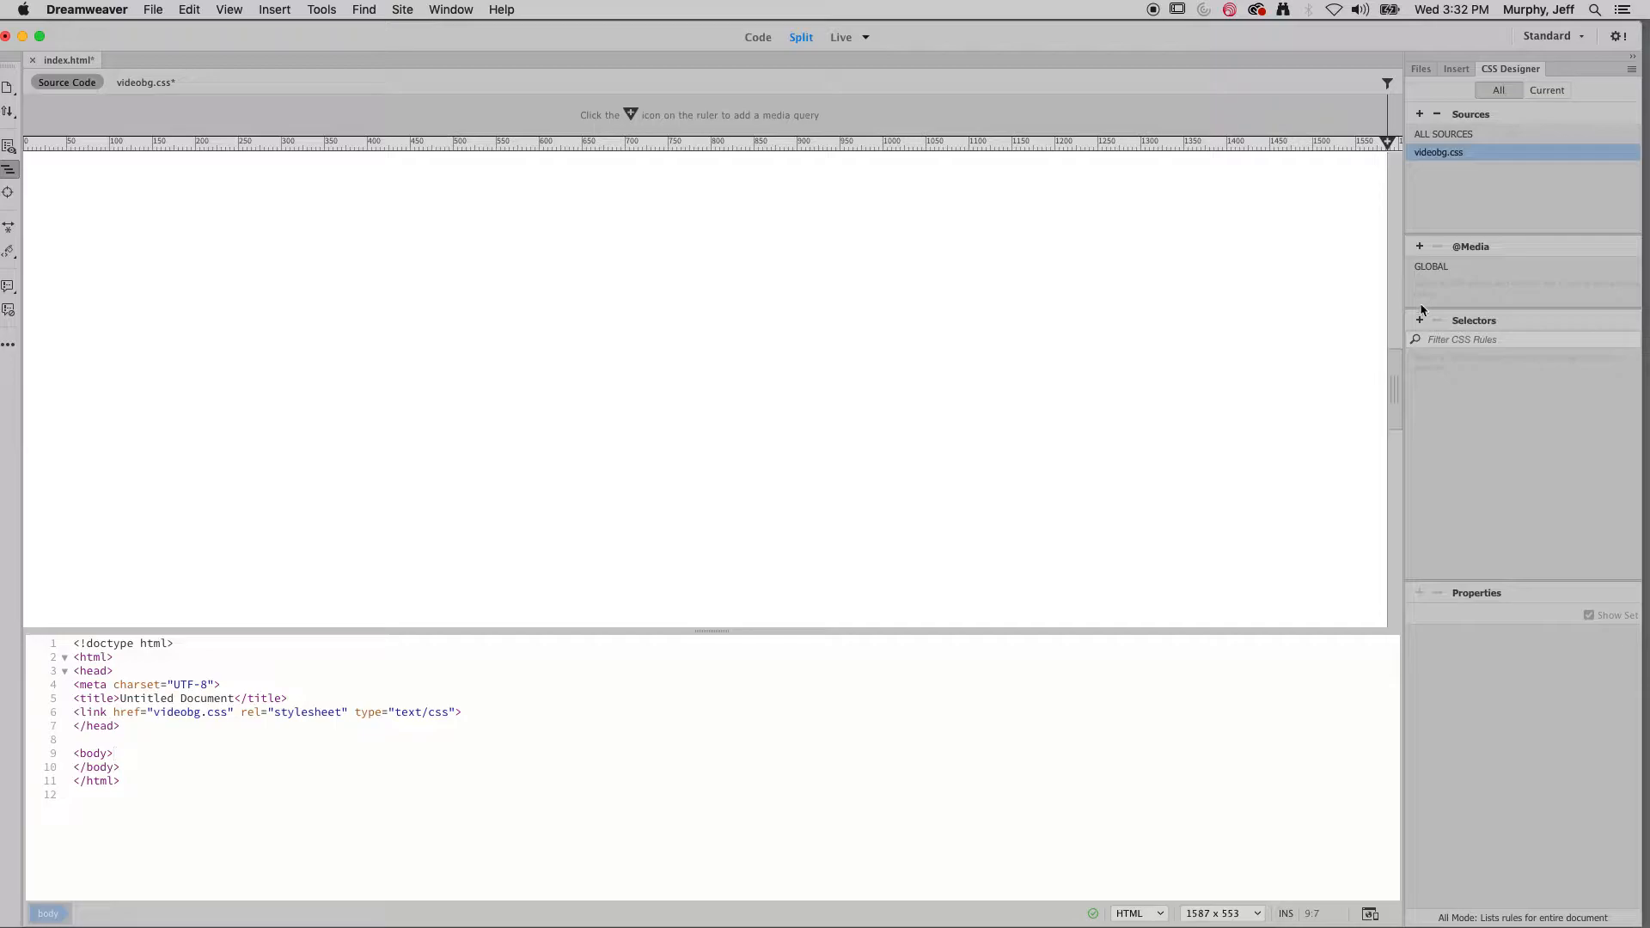
left_click(1420, 320)
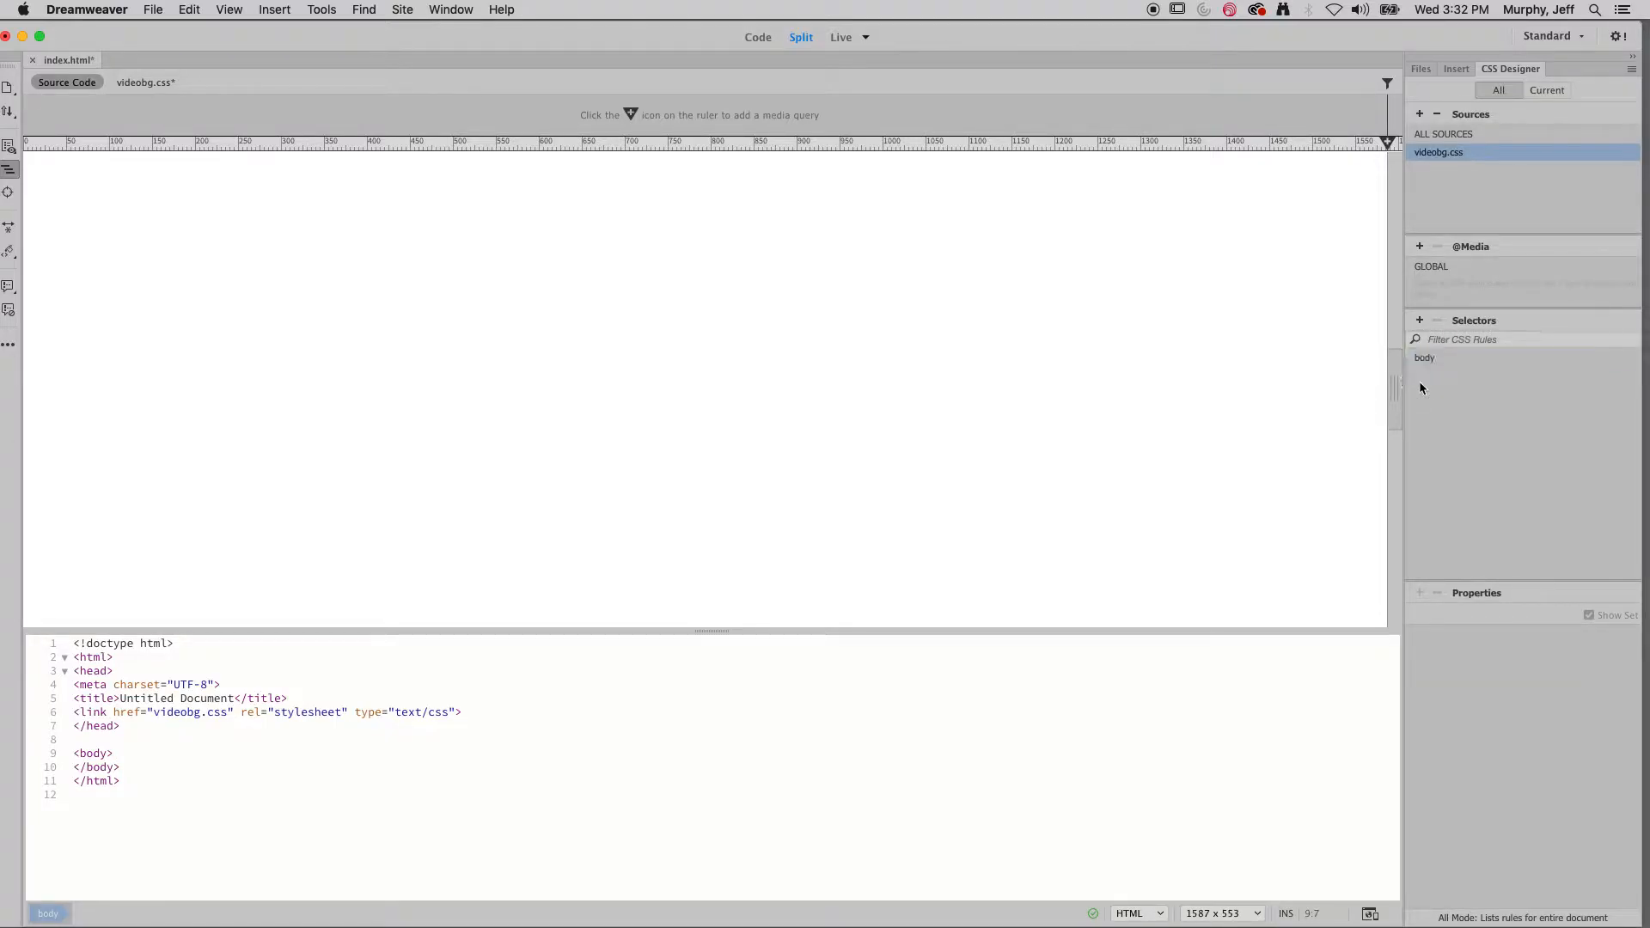
- Rename the body selector to html, body
left_click(1425, 358)
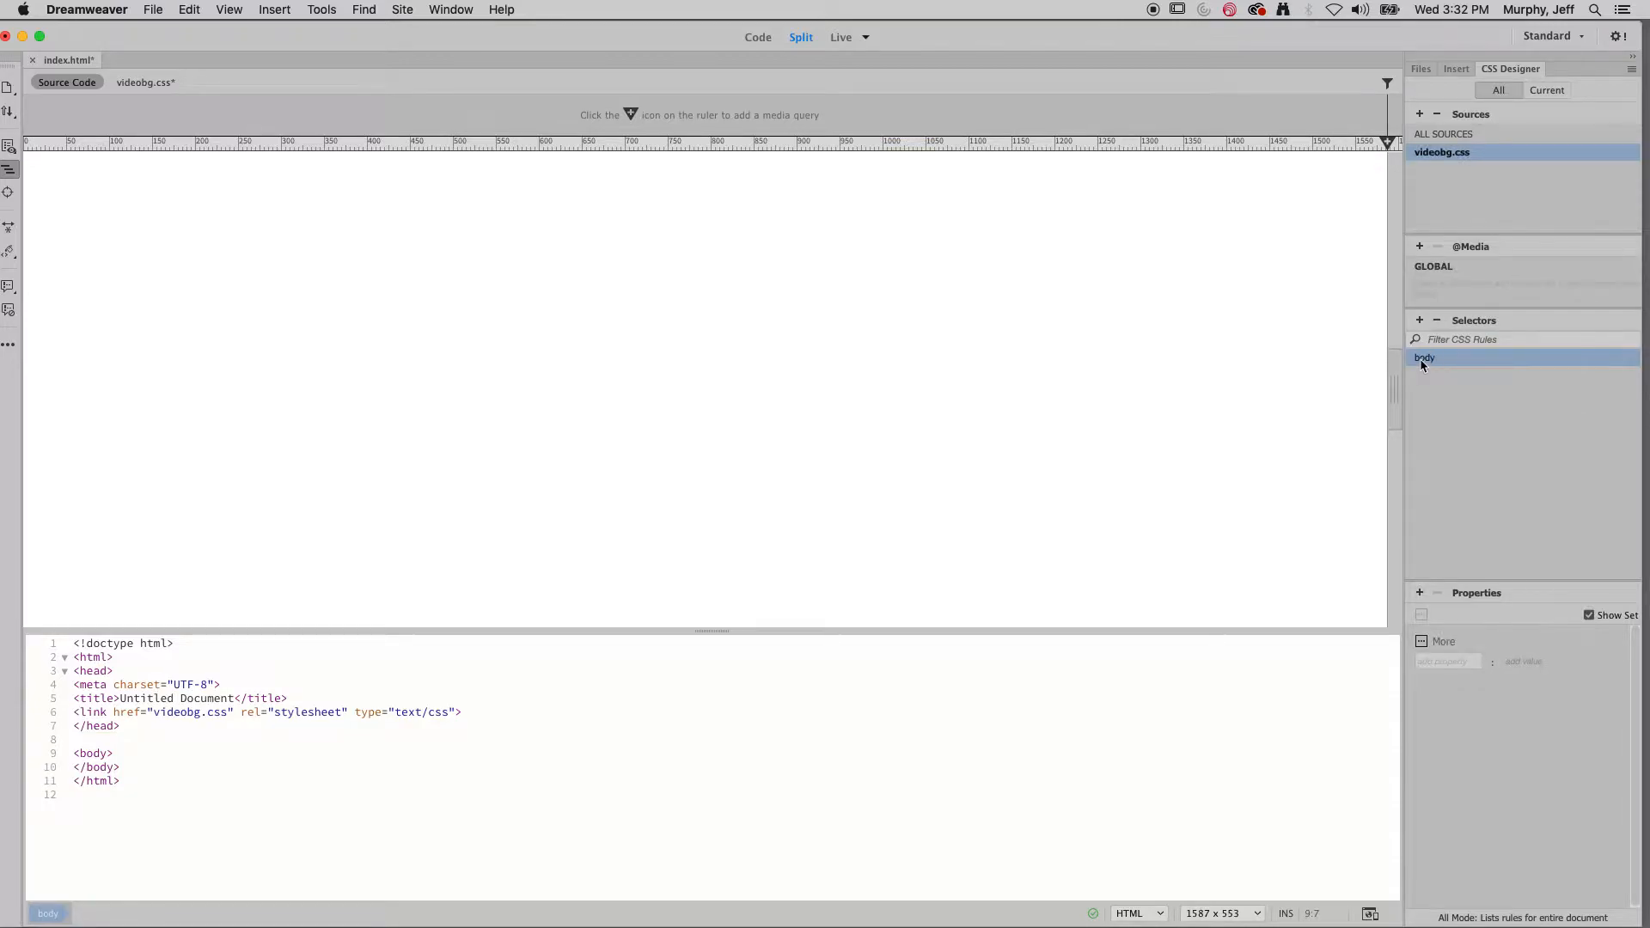
double_click(1424, 357)
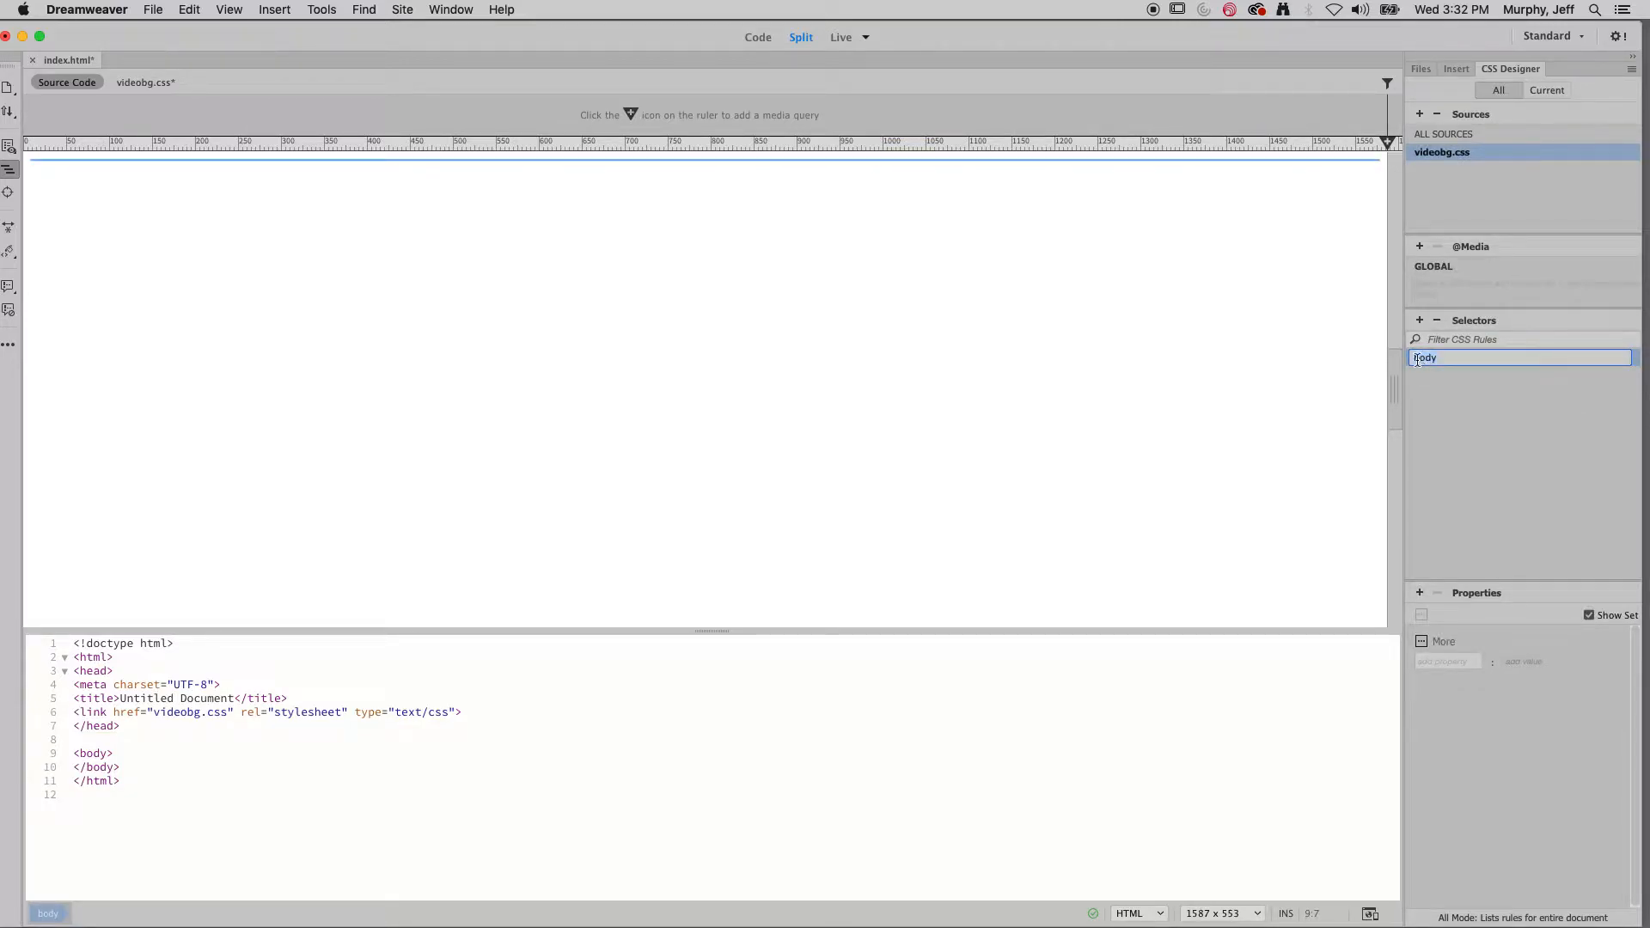
type("html")
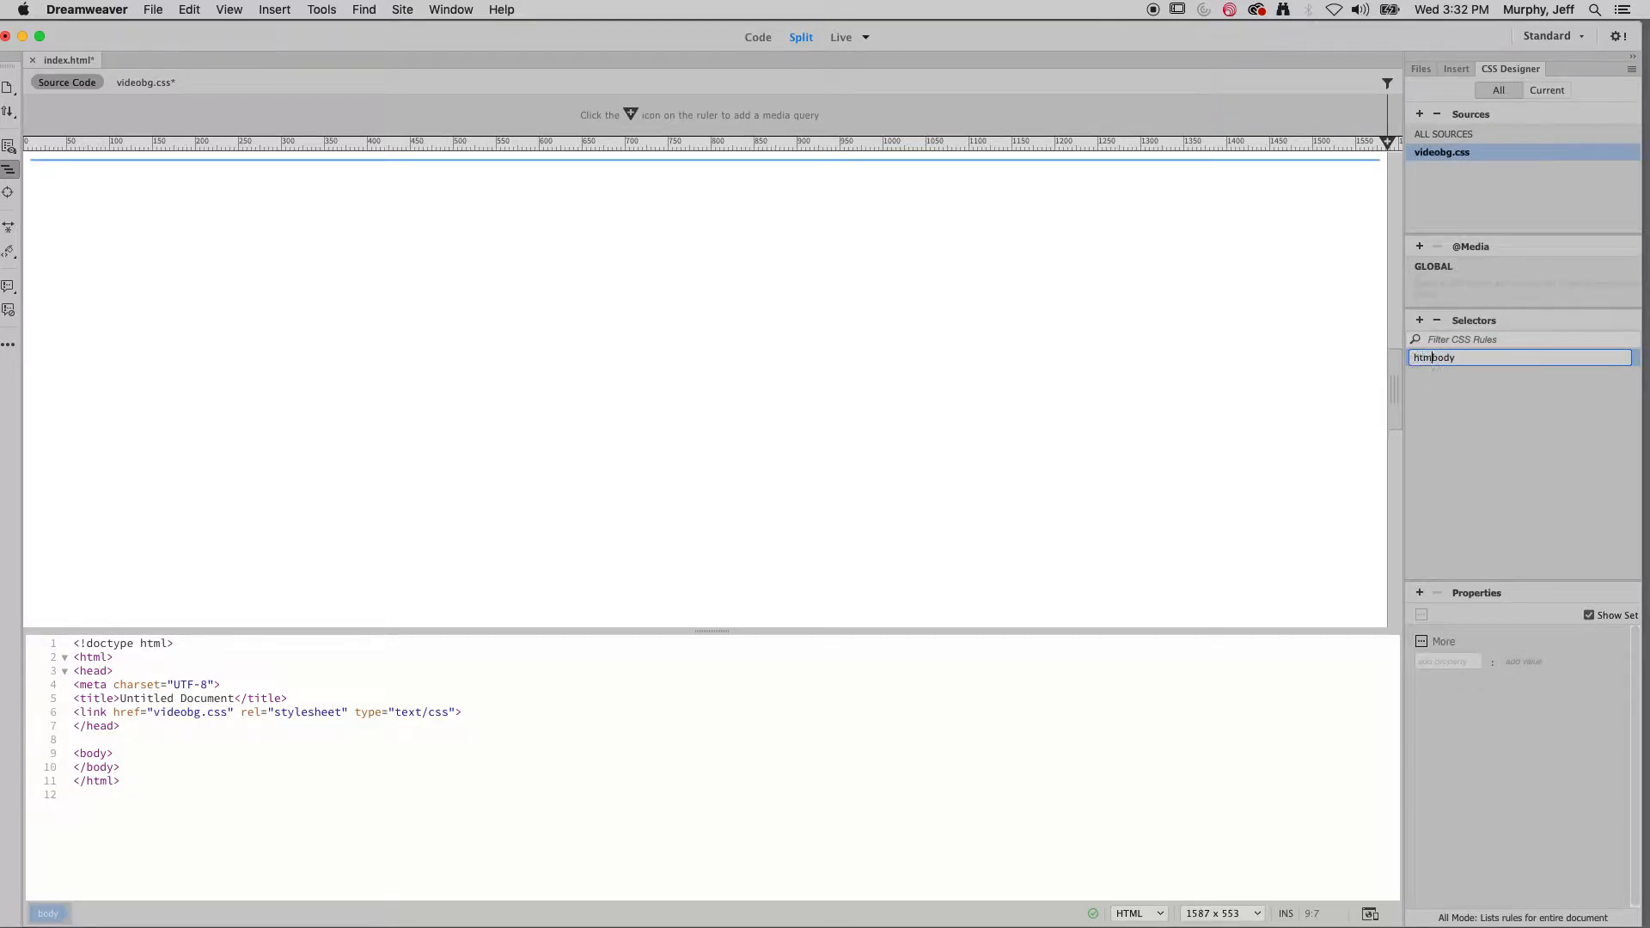
type(",")
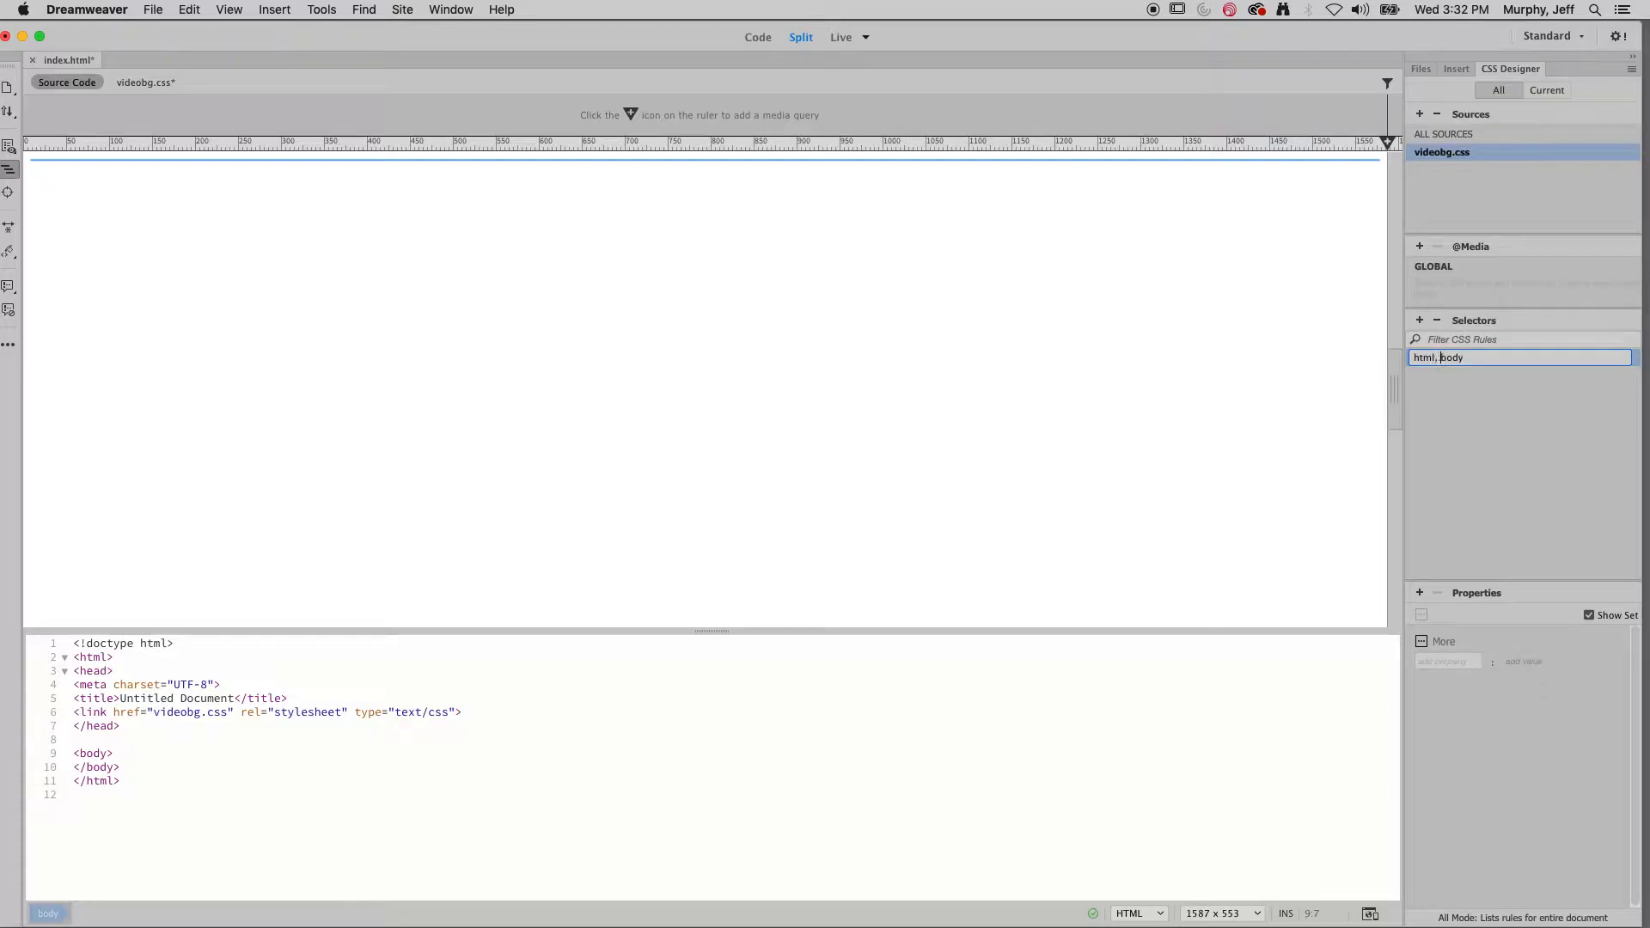
left_click(1458, 357)
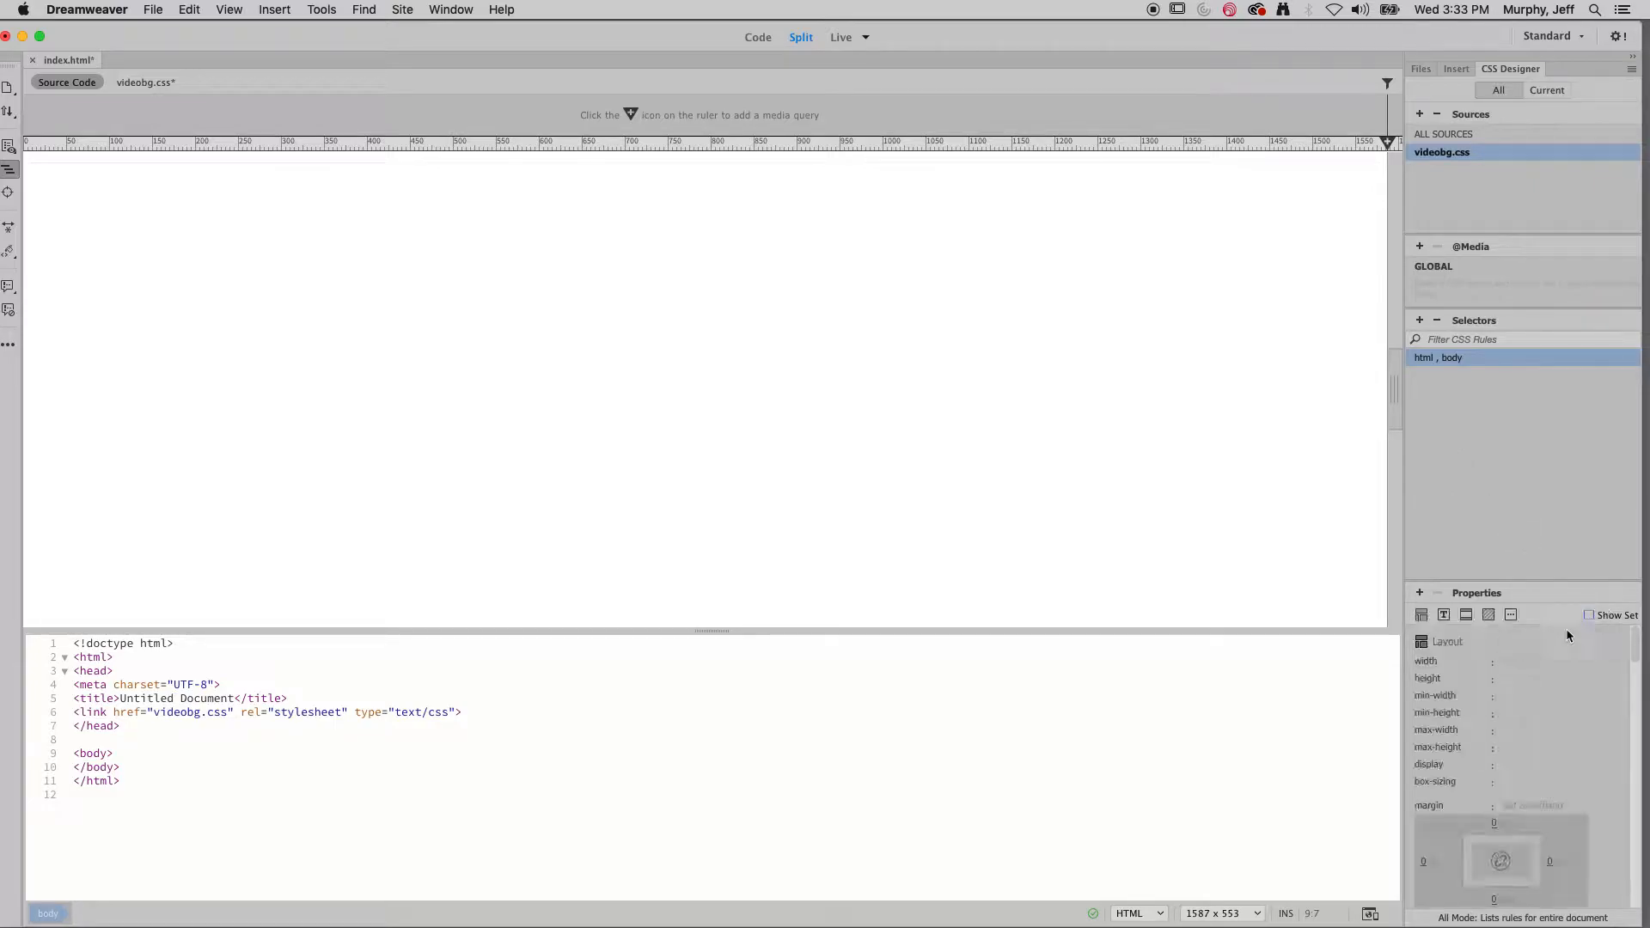
- Give html, body a height and width of 100% and a margin of 0px
left_click(1527, 660)
type("100")
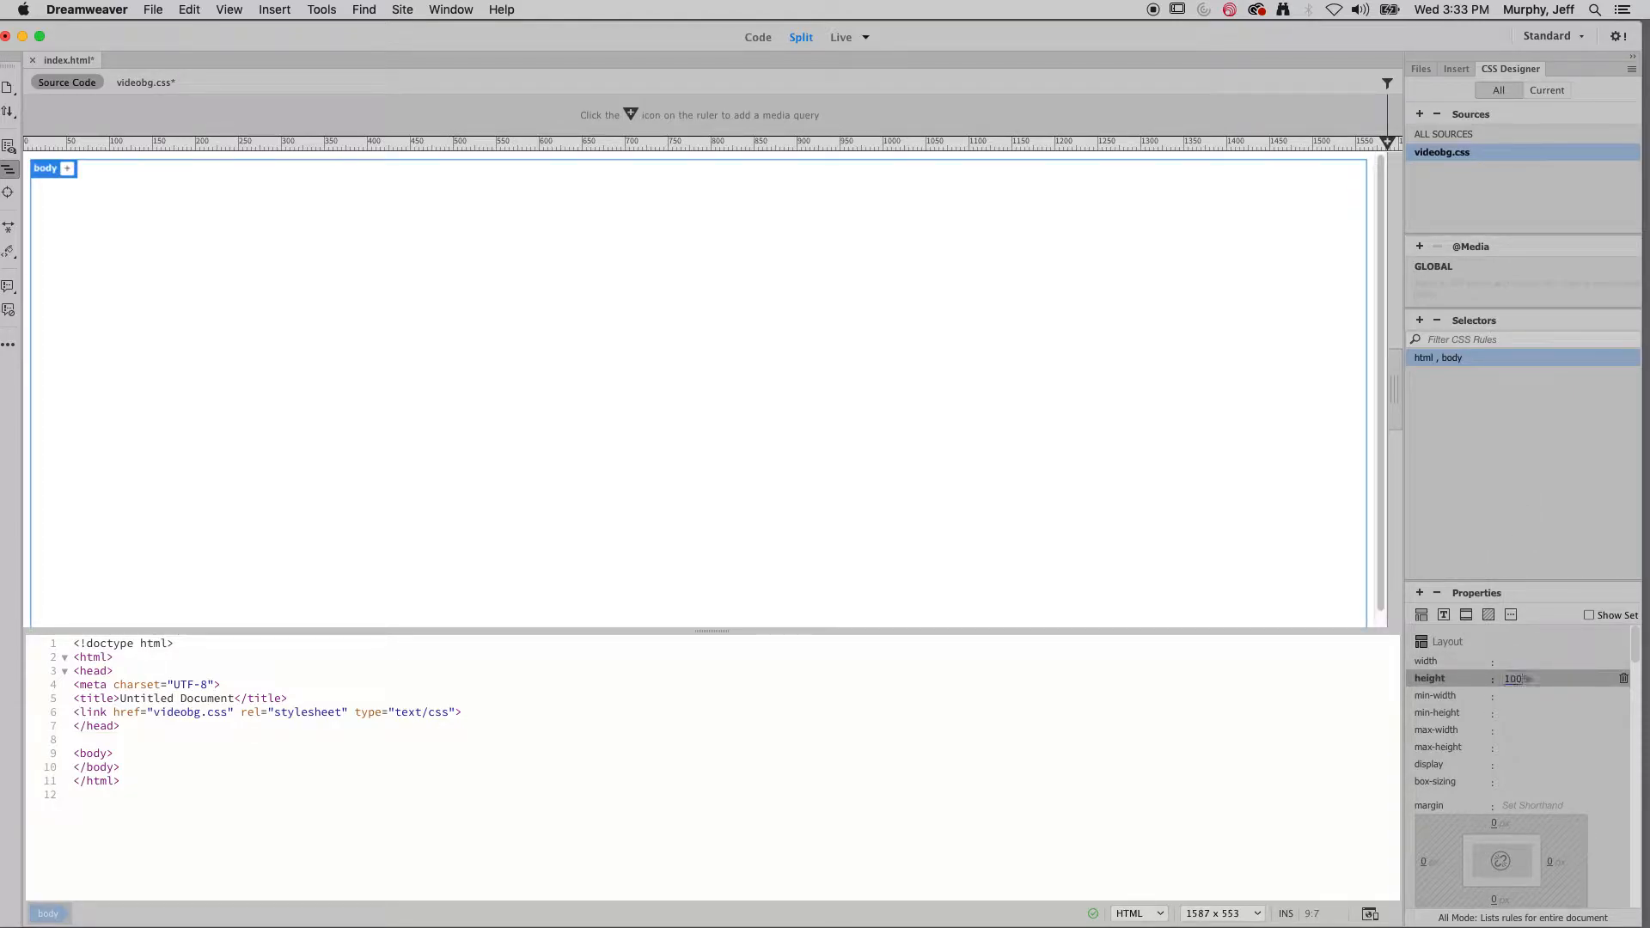
left_click(1529, 679)
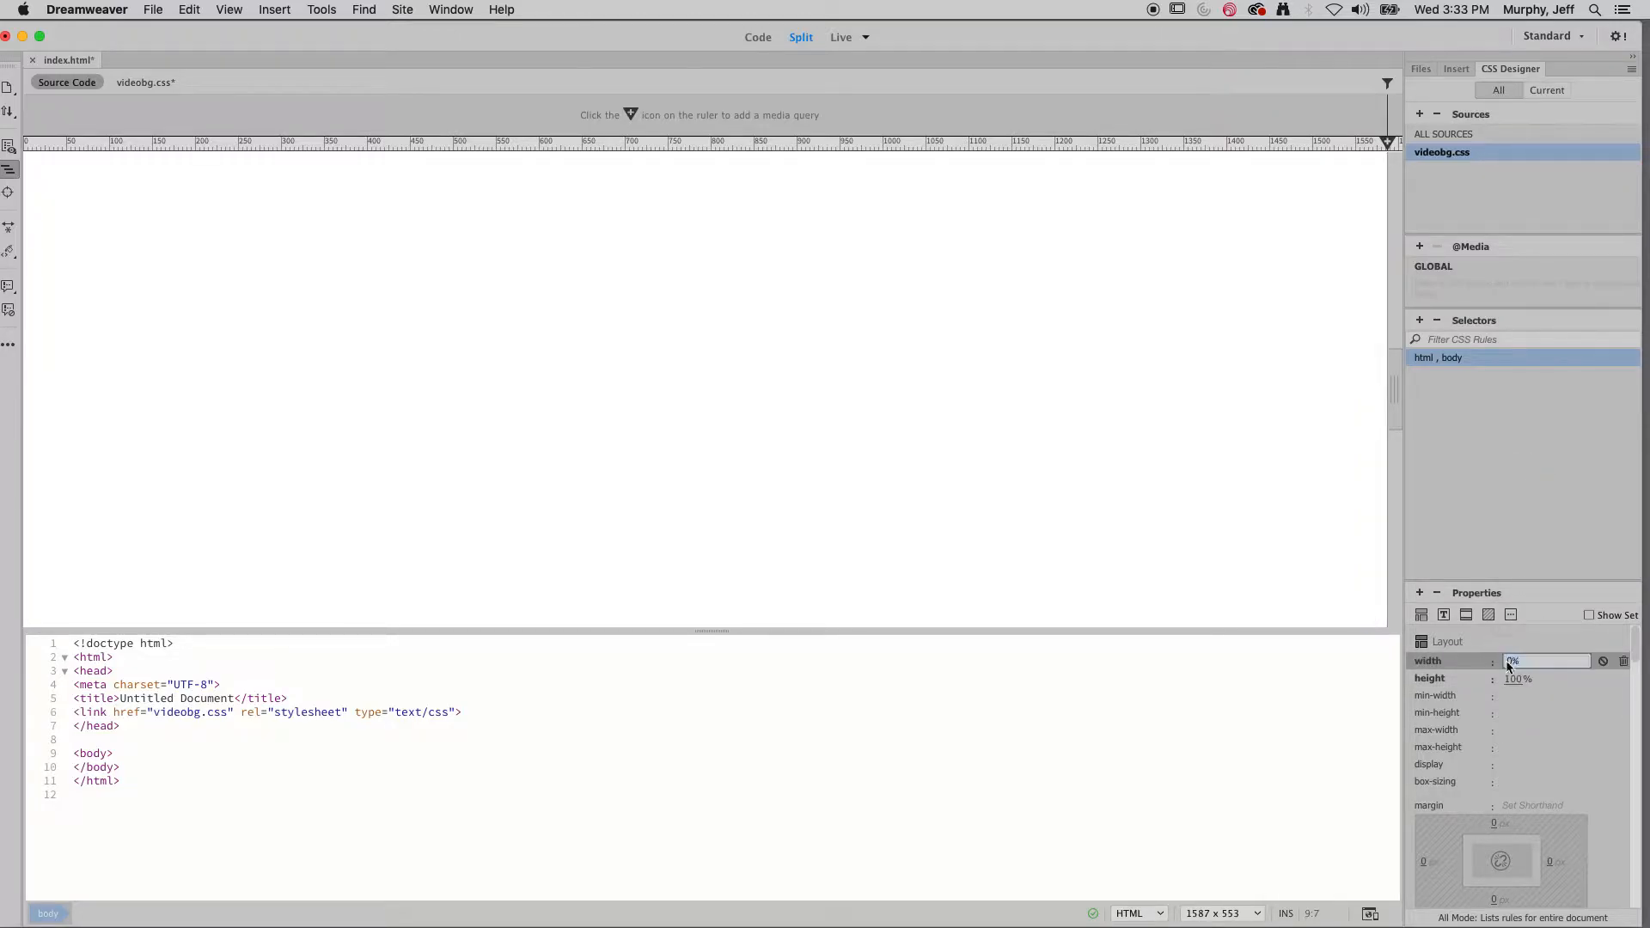
type("100")
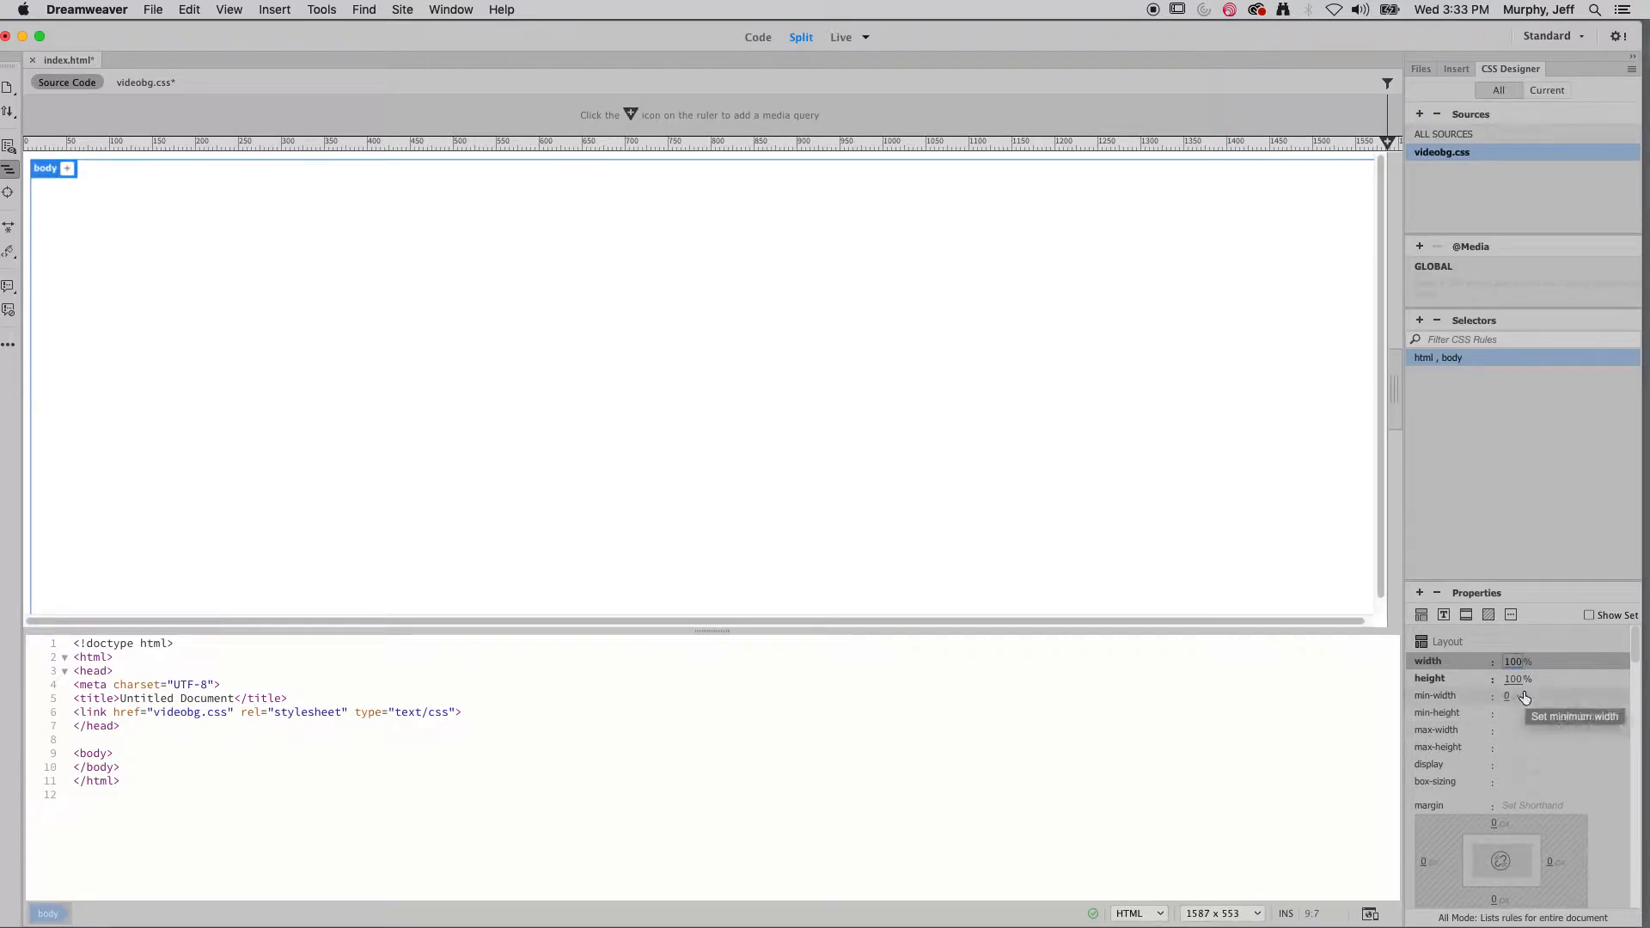
left_click(1532, 805)
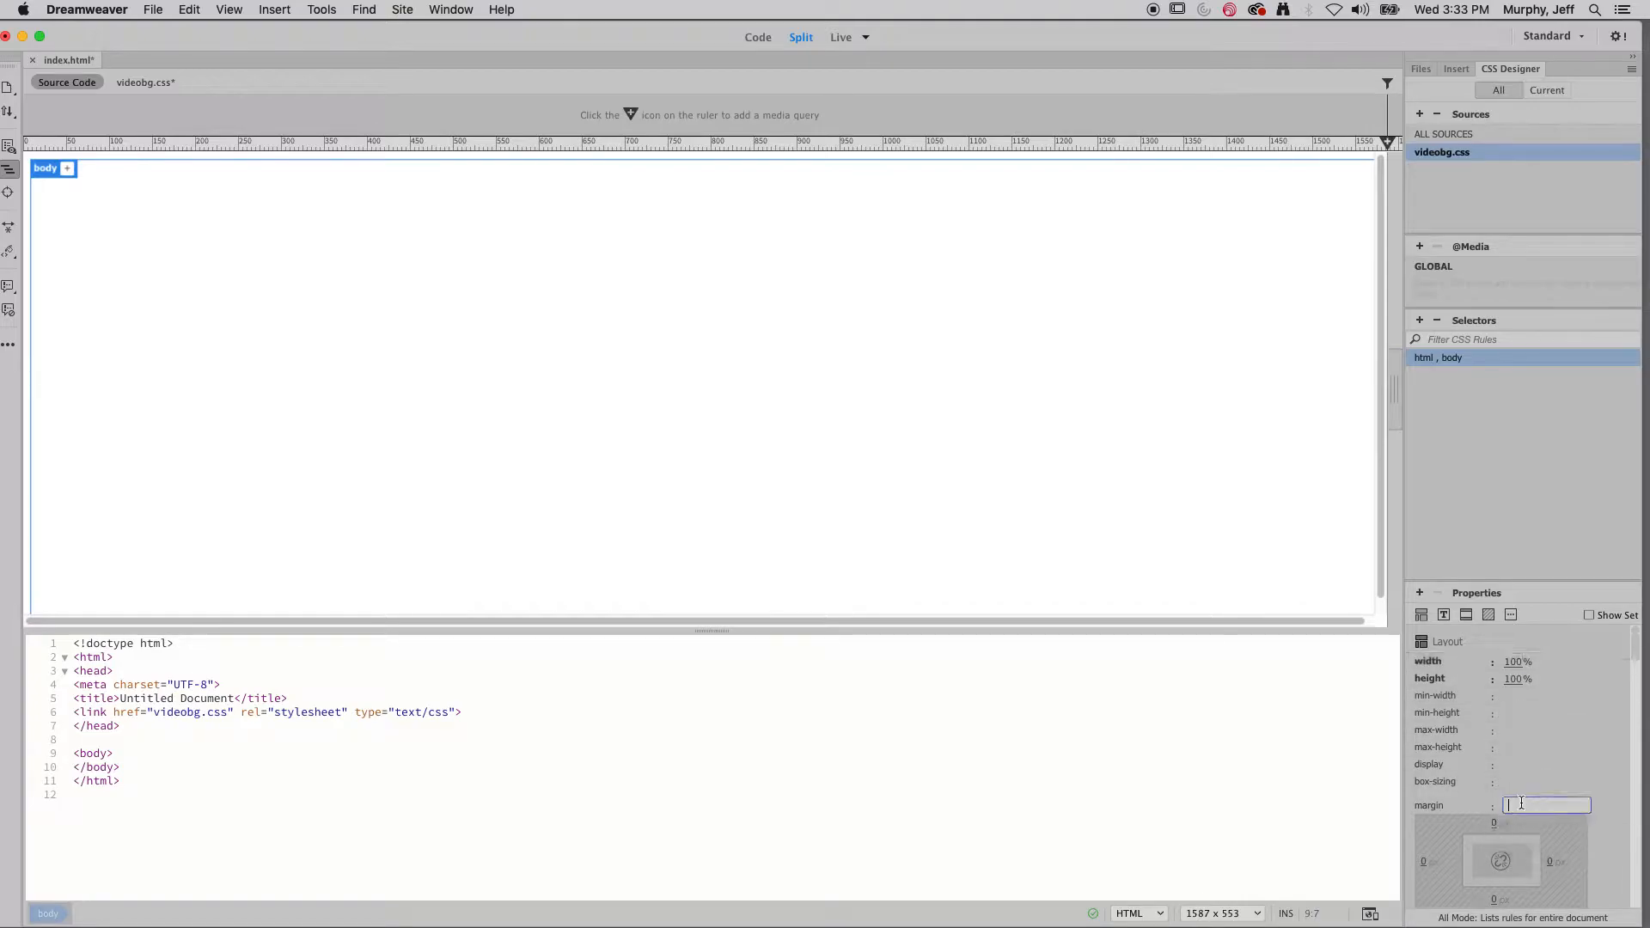
type("0px")
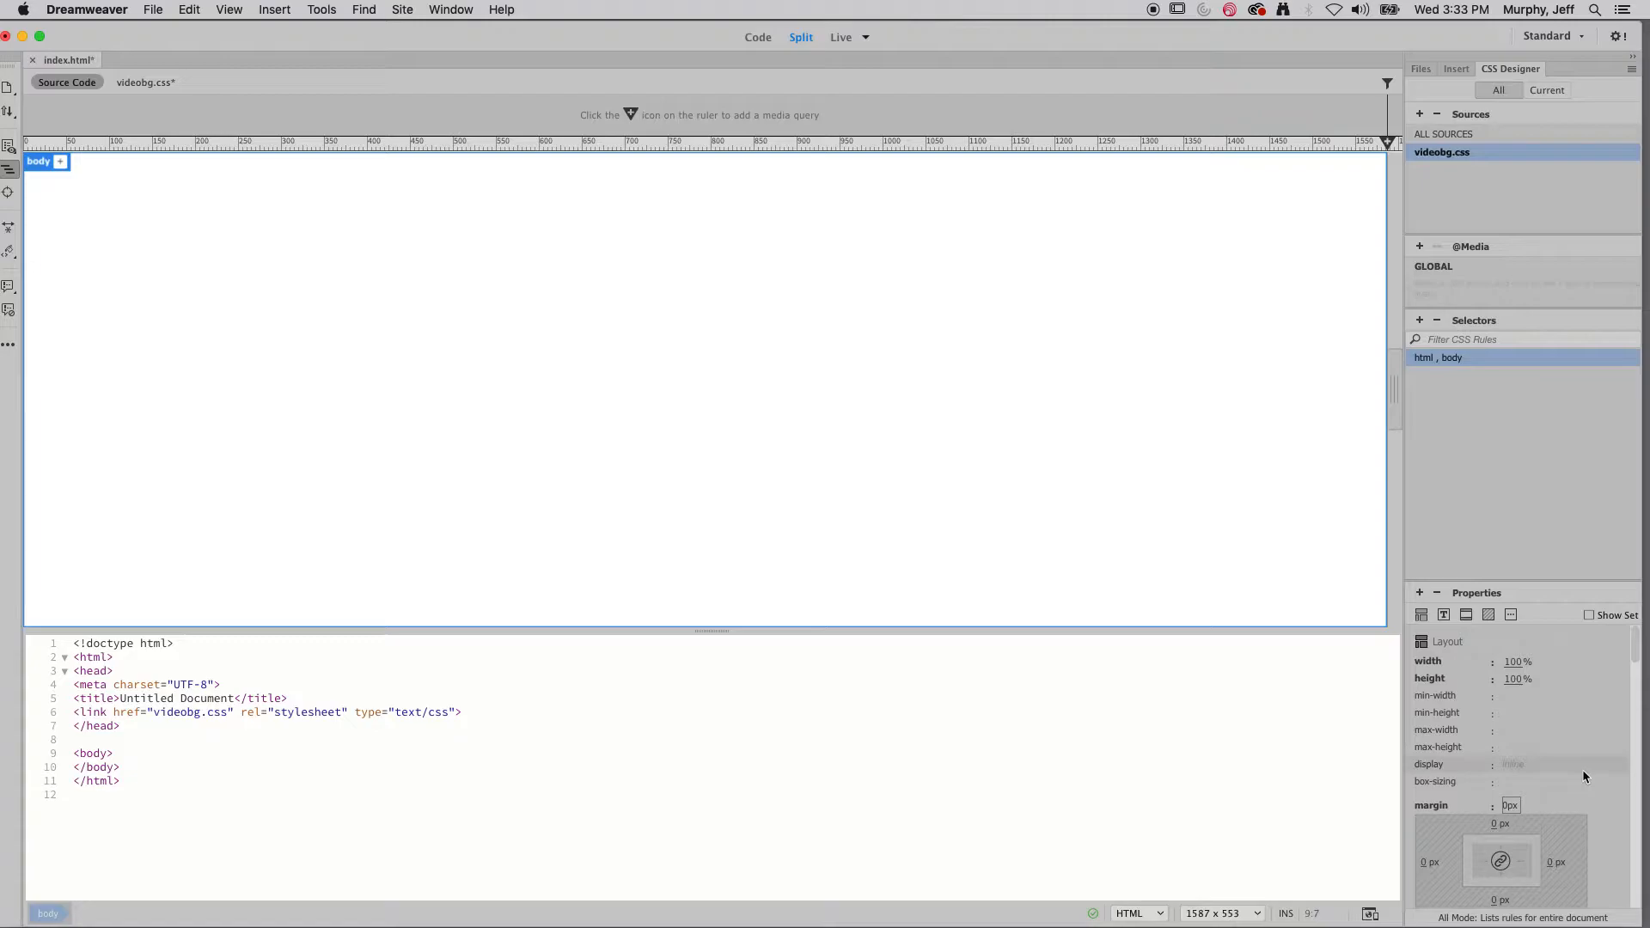
mouse_move(1501, 824)
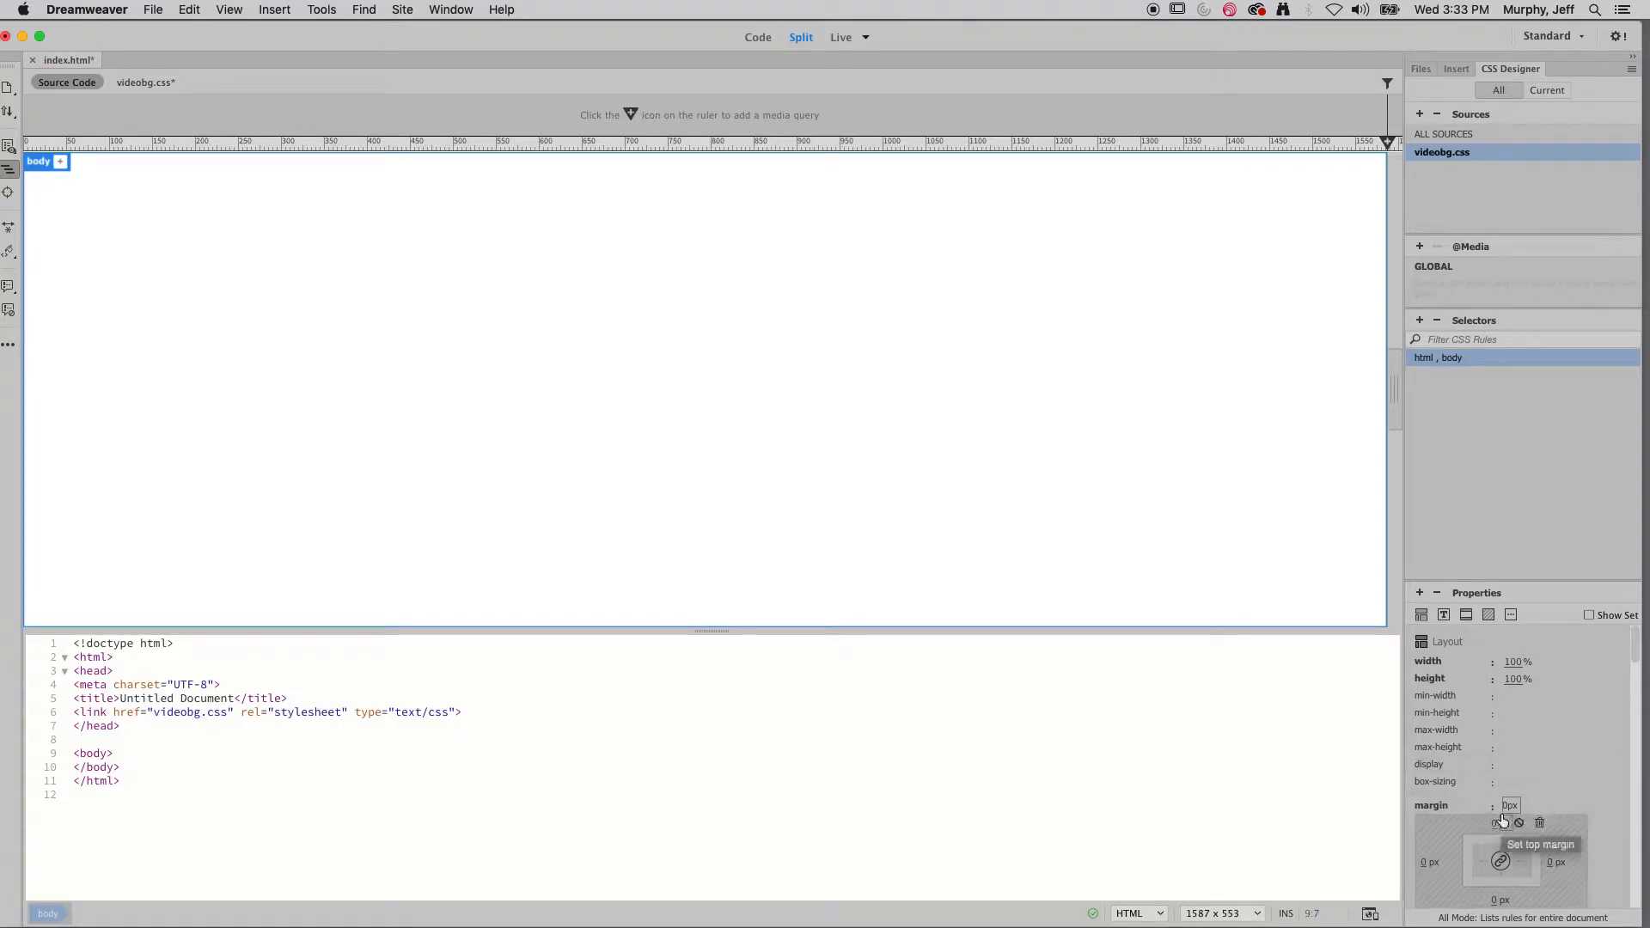
mouse_move(1078, 820)
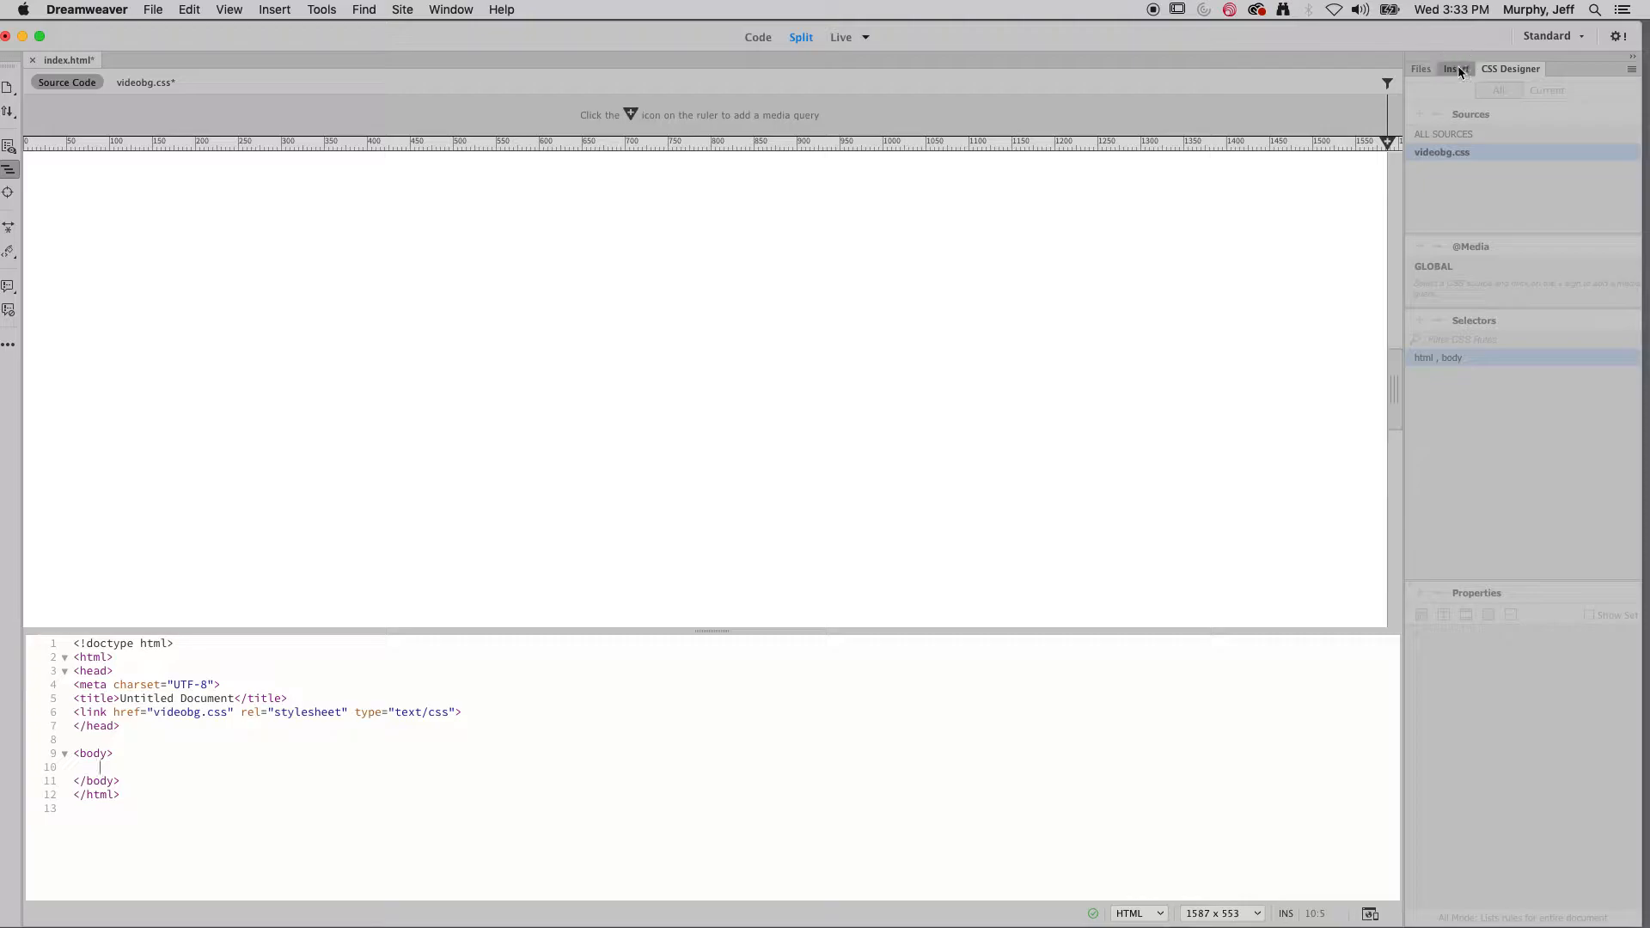
- Insert an HTML5 video element into the page body from the Insert panel
left_click(1456, 69)
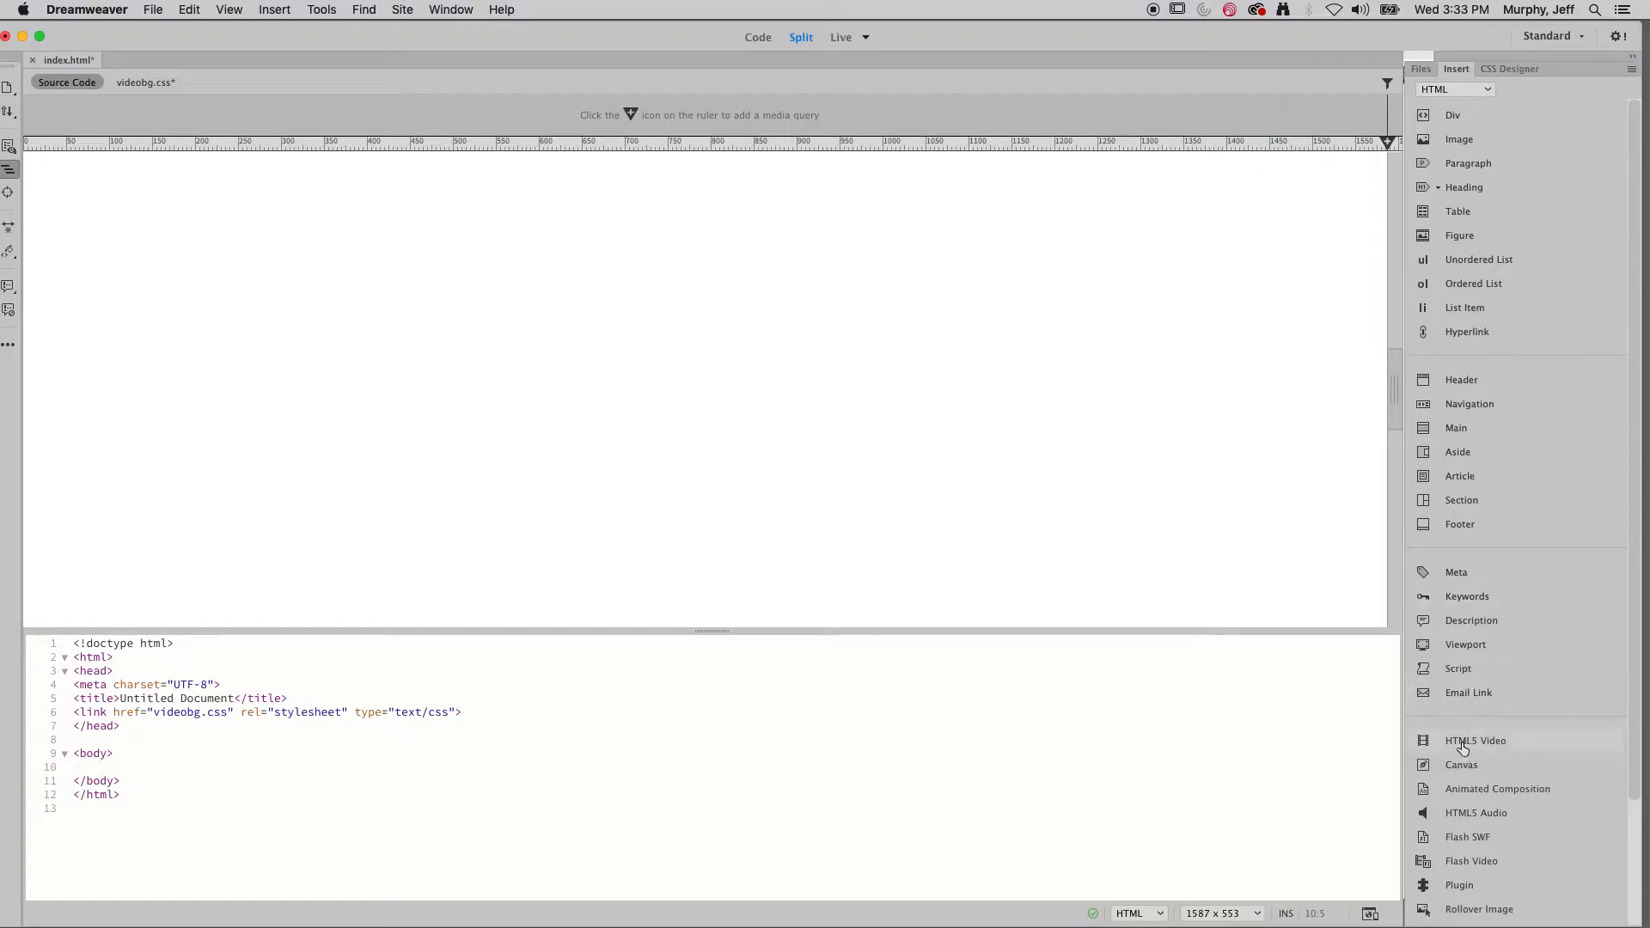
mouse_move(1423, 742)
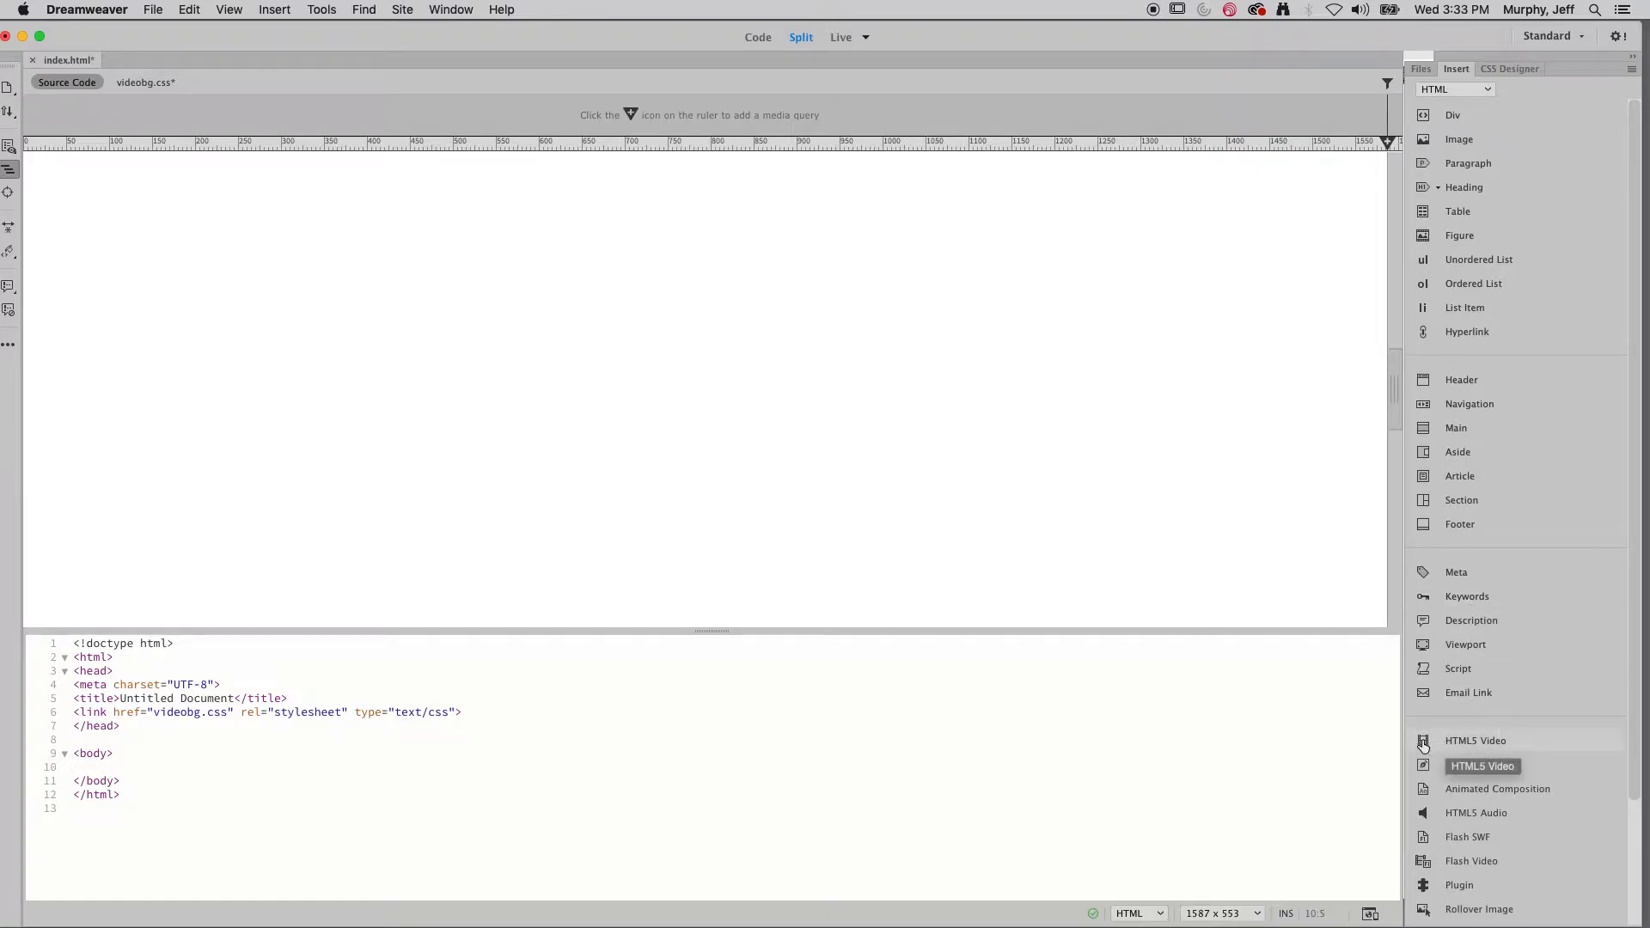
left_click(1475, 739)
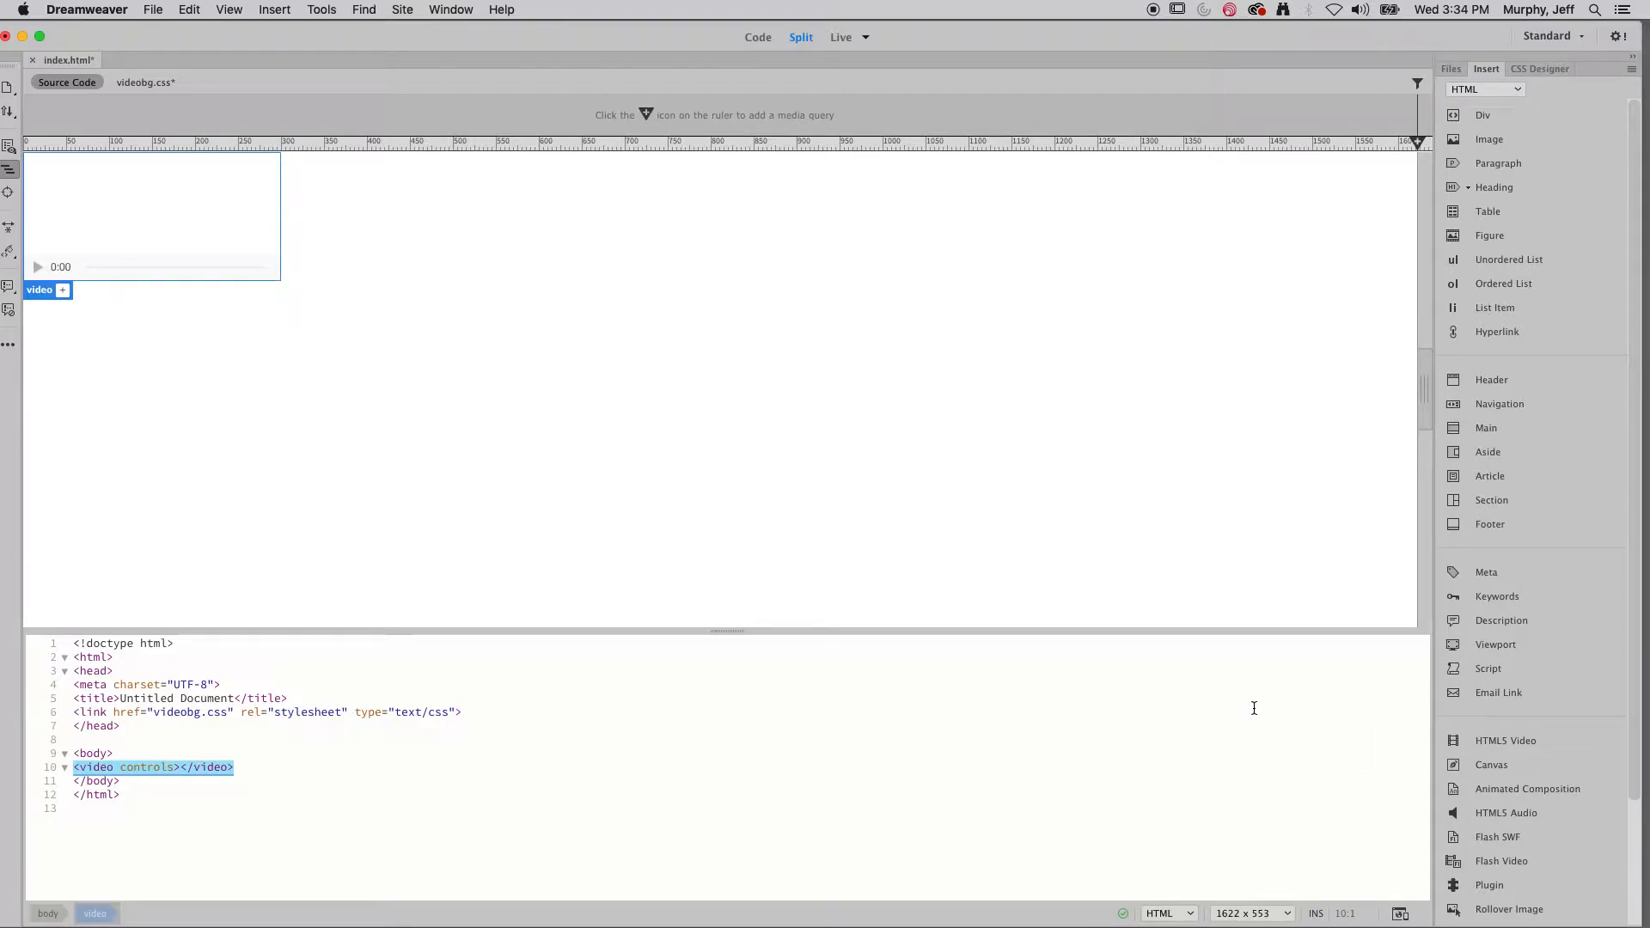
left_click(451, 11)
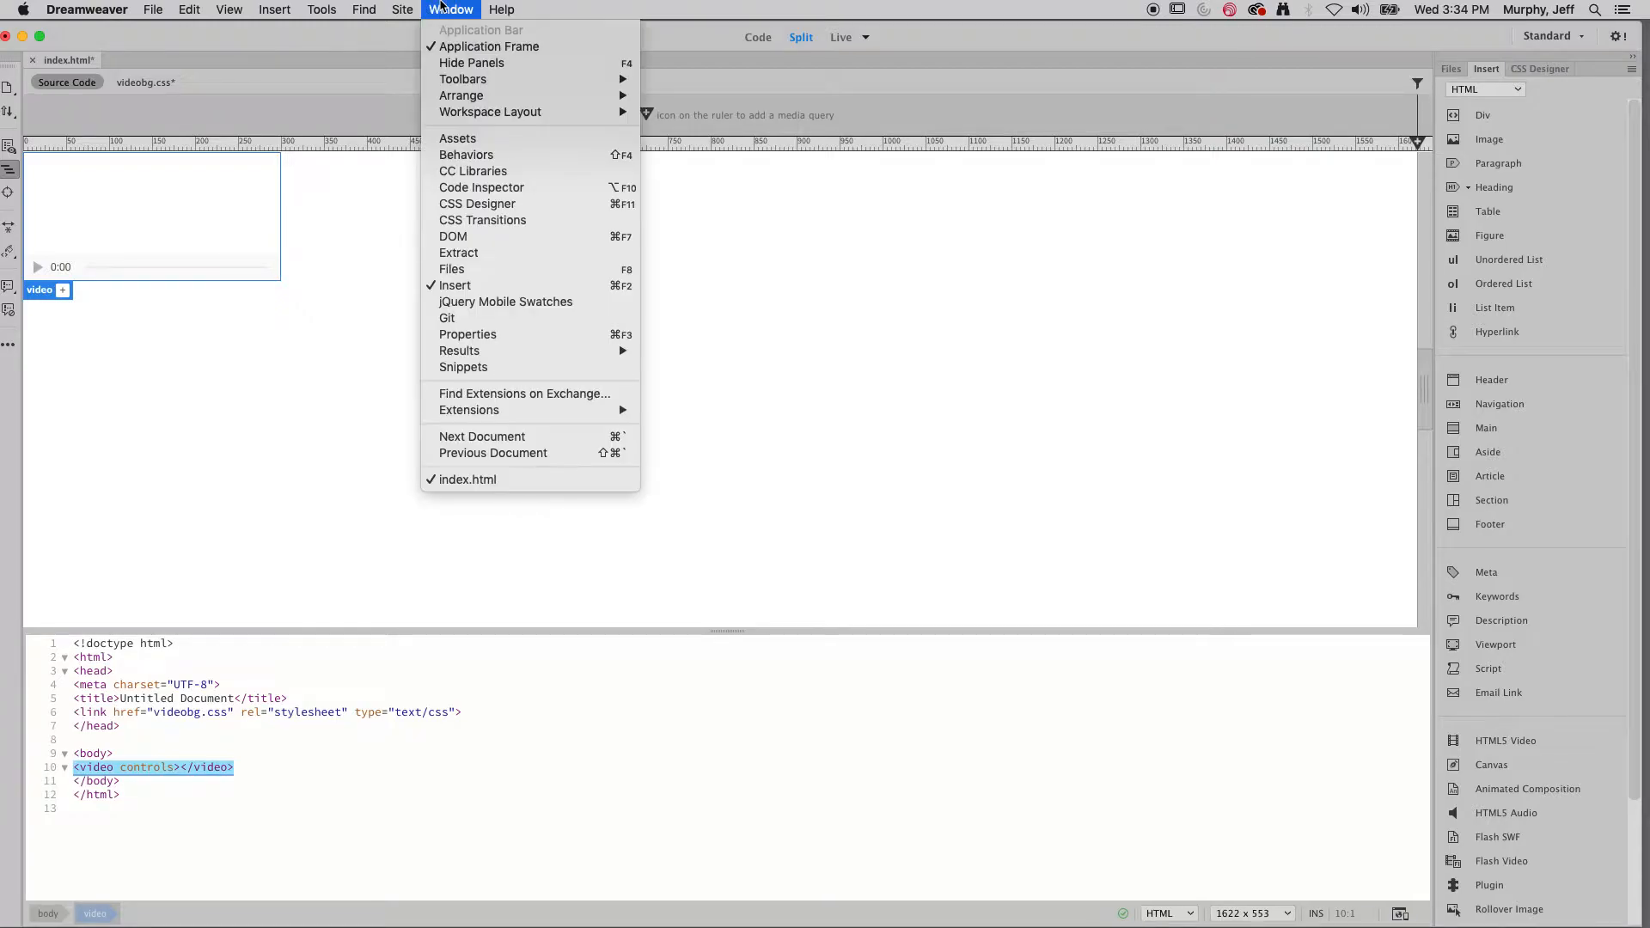
- Make the video muted, autoplaying and looping with no playback controls
left_click(468, 333)
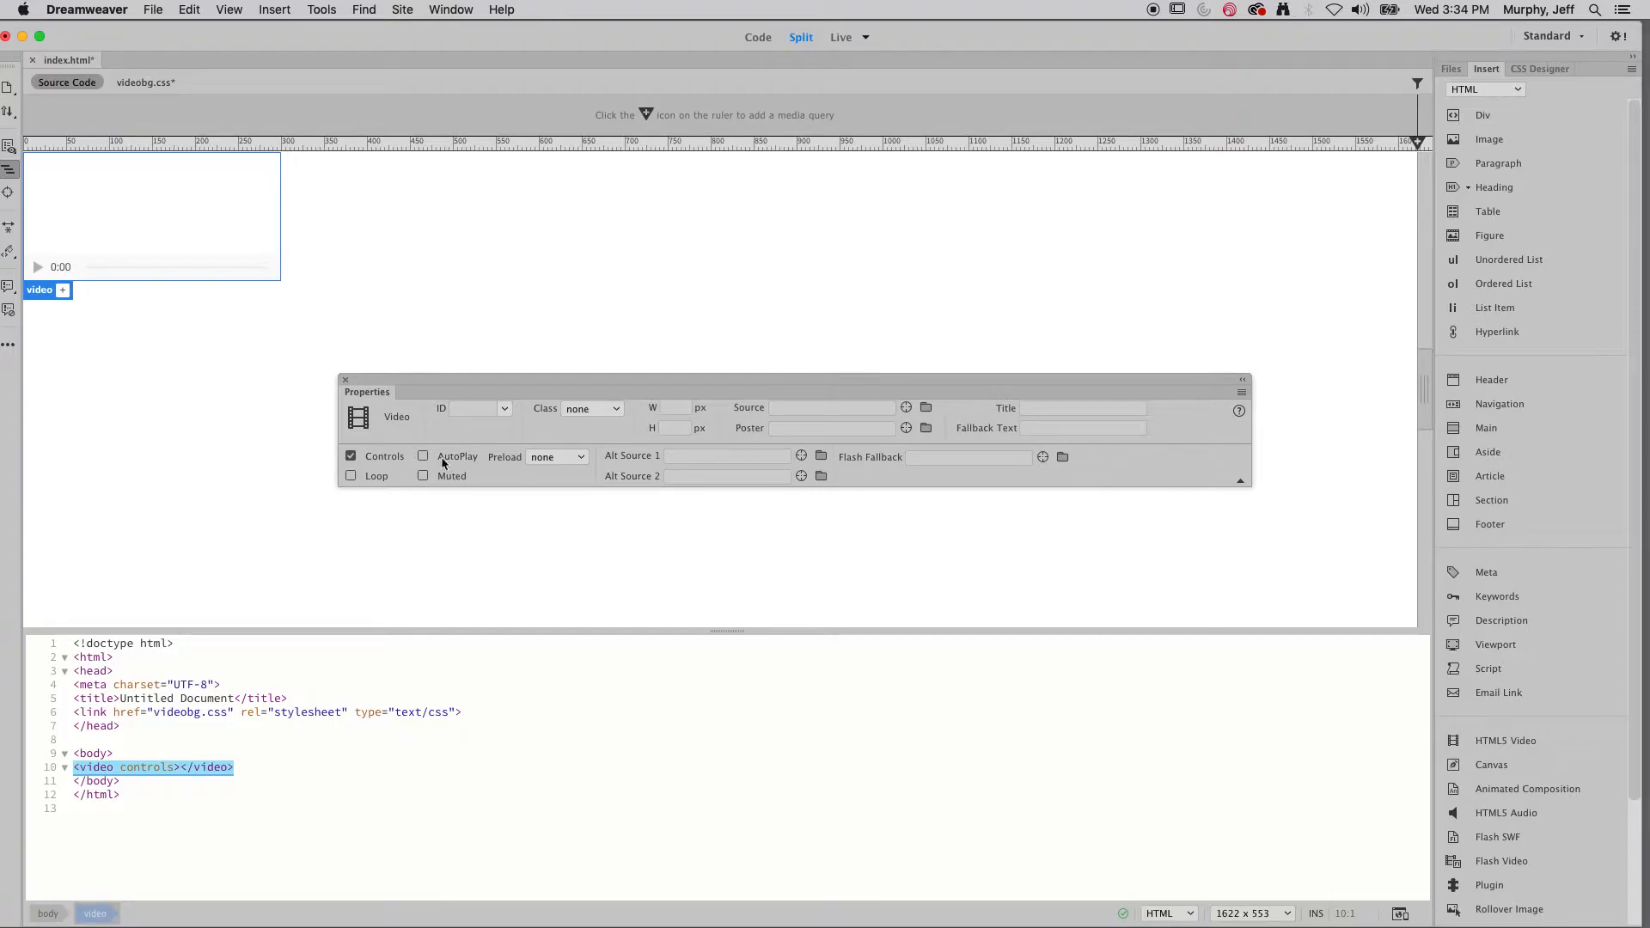
left_click(423, 476)
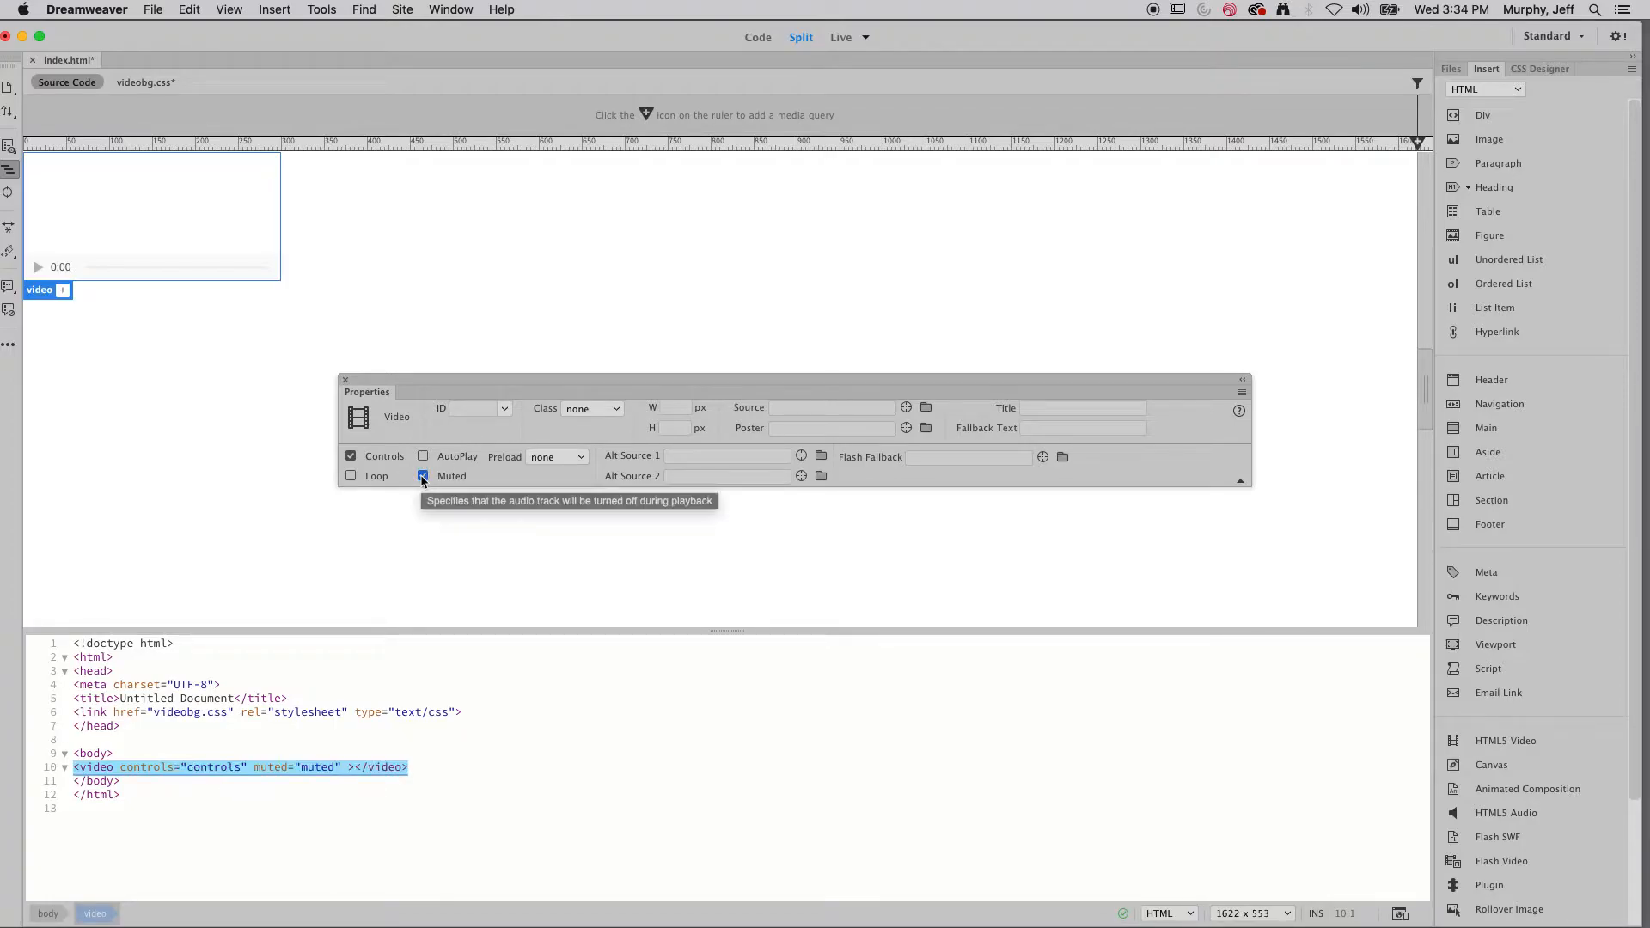
left_click(423, 456)
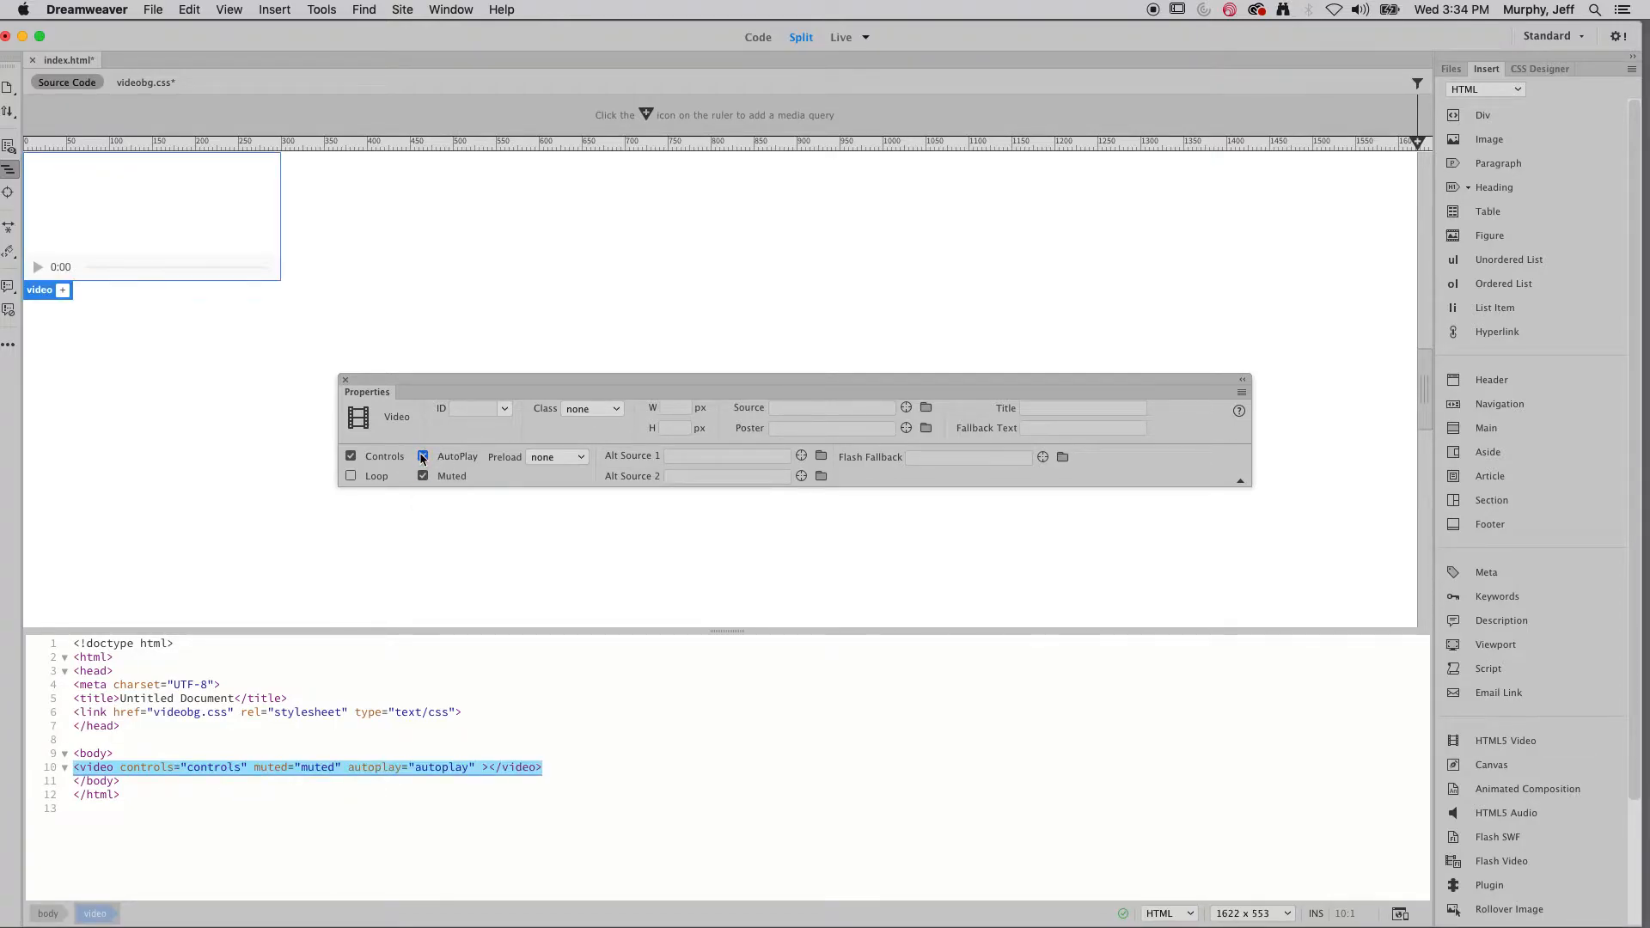
left_click(350, 476)
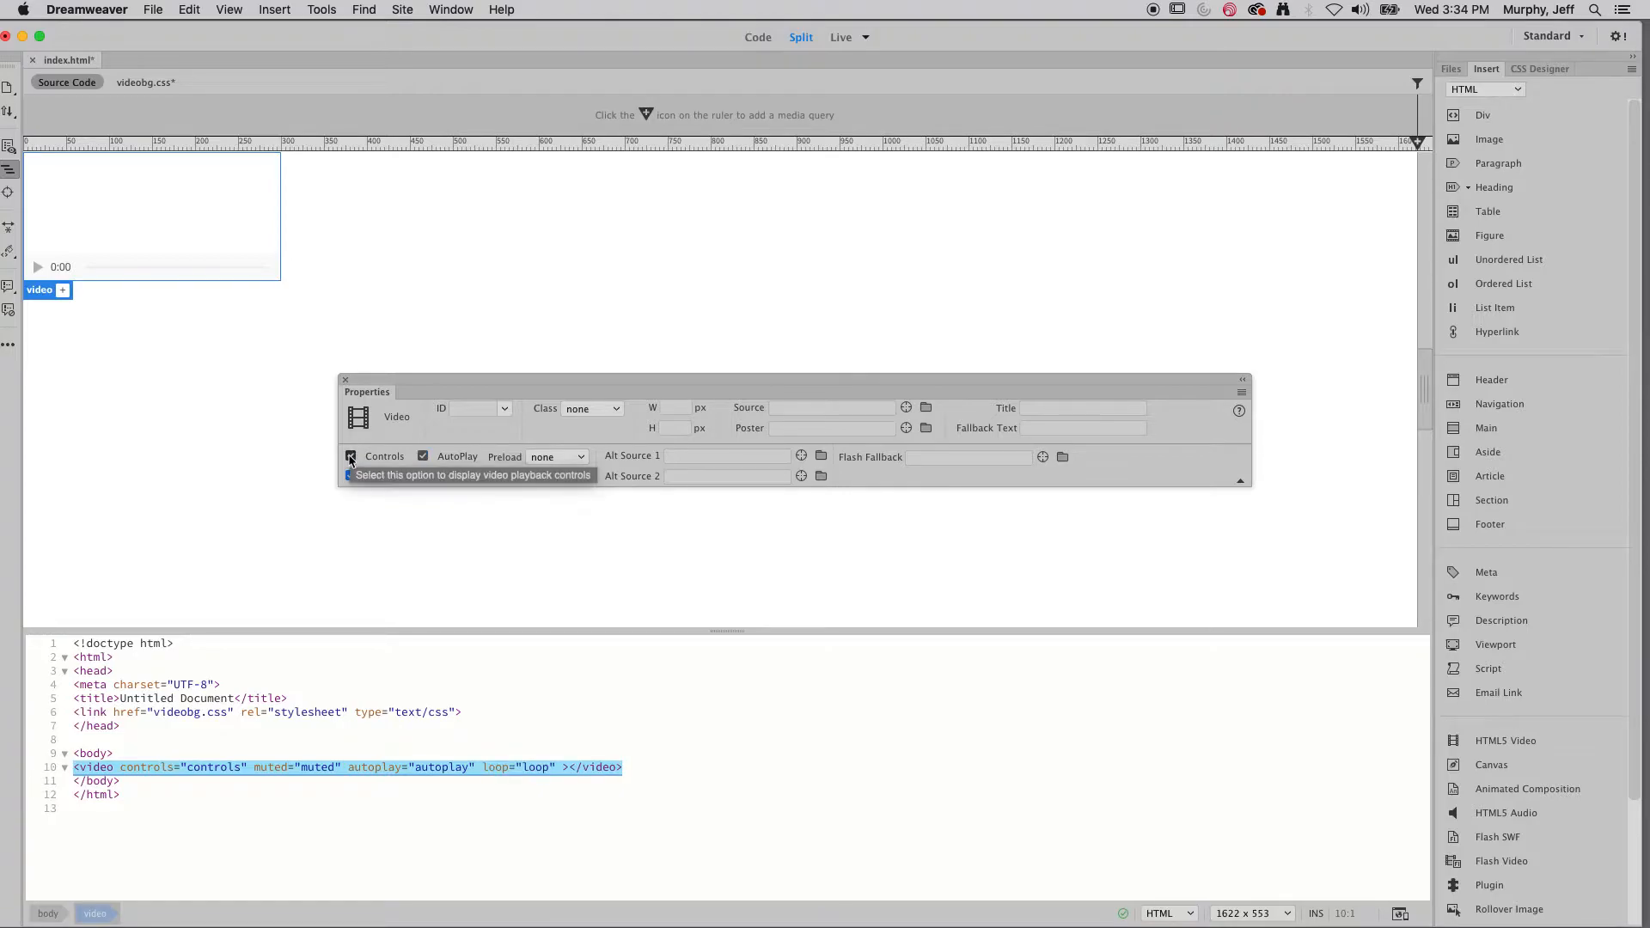
left_click(350, 456)
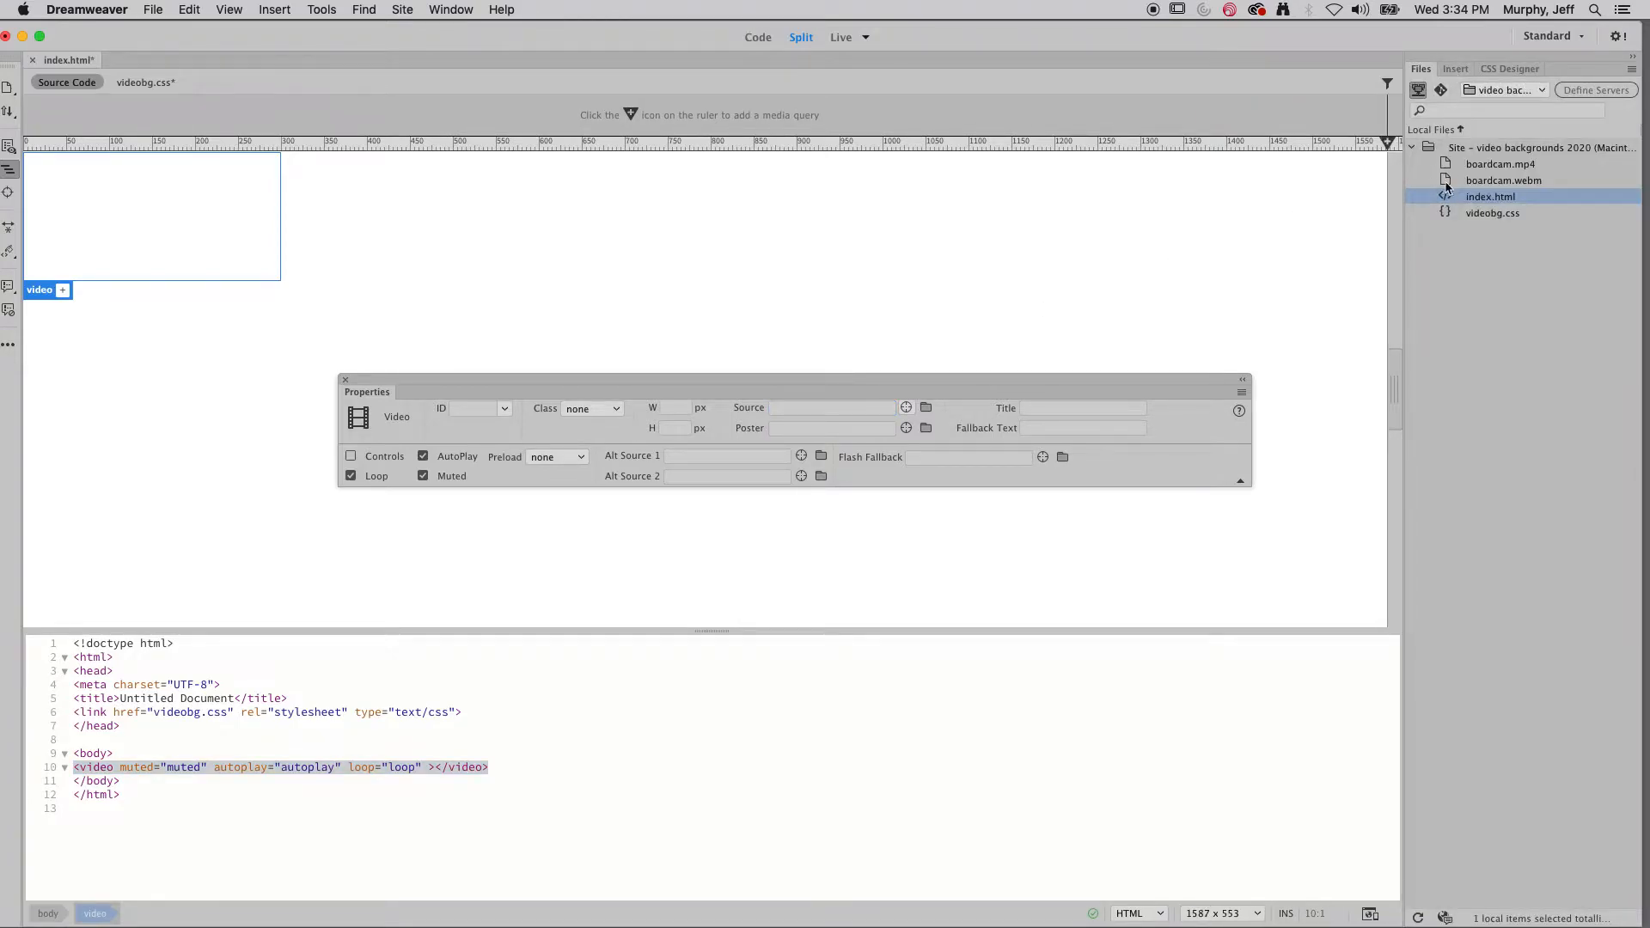
mouse_move(906, 409)
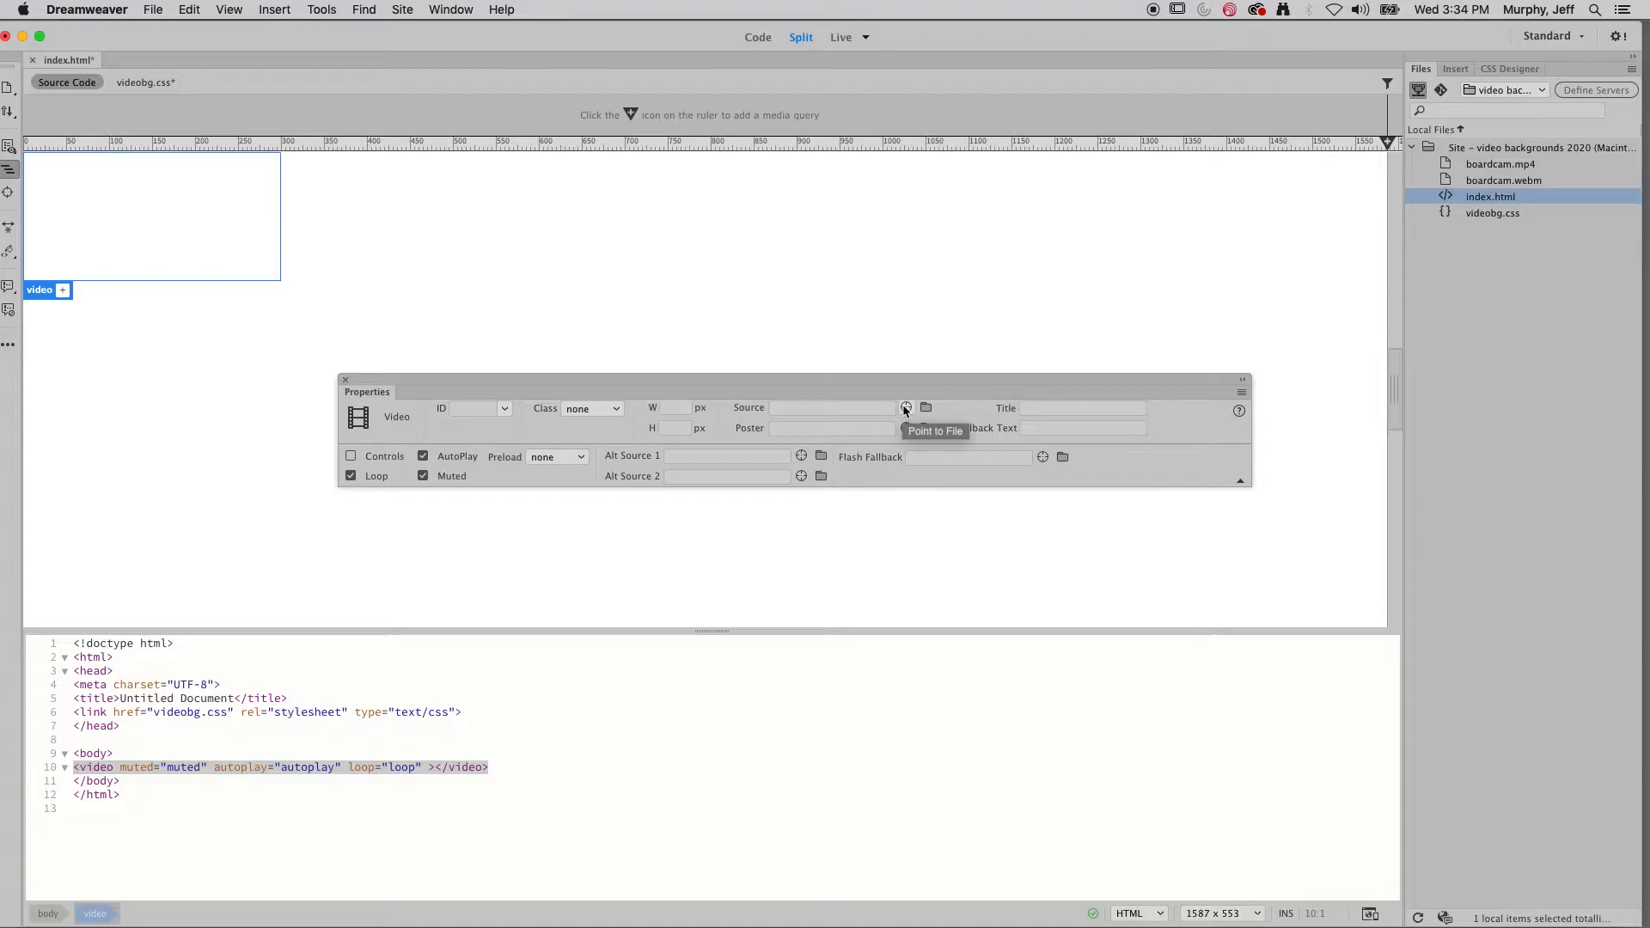
- Set boardcam.mp4 as the video source using Point to File
left_click_drag(906, 407, 1188, 318)
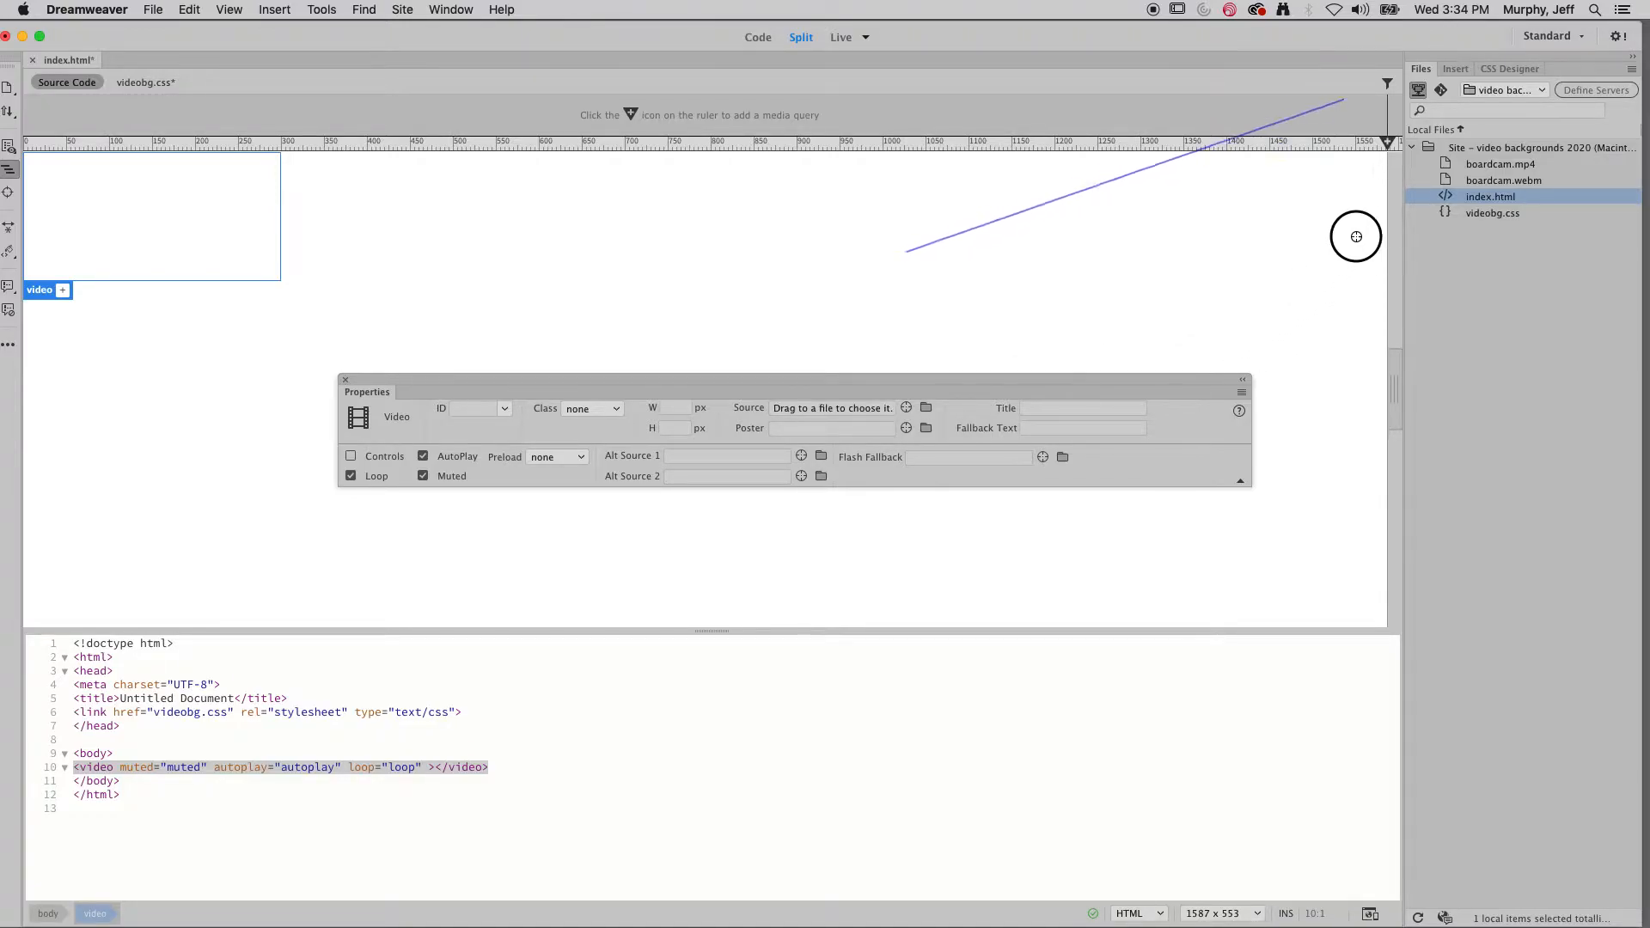
left_click_drag(1499, 163, 833, 408)
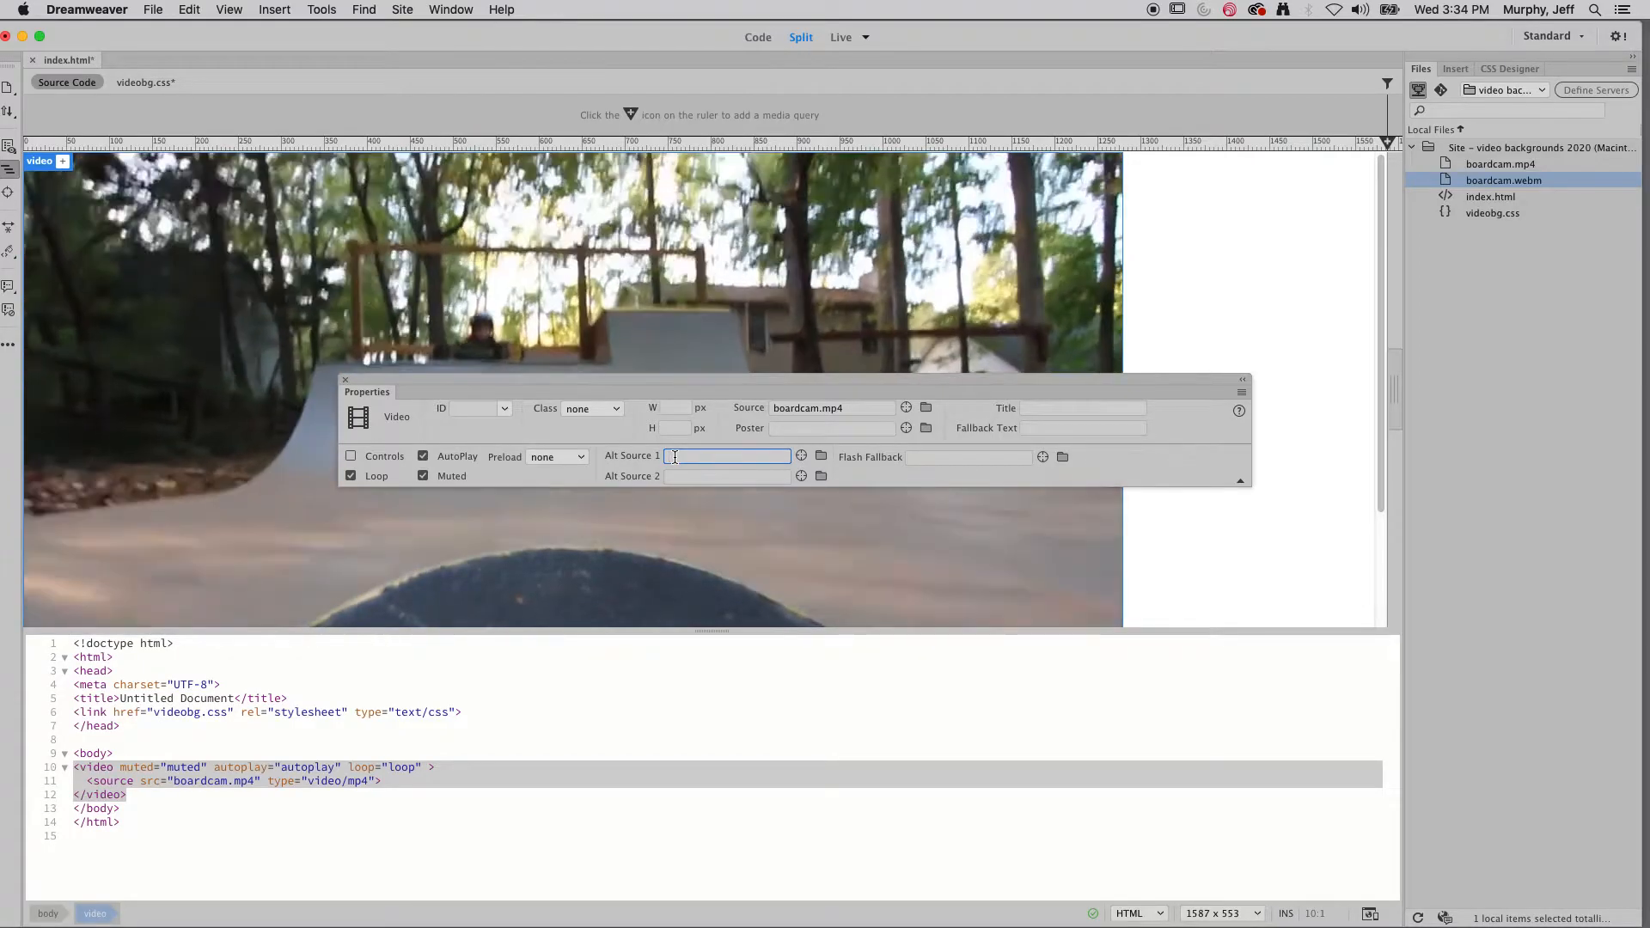
- Enter boardcam.webm as the video's alternate source
type("boardcam.")
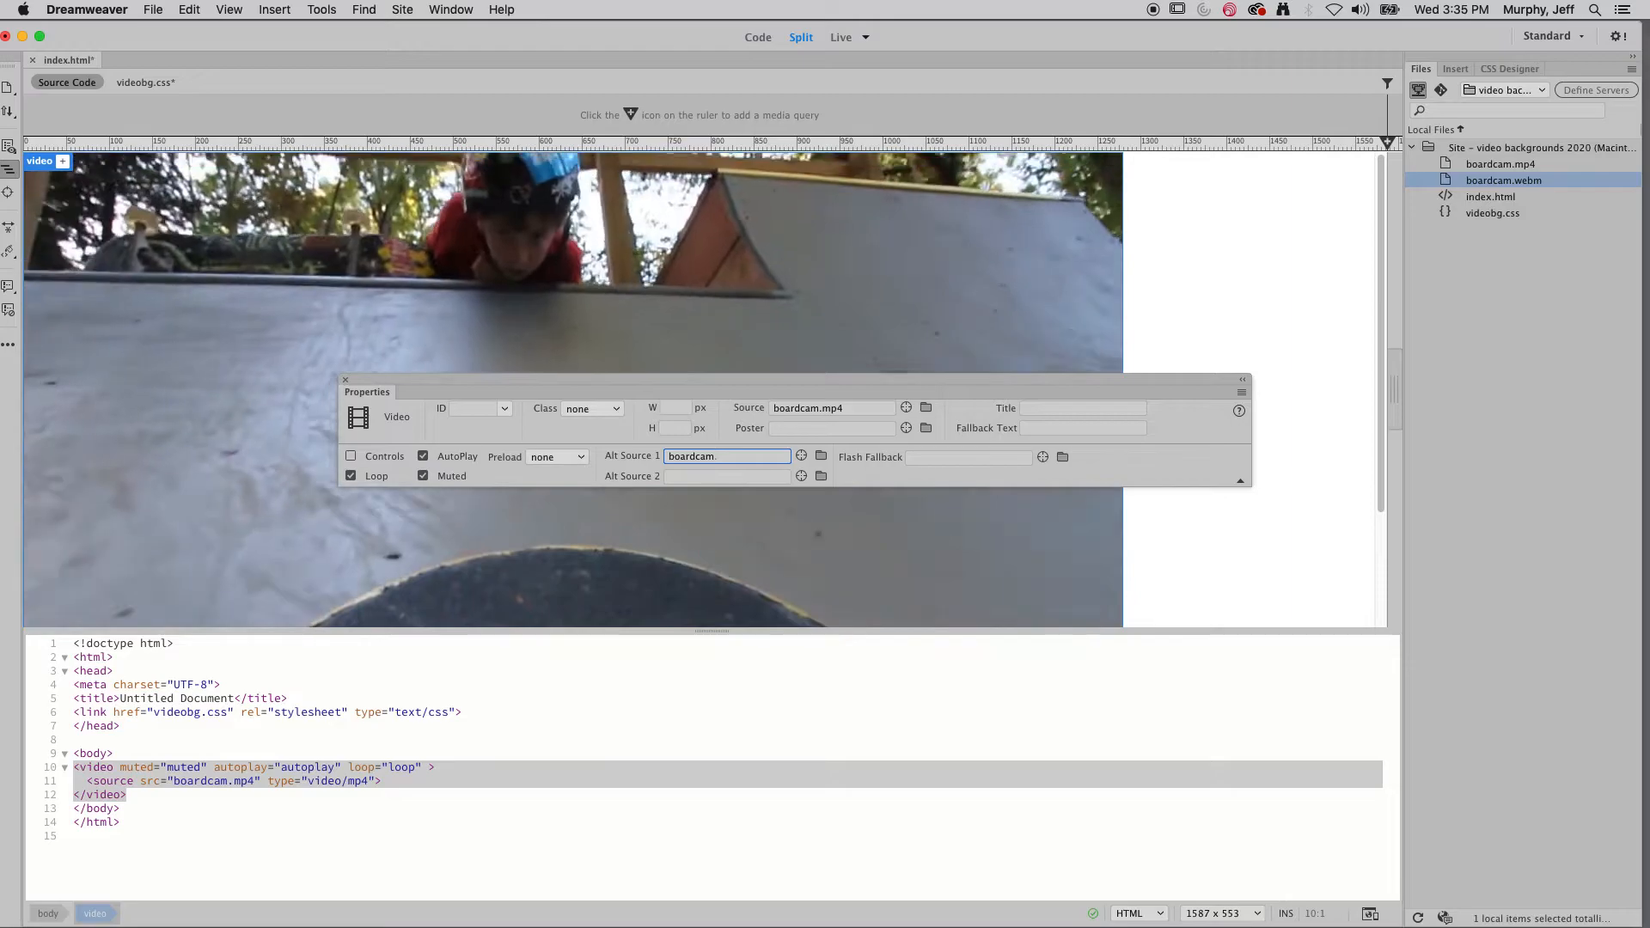
type("webm")
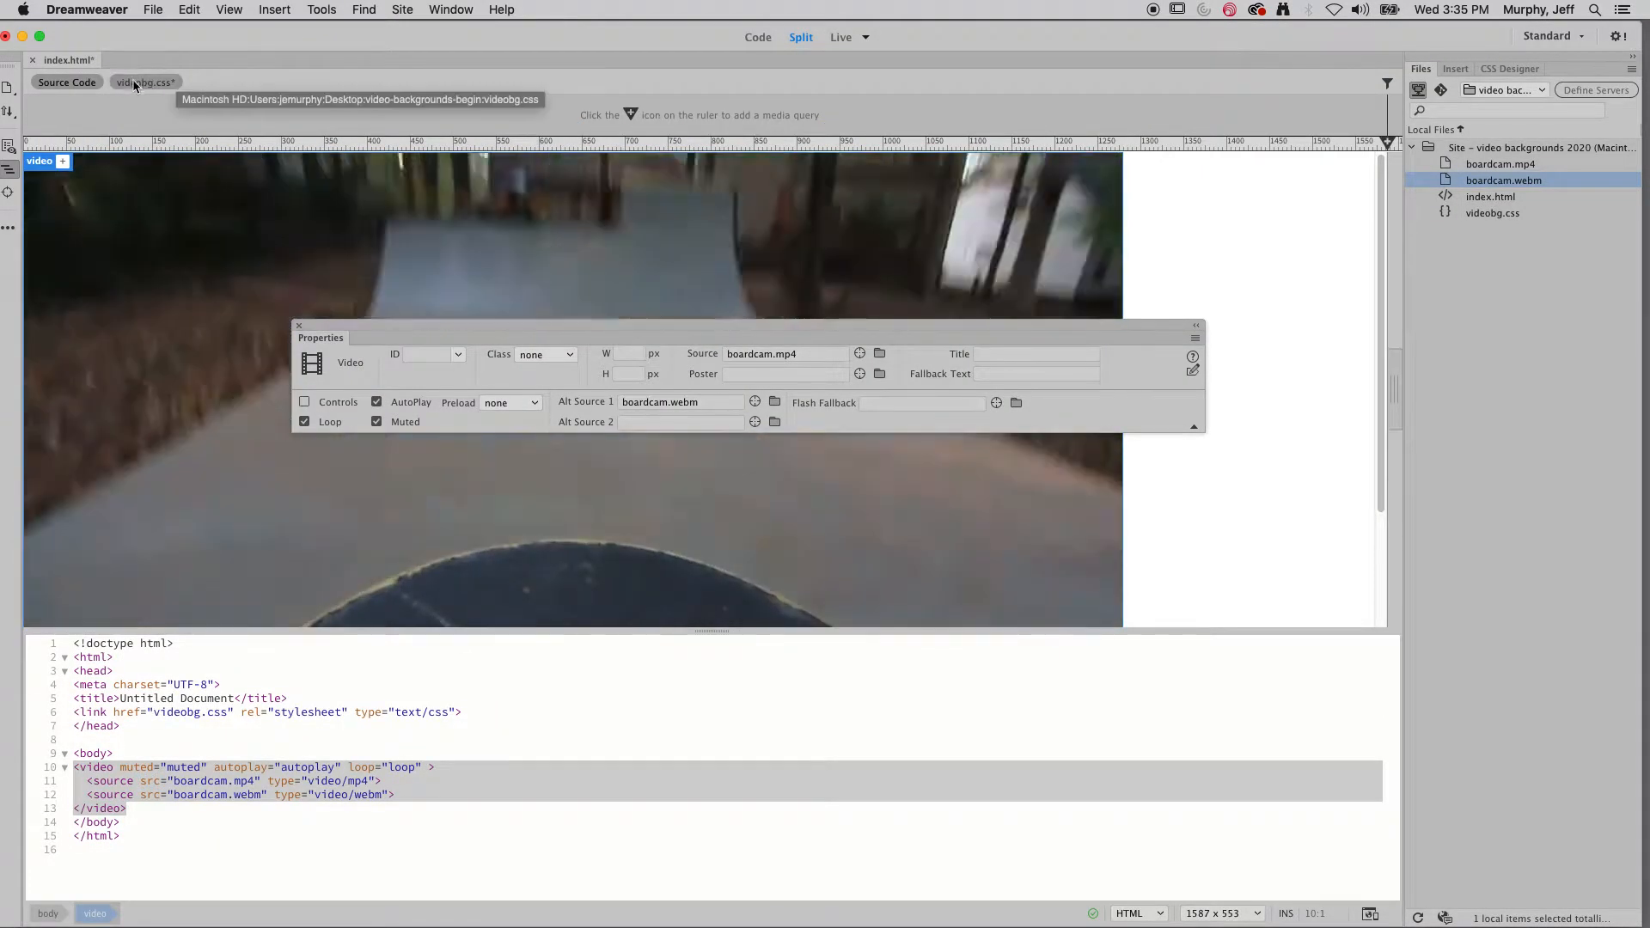
- Write a #bgVideo rule in the videobg.css stylesheet
left_click(144, 82)
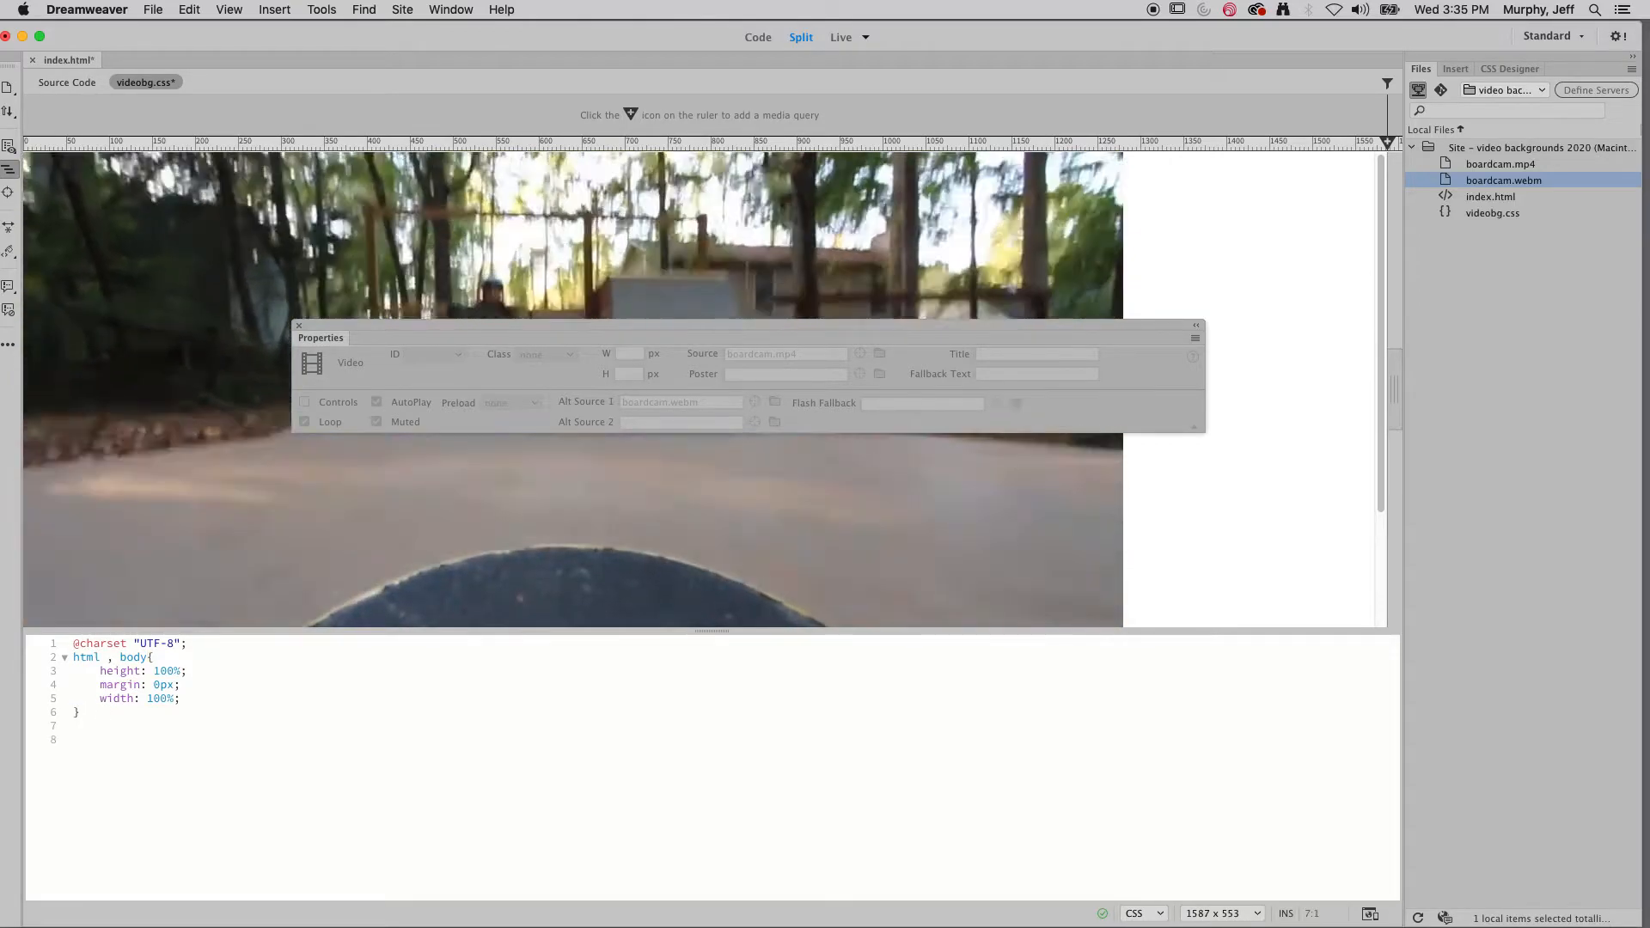
type("#bgVideo {")
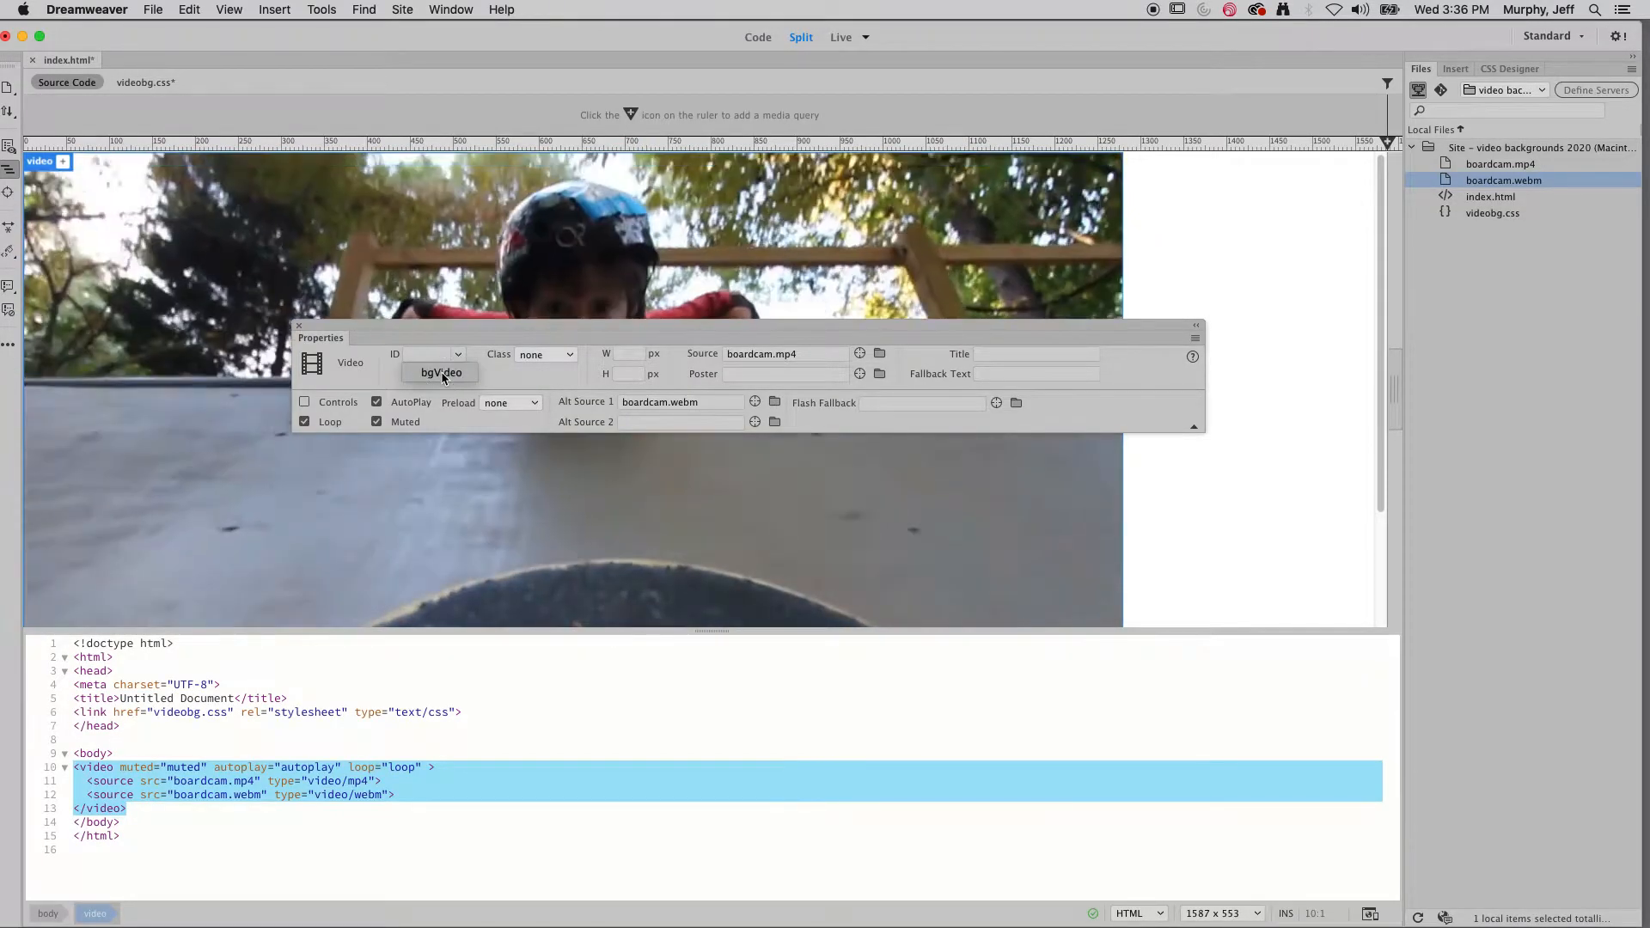
- Give the video the ID bgVideo and start a preview in Google Chrome
type("bgVideo")
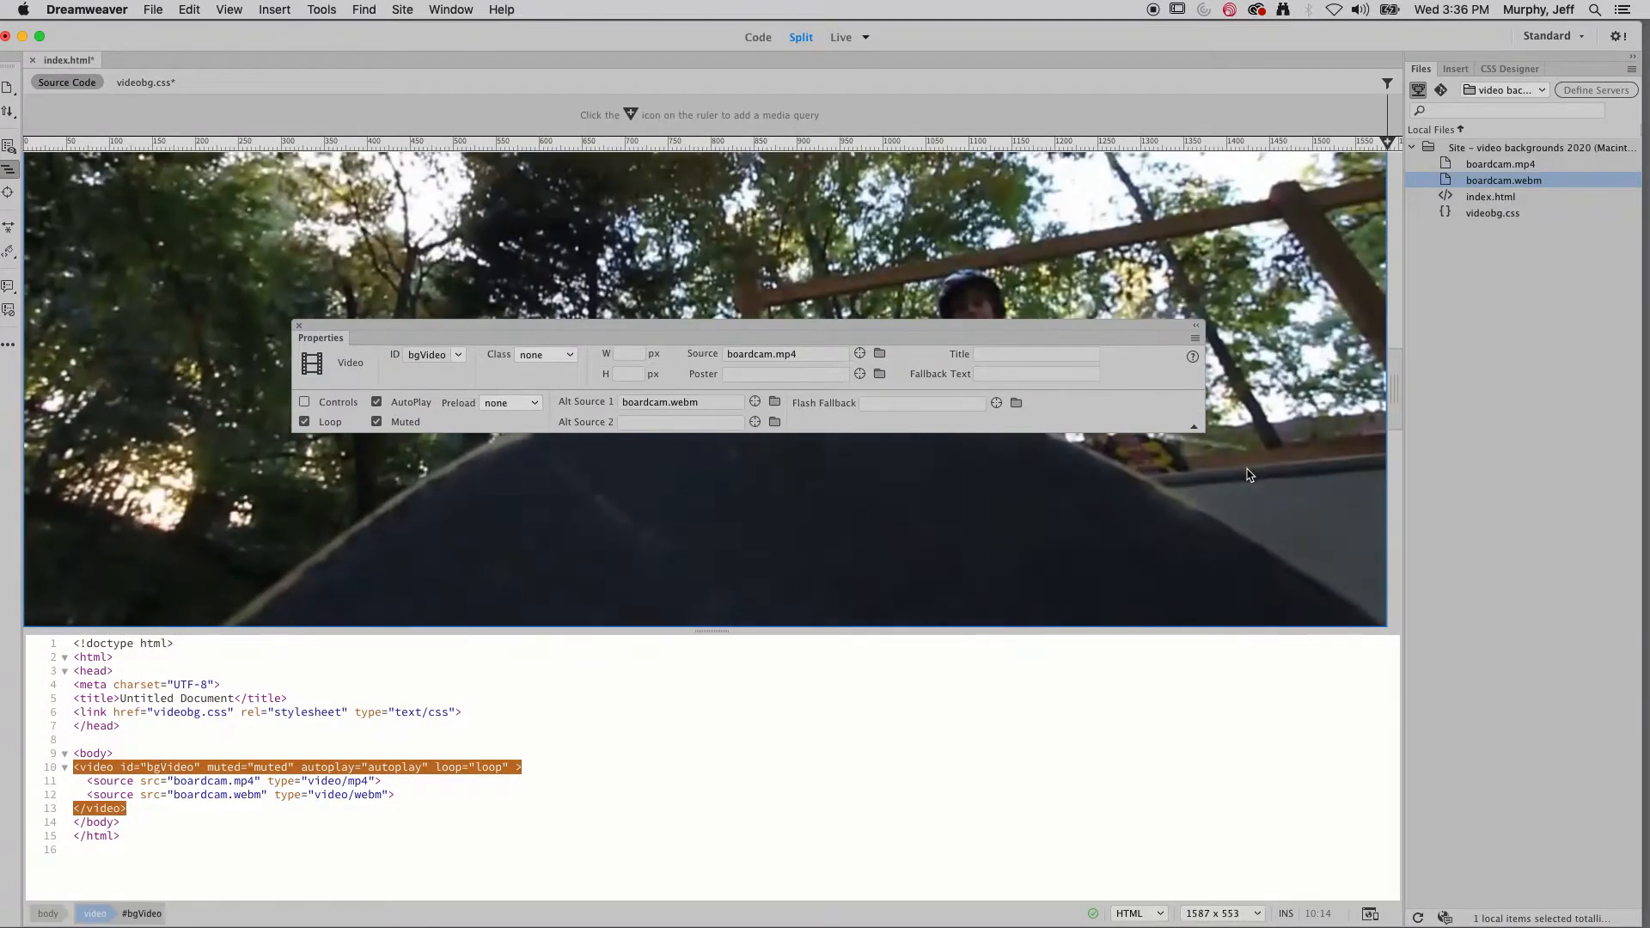
left_click(1370, 913)
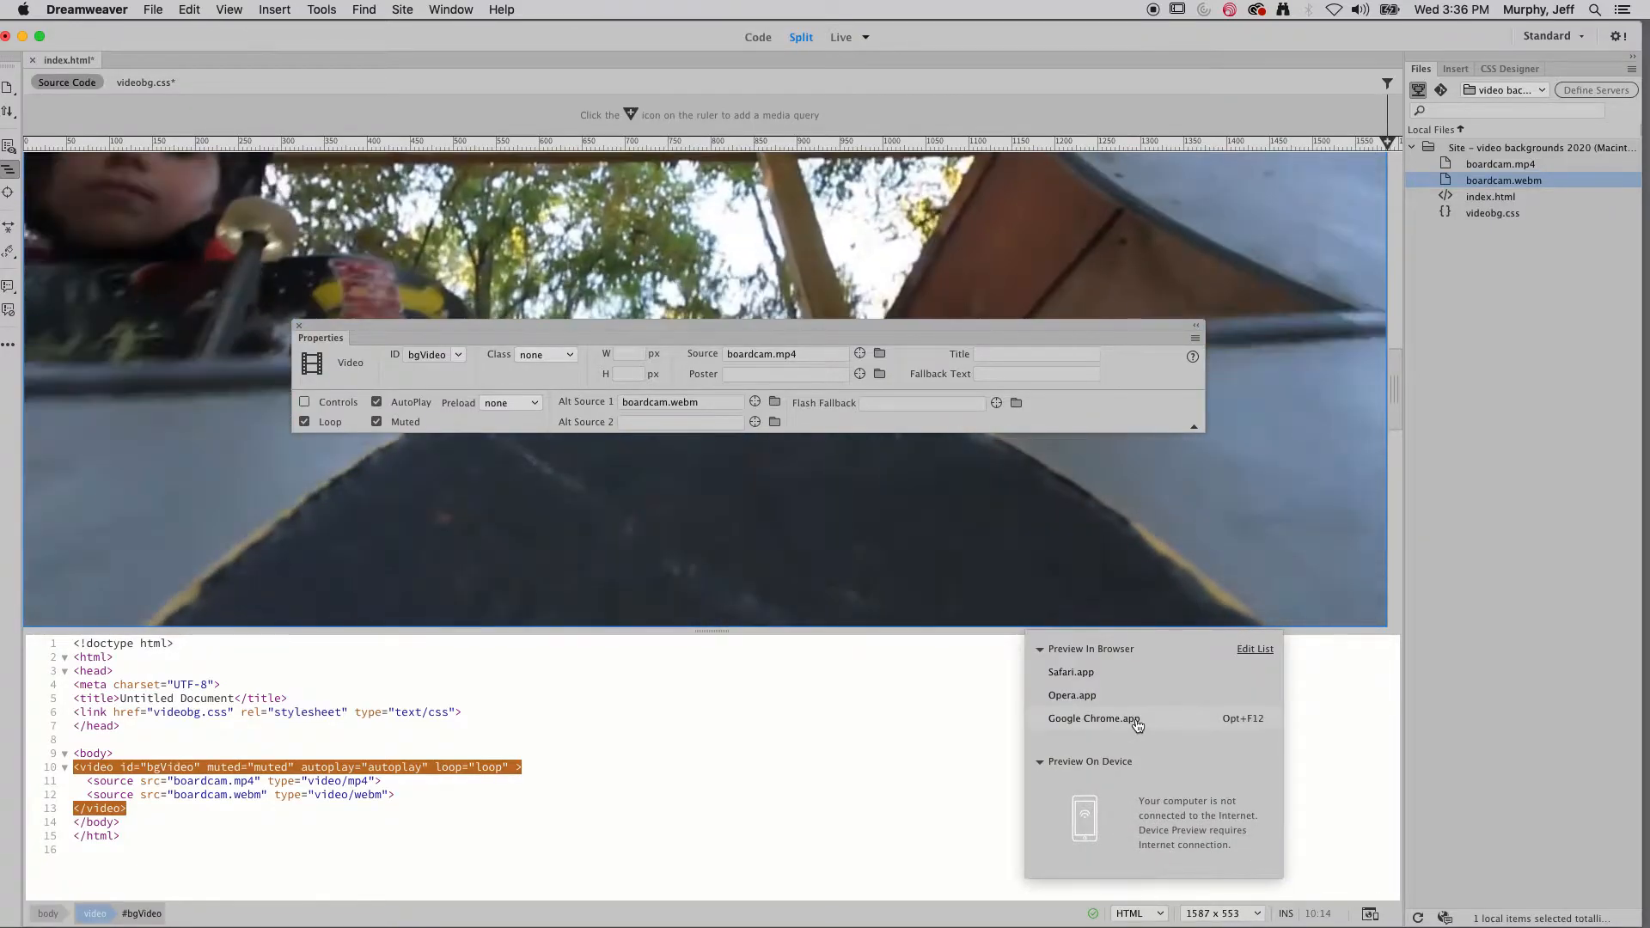
left_click(1093, 718)
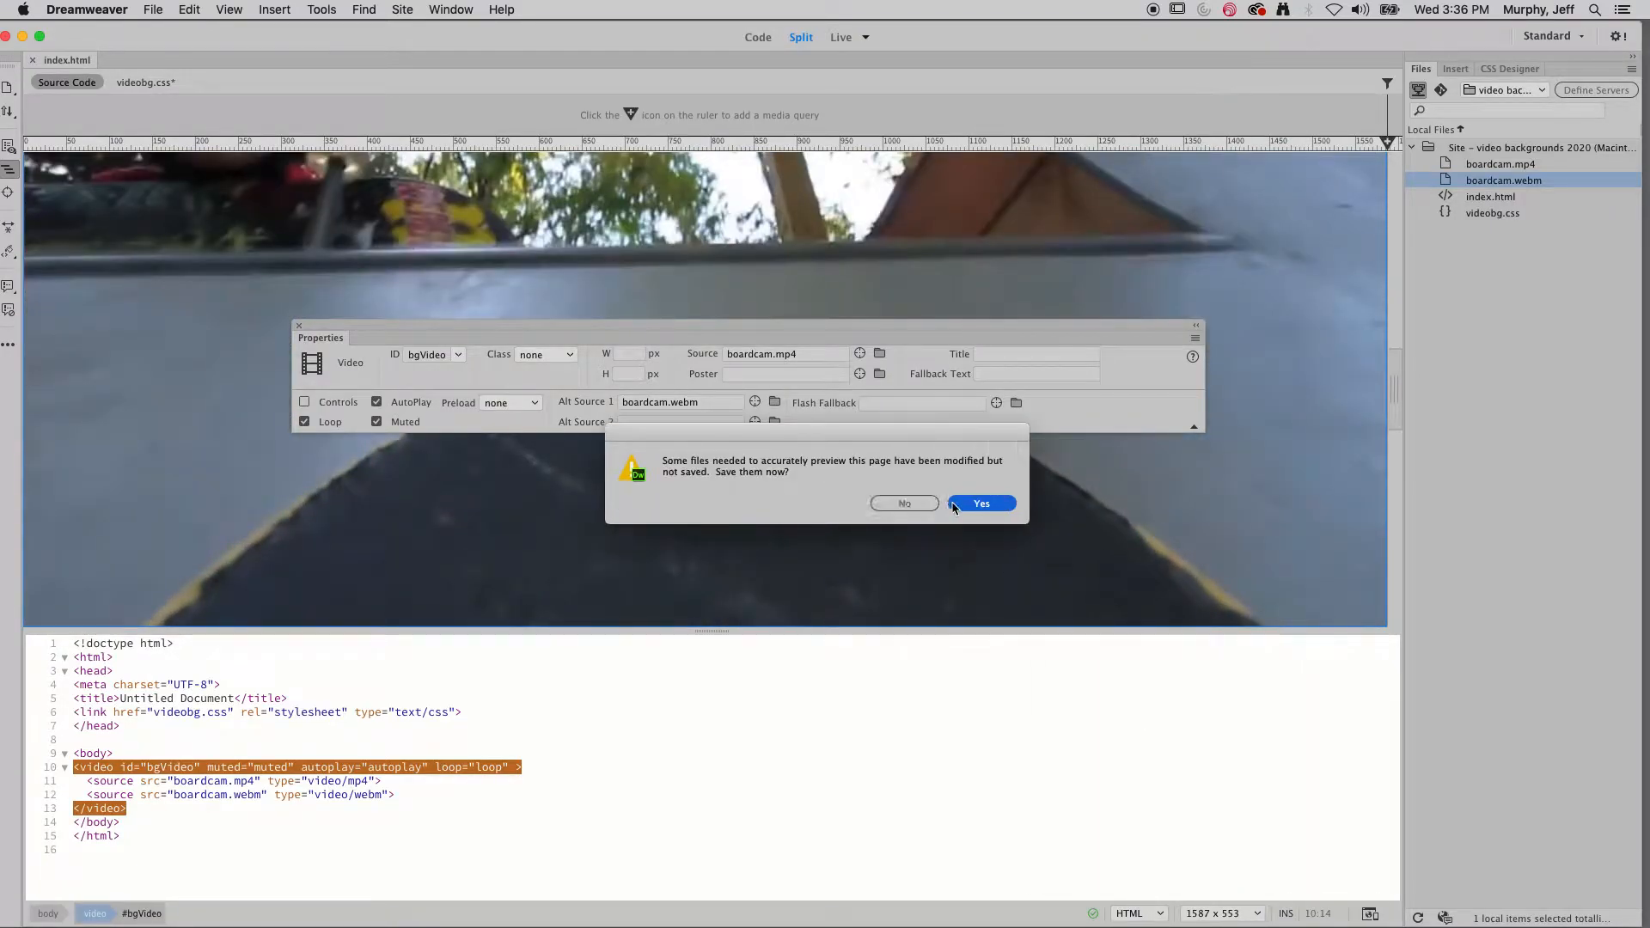
- Save the modified files so the page previews in Chrome
left_click(980, 503)
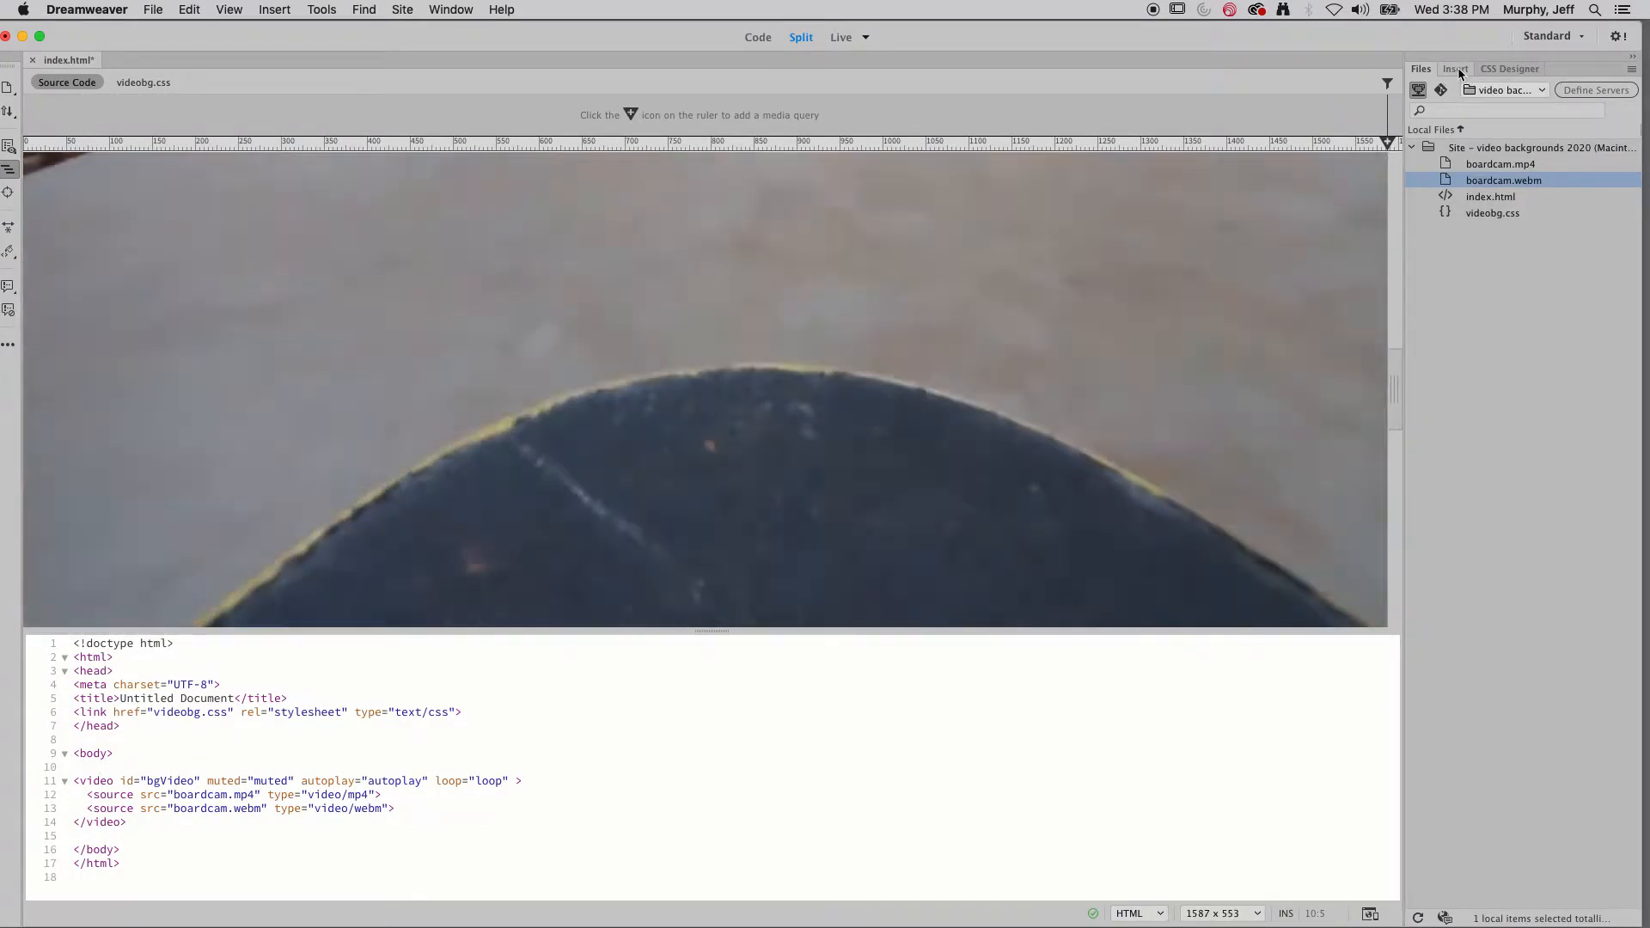
- Insert a section element and give it the ID boardlogo
left_click(1456, 69)
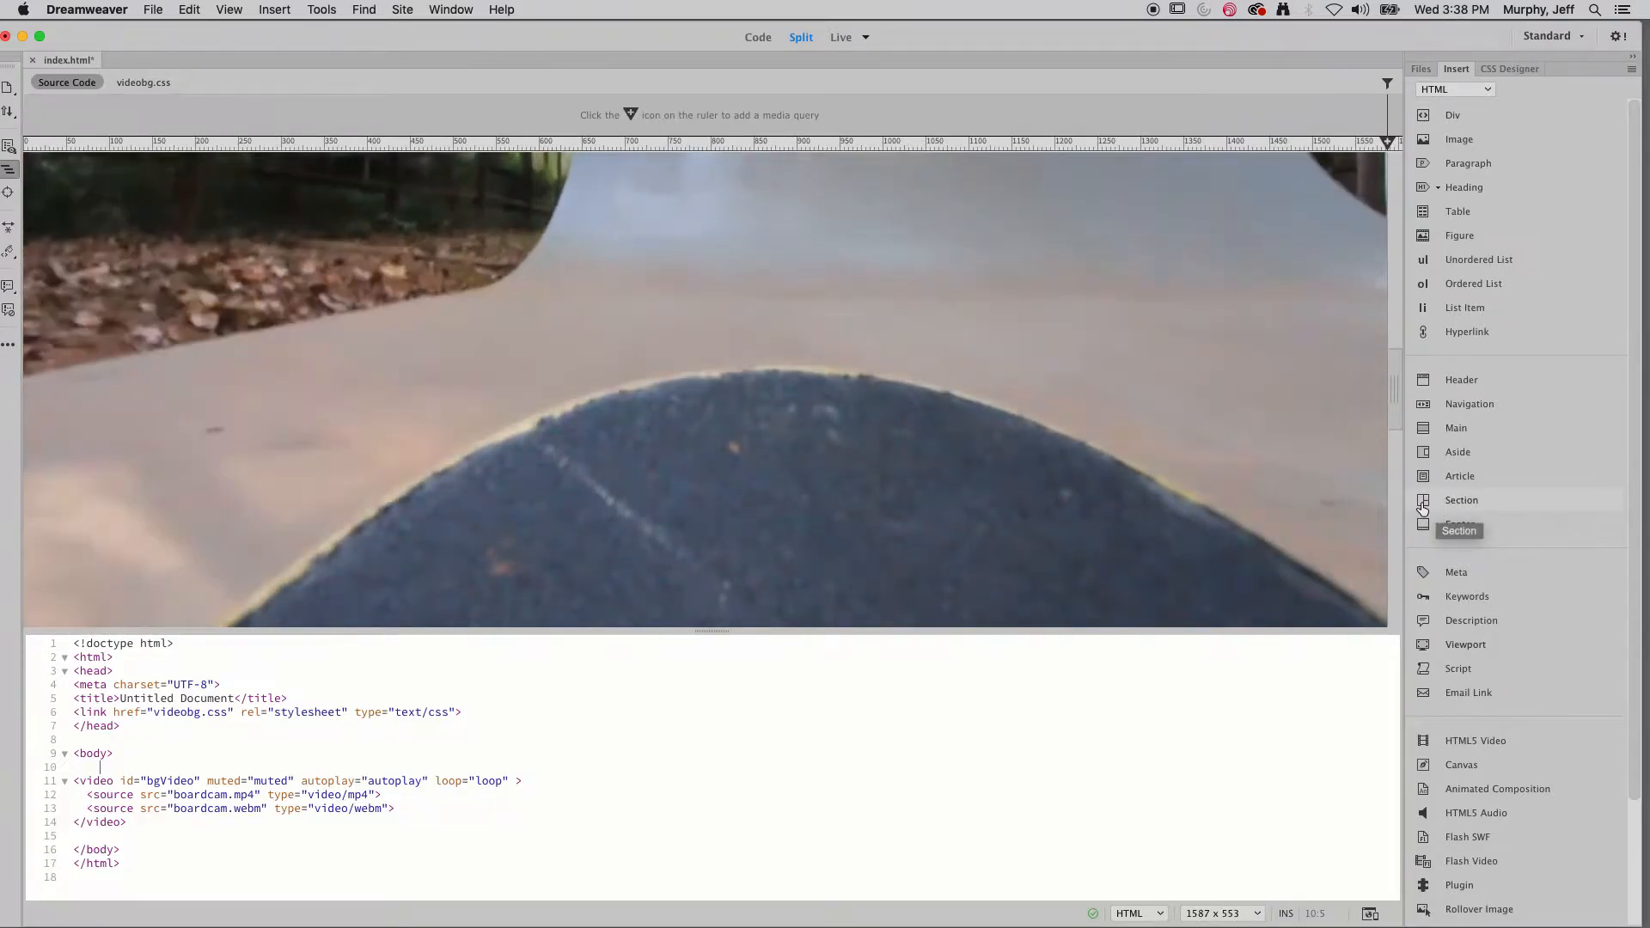
left_click(1461, 501)
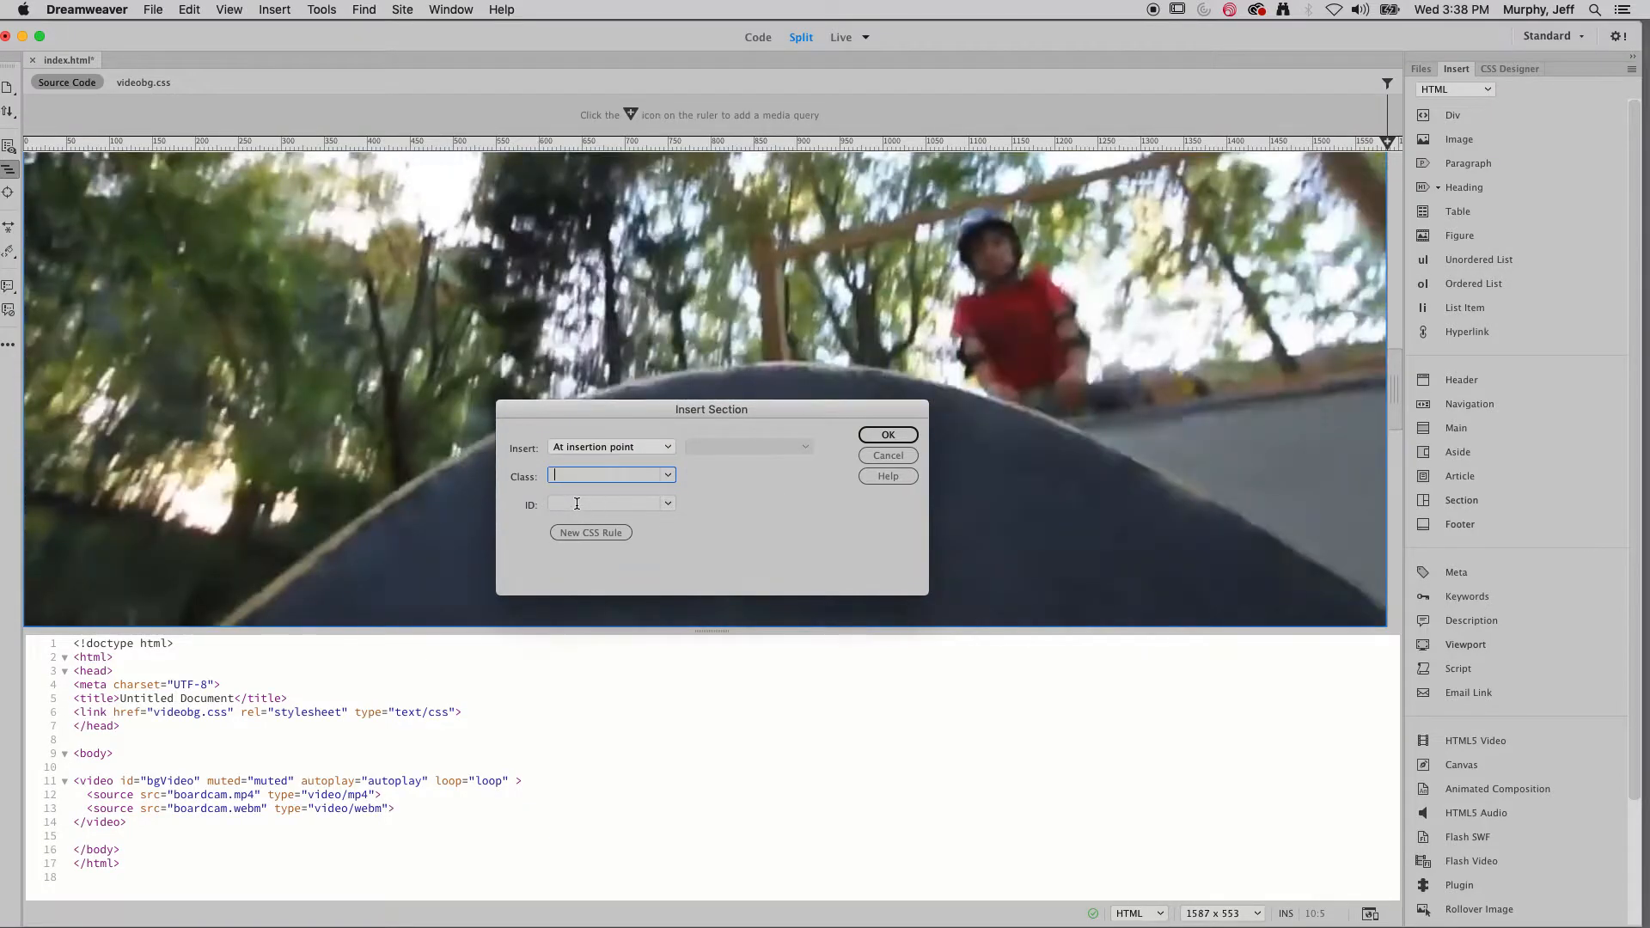
left_click(605, 504)
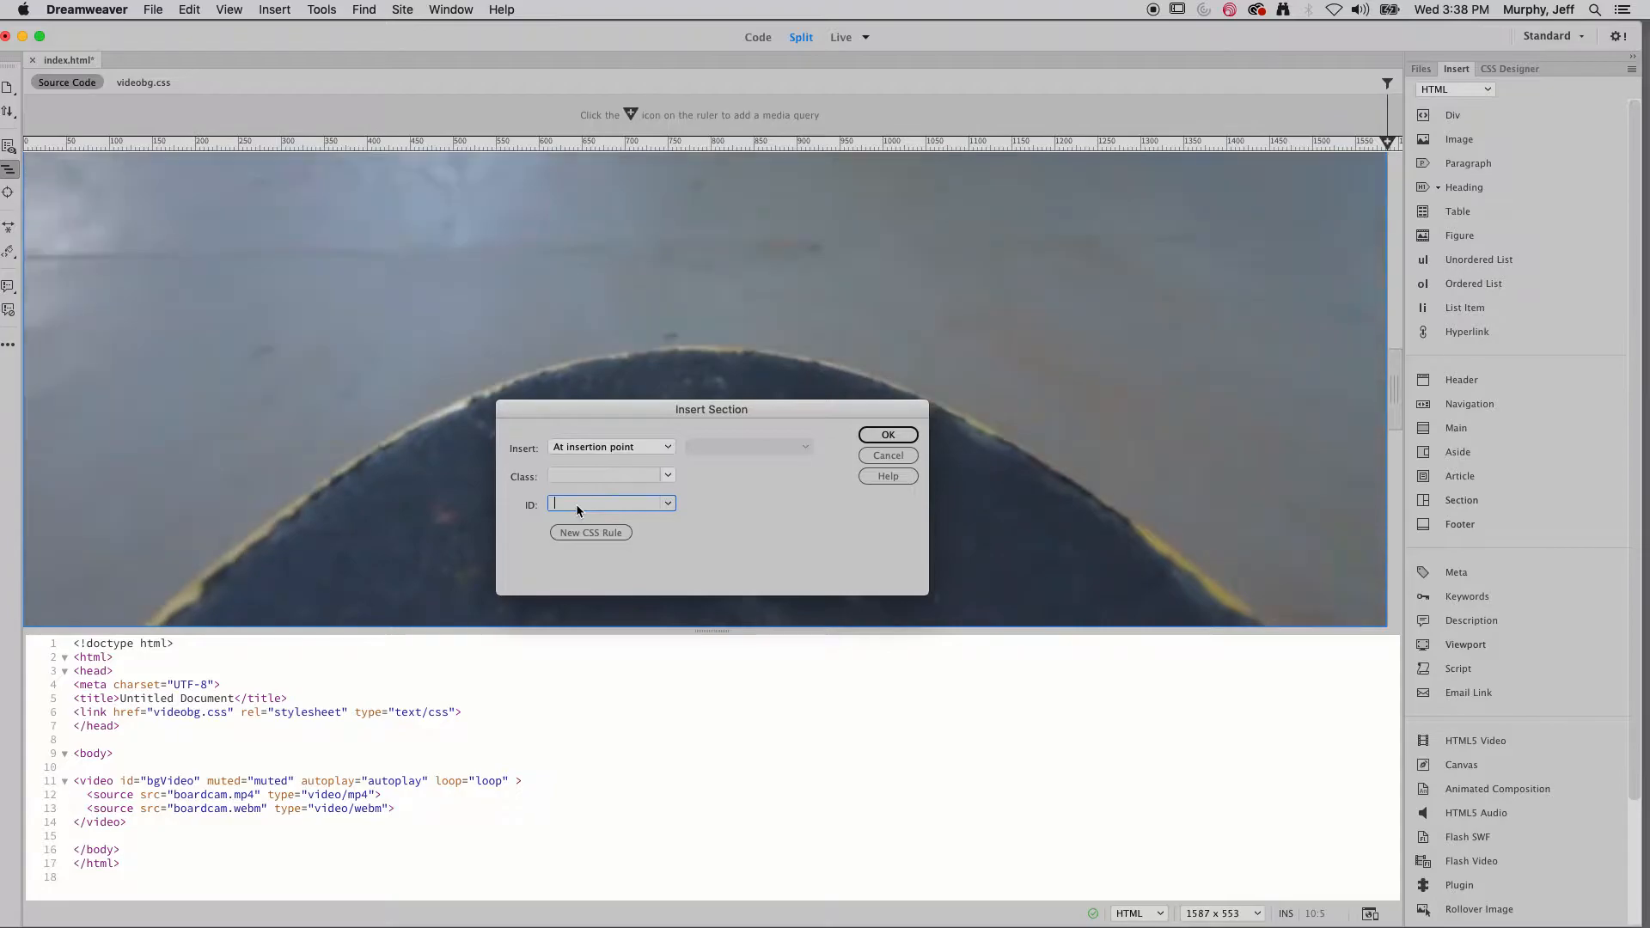
type("boardlogo")
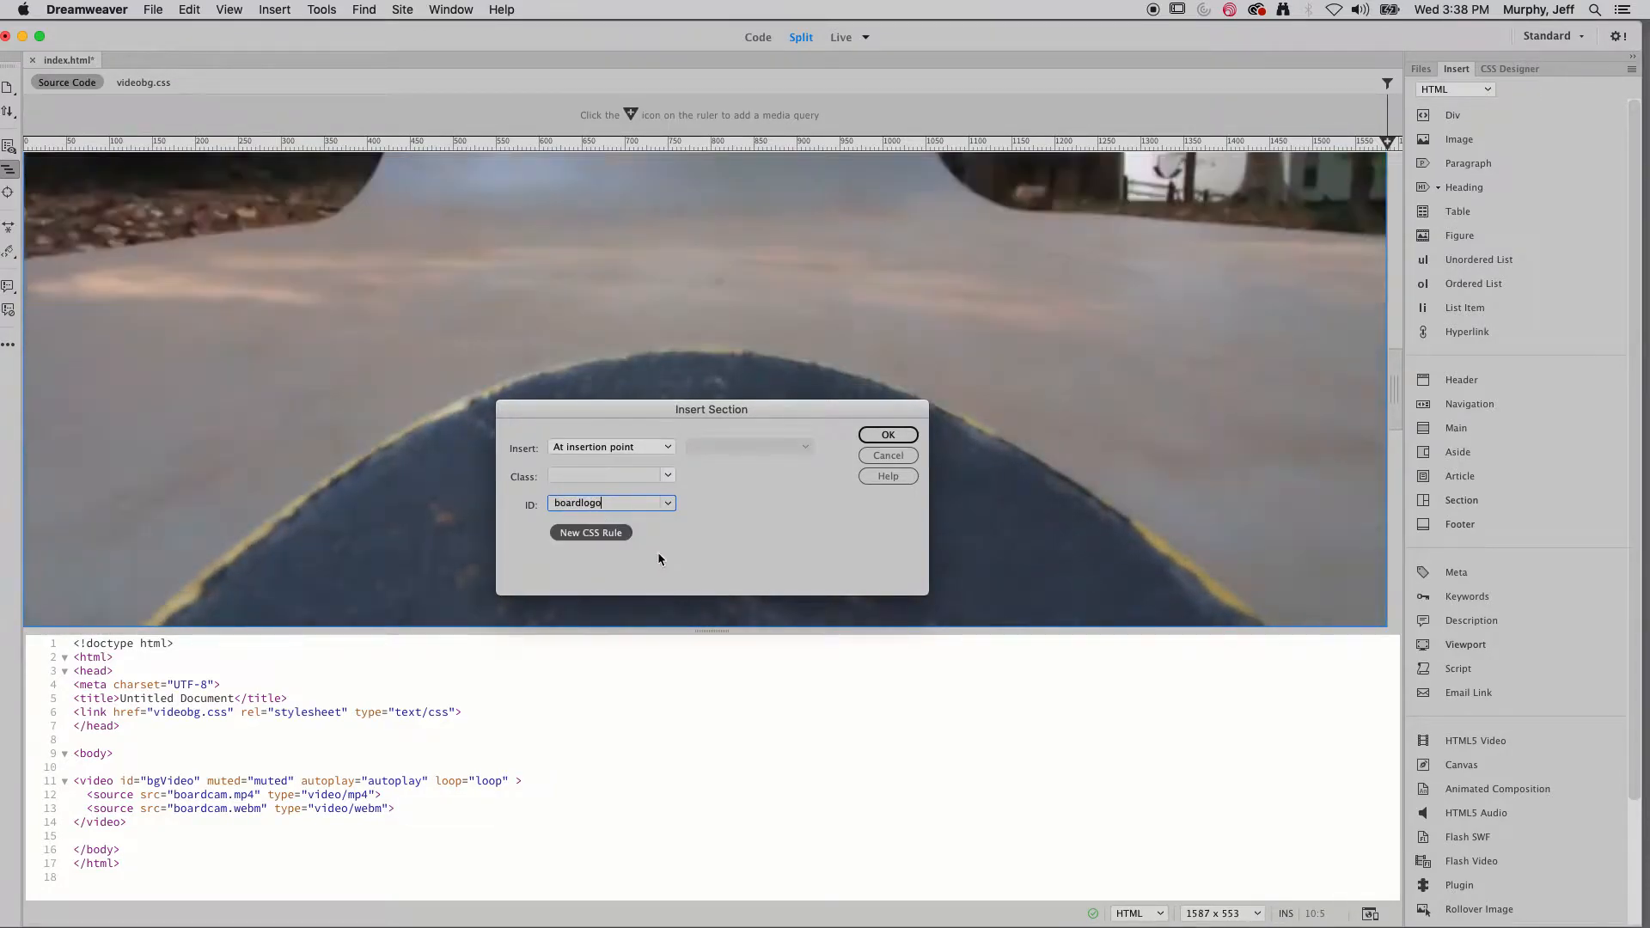
- Create the #boardlogo rule stored in videobg.css and confirm it
left_click(590, 533)
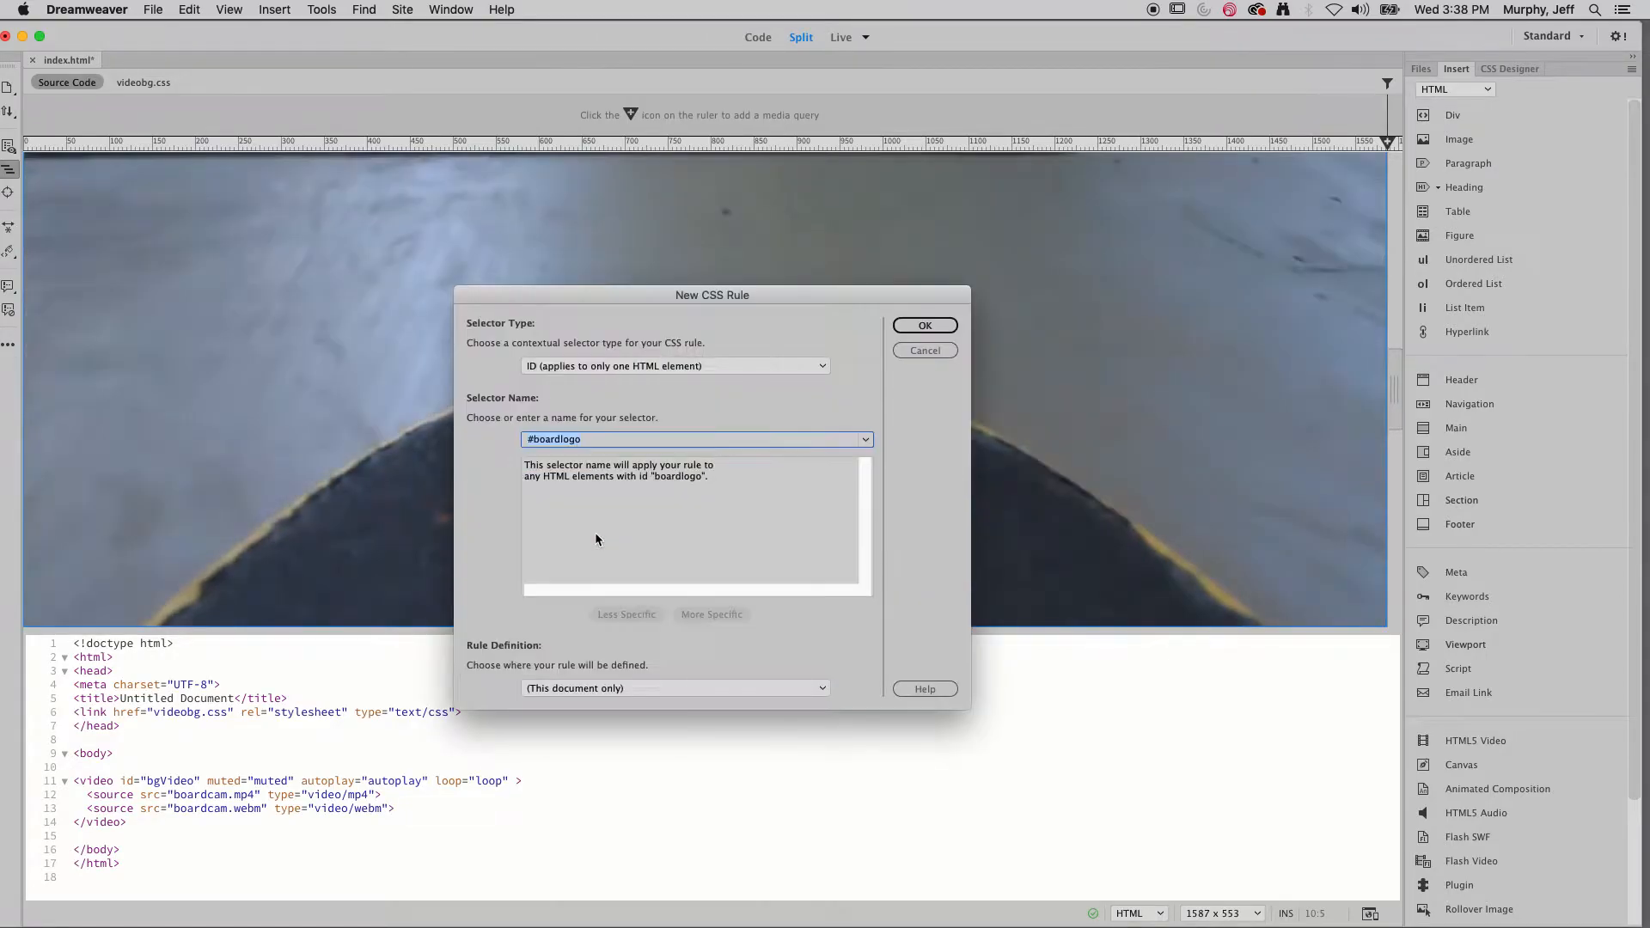
left_click(674, 688)
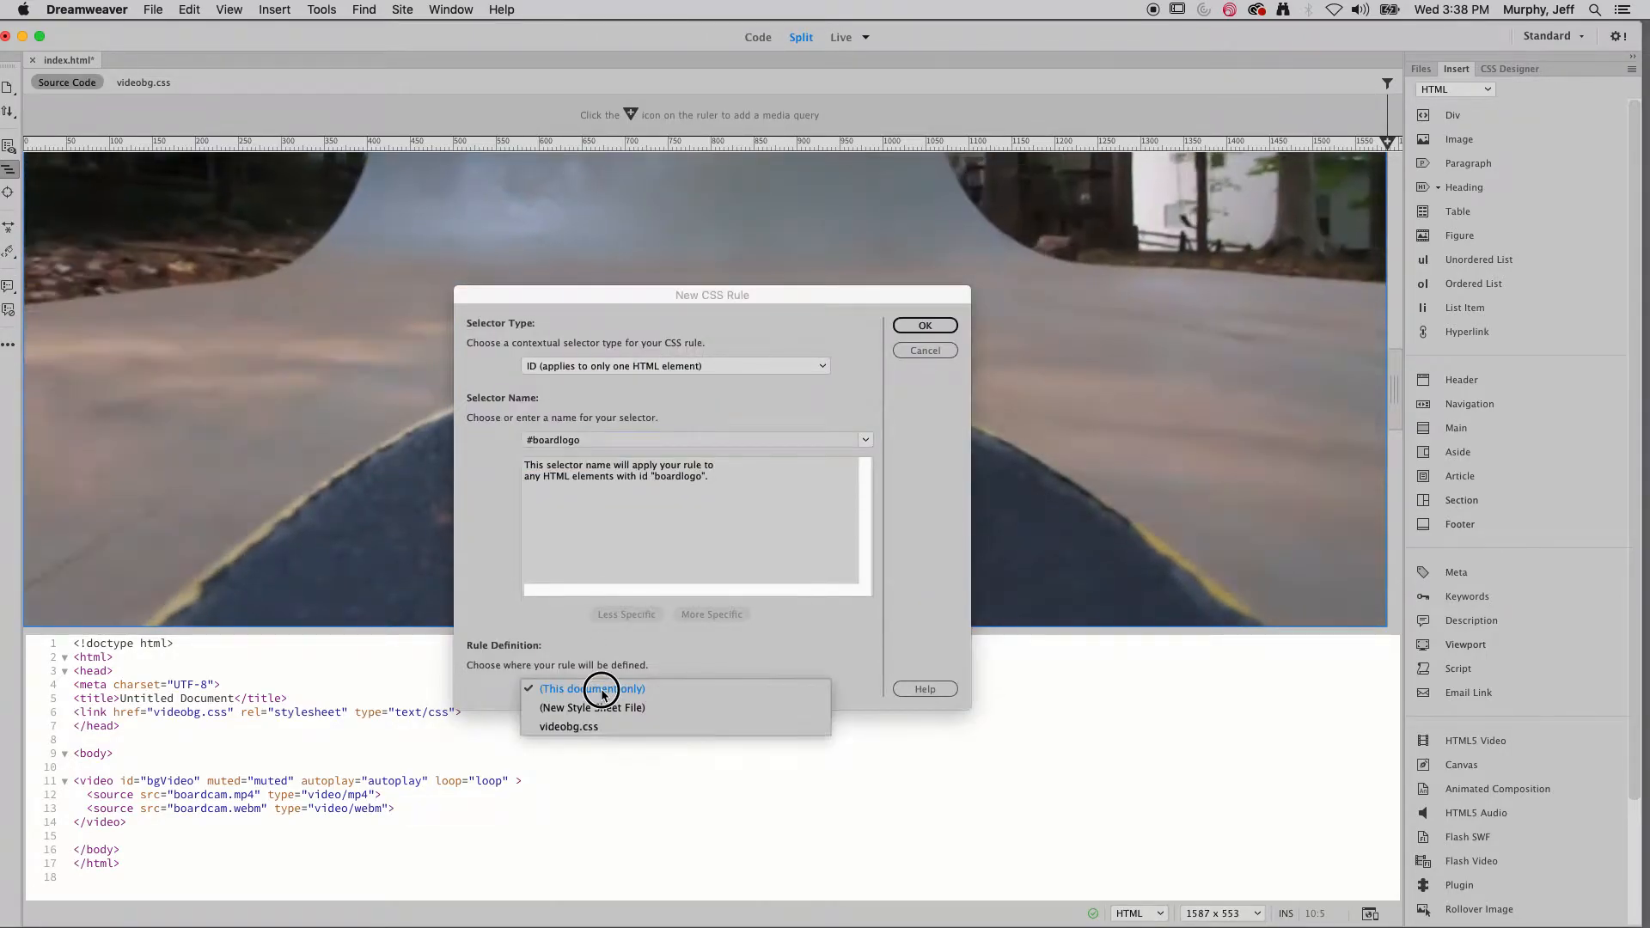
left_click(569, 726)
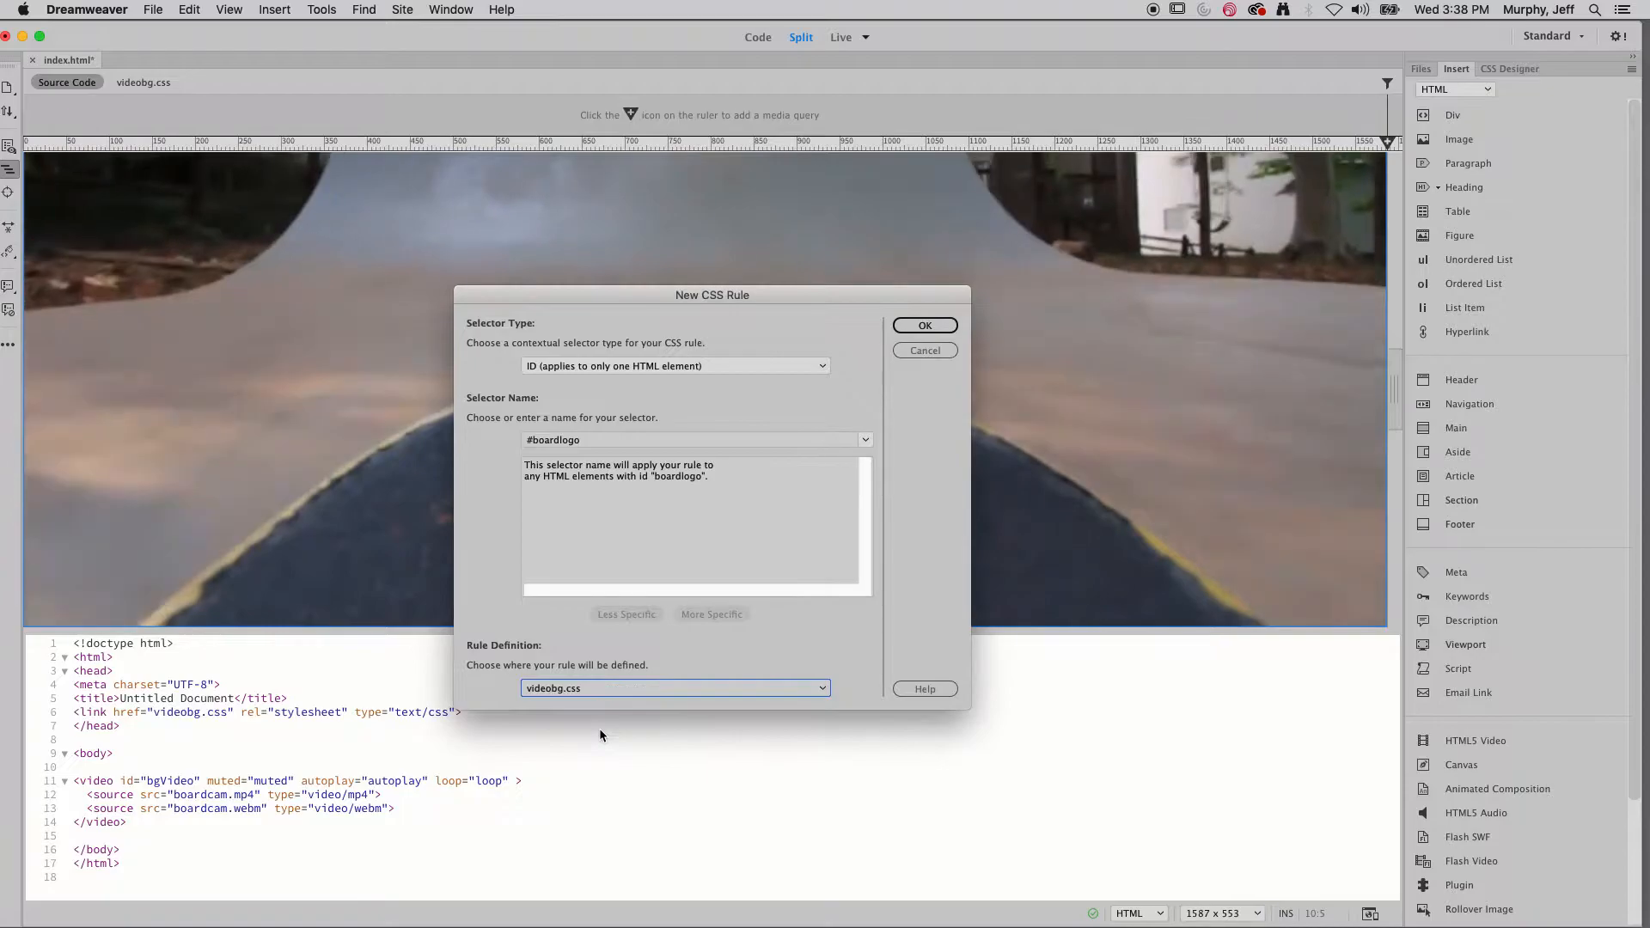
left_click(924, 325)
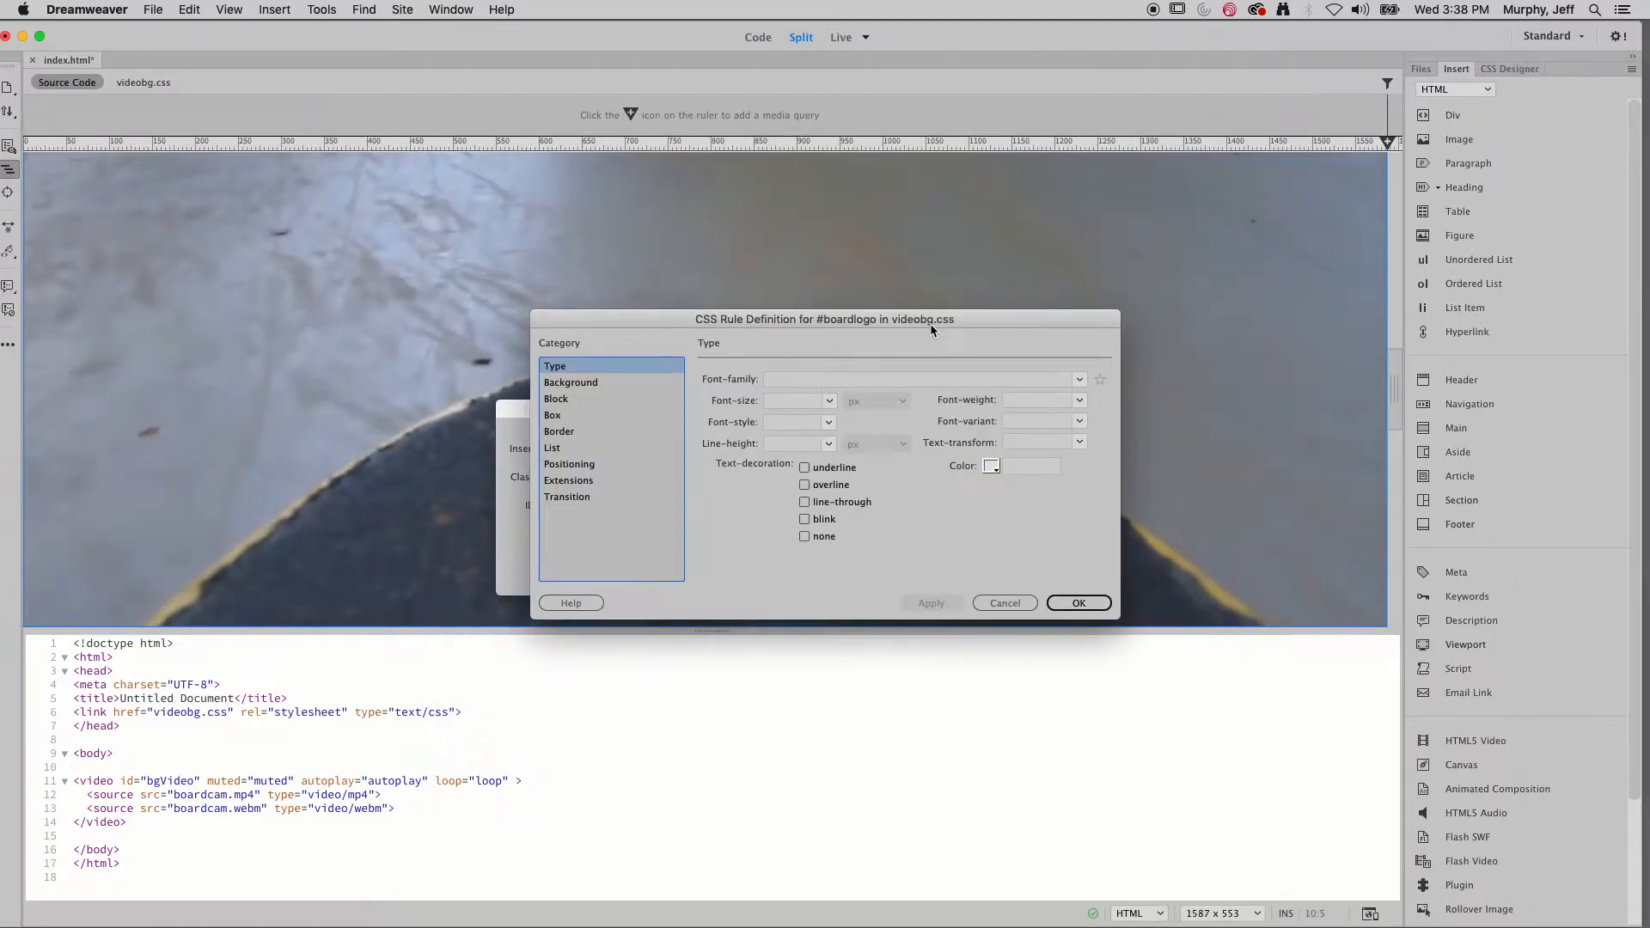
- In the Box category, set #boardlogo's width to 30%
left_click(557, 397)
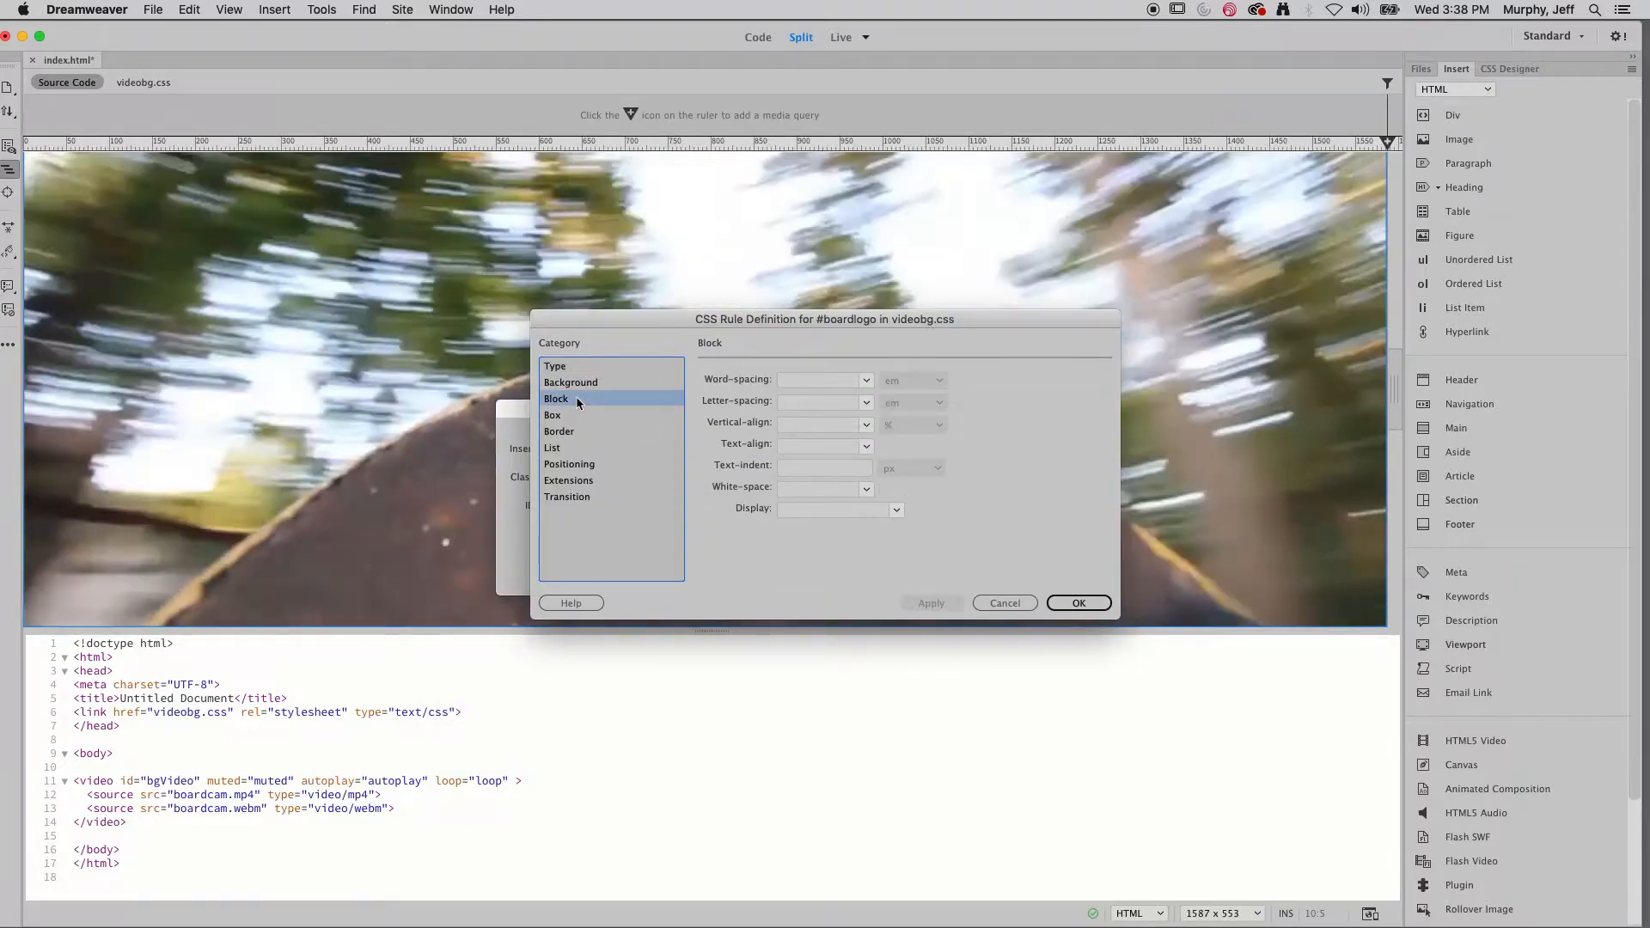
left_click(552, 414)
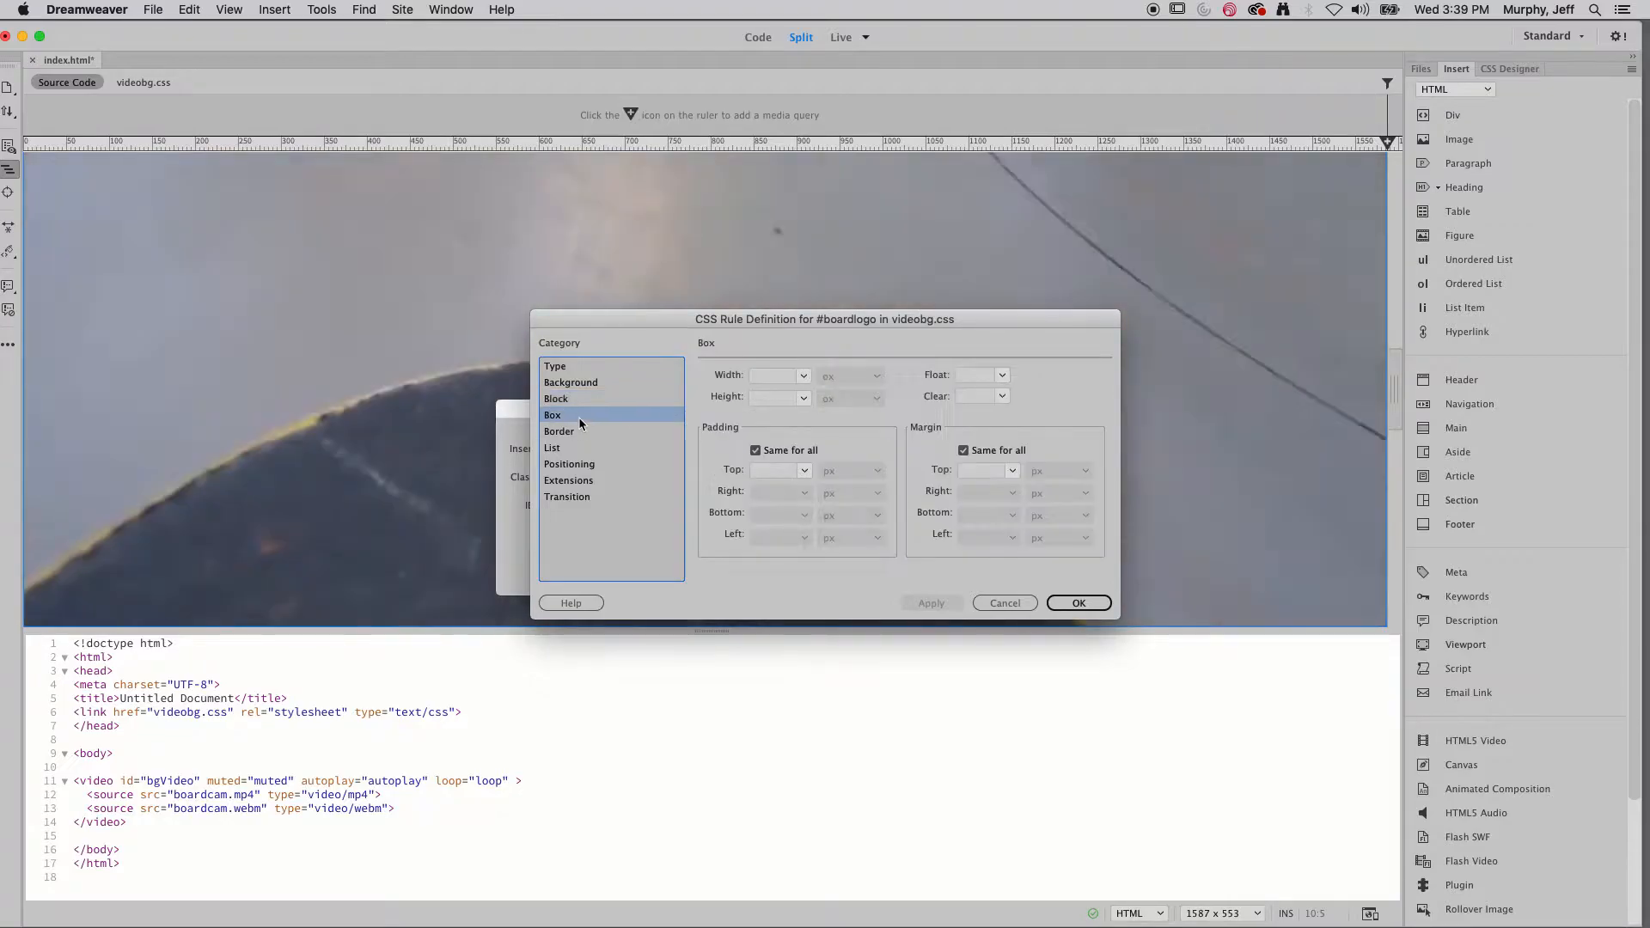
left_click(773, 374)
type("30")
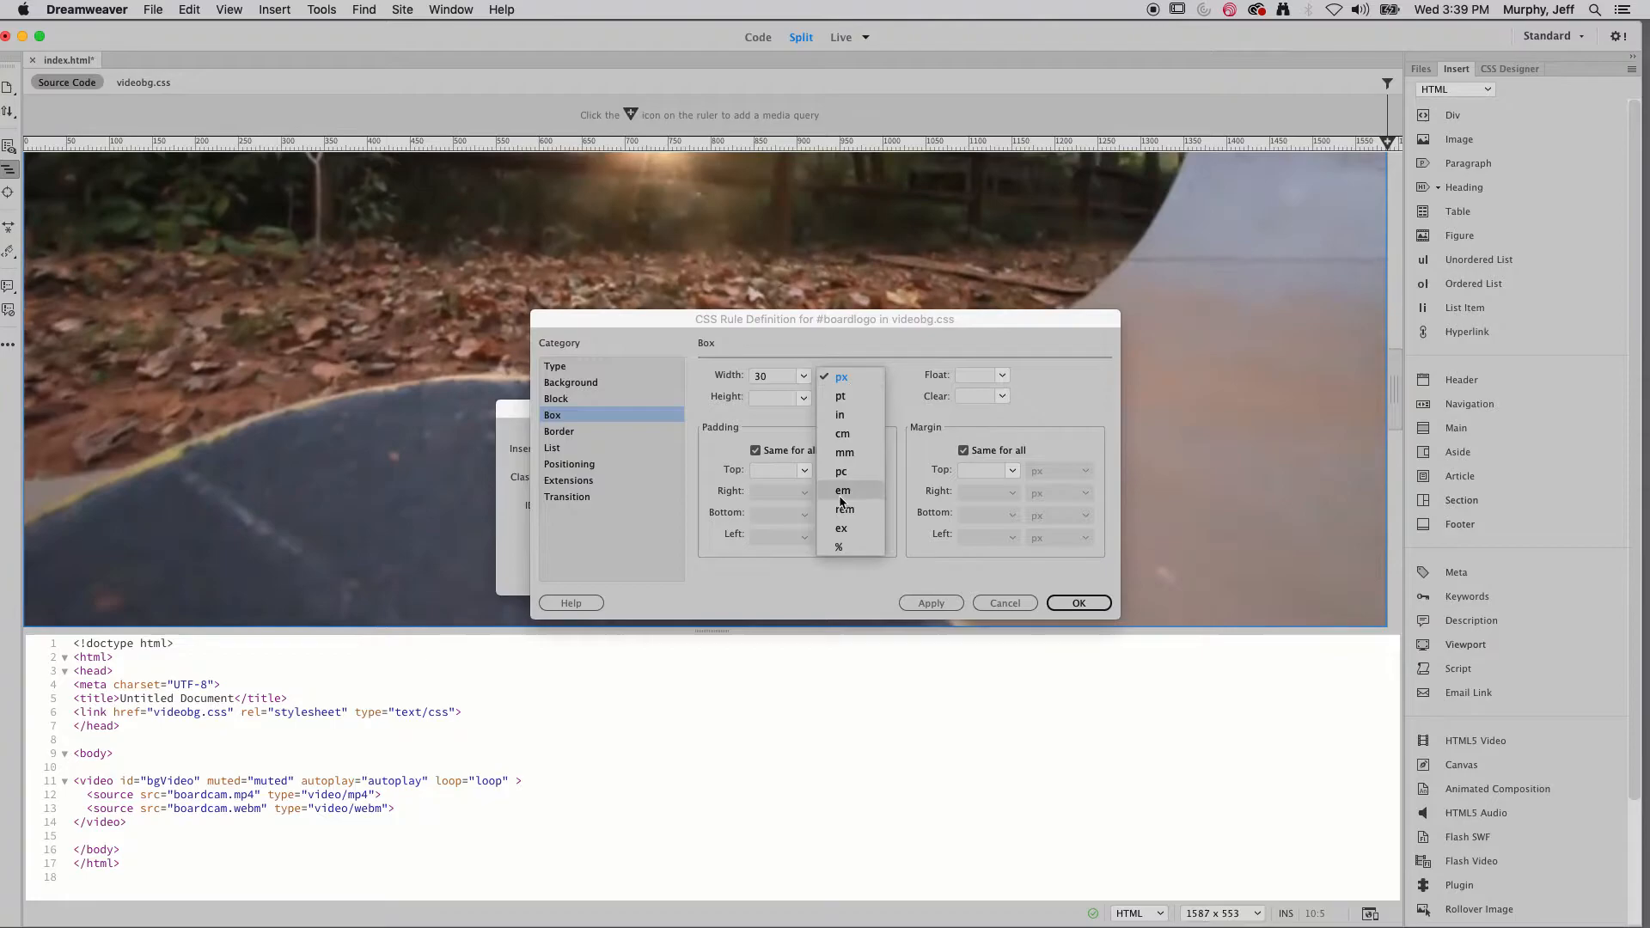
left_click(840, 547)
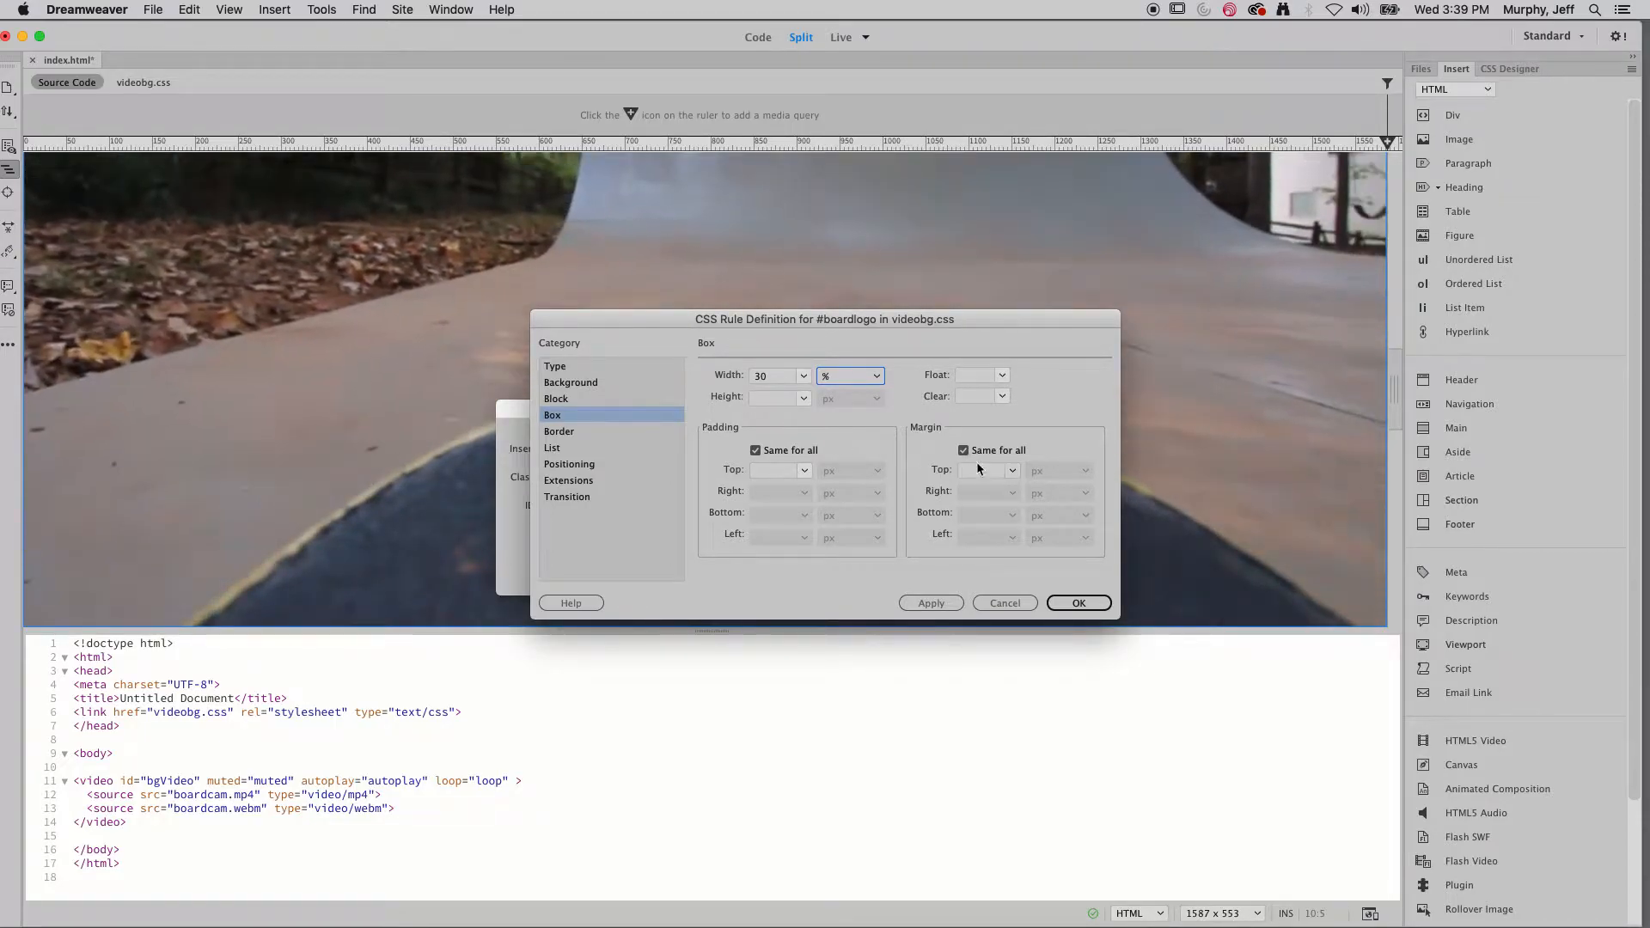
- Turn off 'Same for all' margins and set the left margin to 35%
left_click(963, 449)
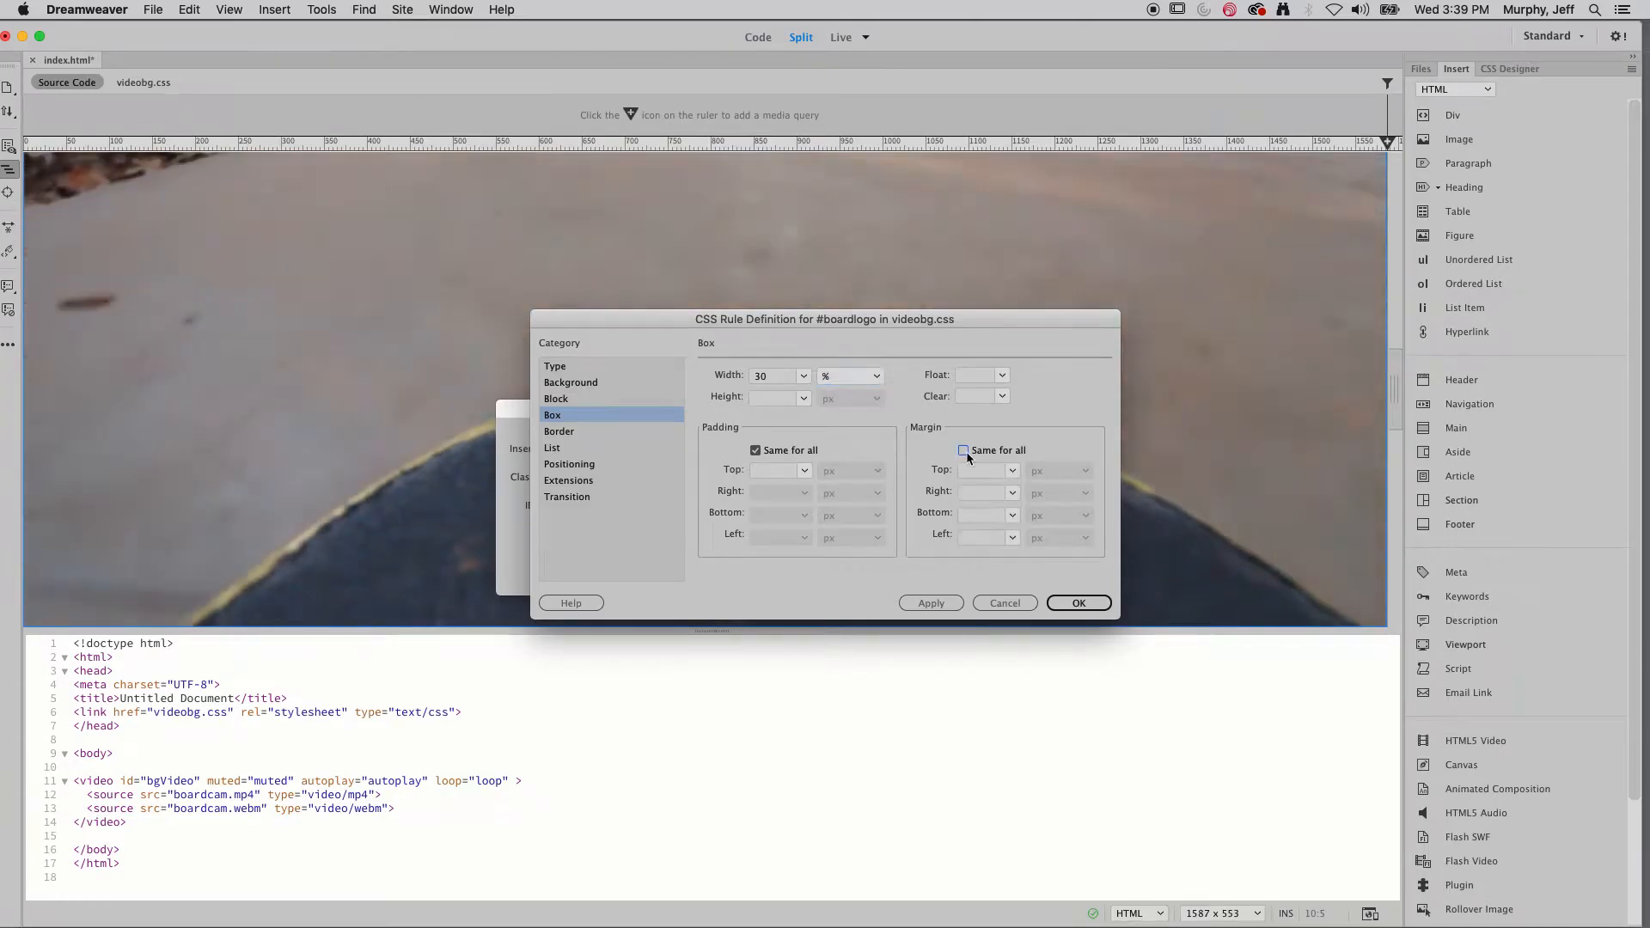
left_click(963, 449)
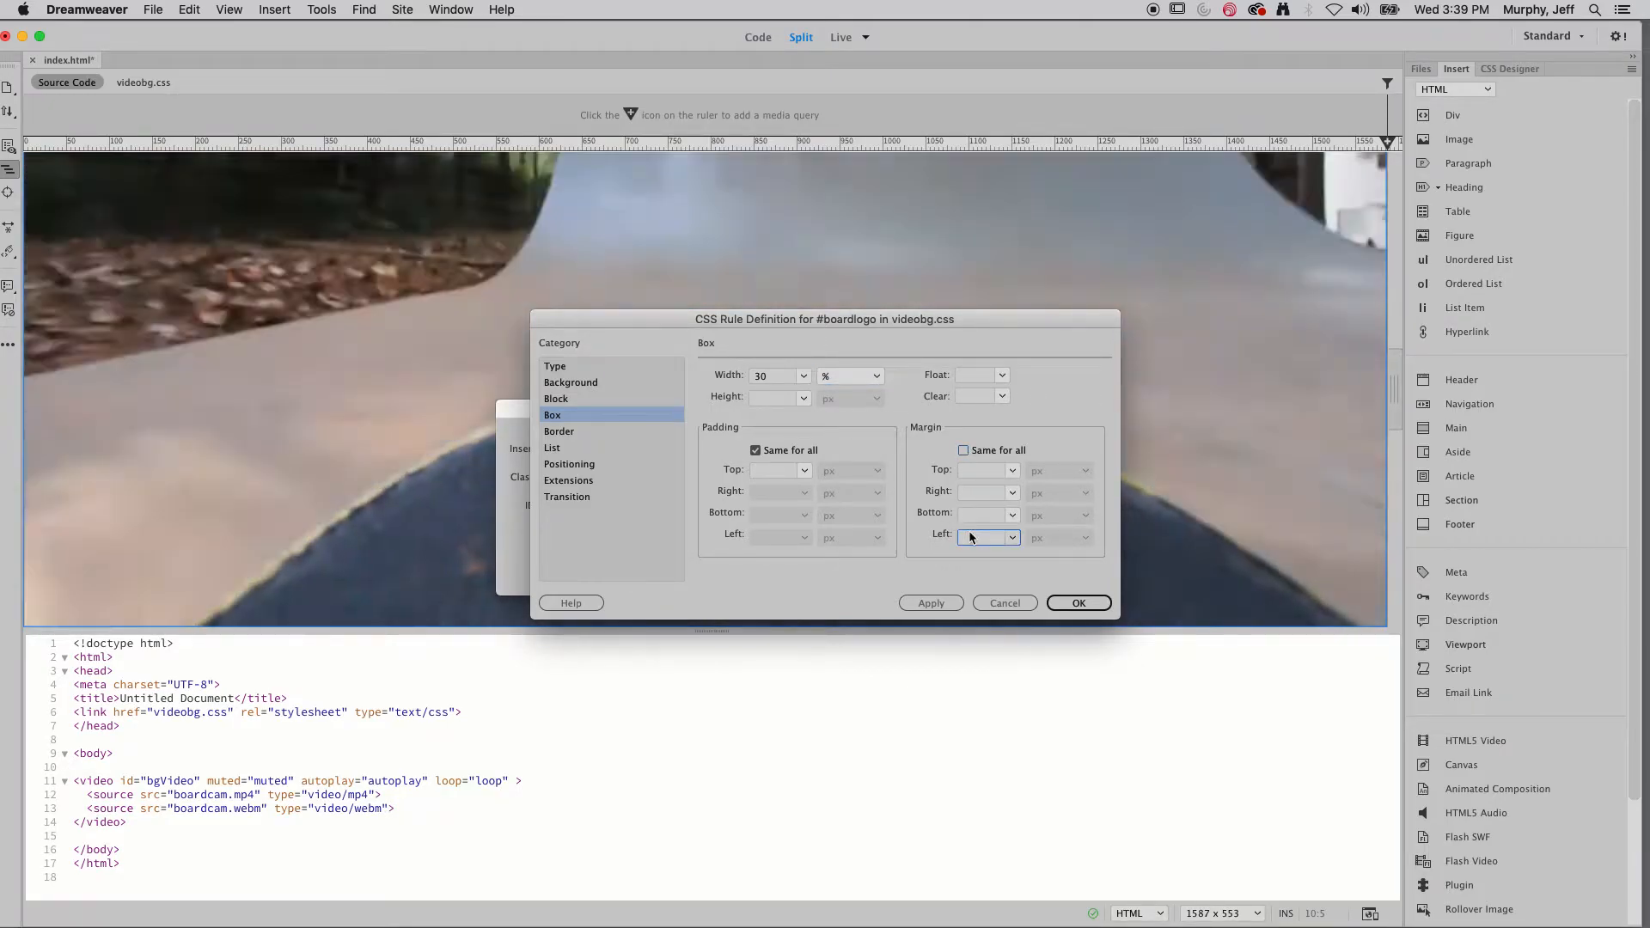
type("35")
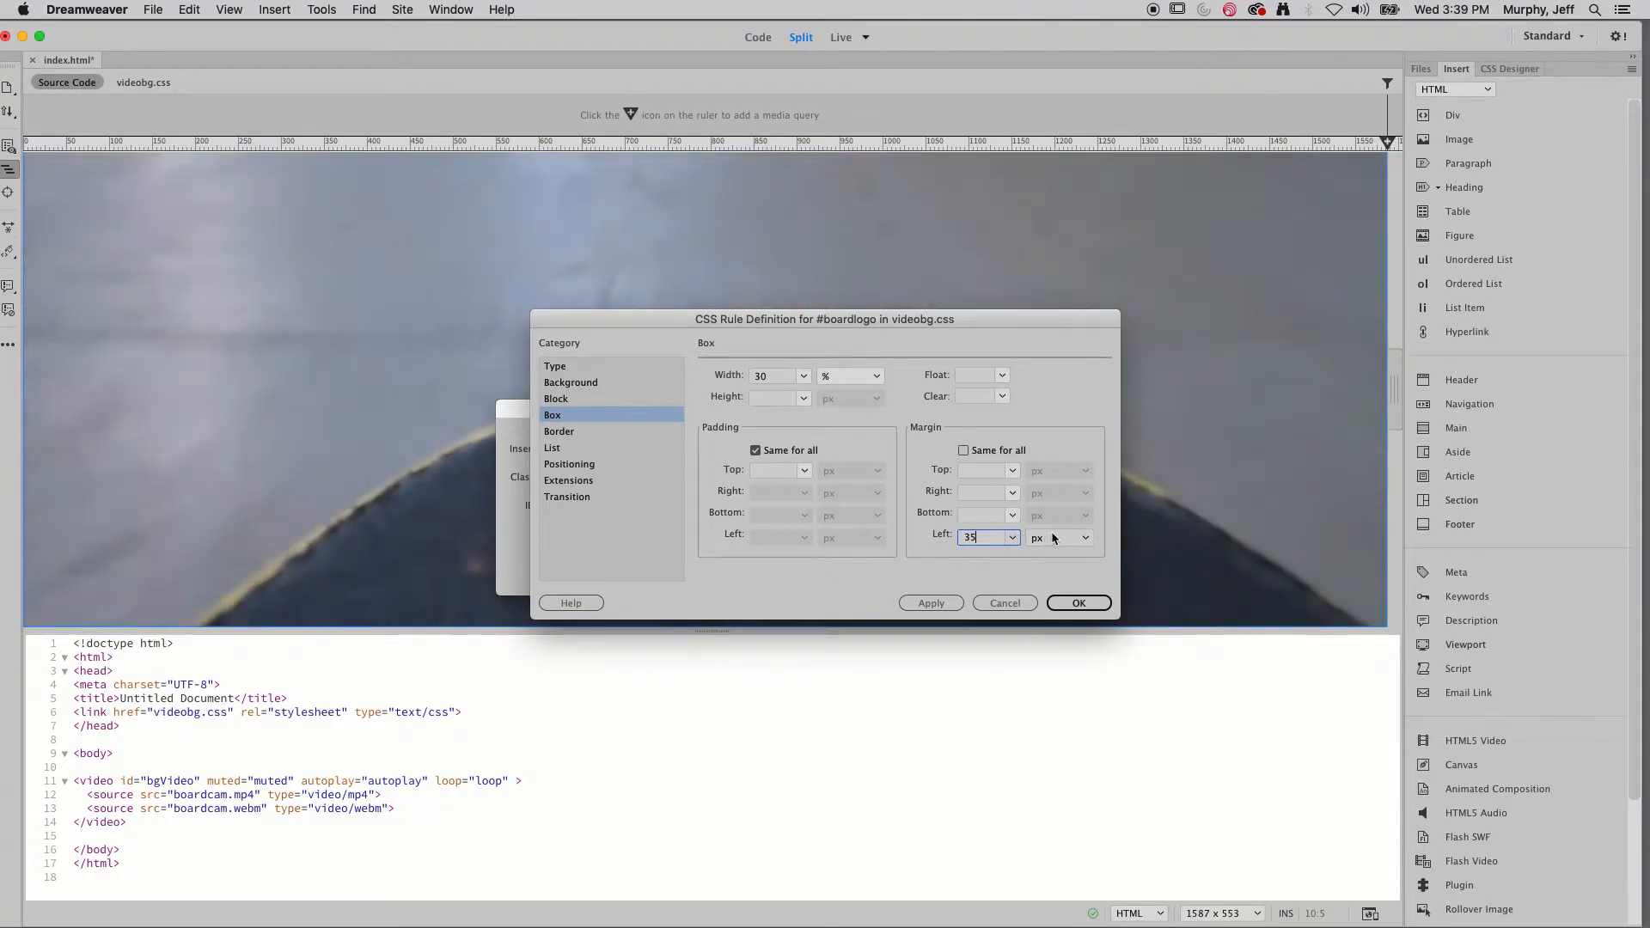
left_click(1057, 536)
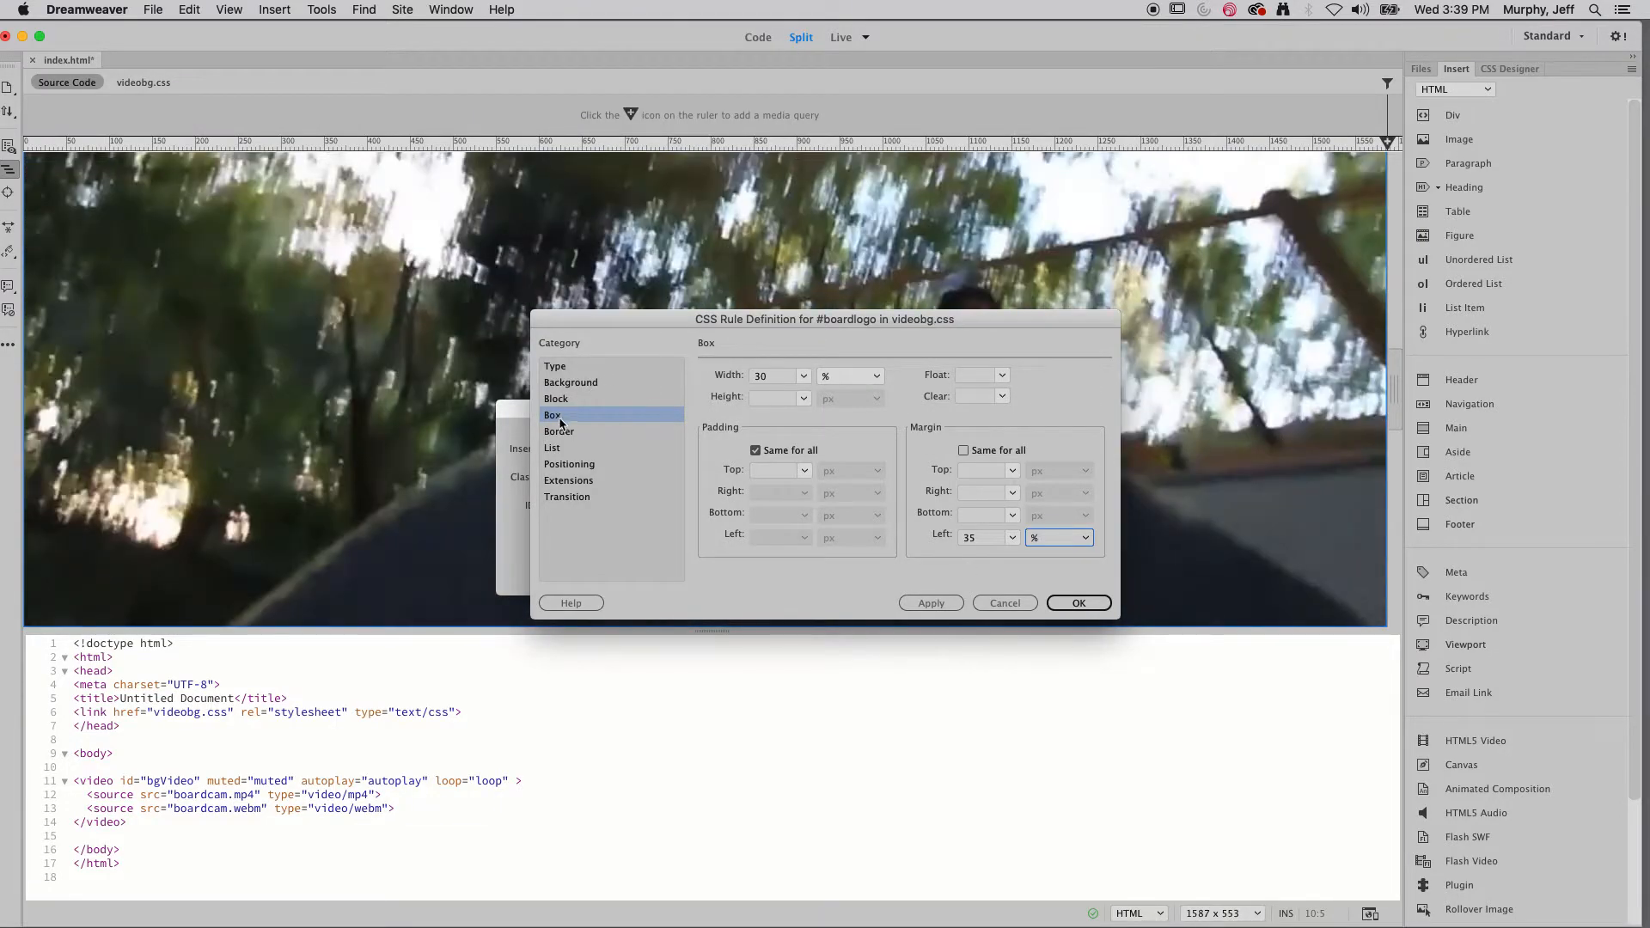
- Give #boardlogo a dark translucent background colour and a height of 200 px
left_click(571, 382)
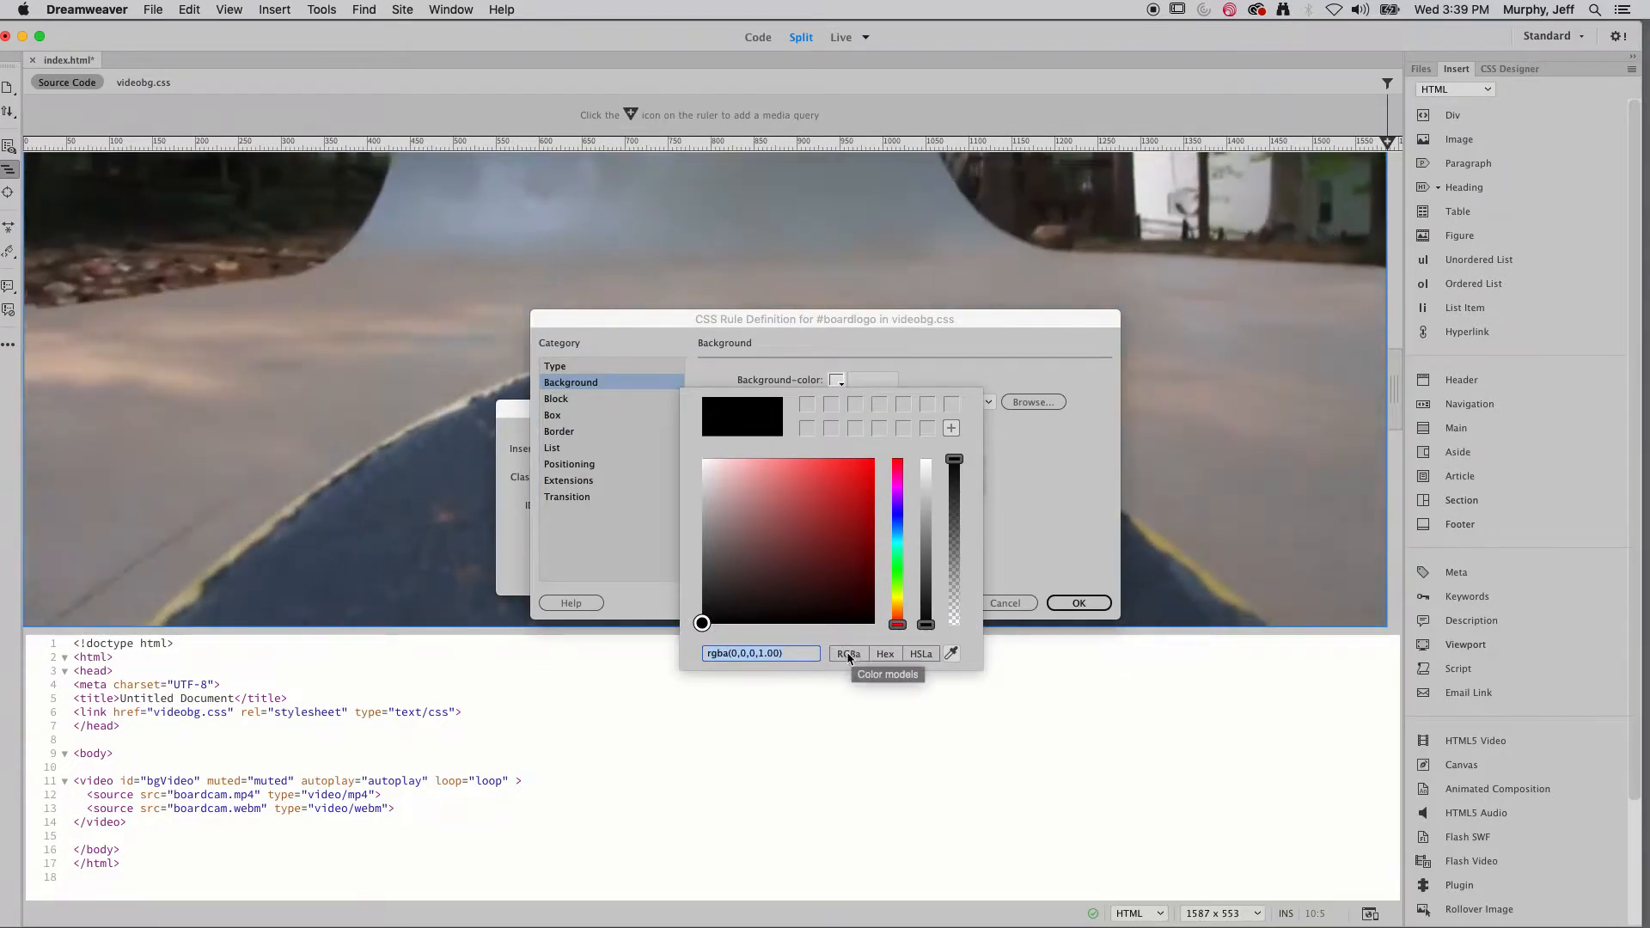
mouse_move(954, 461)
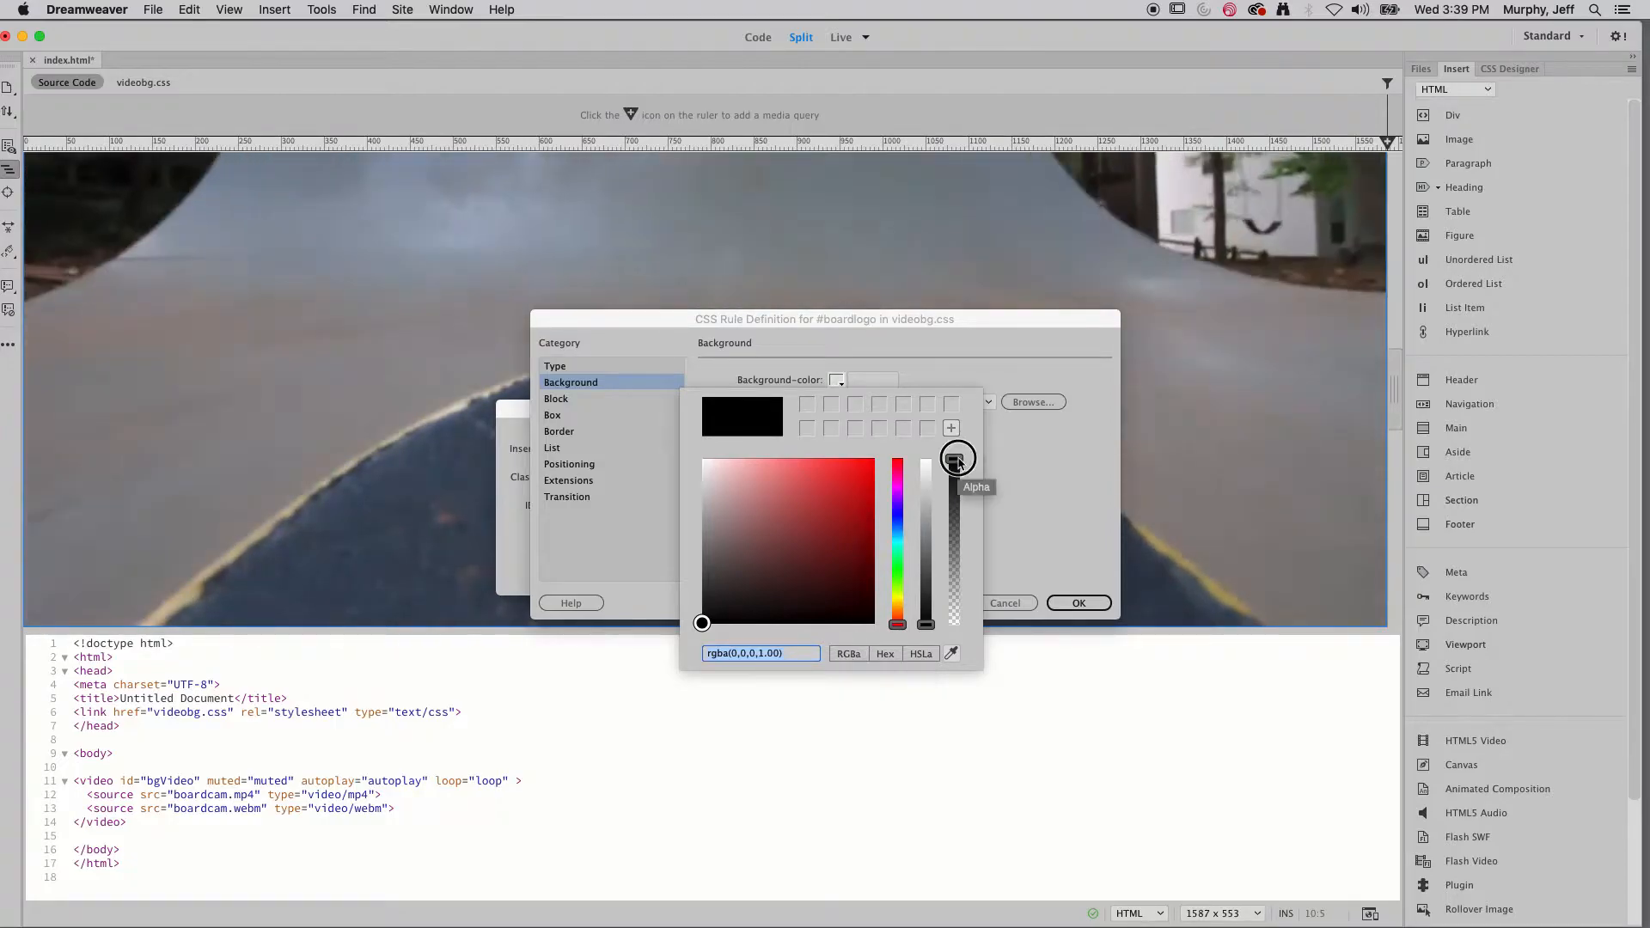
left_click_drag(956, 461, 952, 495)
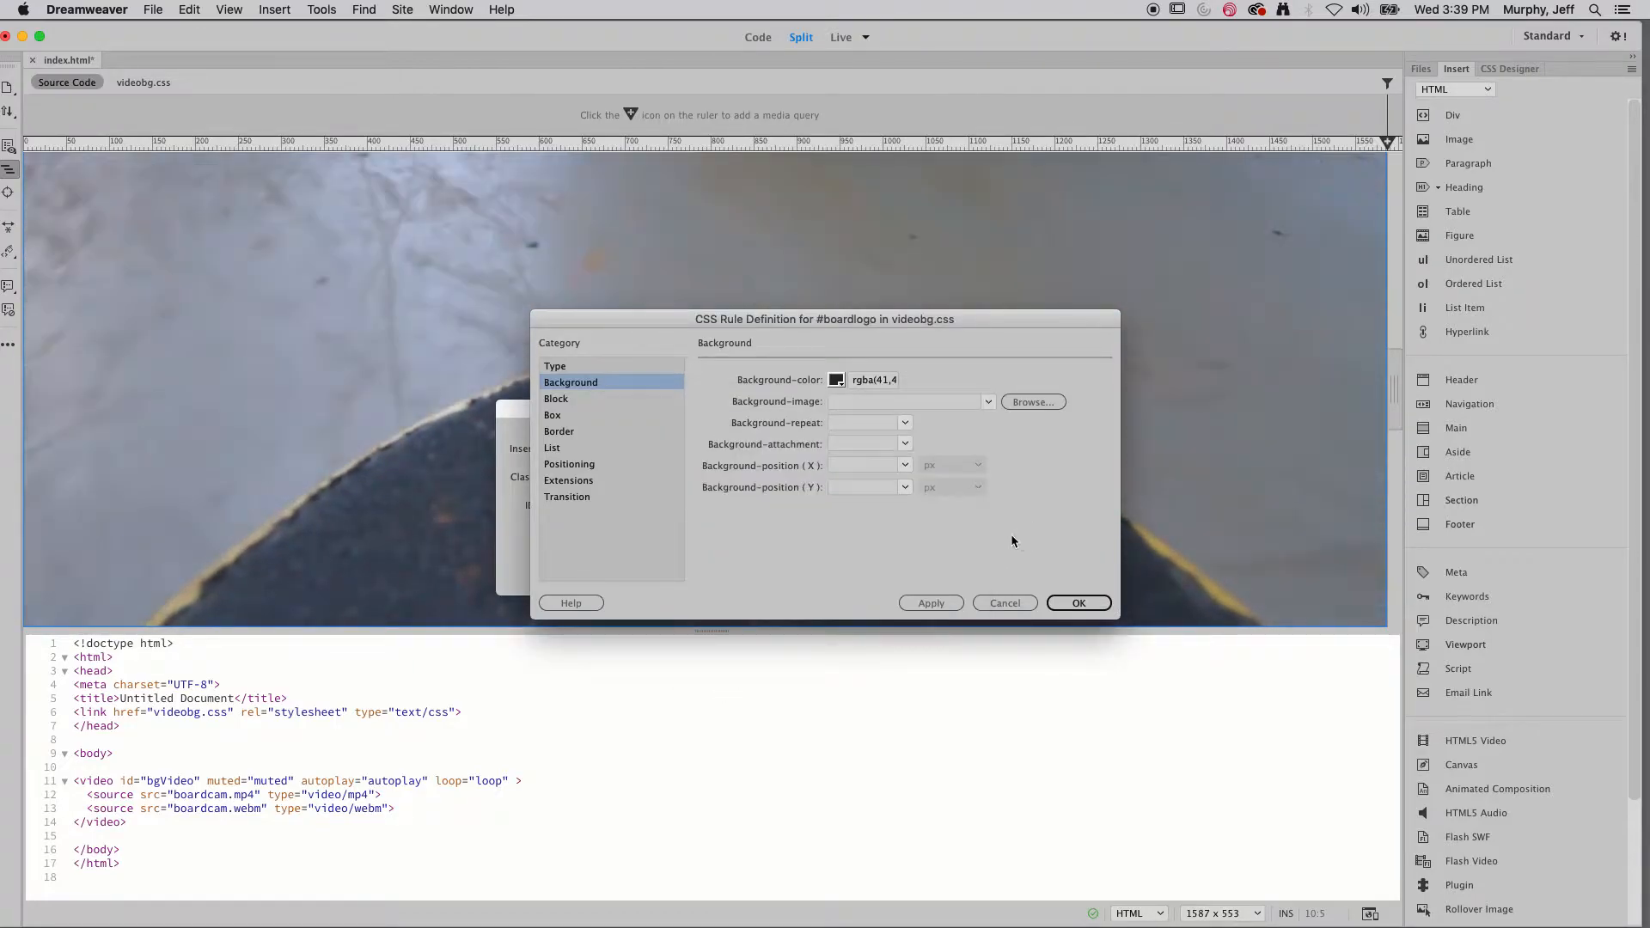
left_click(552, 414)
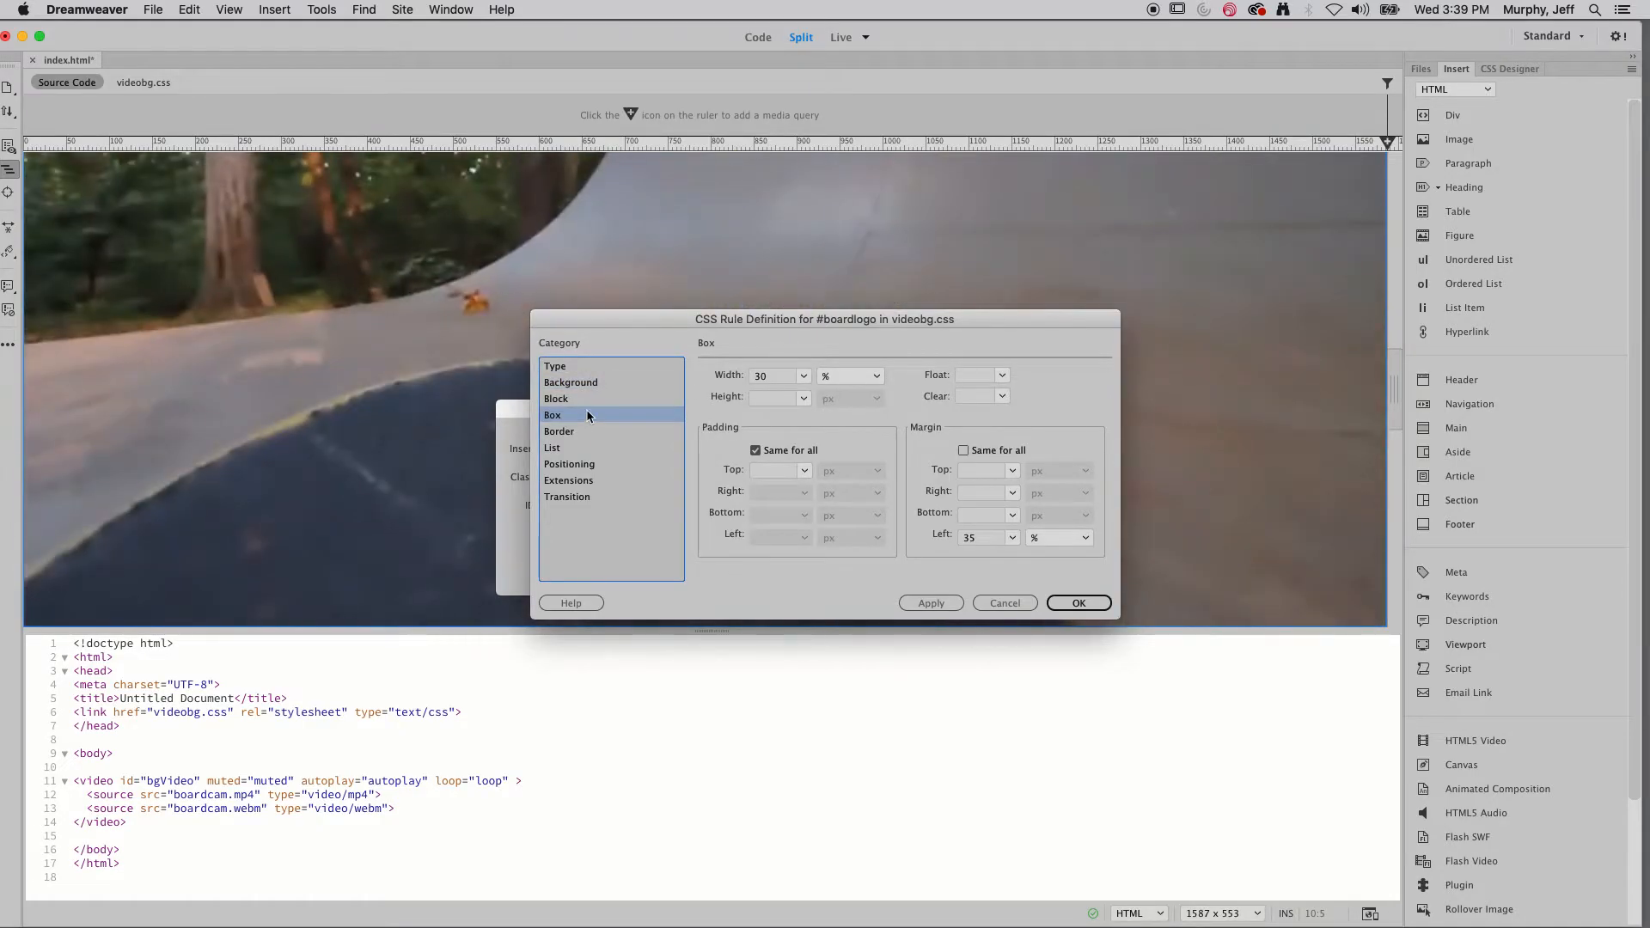
left_click(774, 397)
type("200")
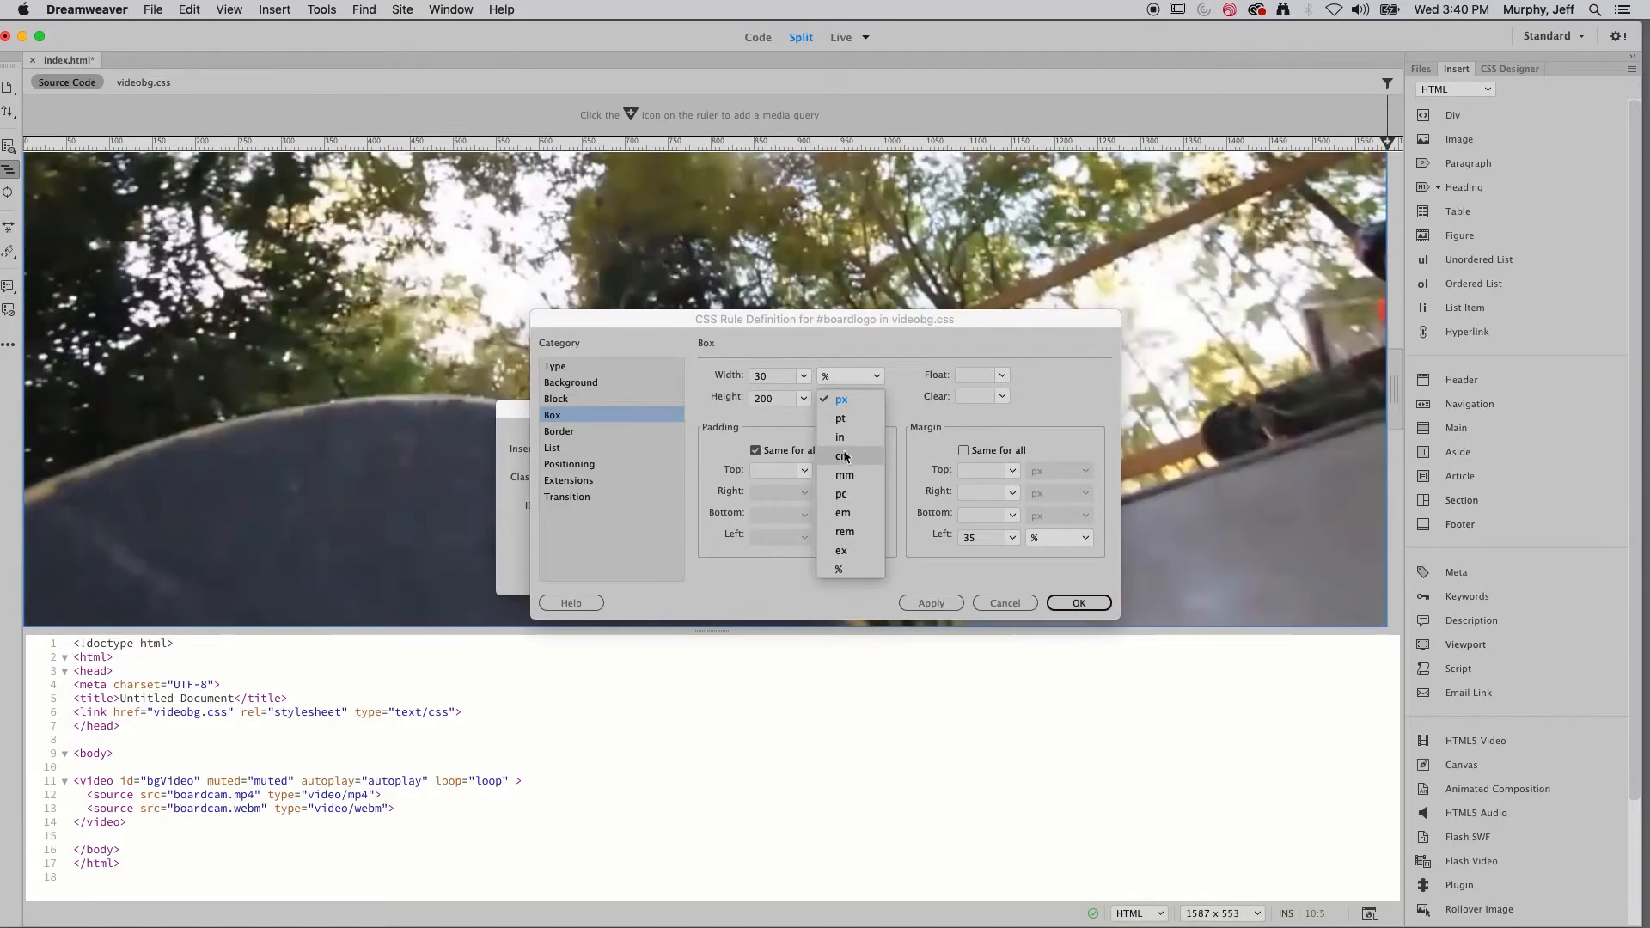
mouse_move(843, 475)
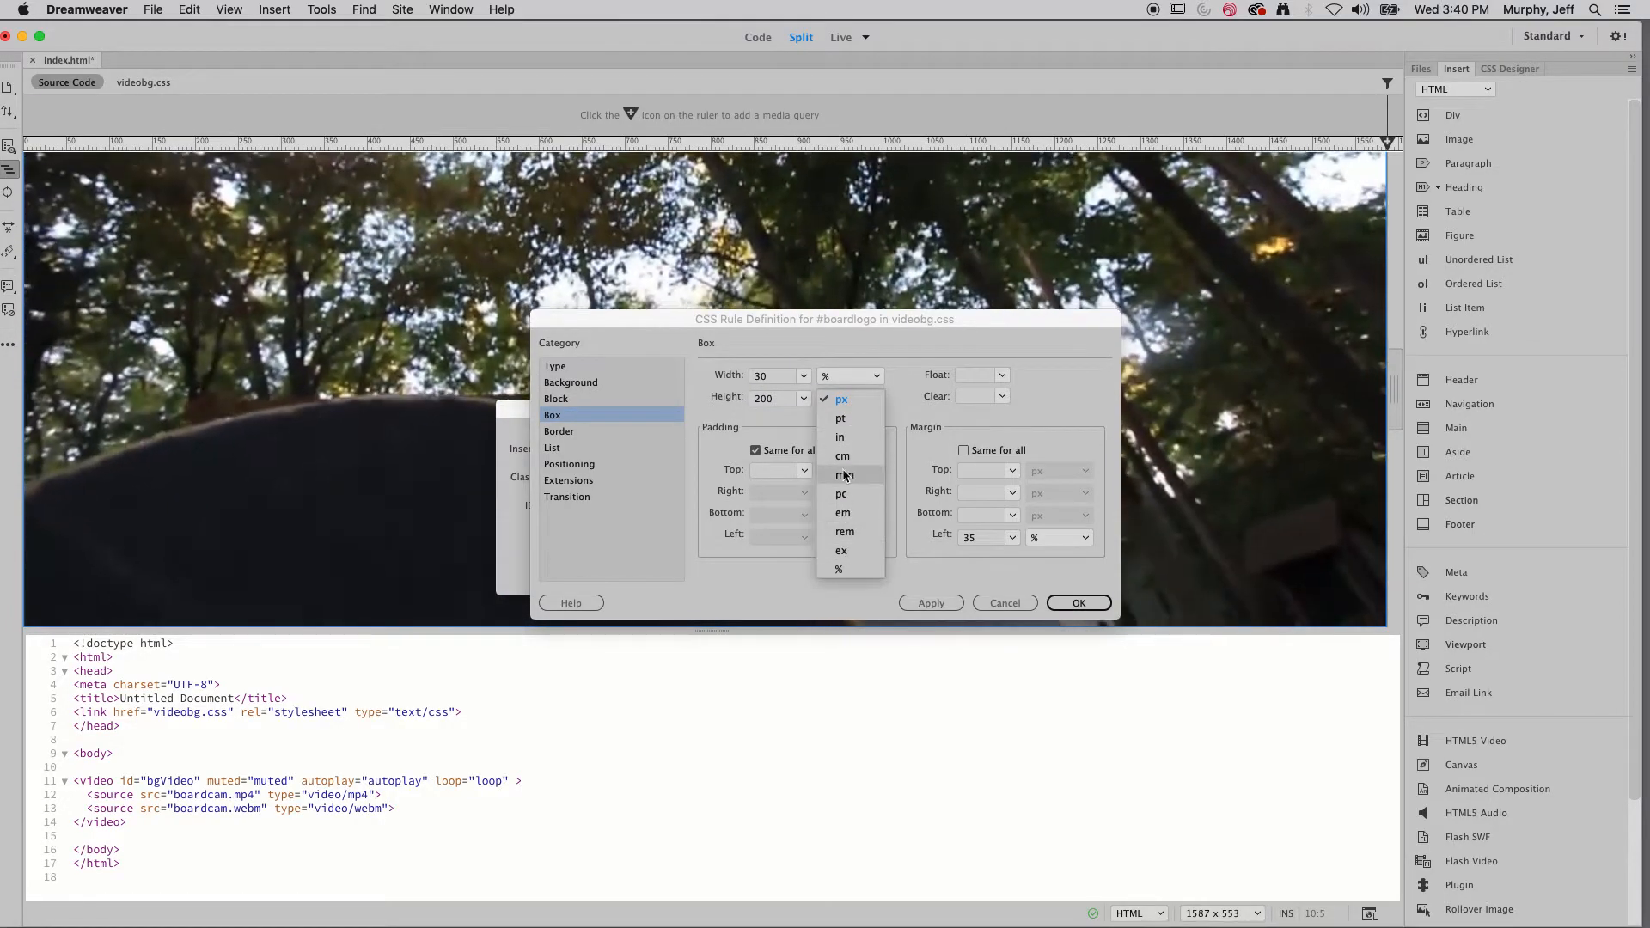
left_click(840, 397)
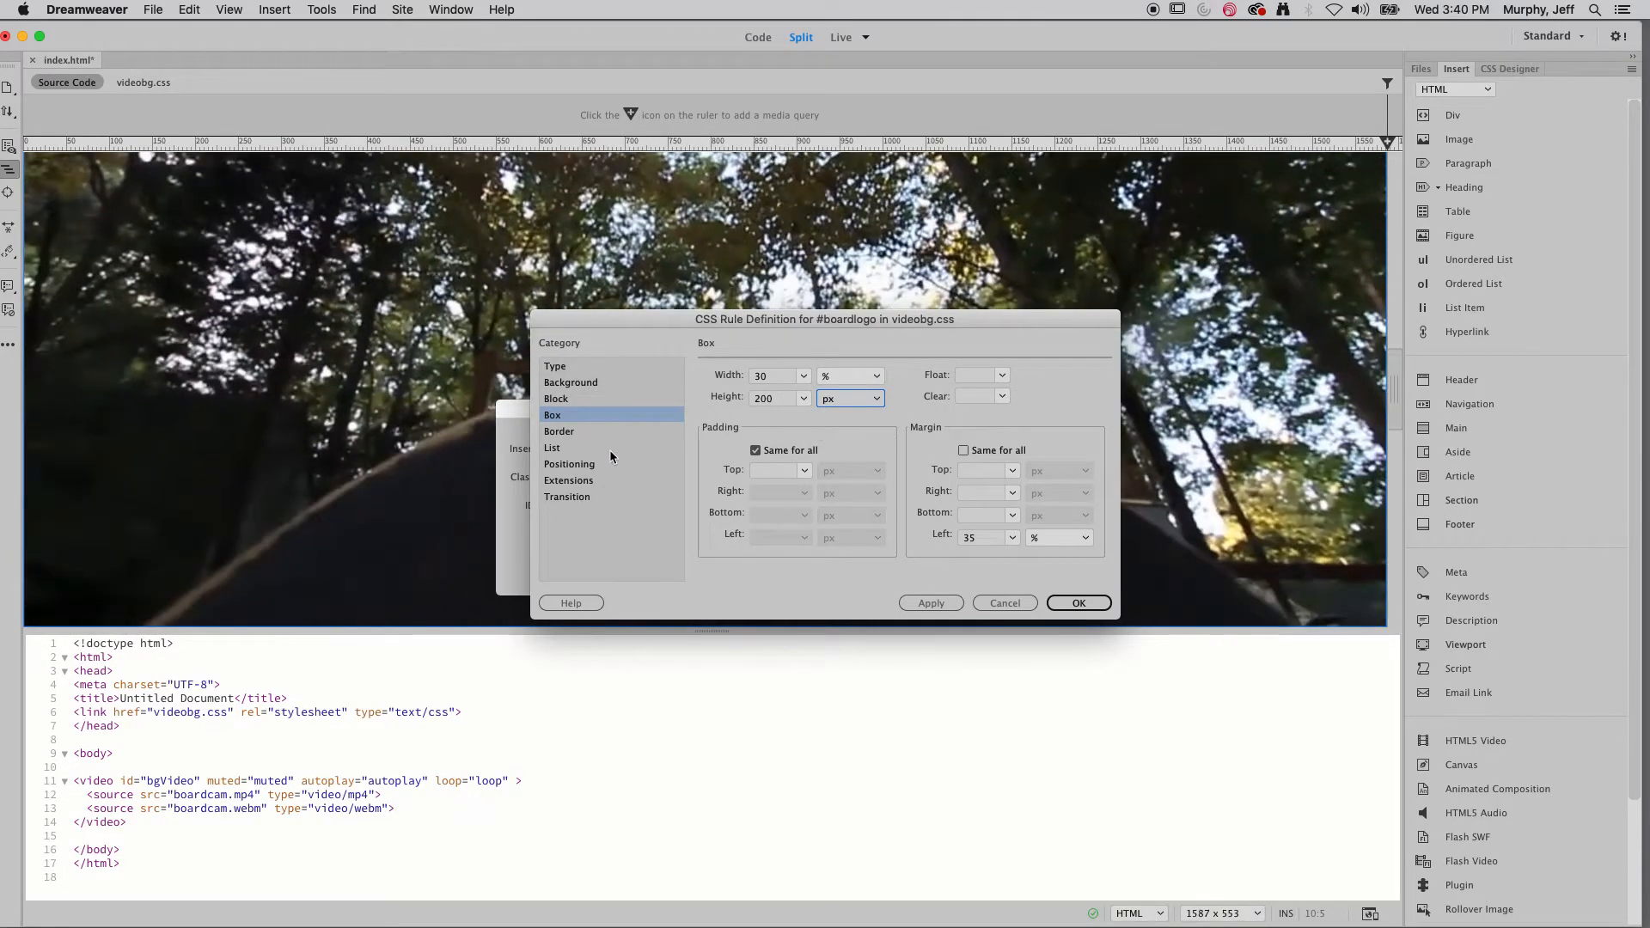
- Set #boardlogo's positioning to relative with a z-index of 50
left_click(569, 464)
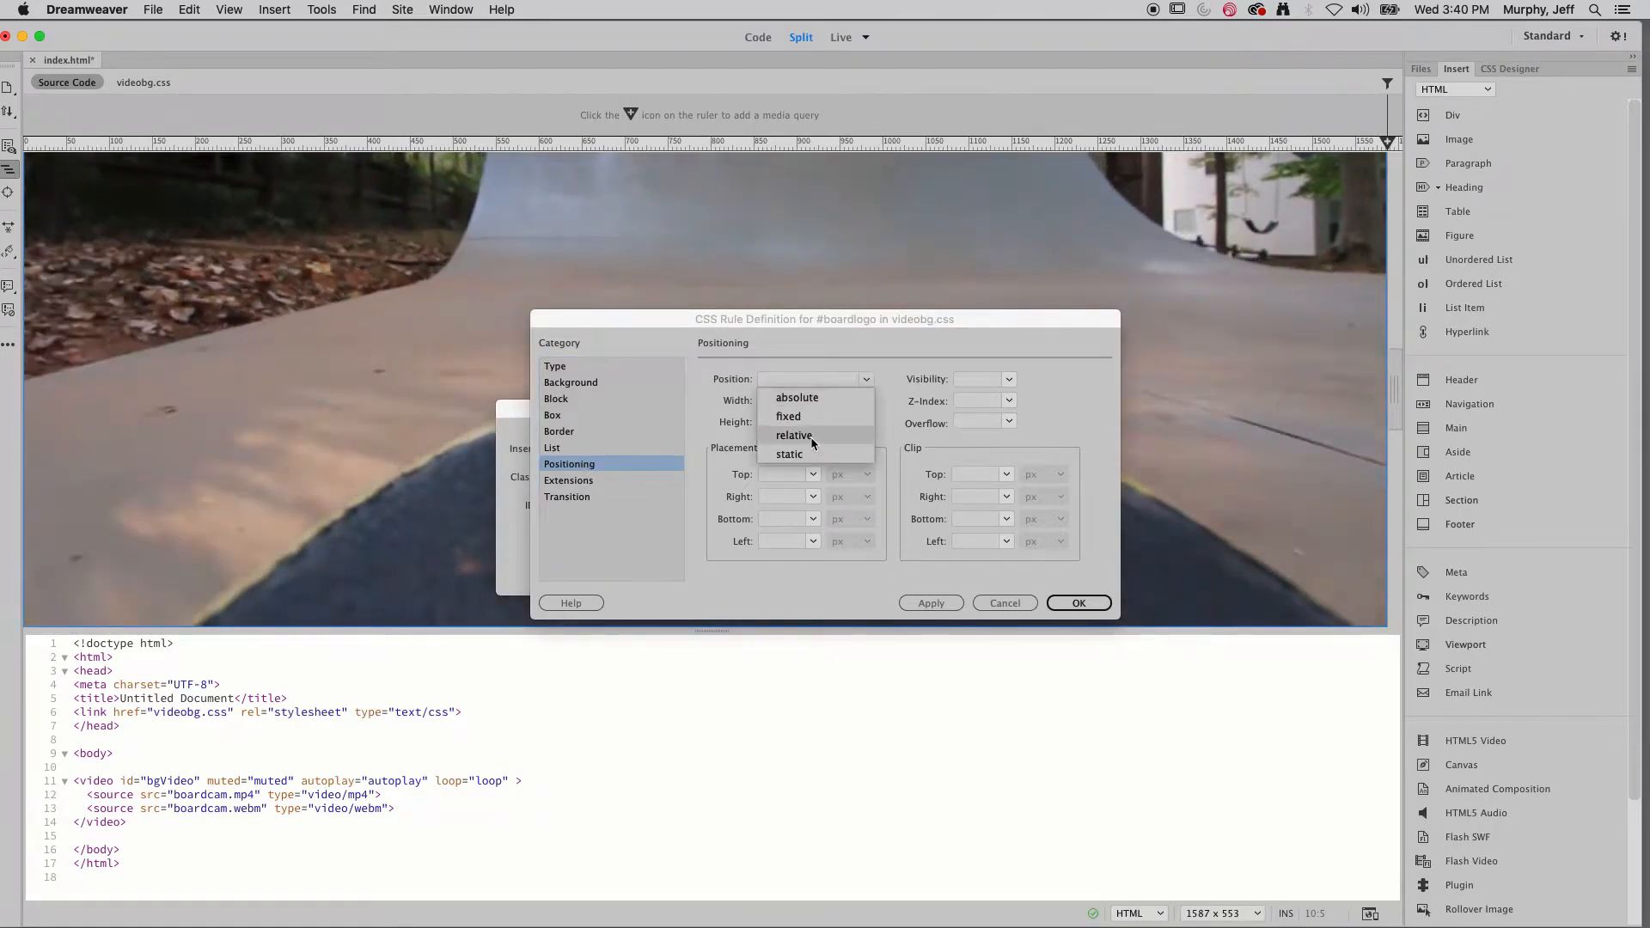
left_click(795, 435)
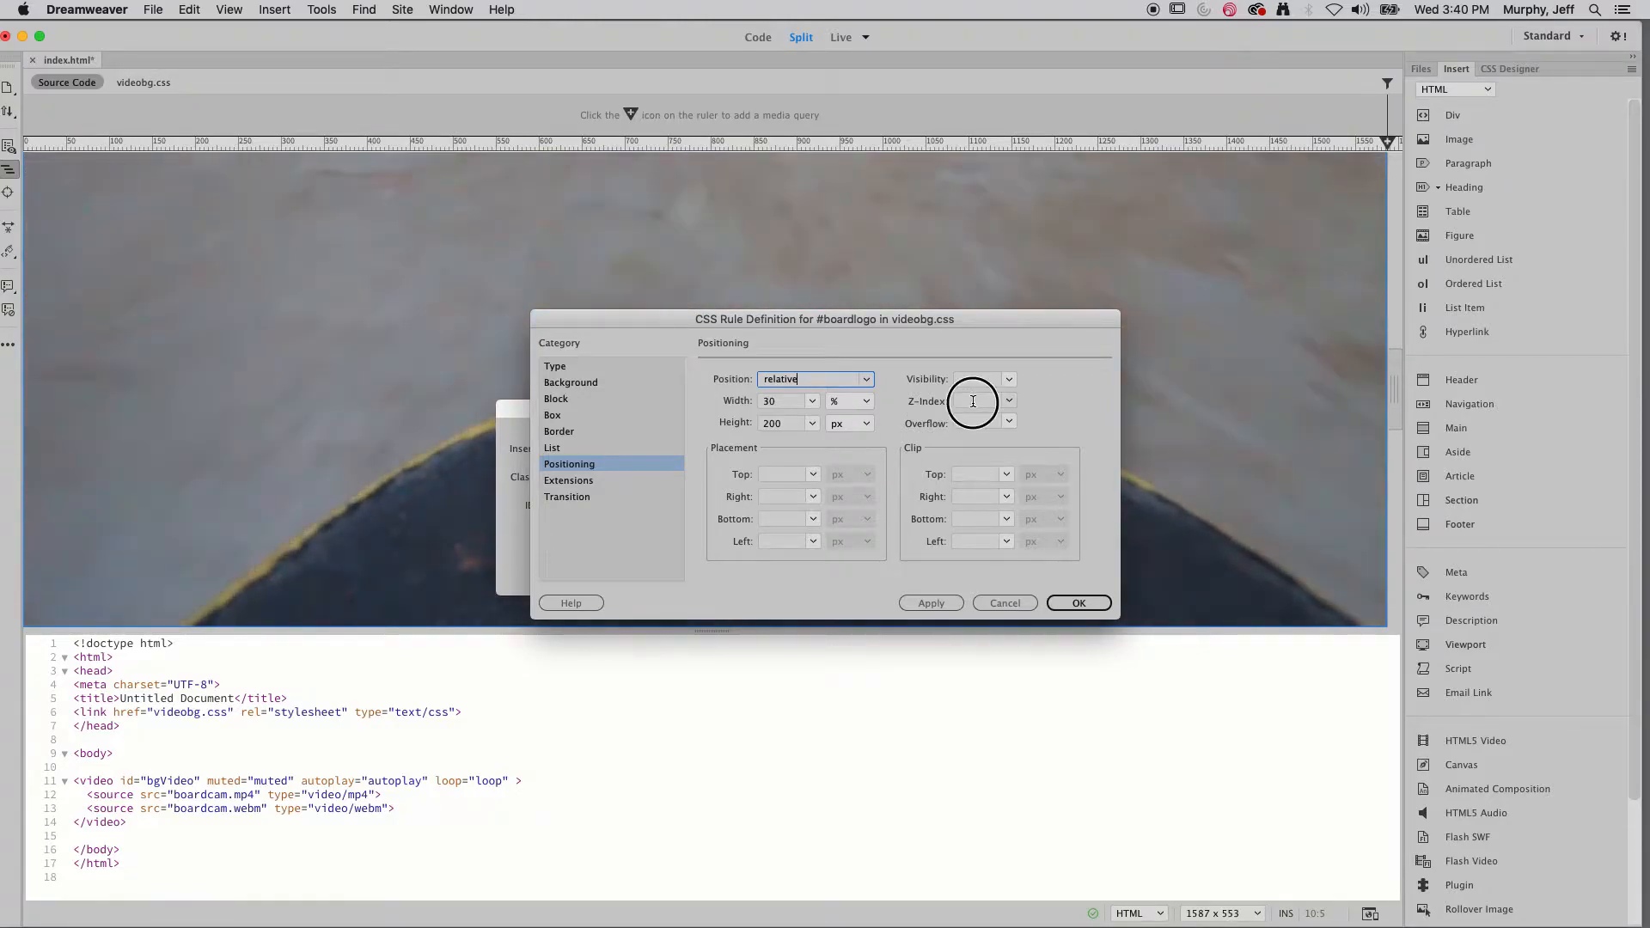
left_click(978, 400)
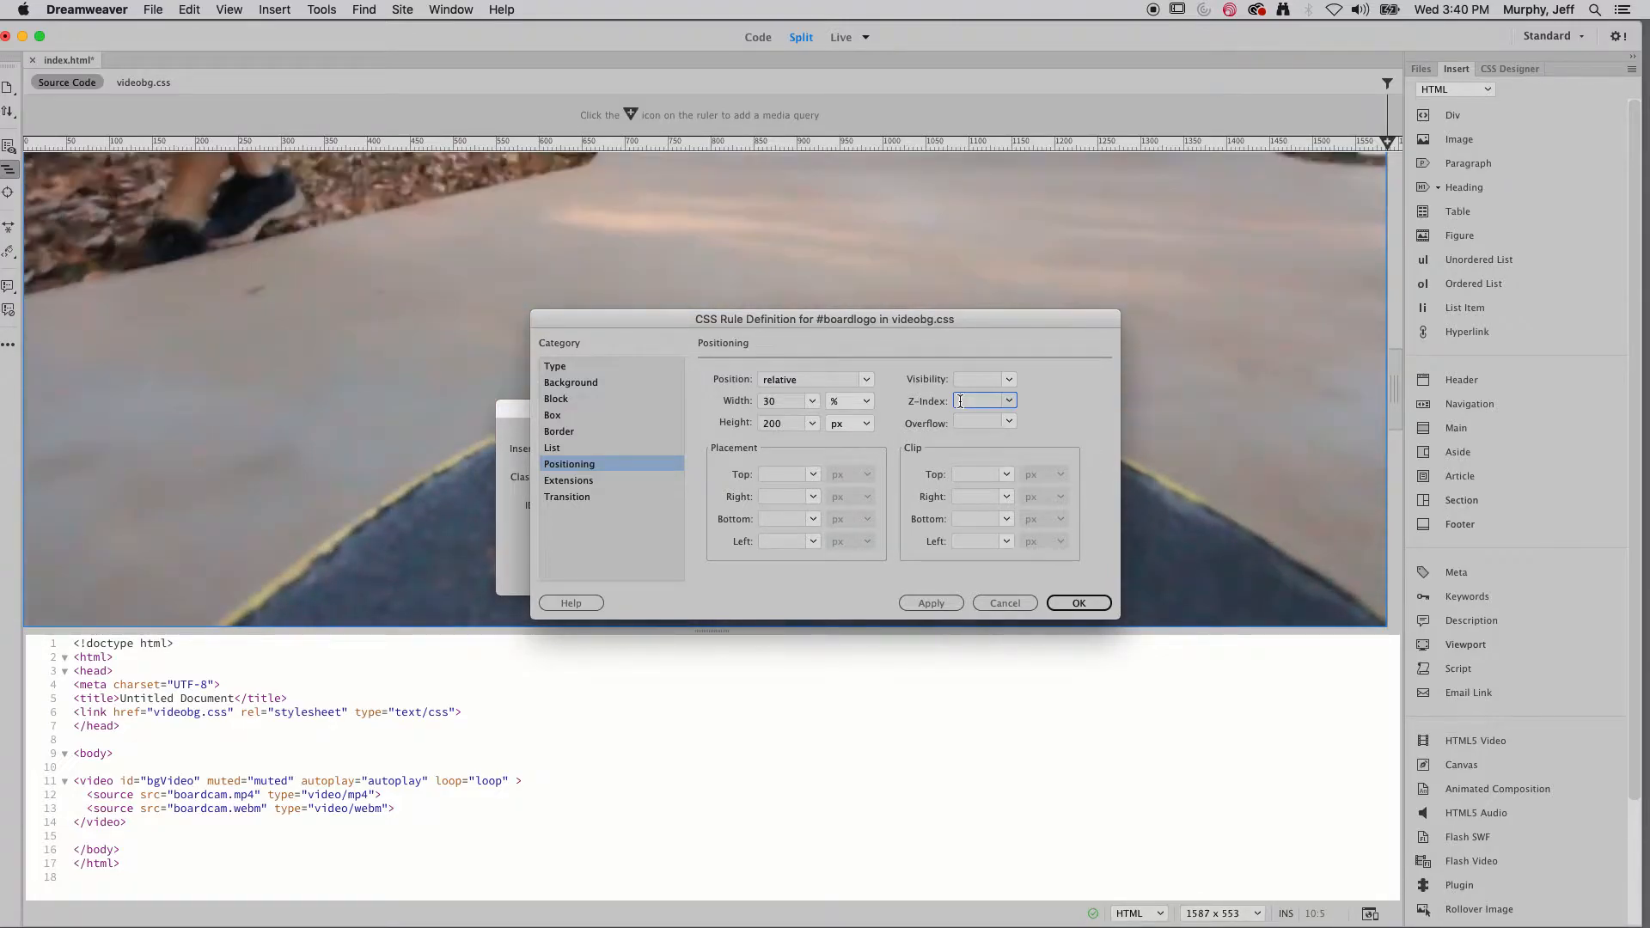
type("50")
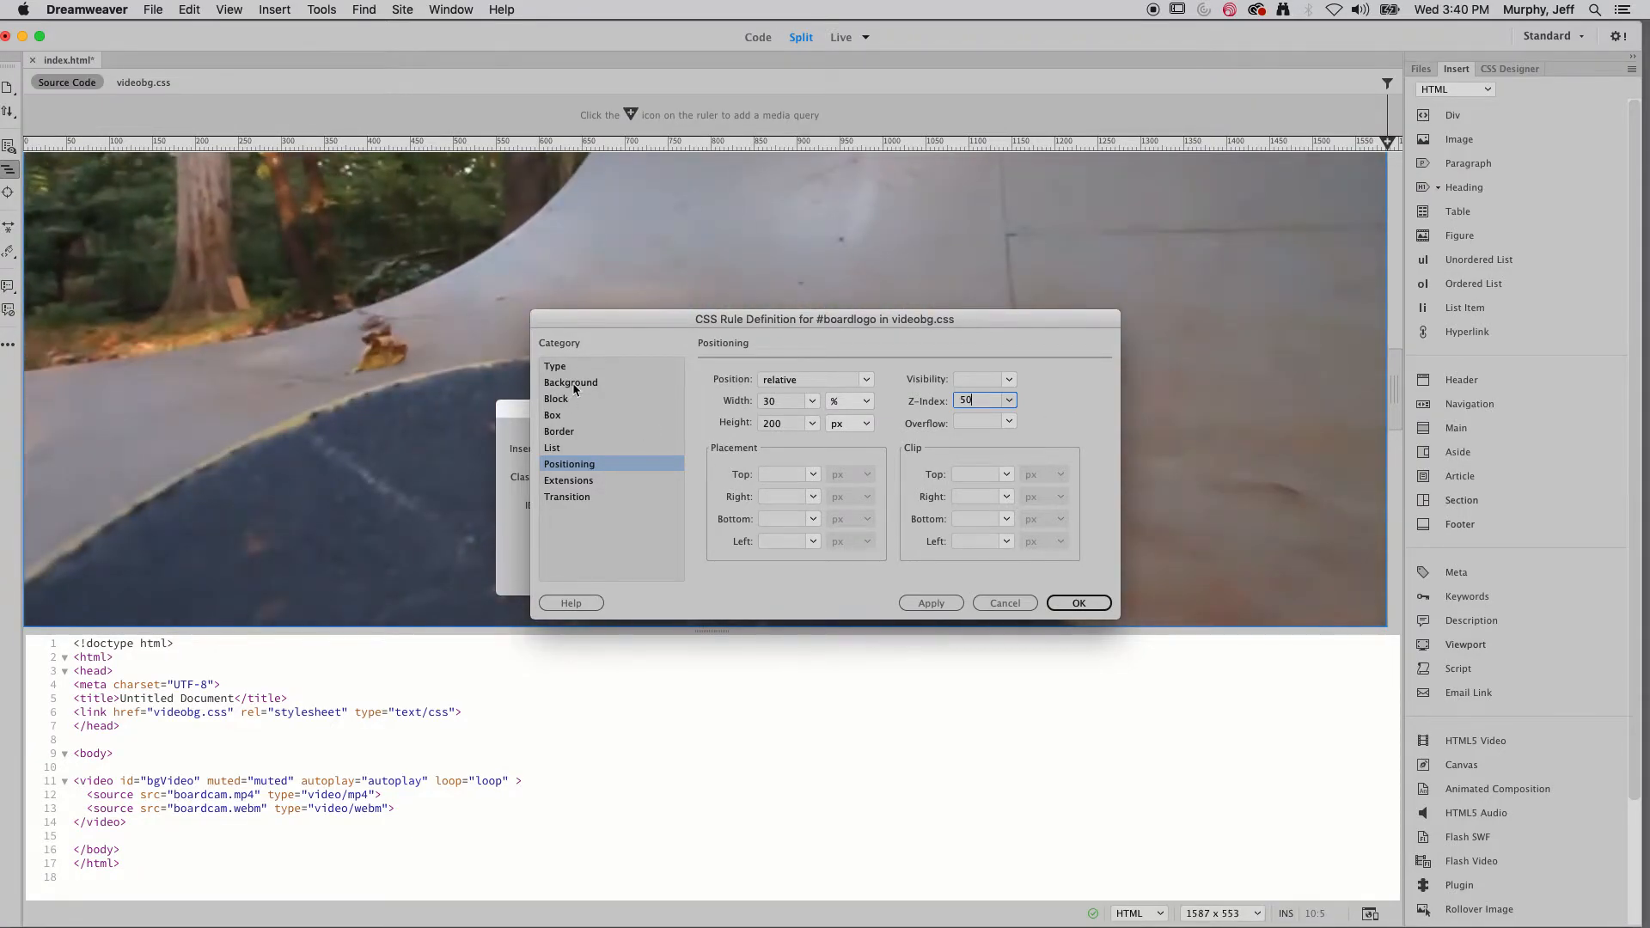
- Review the background and block settings, then confirm the finished #boardlogo rule
left_click(571, 382)
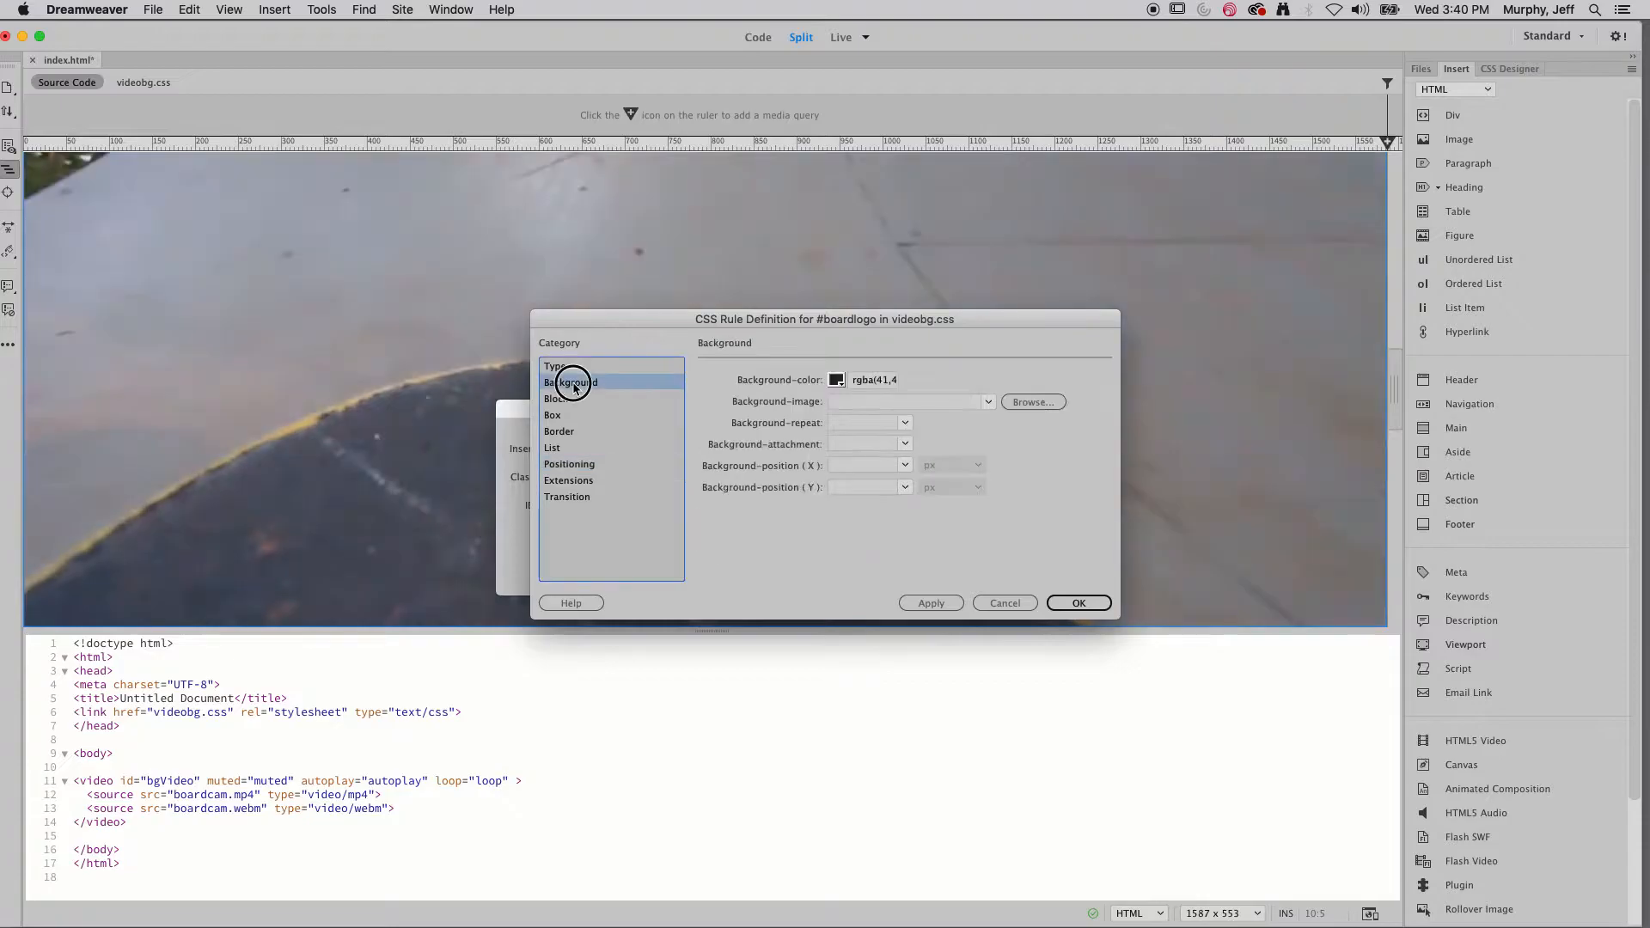
left_click(556, 397)
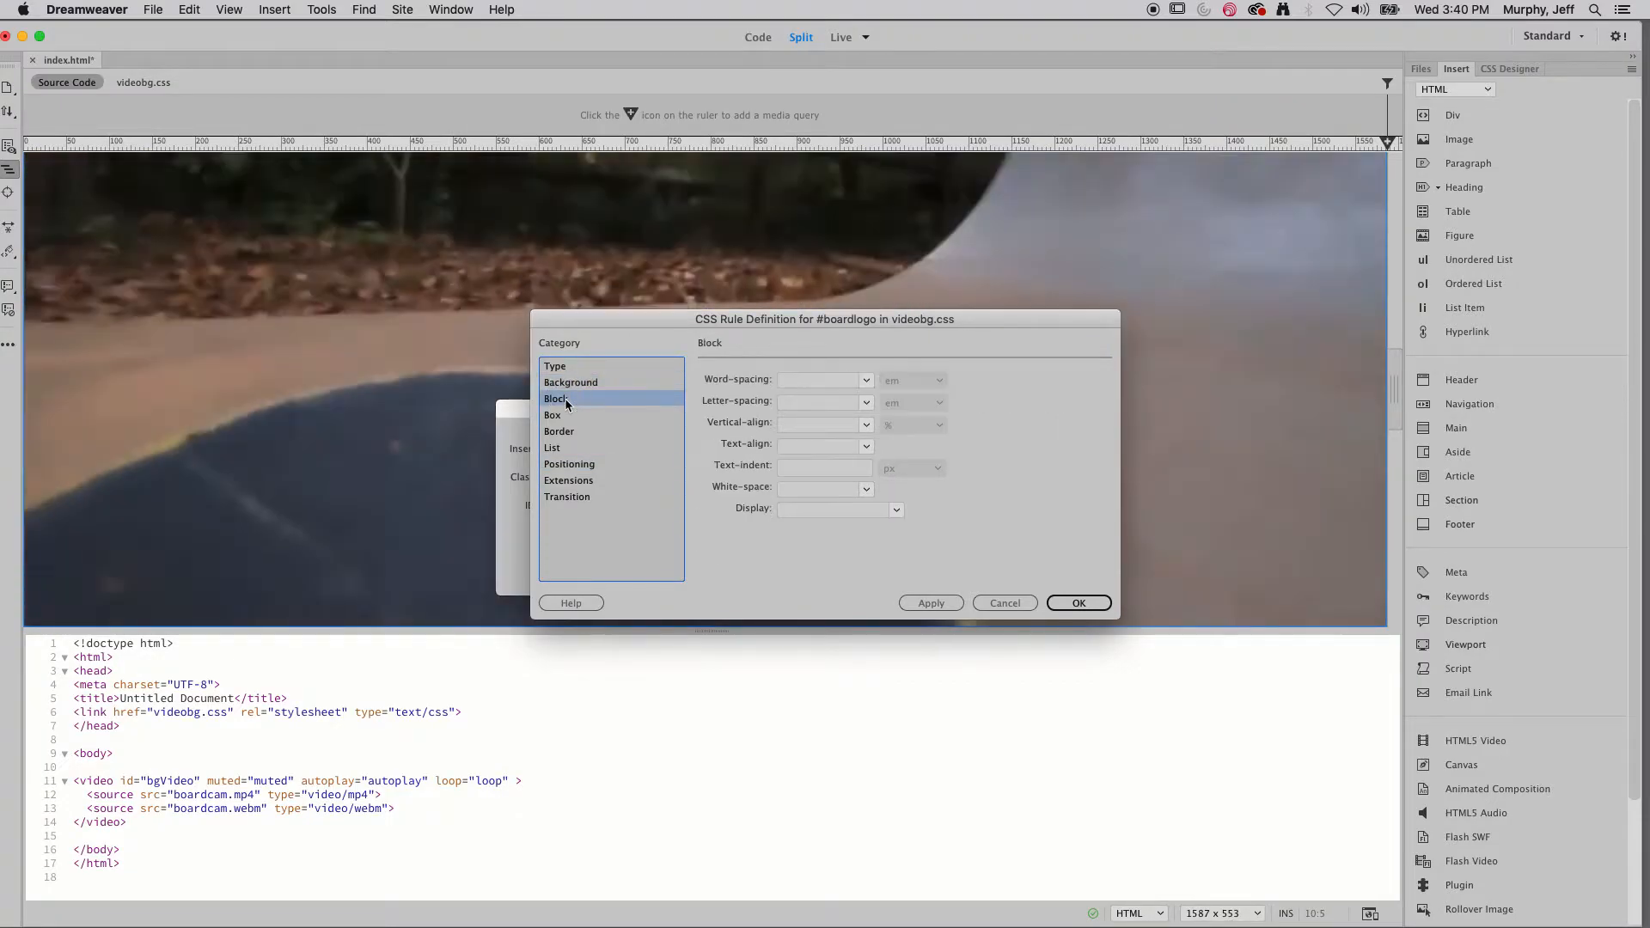
left_click(571, 382)
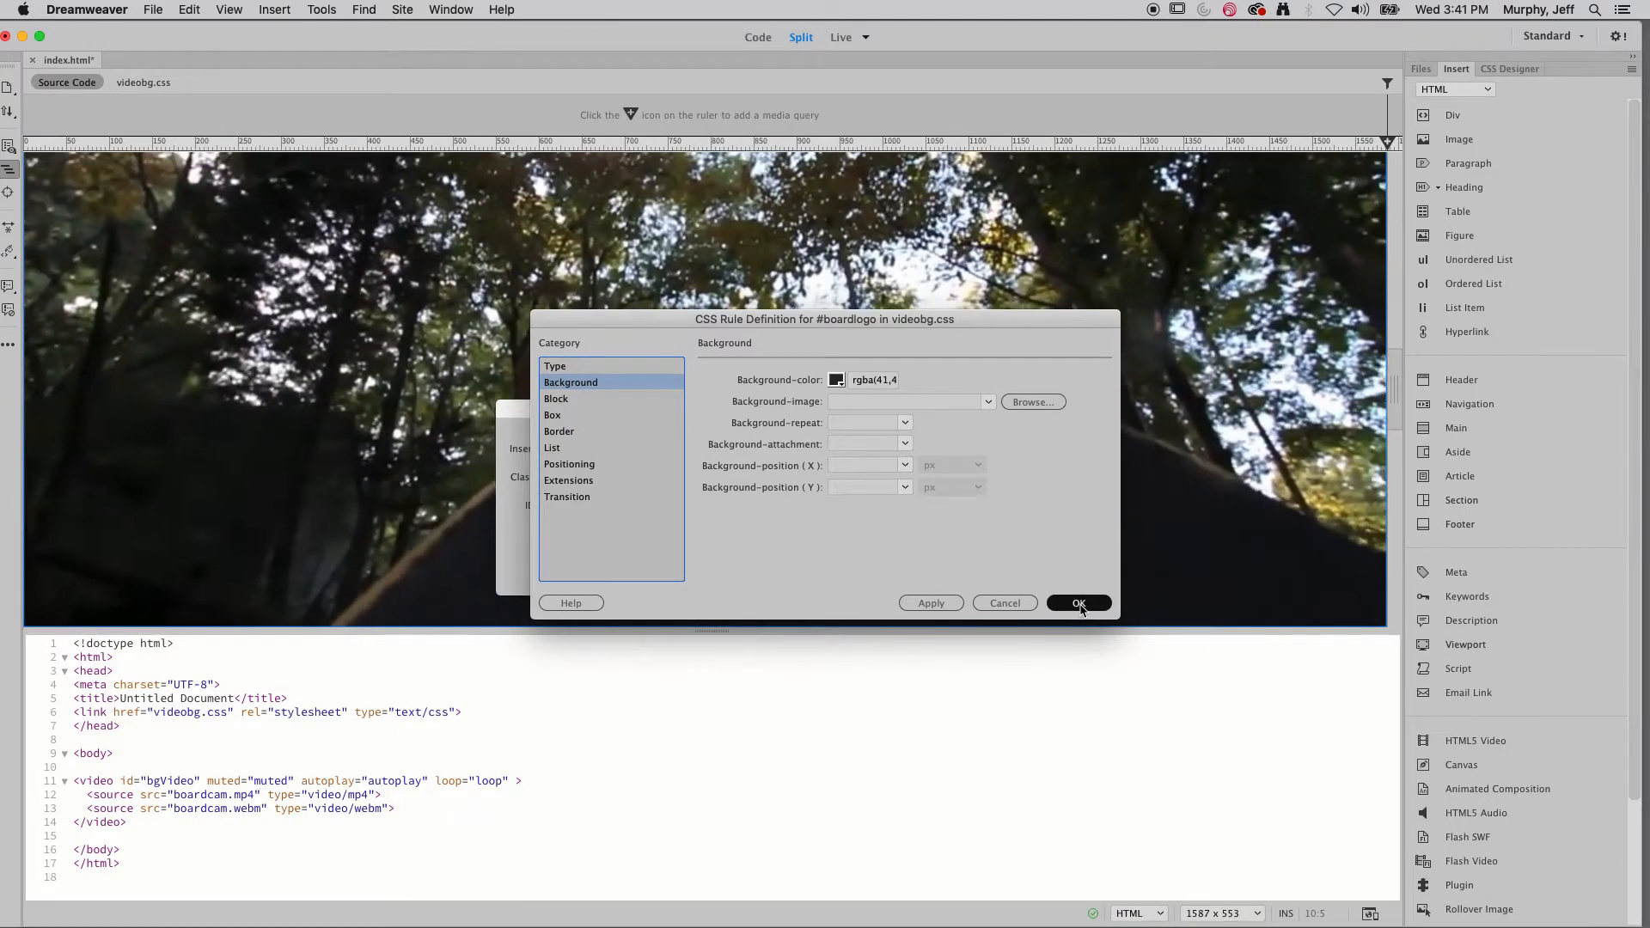
left_click(1078, 603)
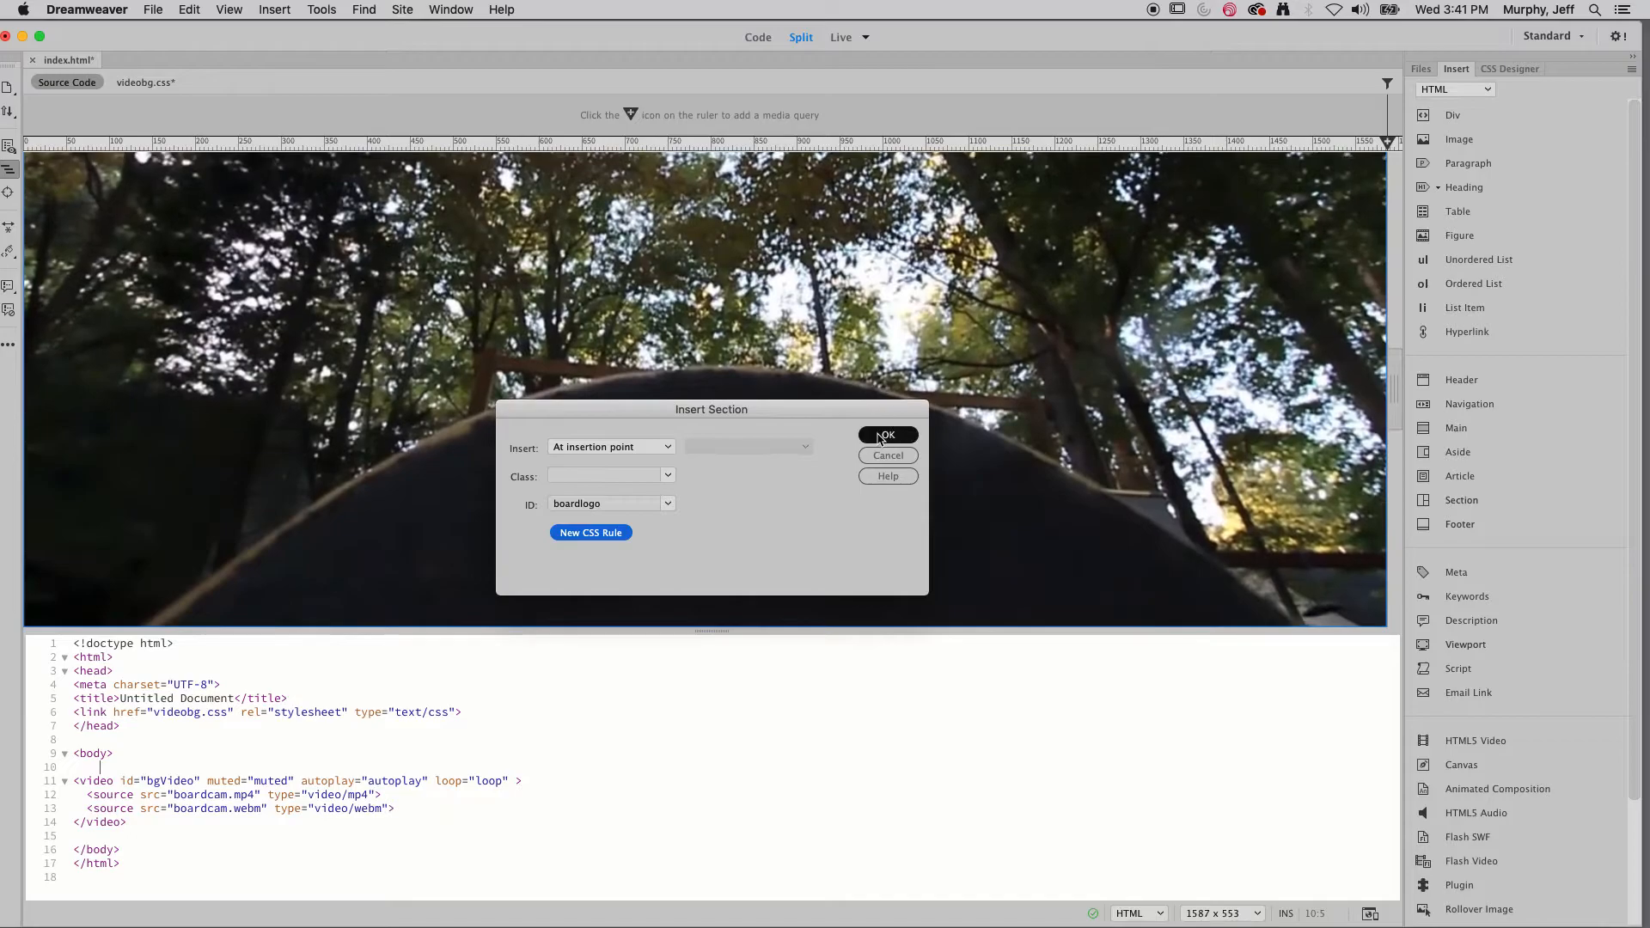
- Insert the boardlogo section and give its rule a 20% top margin in CSS Designer
left_click(887, 435)
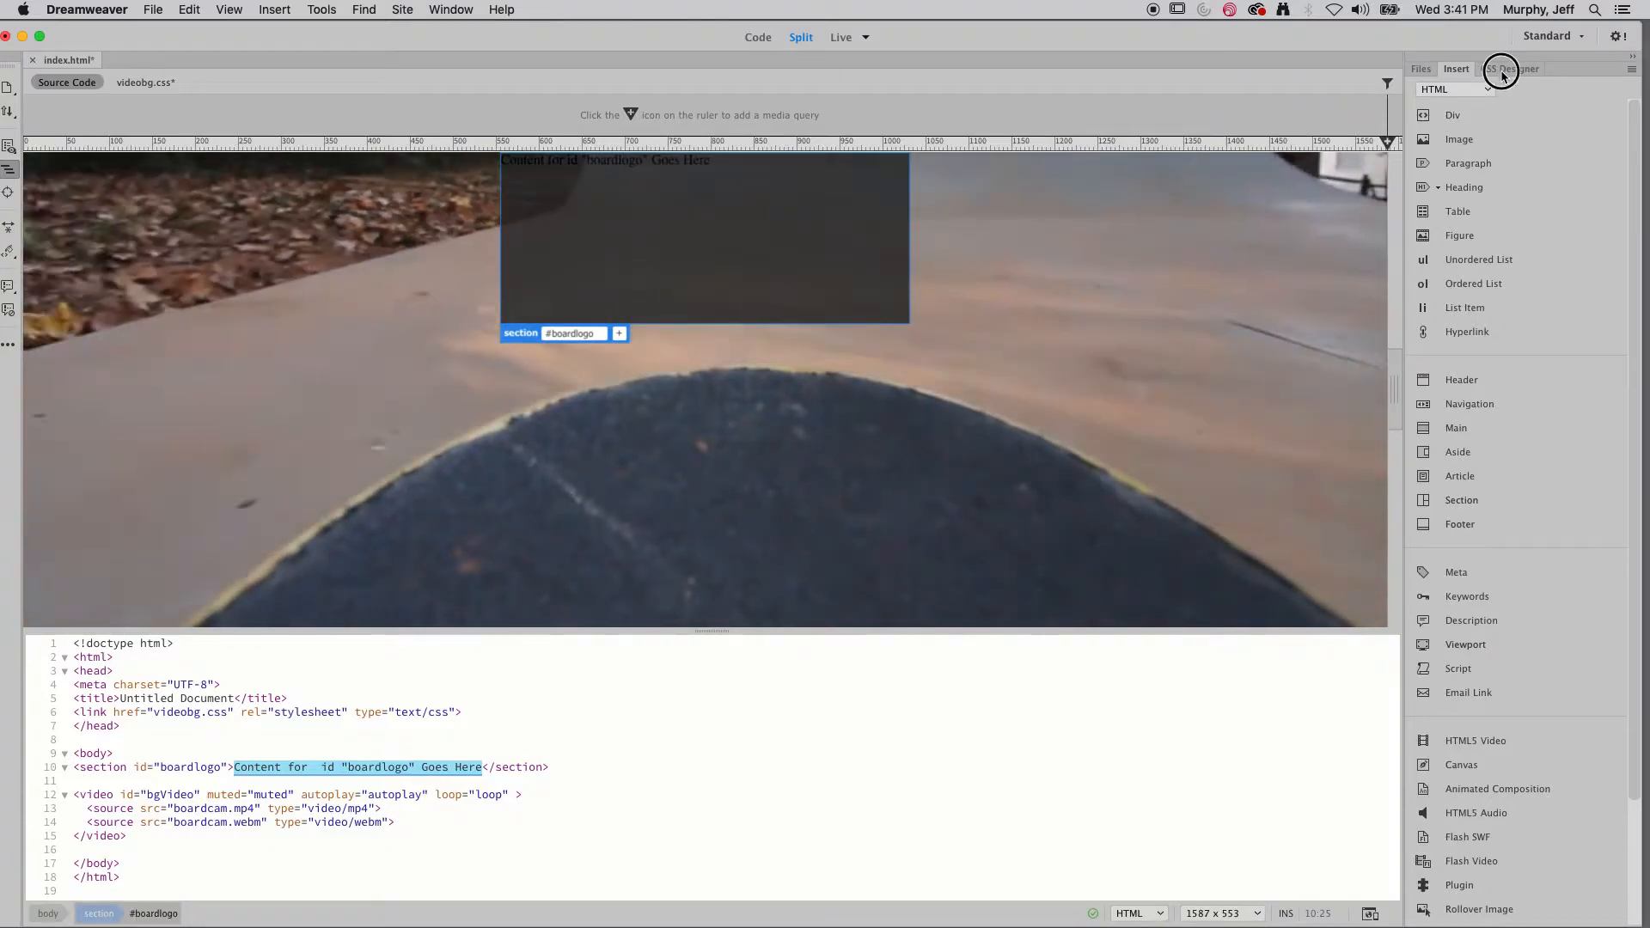
left_click(1510, 69)
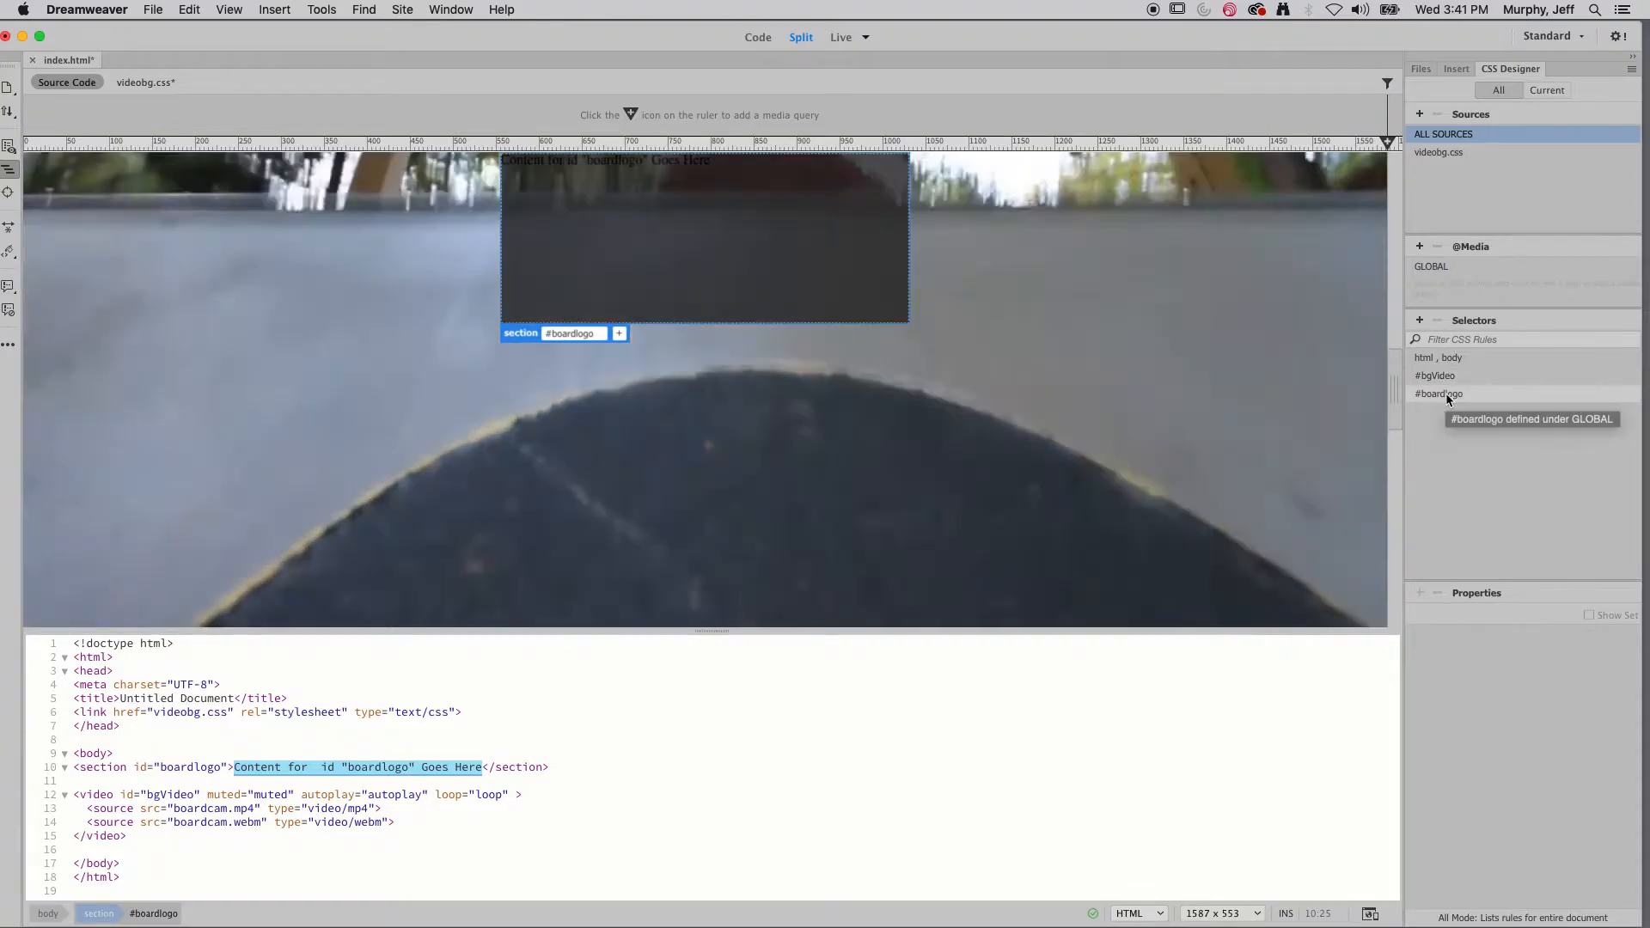
left_click(1439, 392)
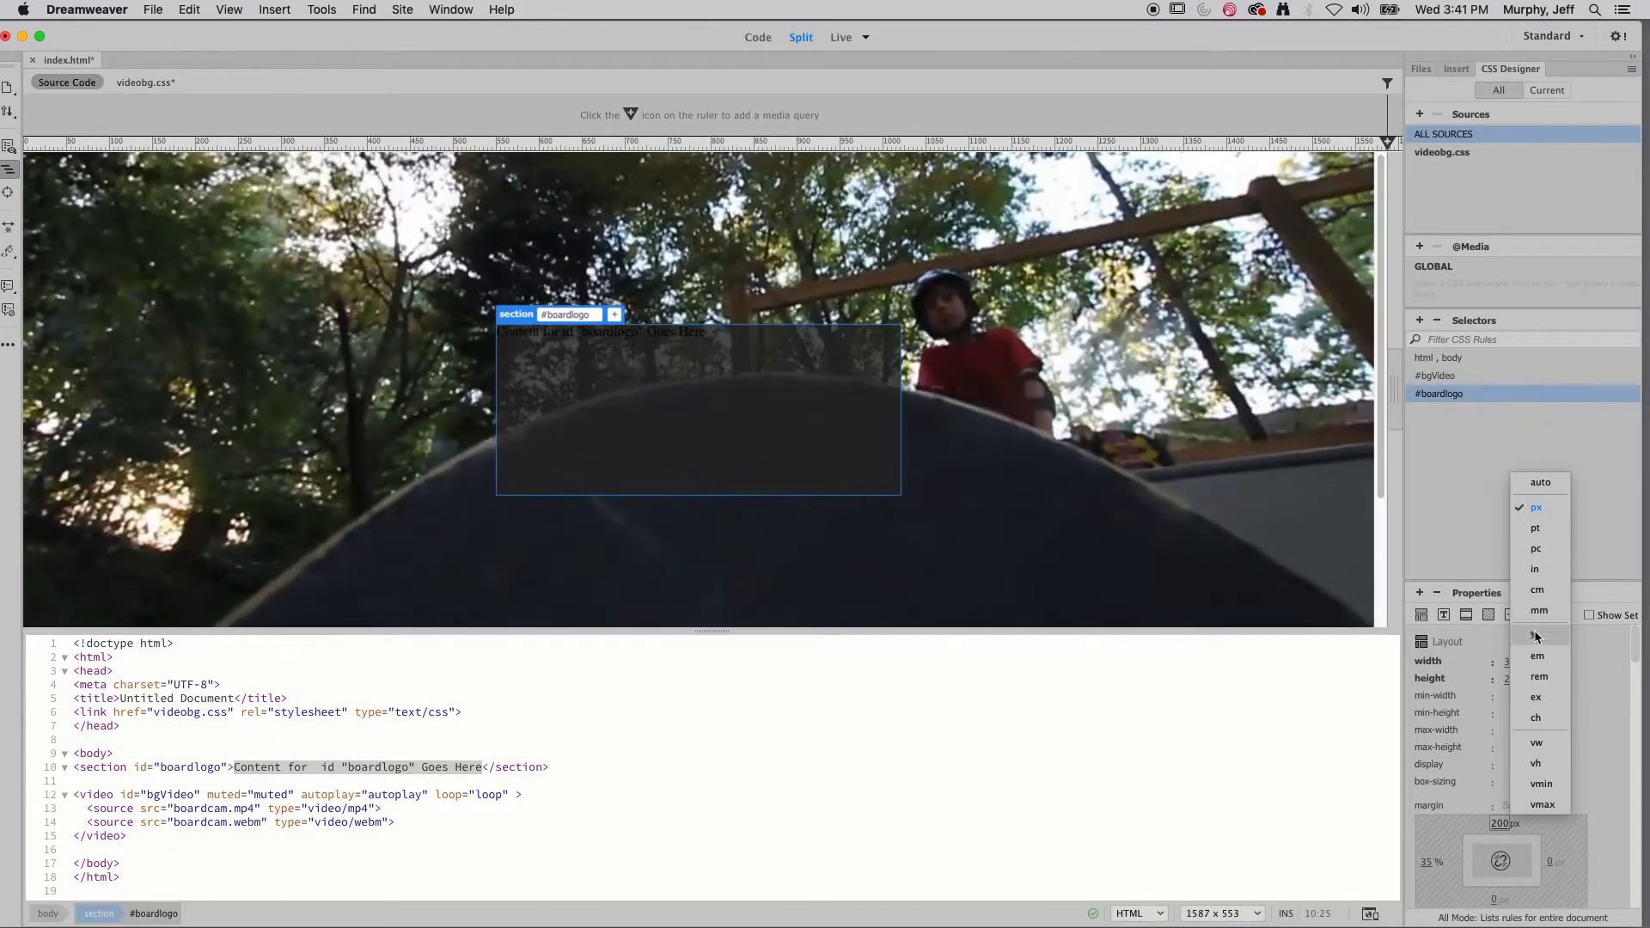
left_click(1537, 634)
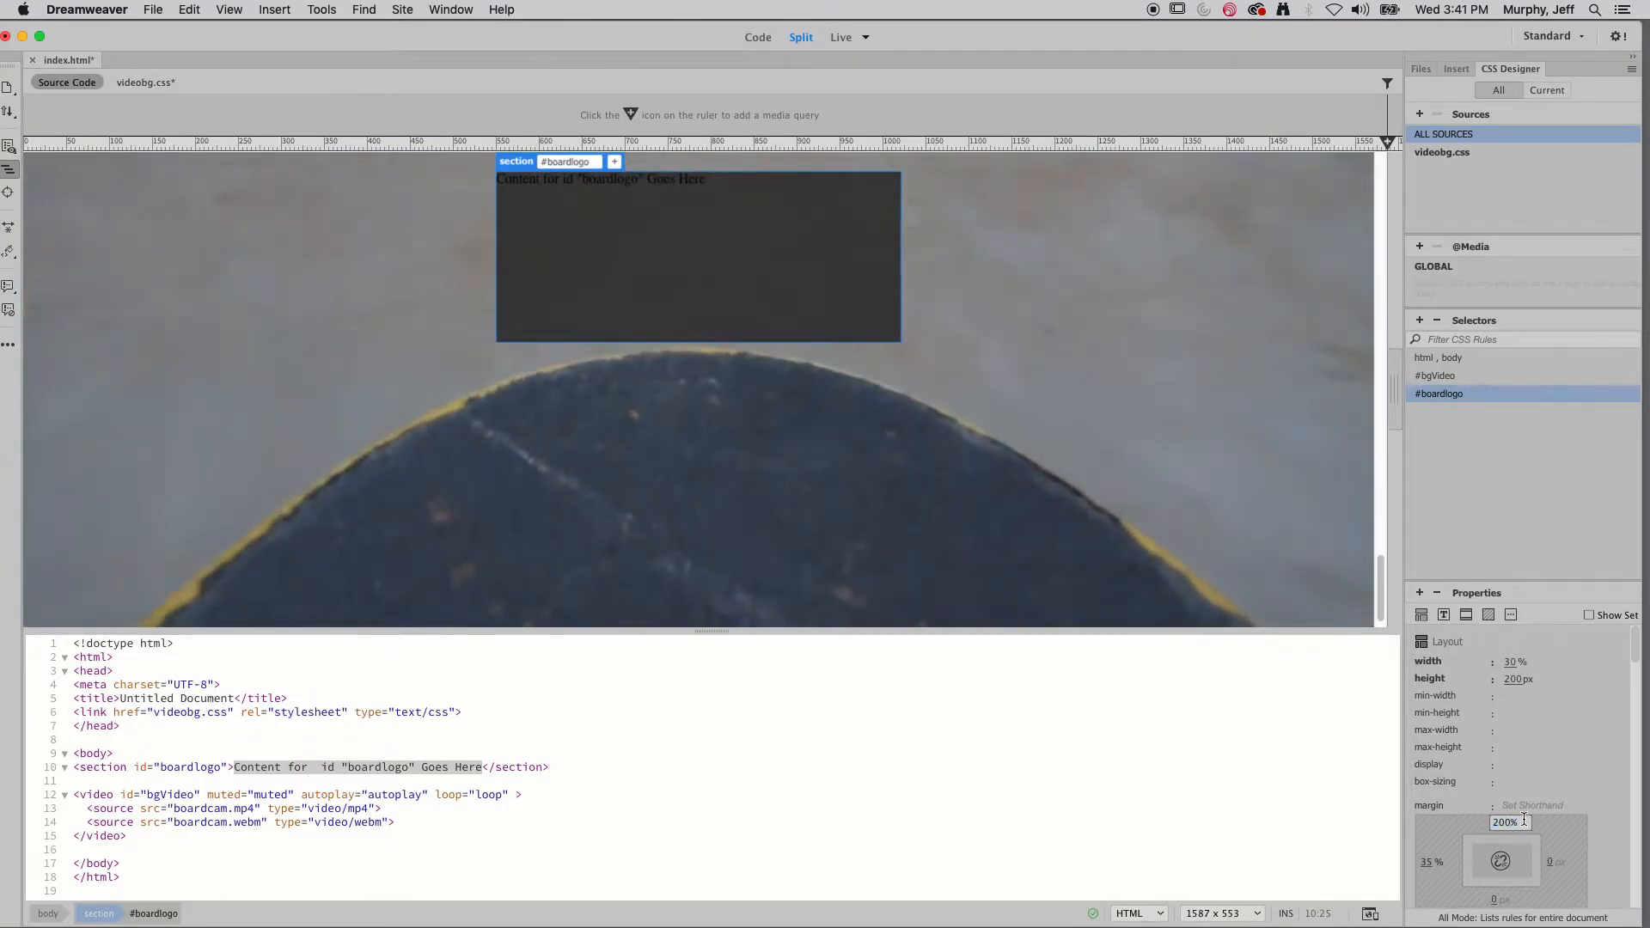
type("20%")
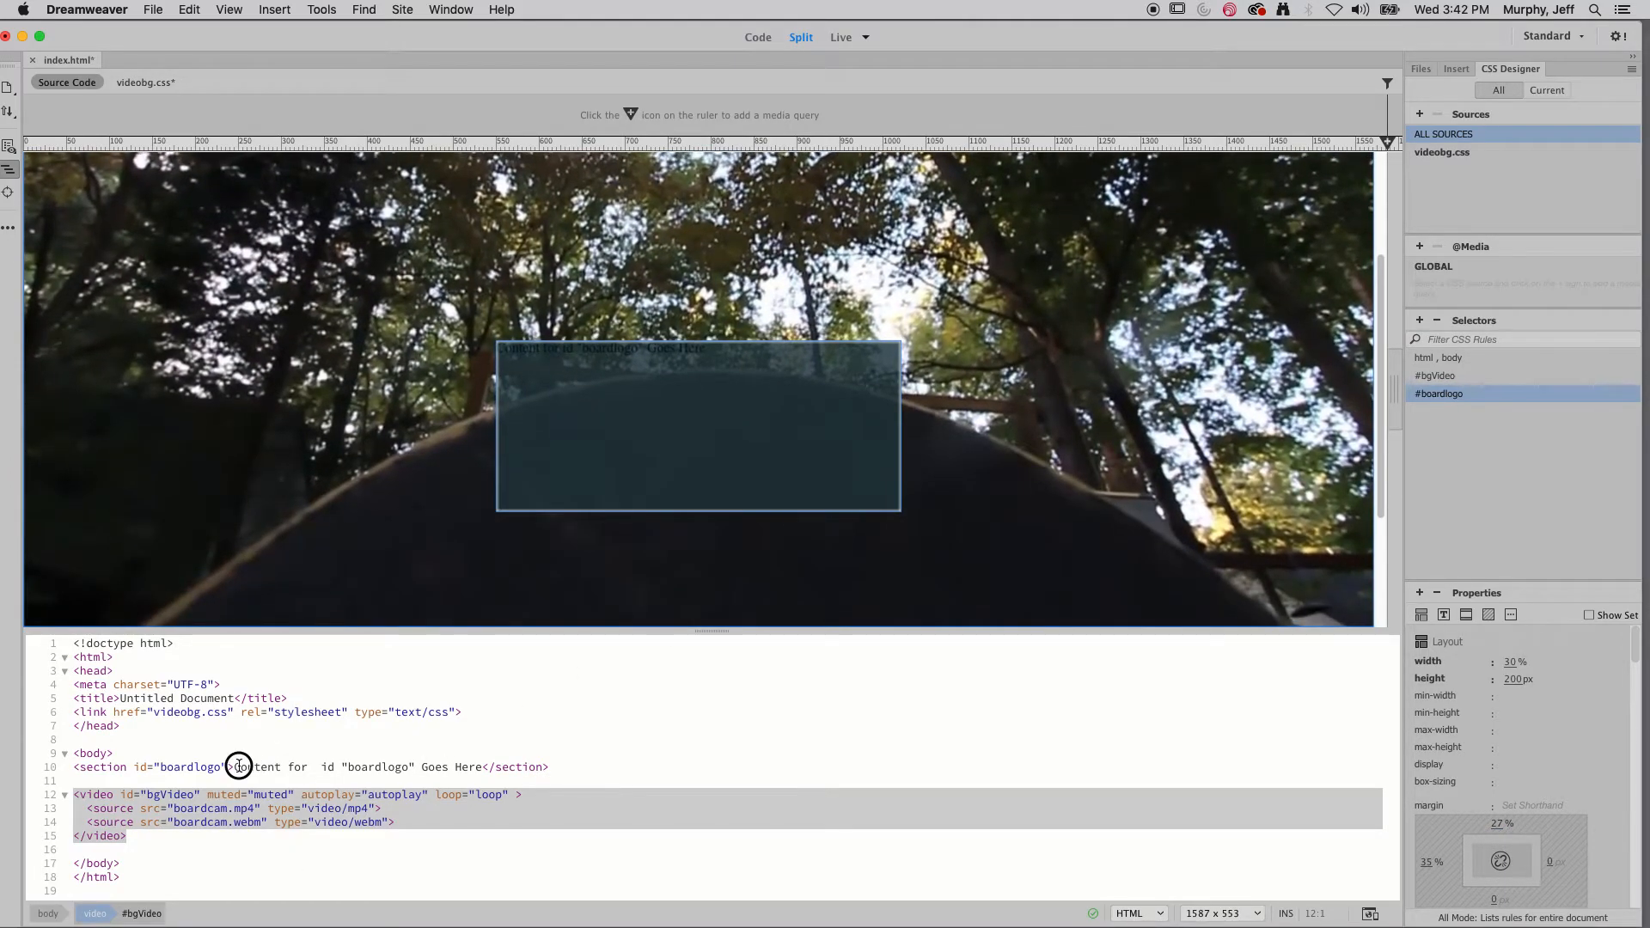
- Select the 'Content for id boardlogo Goes Here' placeholder on line 10 and replace it with LOGO
left_click(239, 767)
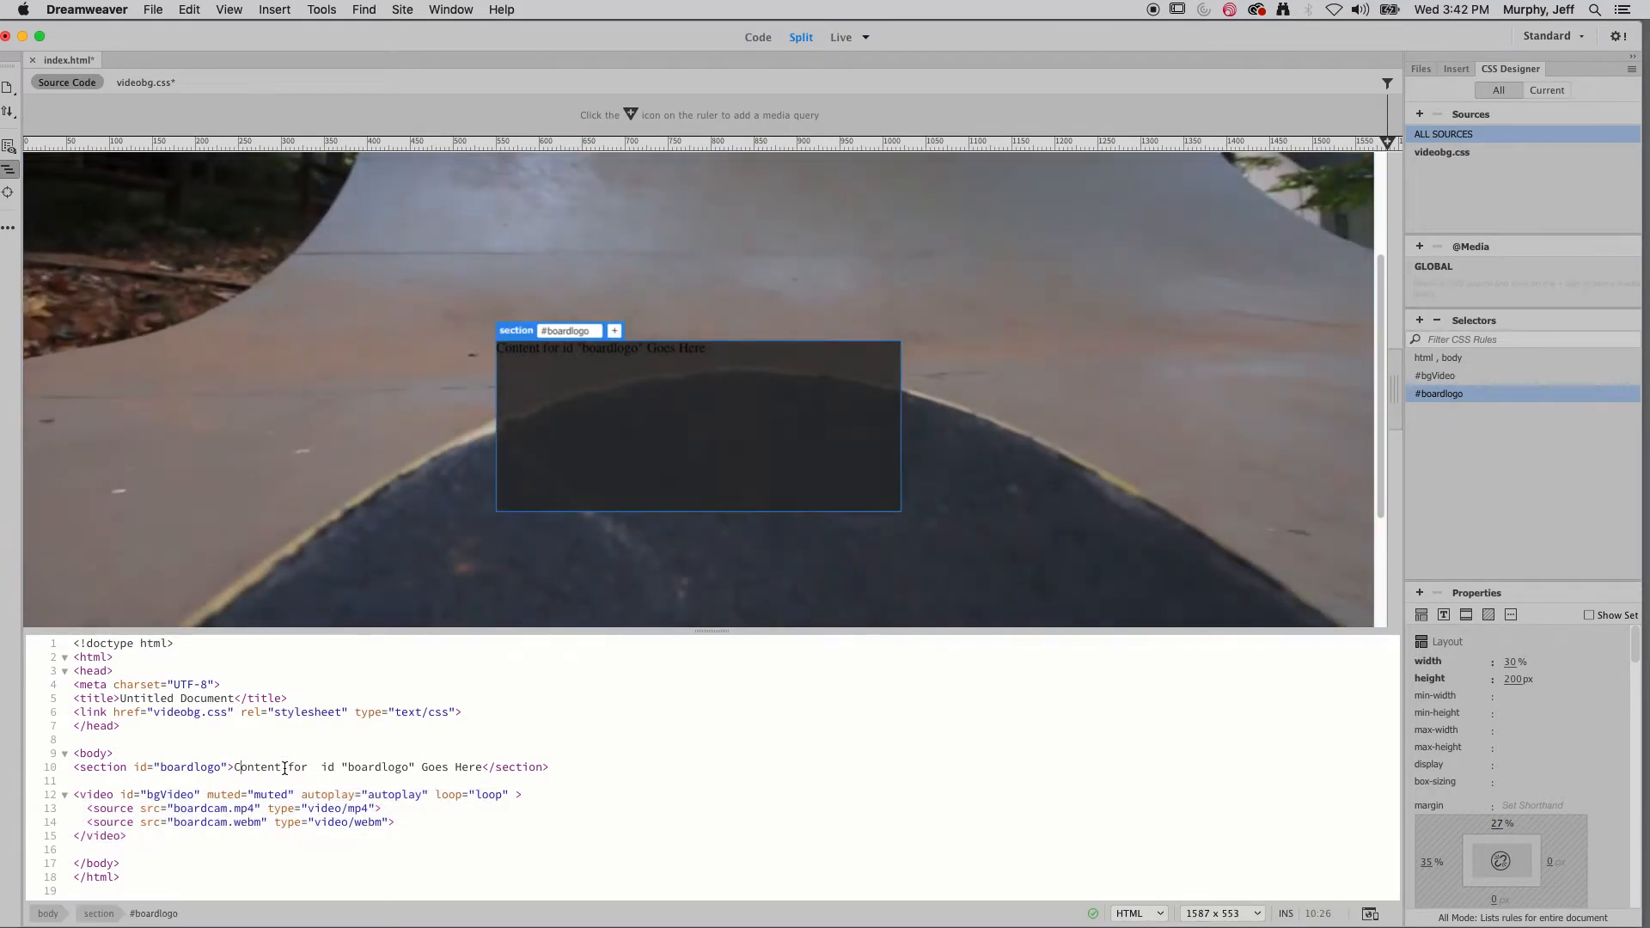
double_click(256, 767)
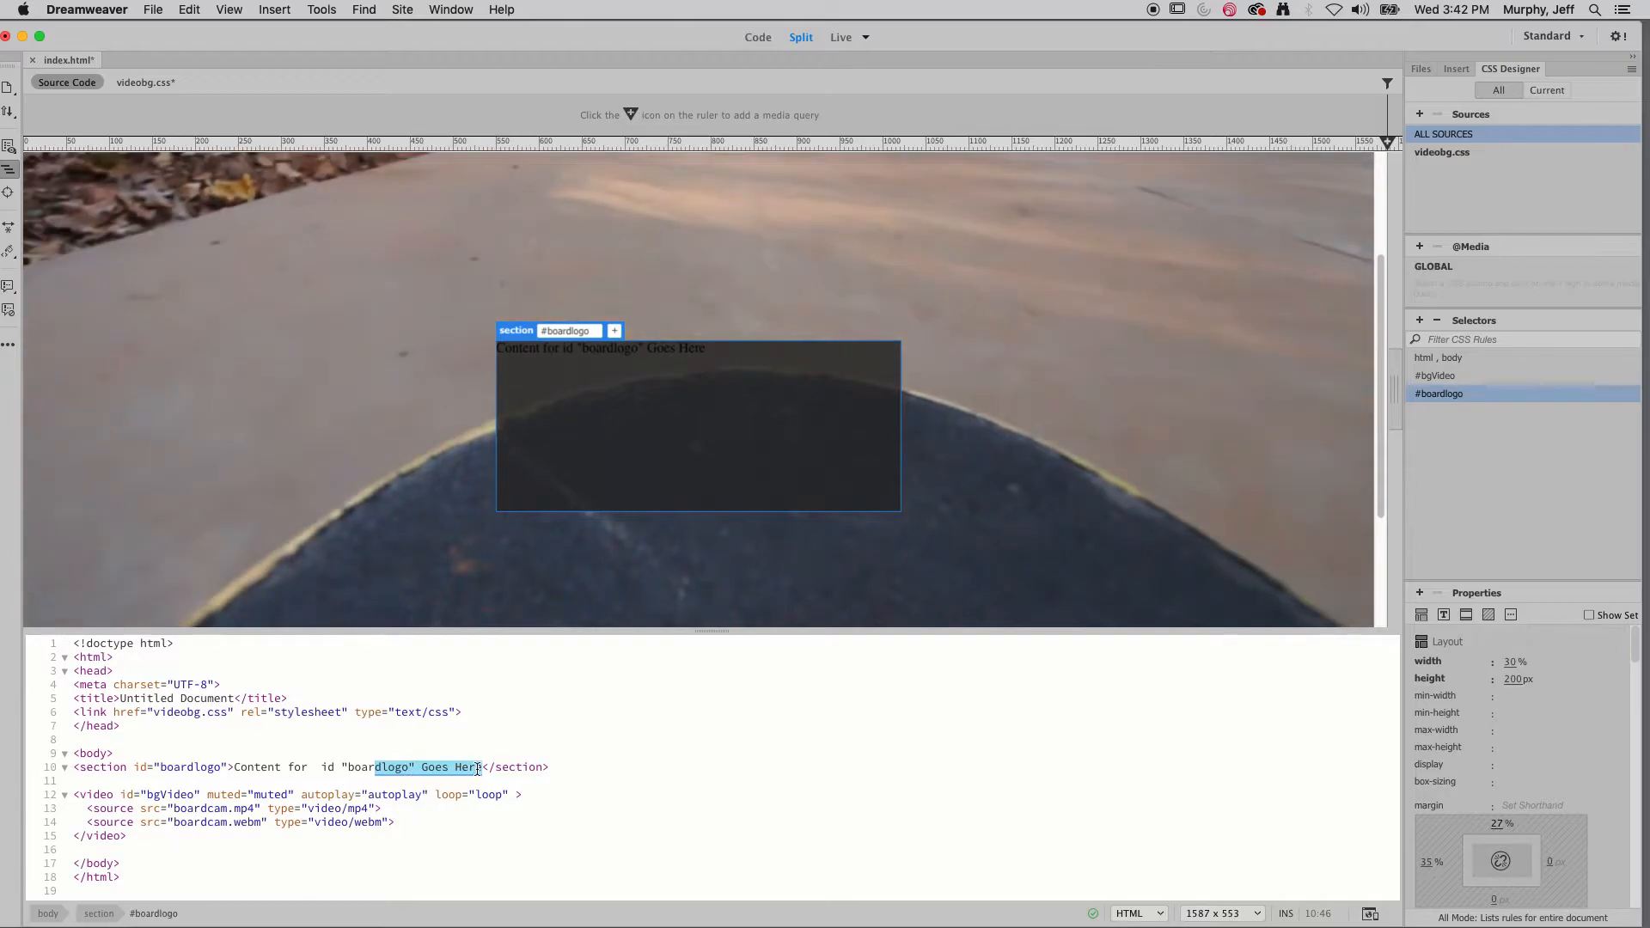
left_click(387, 766)
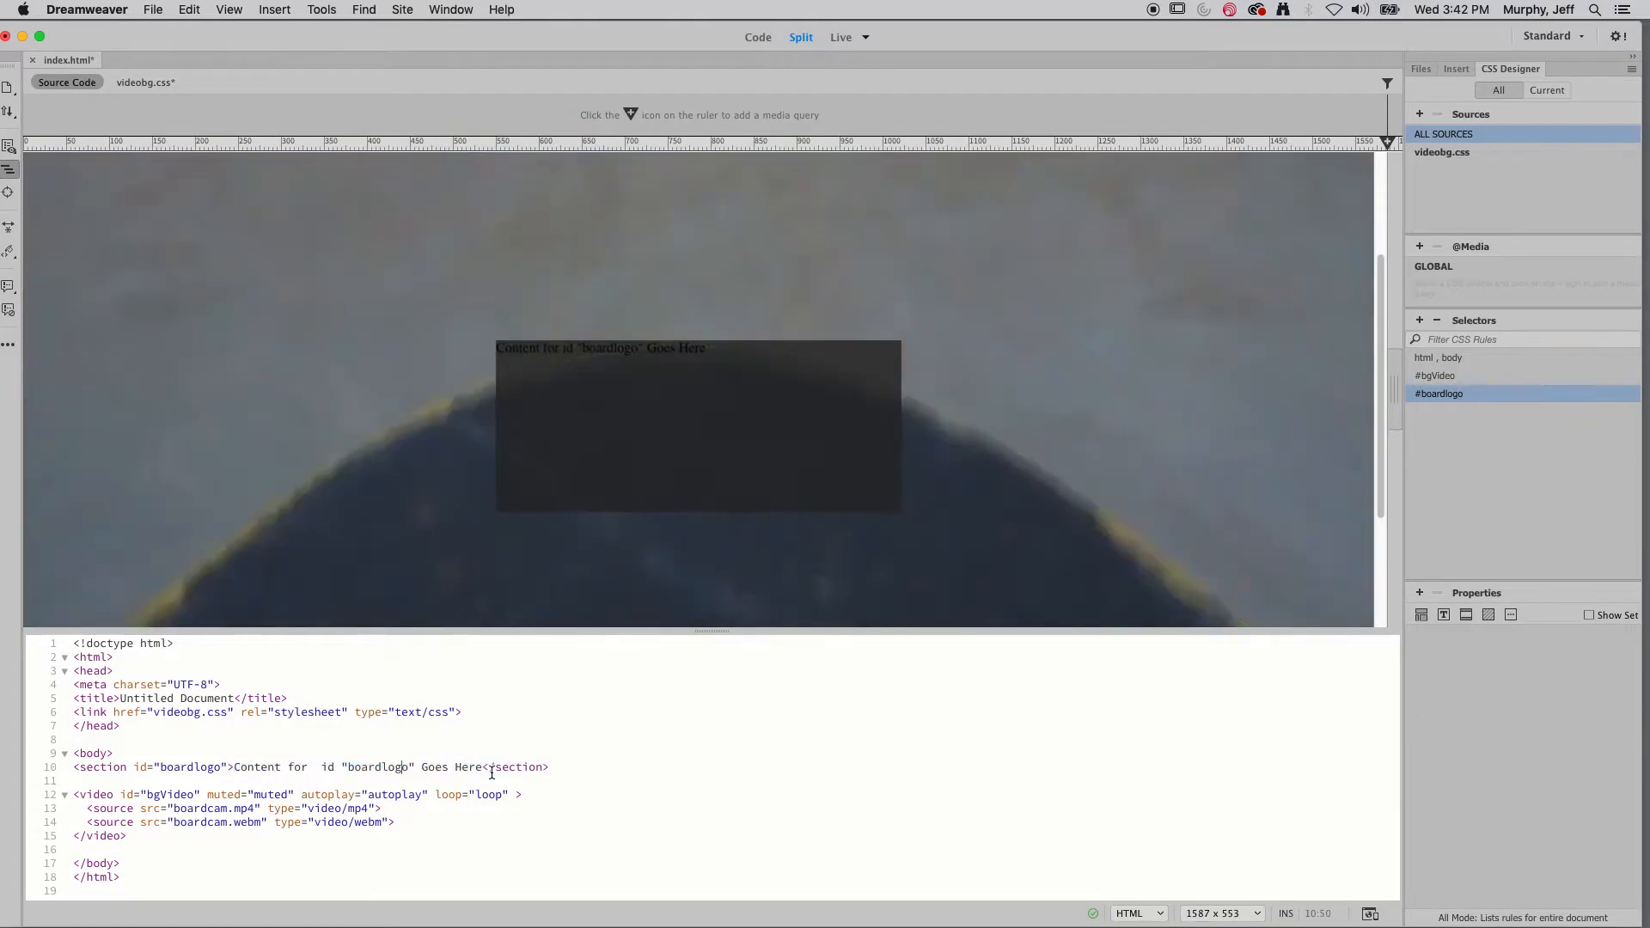
left_click(484, 766)
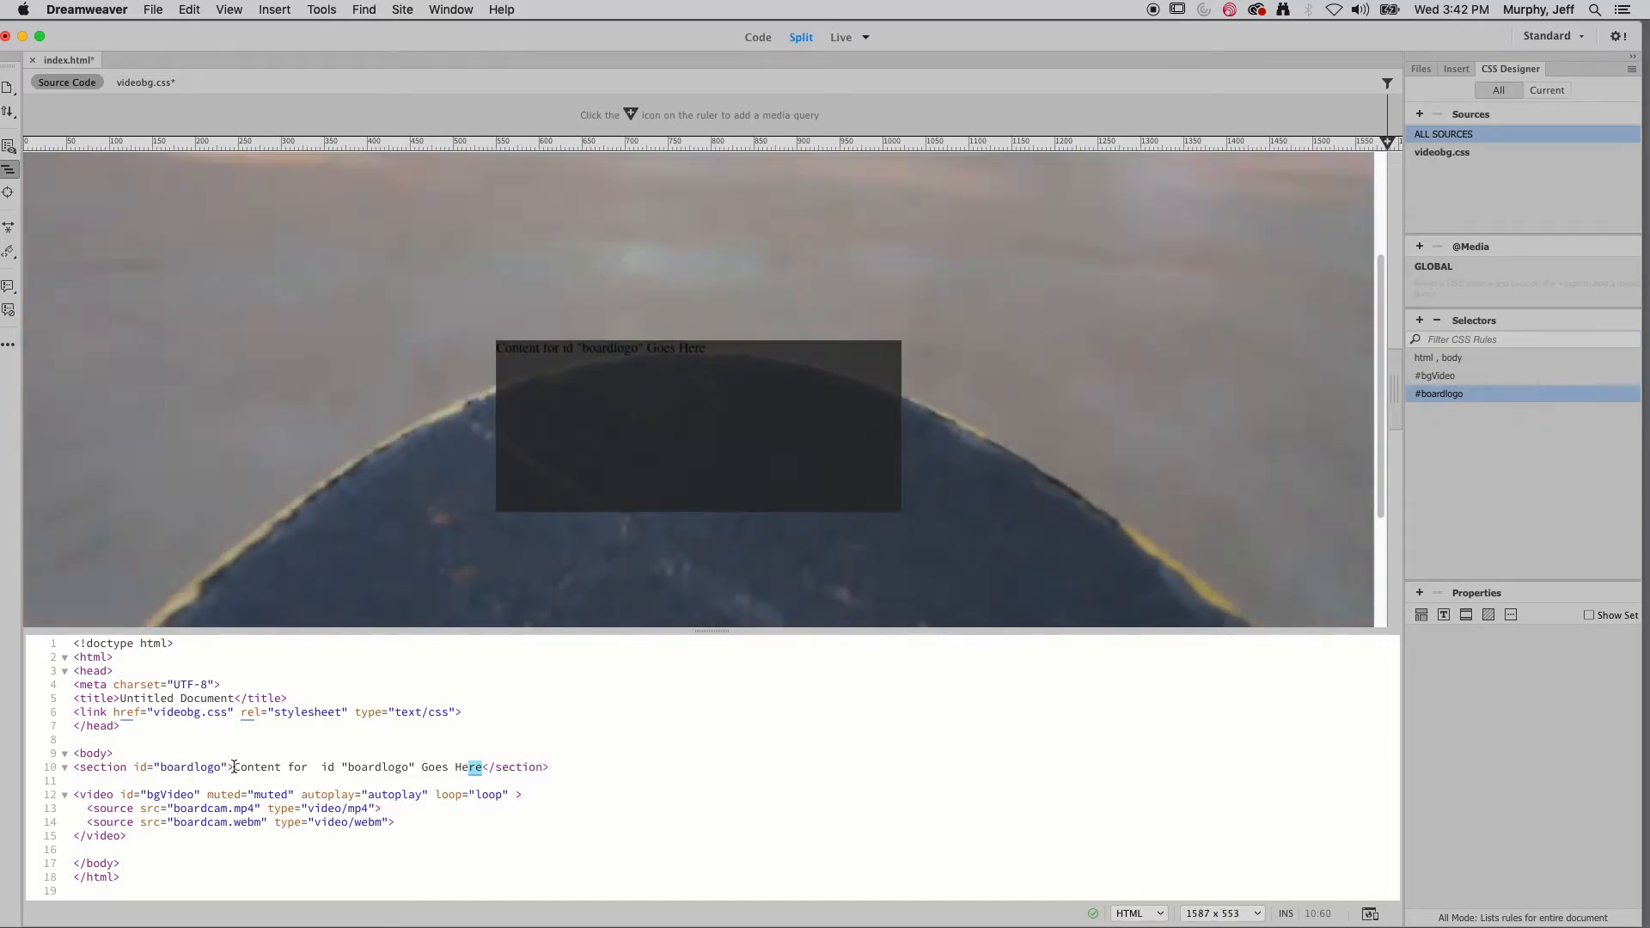
left_click_drag(234, 767, 440, 767)
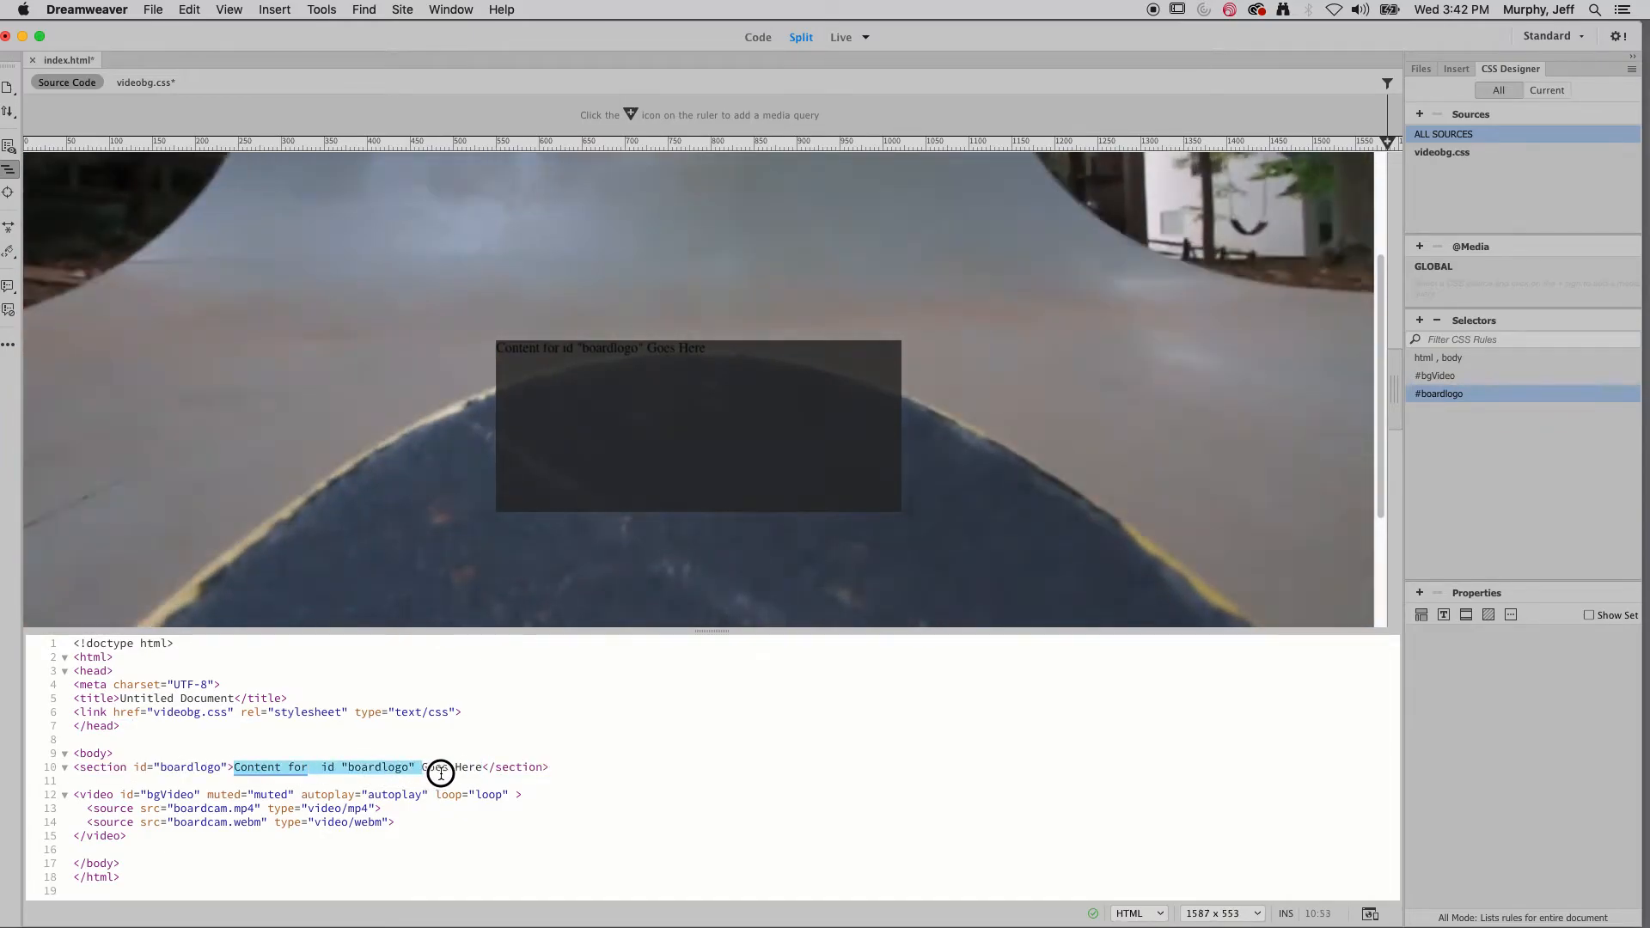
left_click_drag(441, 766, 485, 766)
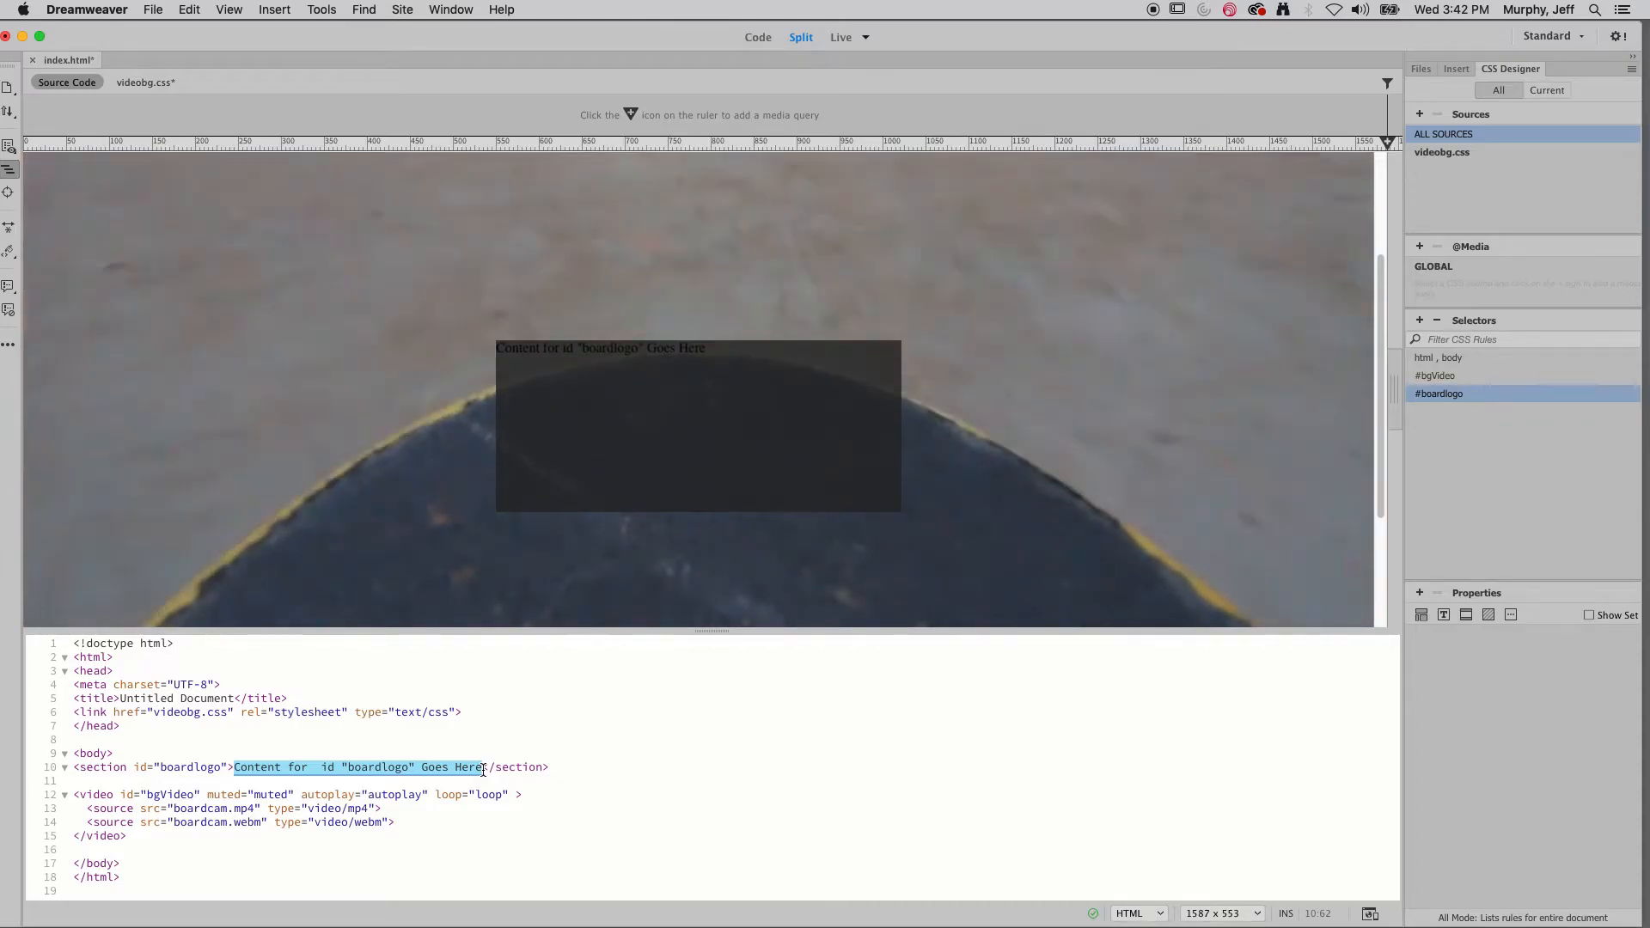
type("LOGO</section>")
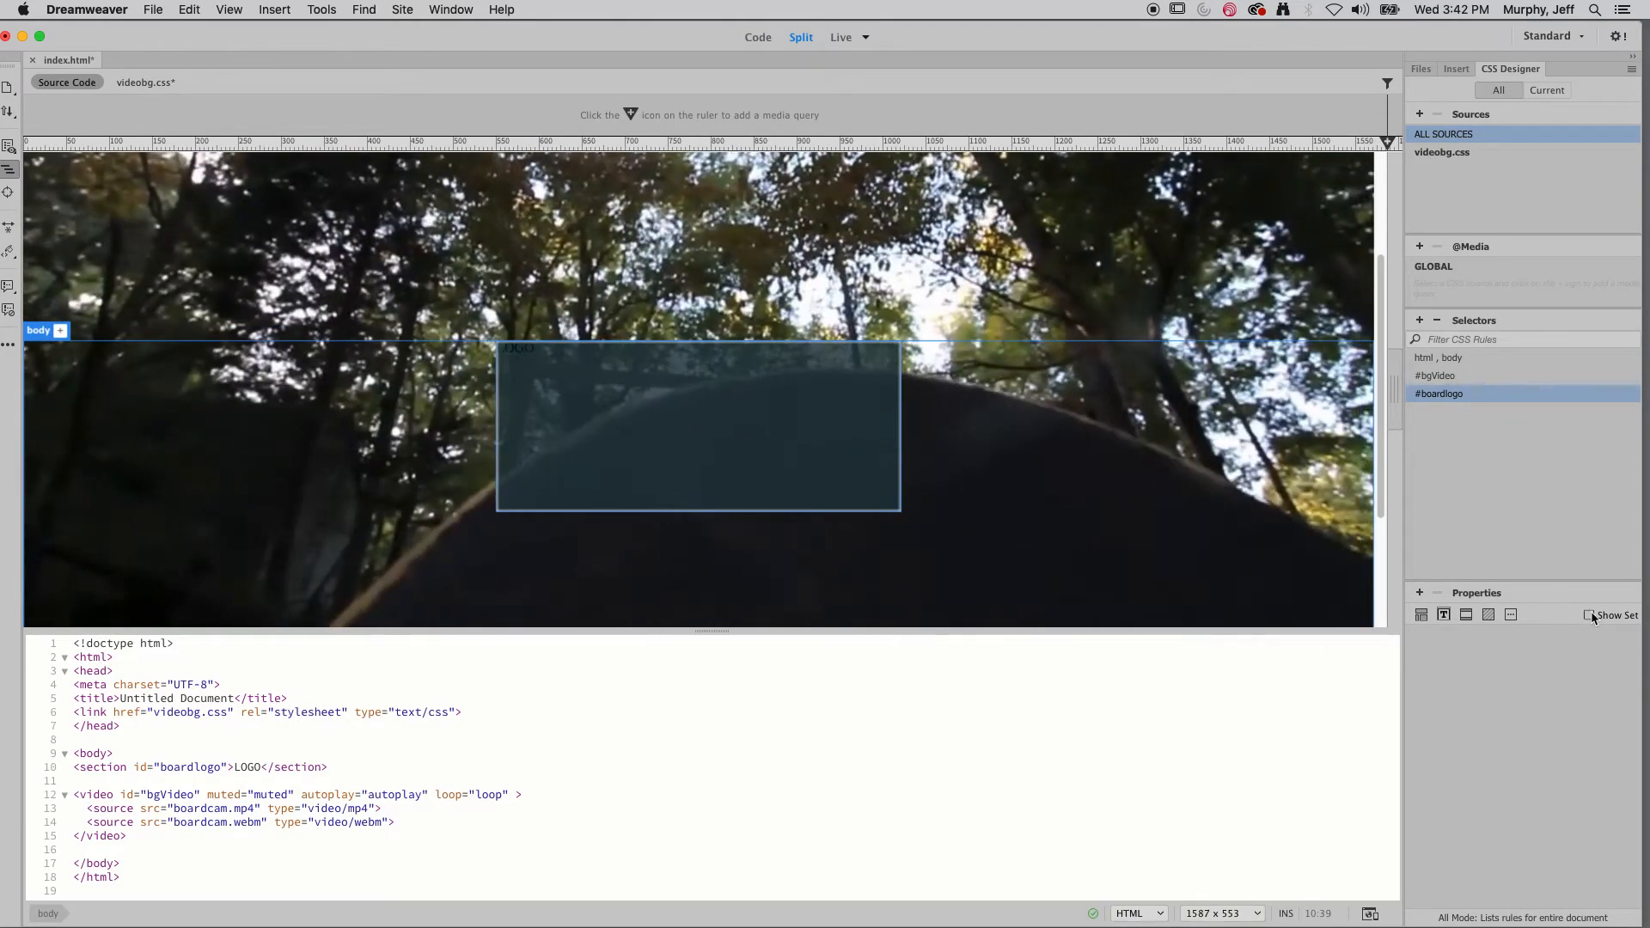
- Style #boardlogo text white, 10em Lucida Grande, centre-aligned
left_click(1589, 616)
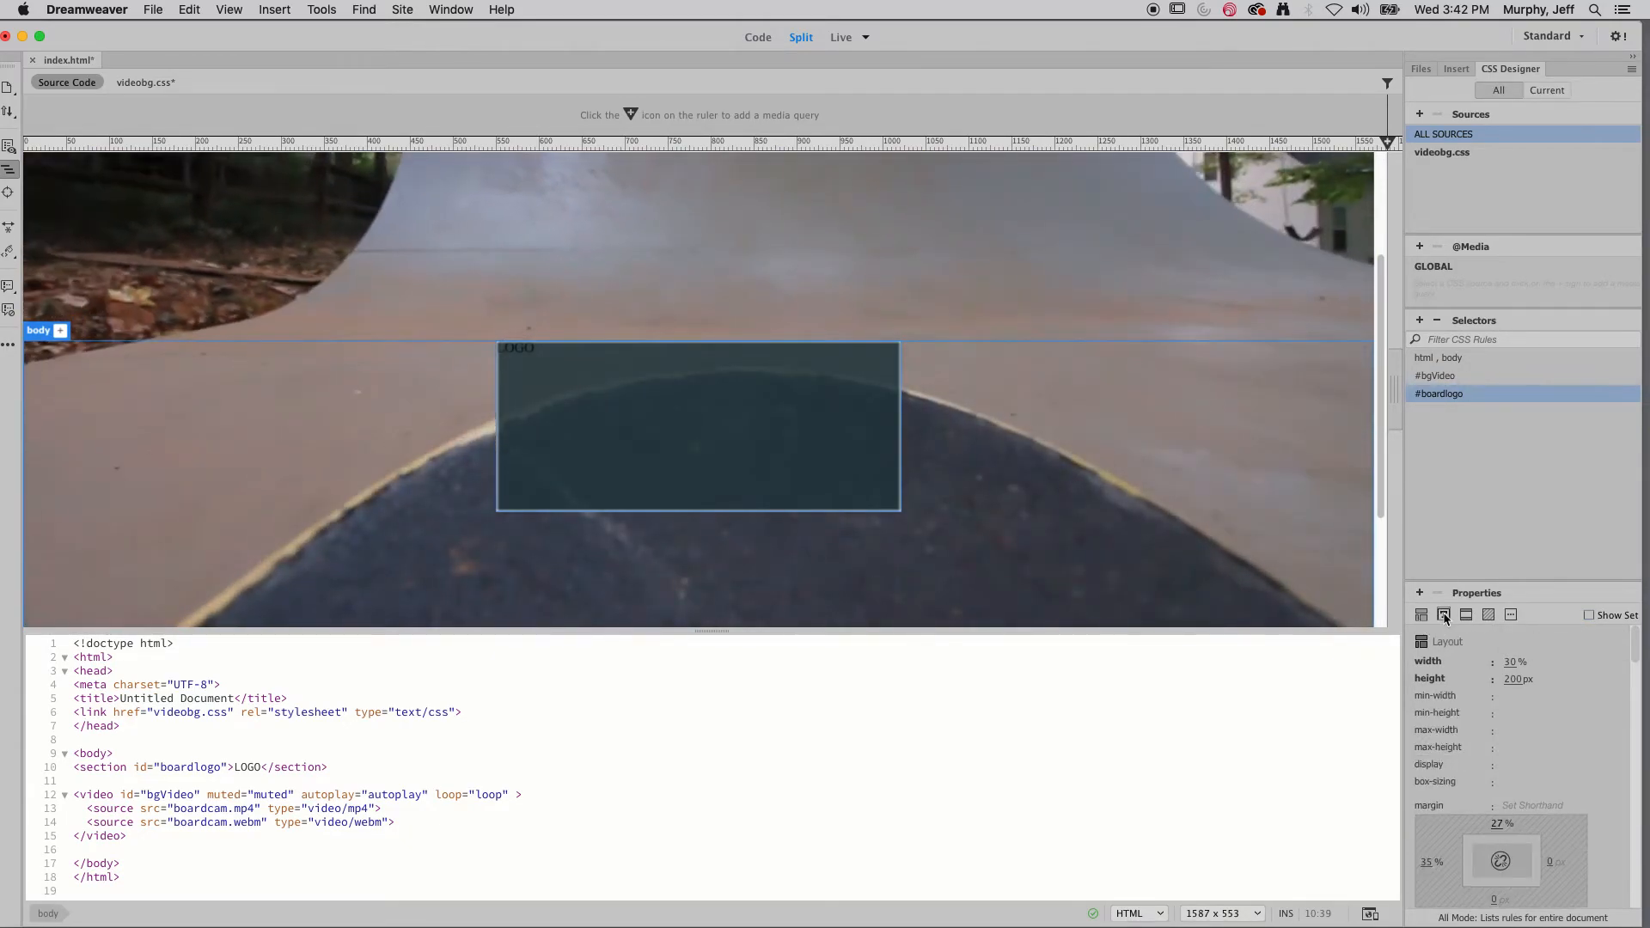
left_click(1442, 614)
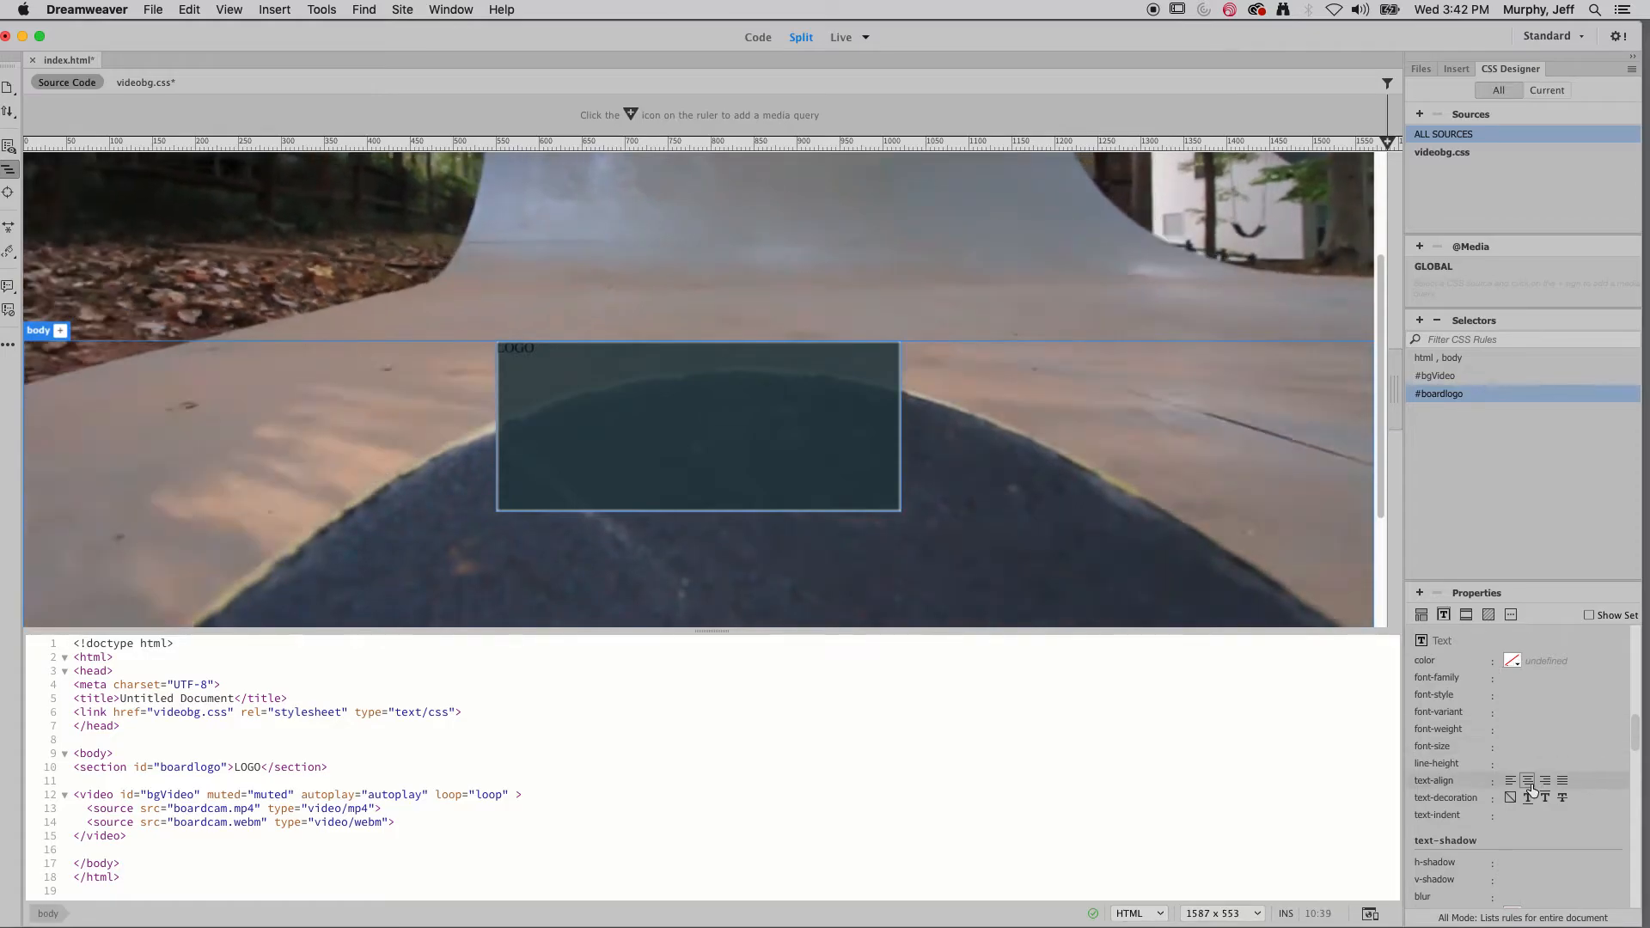
left_click(1513, 660)
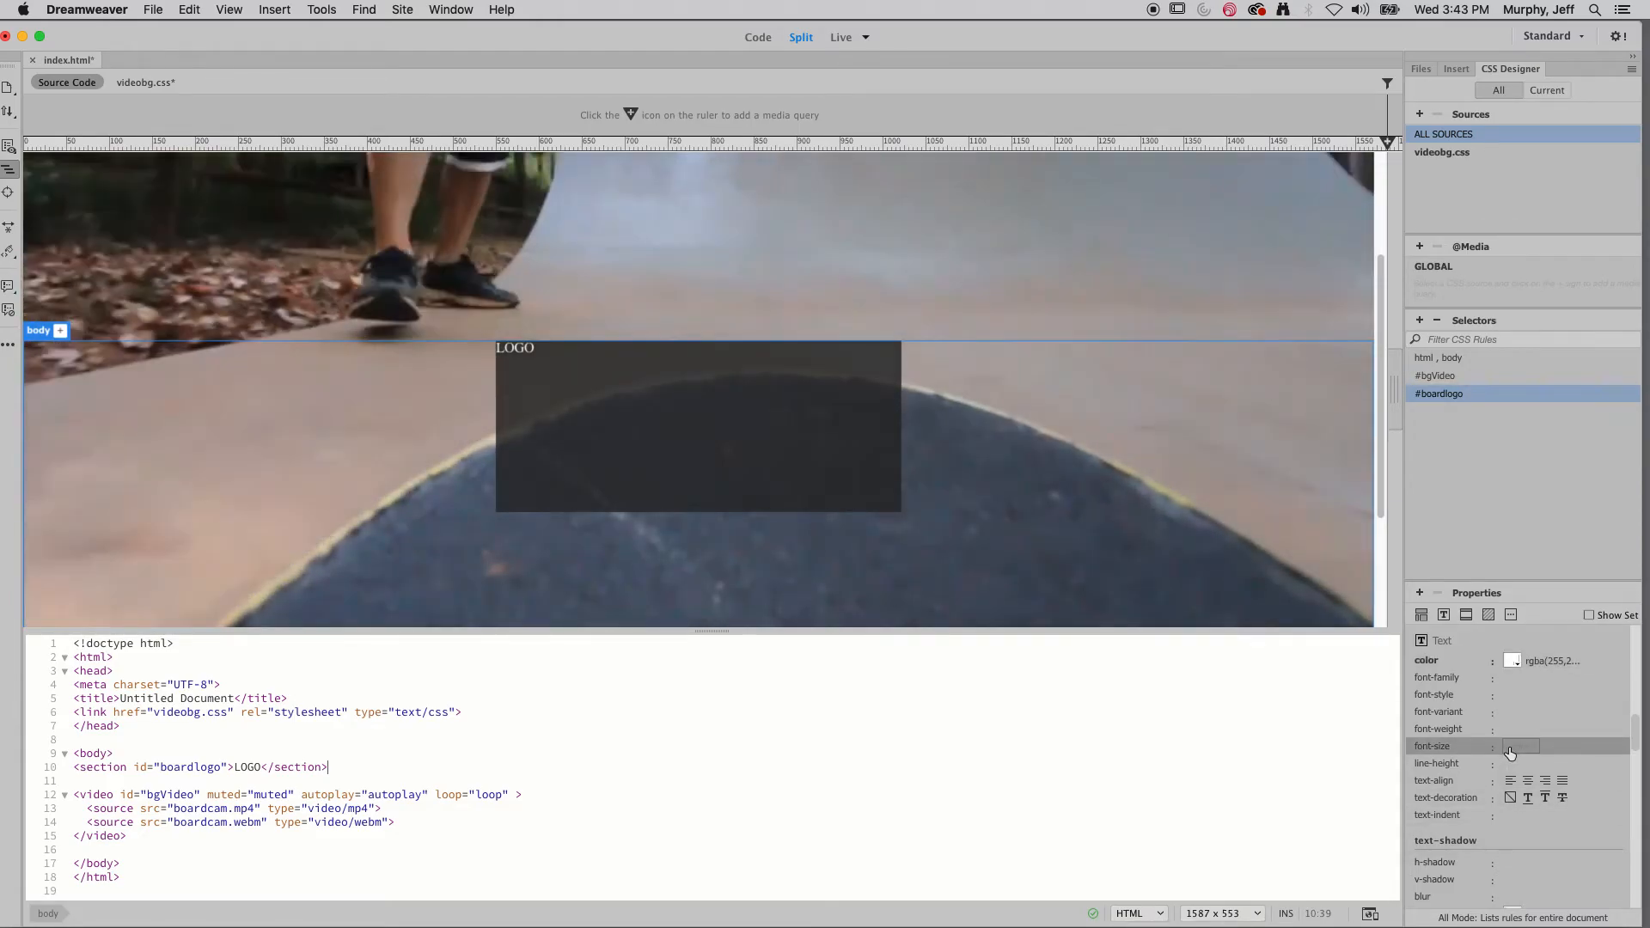
left_click(1522, 746)
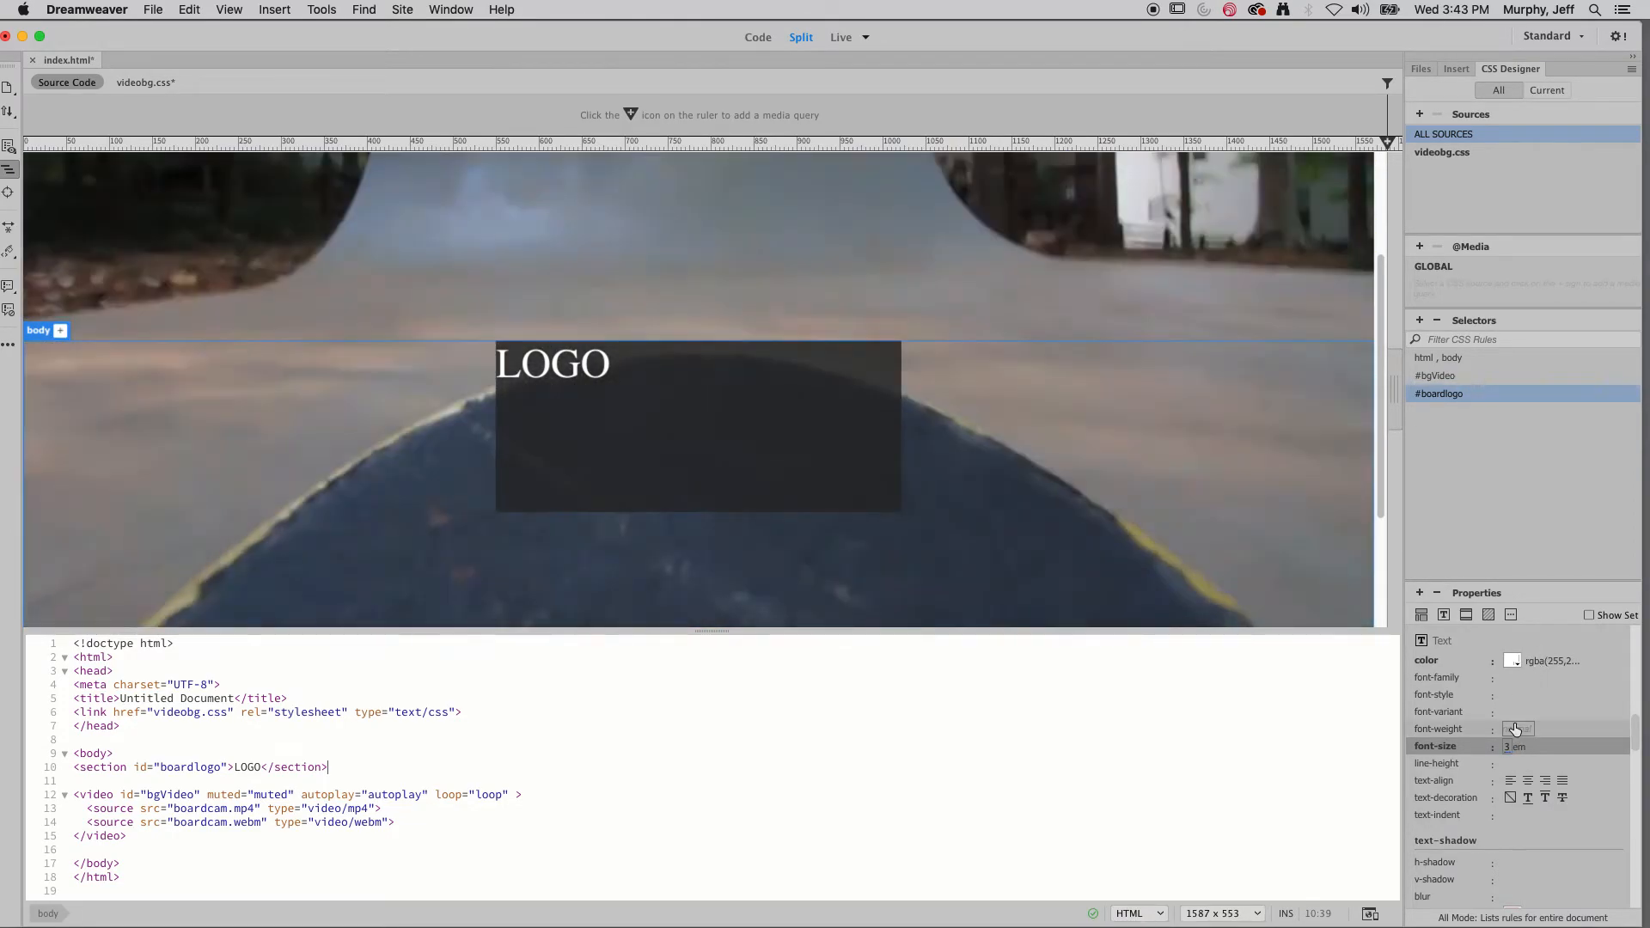
left_click(1516, 677)
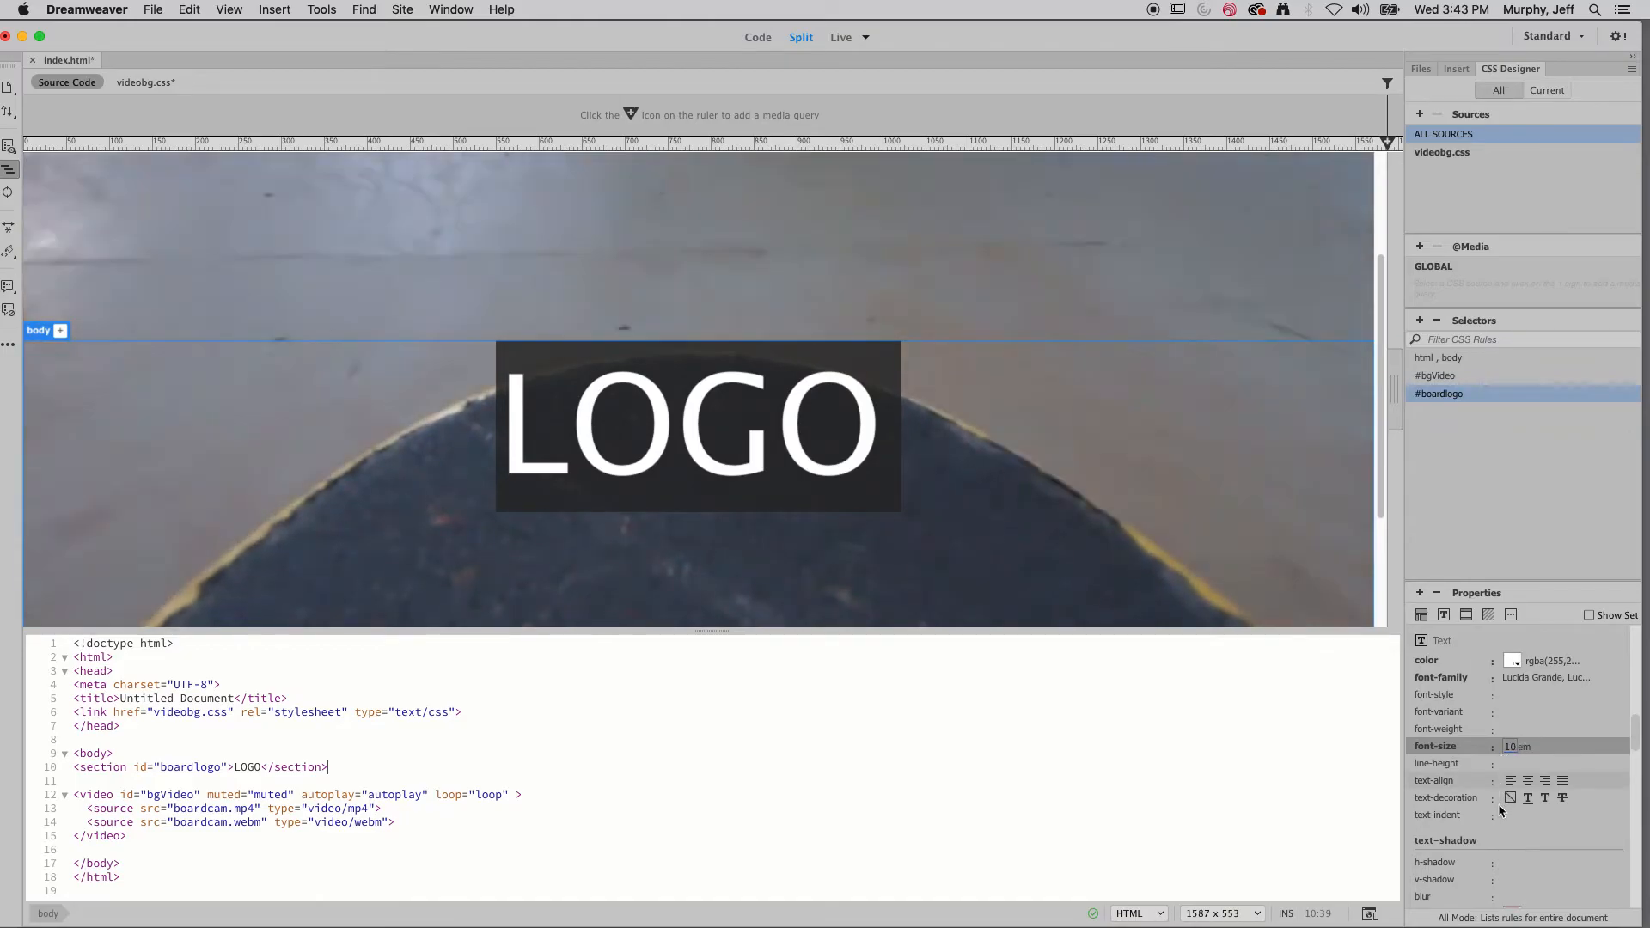
mouse_move(1528, 797)
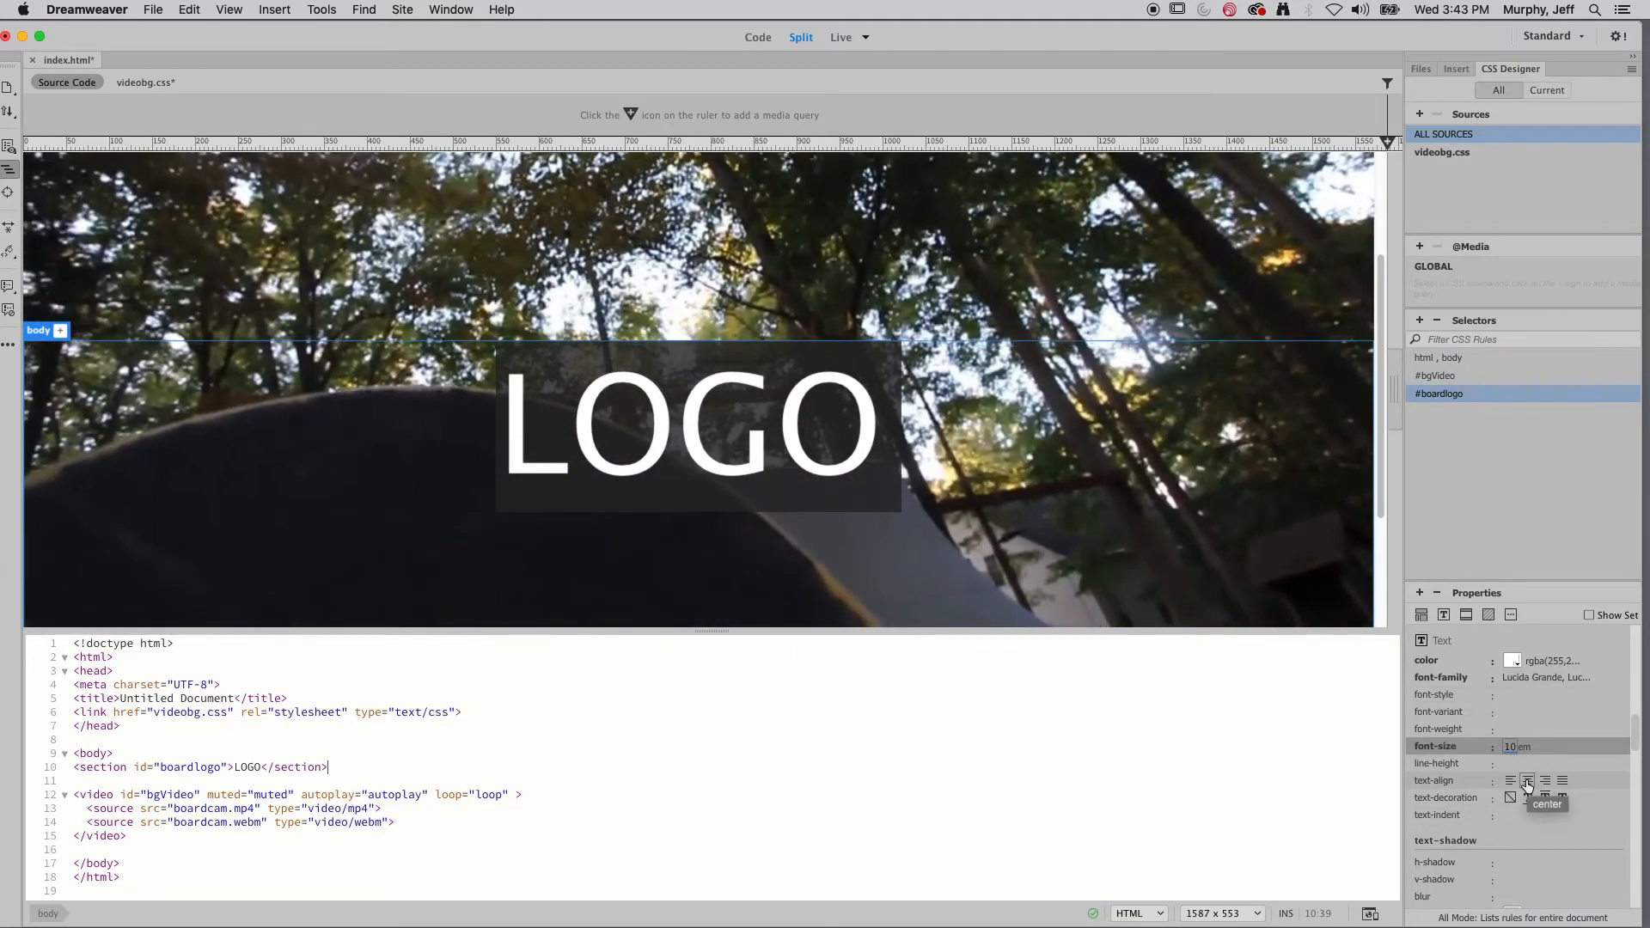
left_click(1526, 781)
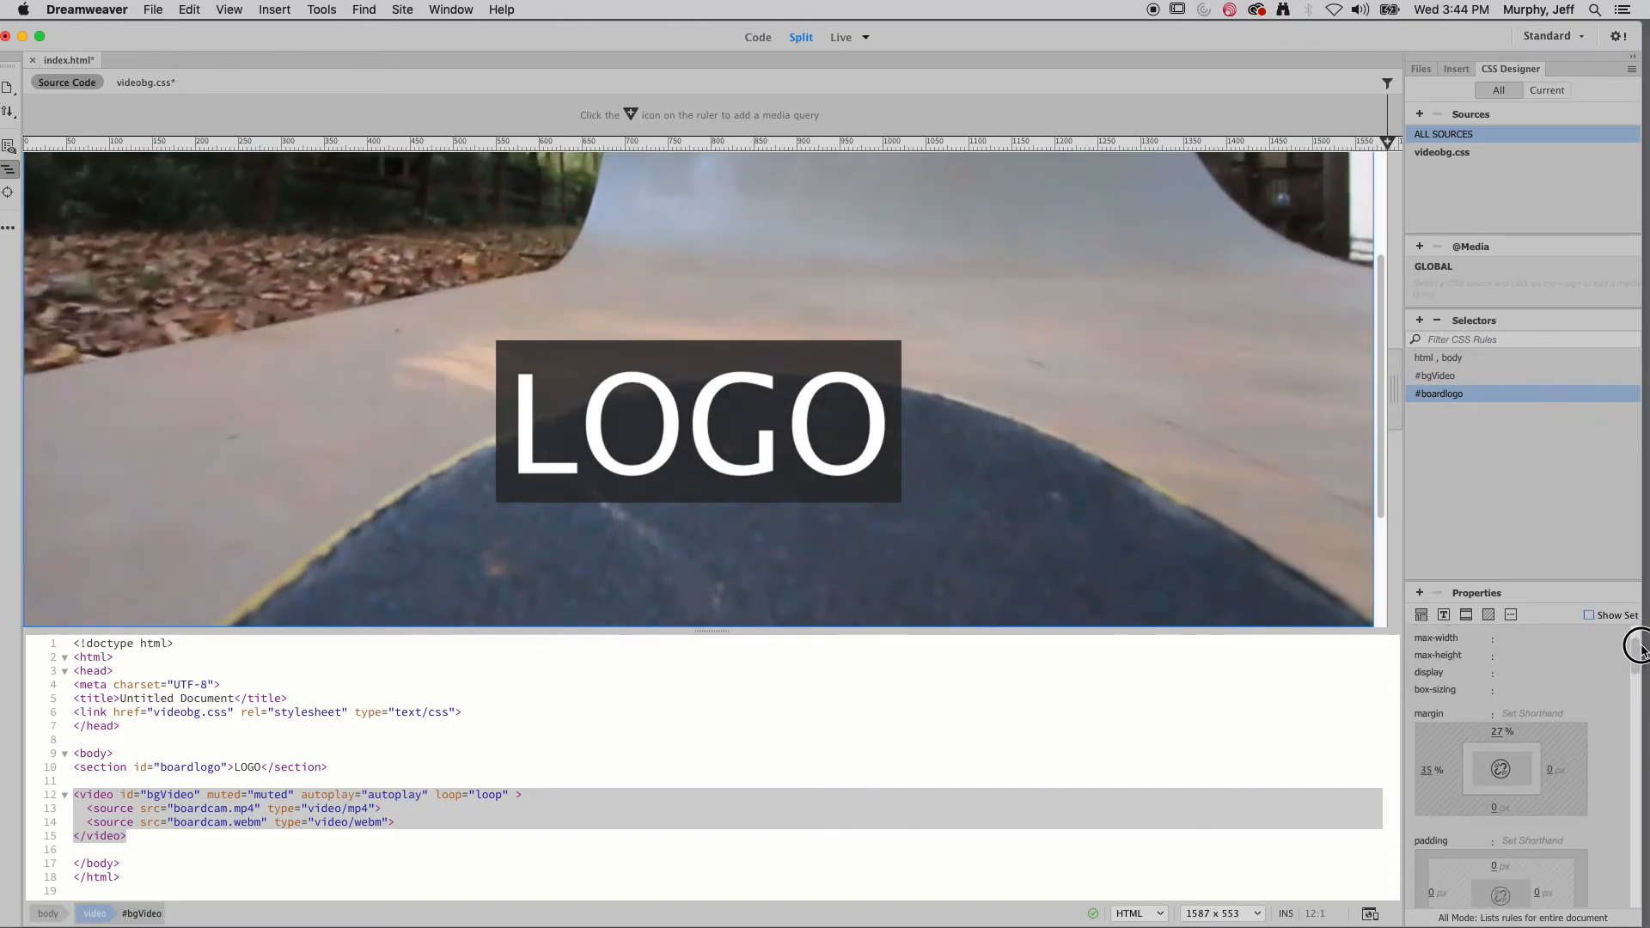
- Preview the page in Google Chrome.app, saving index.html when prompted
scroll("down", 3)
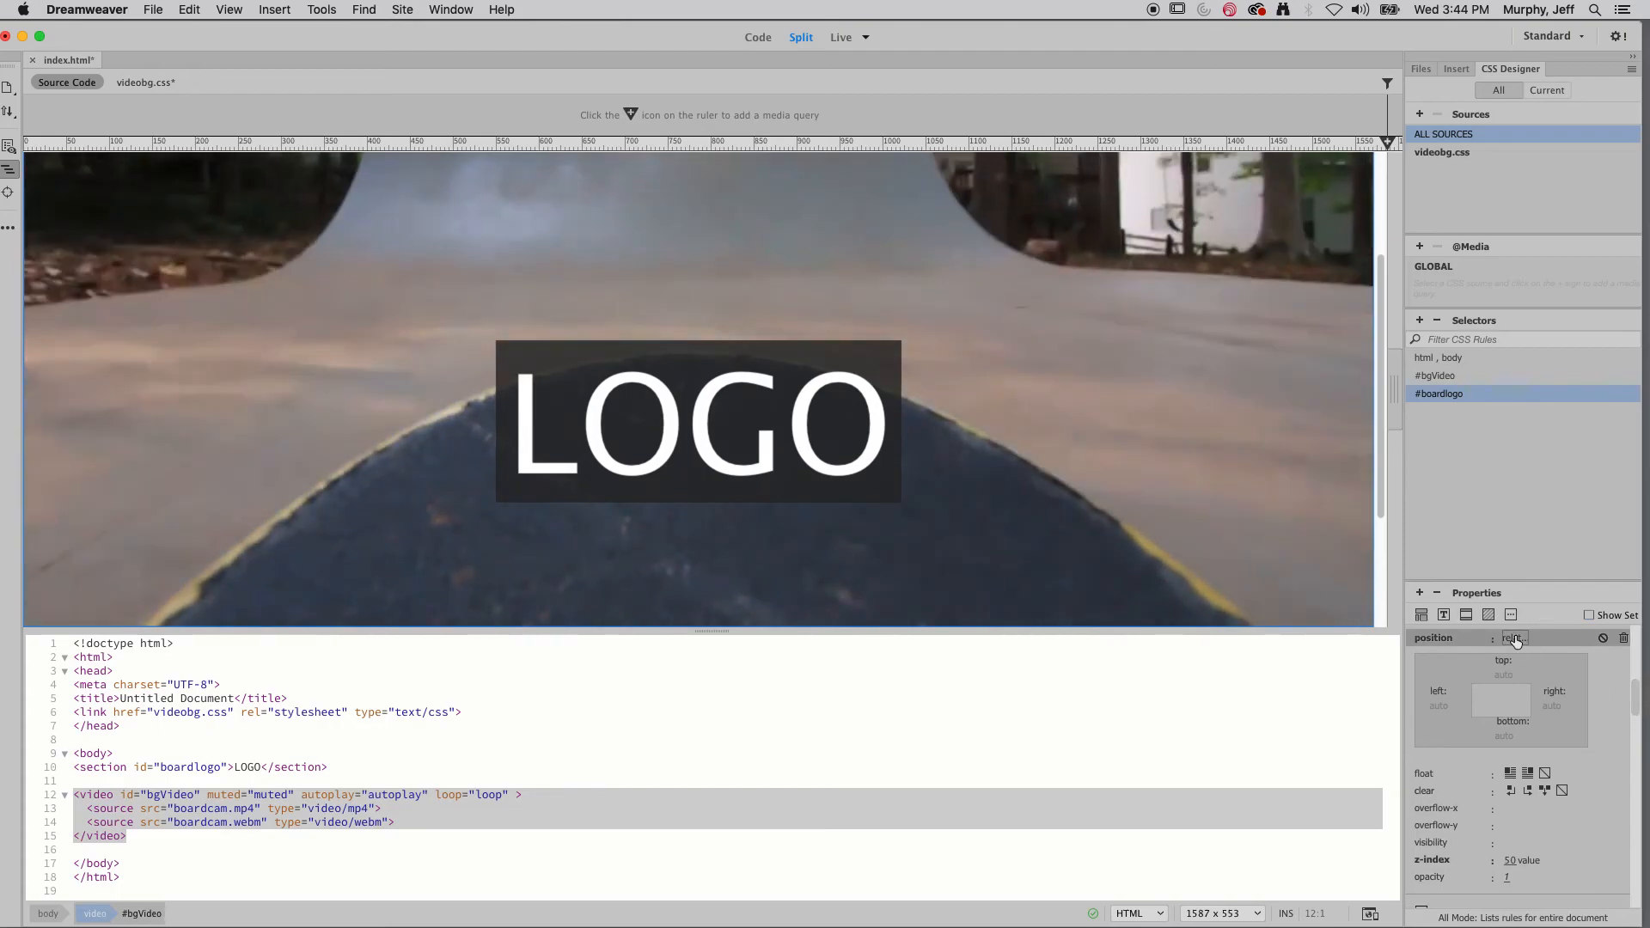
left_click(1516, 638)
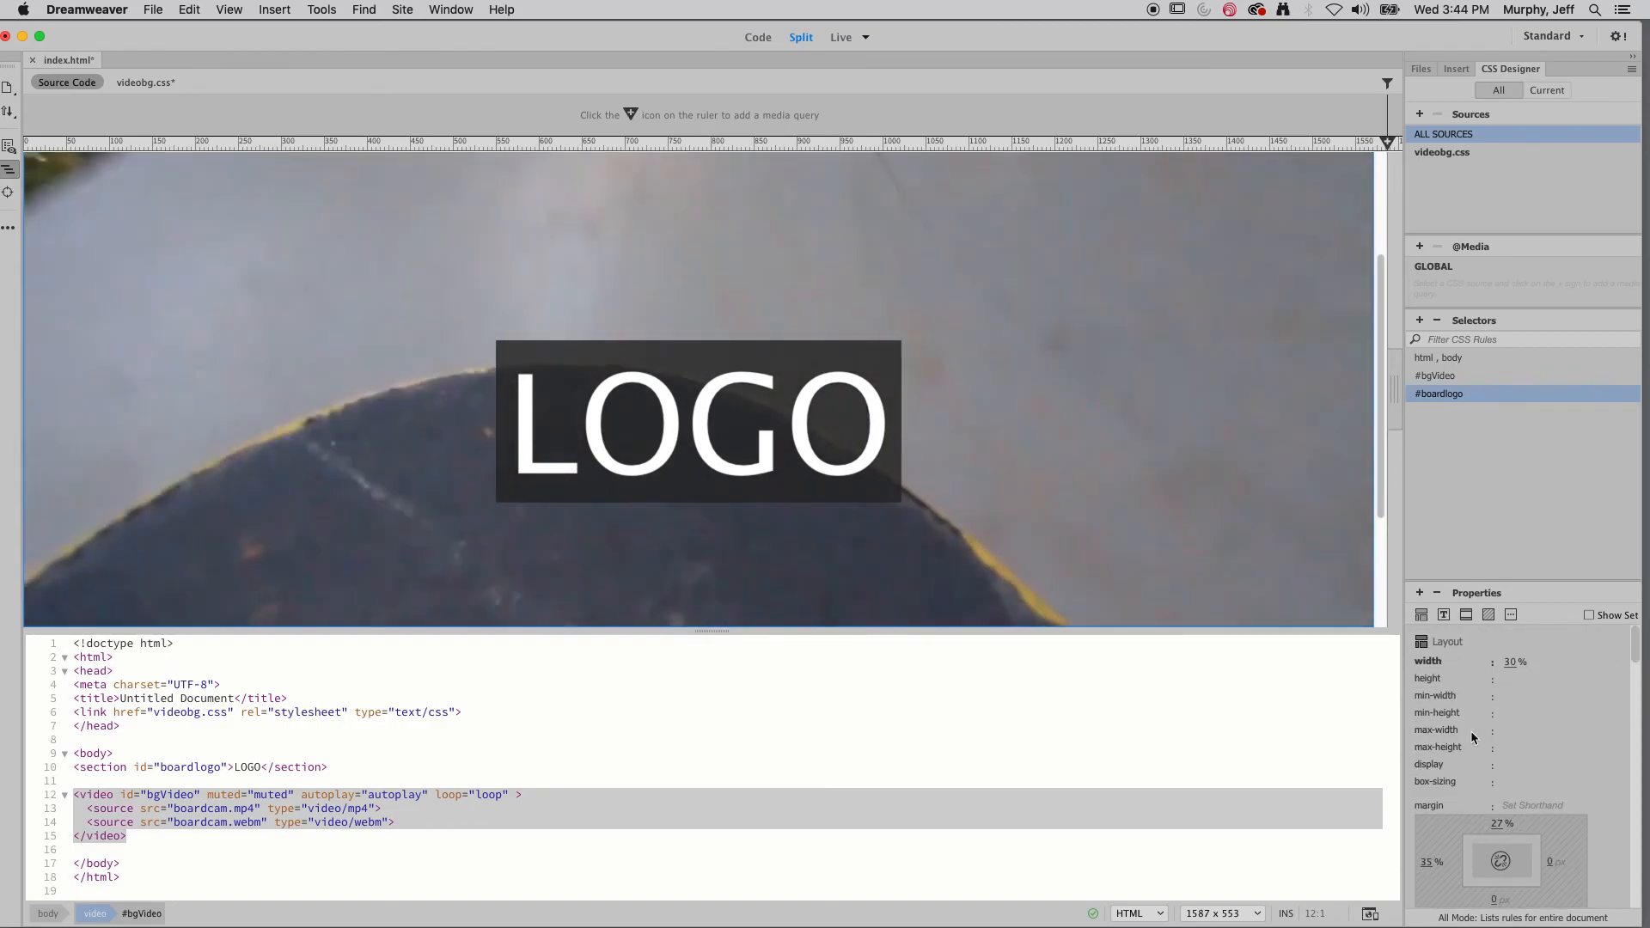
left_click(1370, 913)
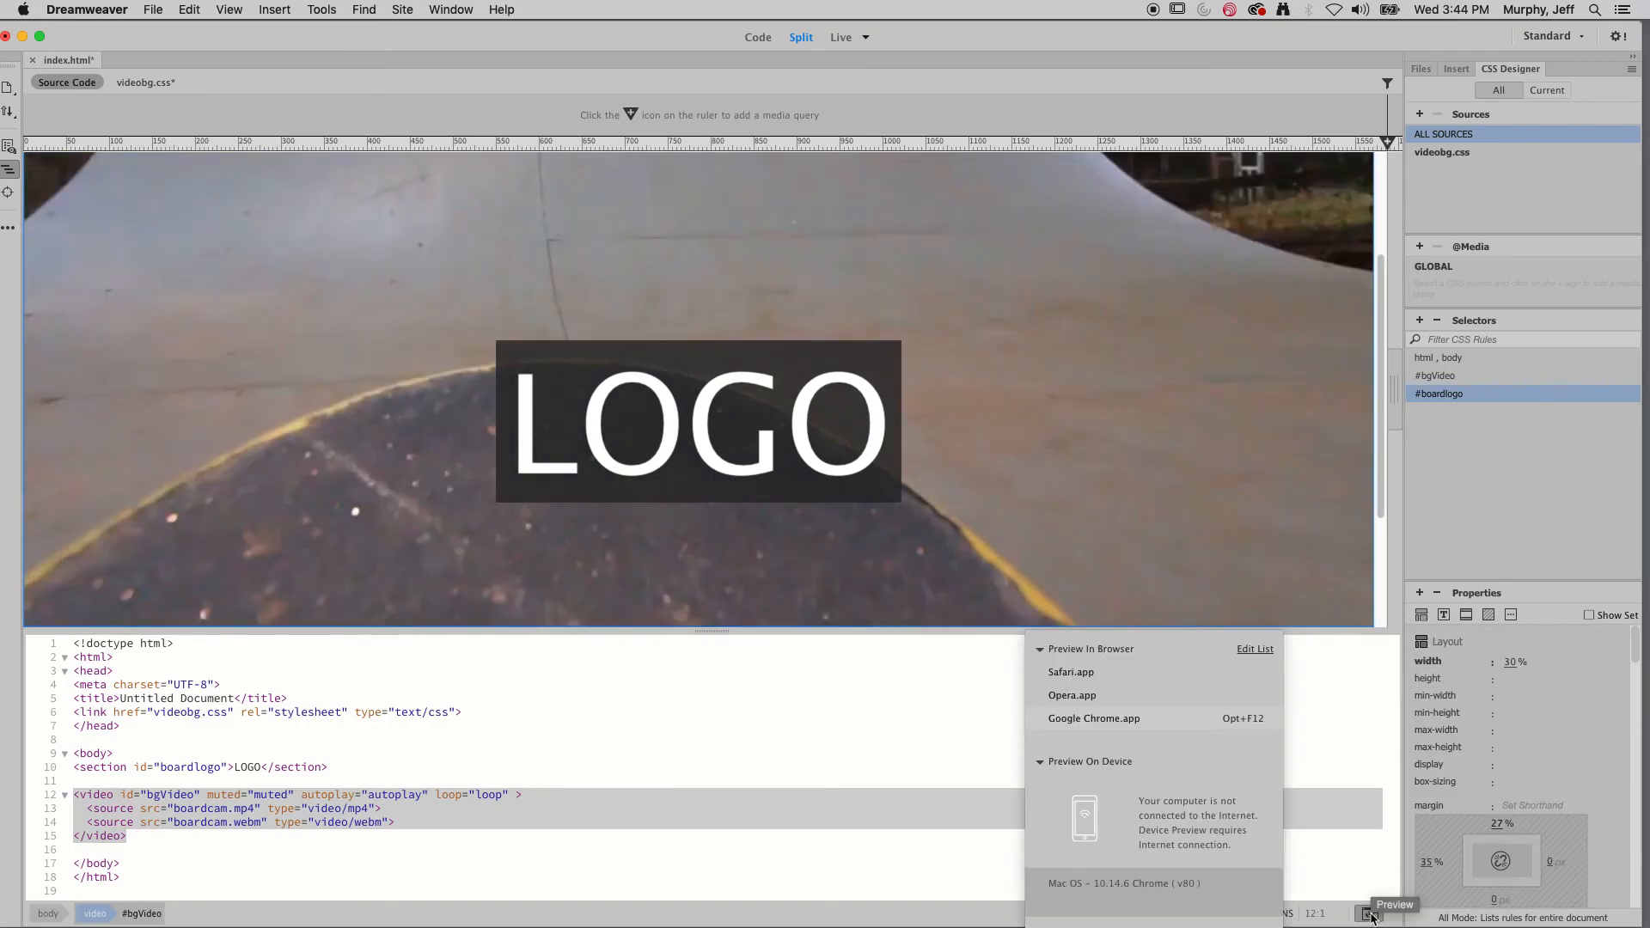
left_click(1094, 719)
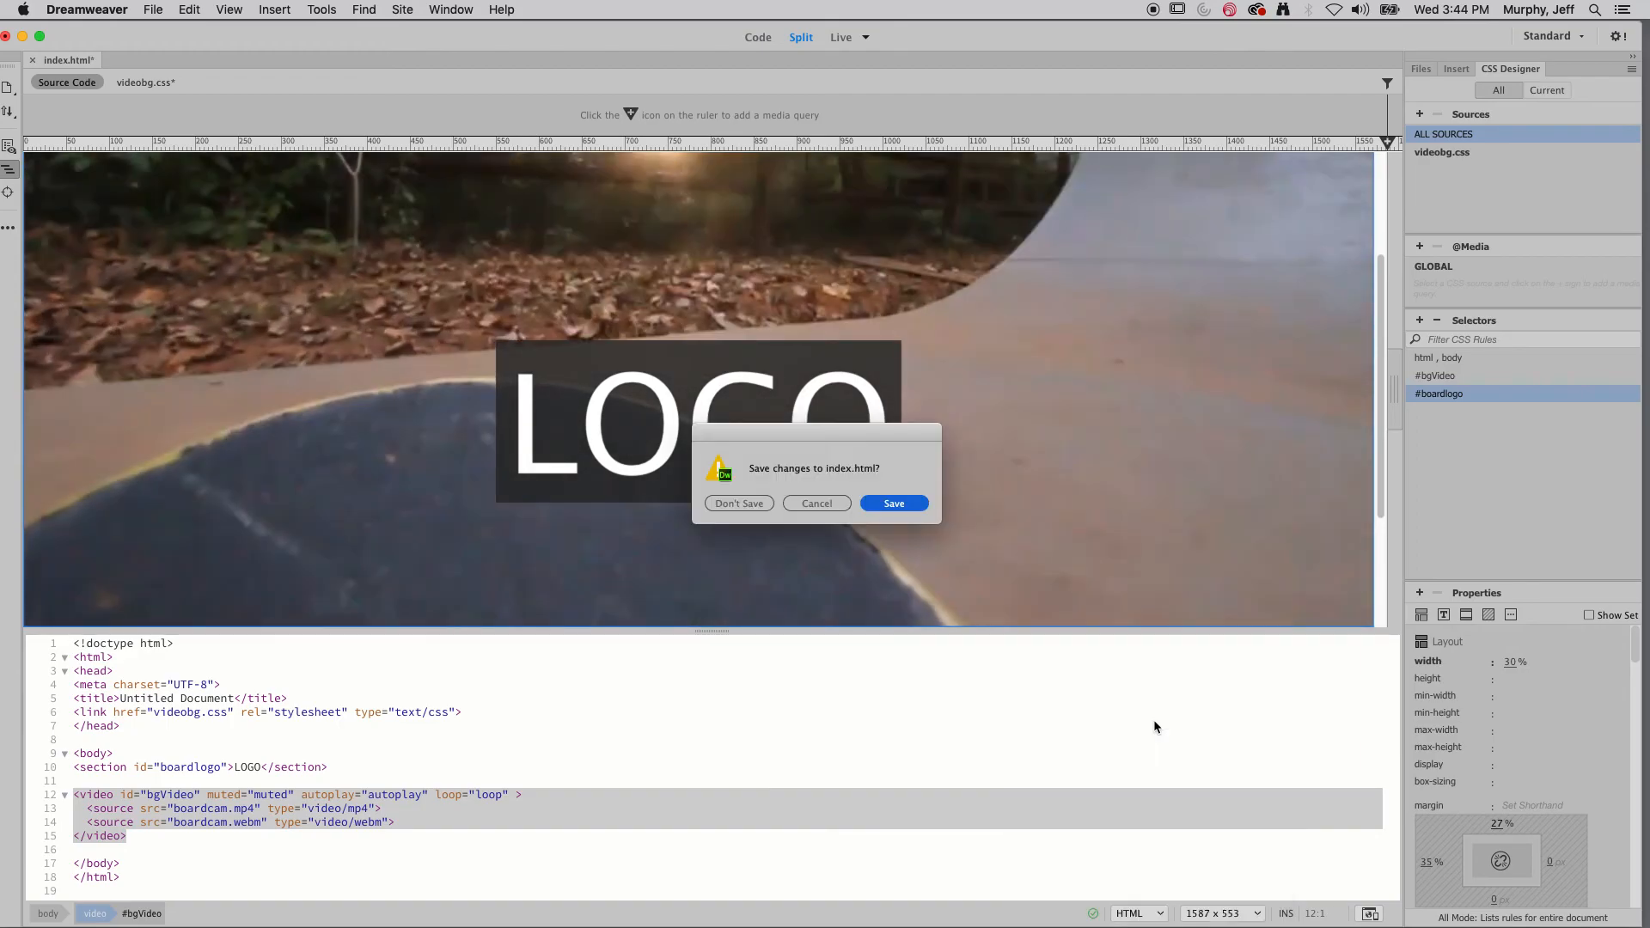
left_click(894, 503)
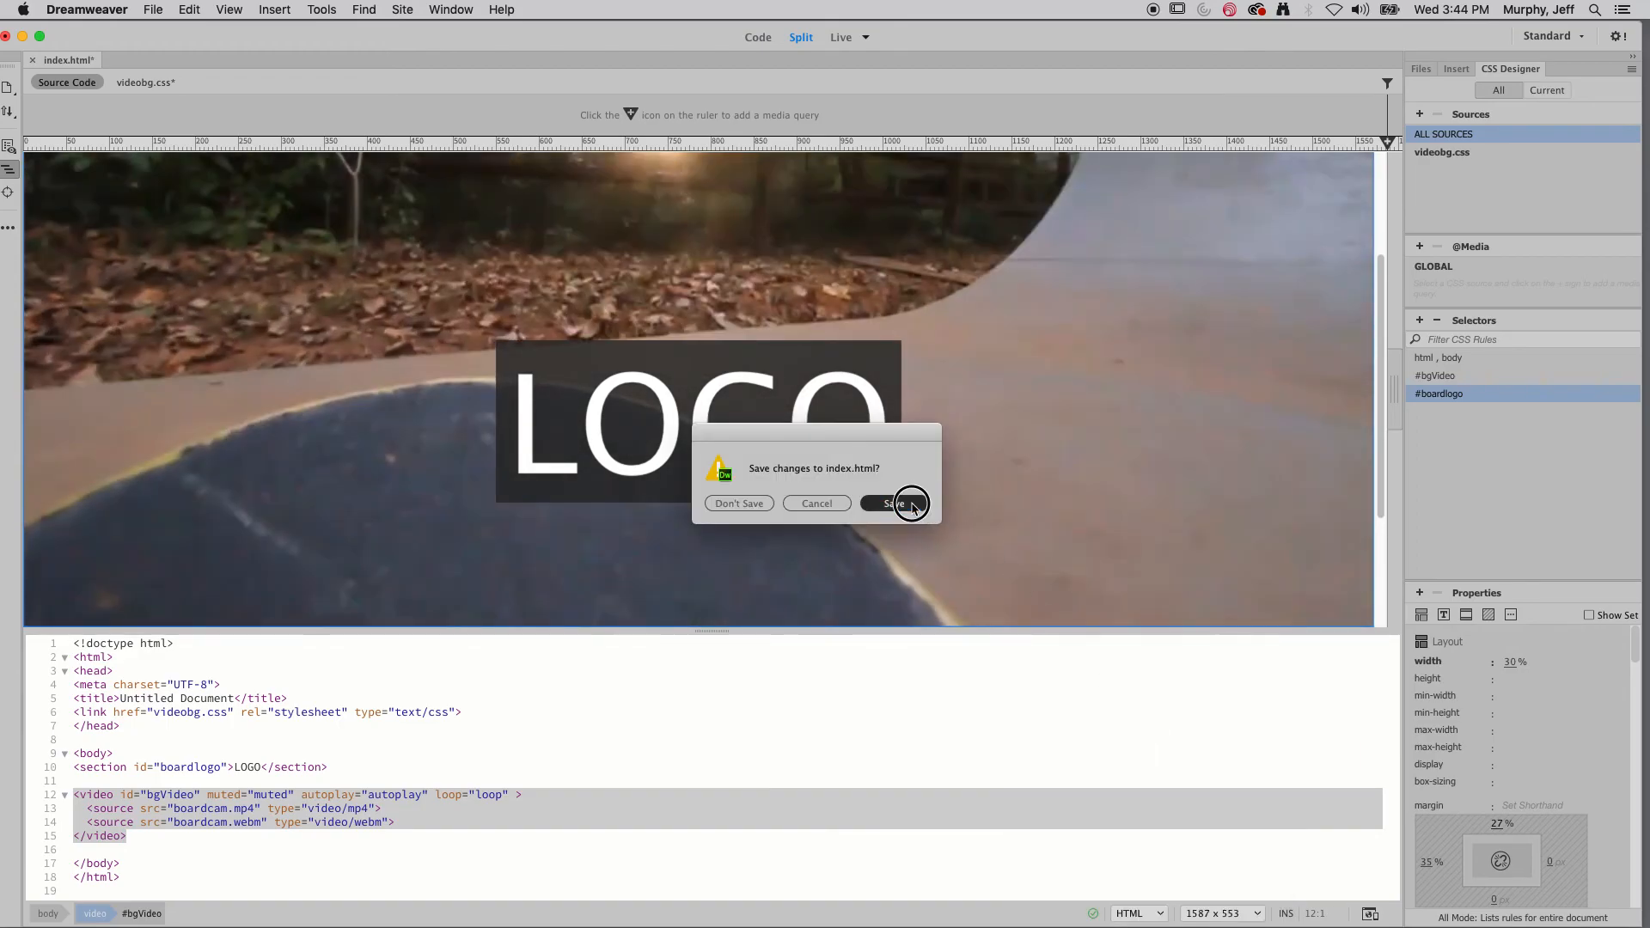
left_click(896, 504)
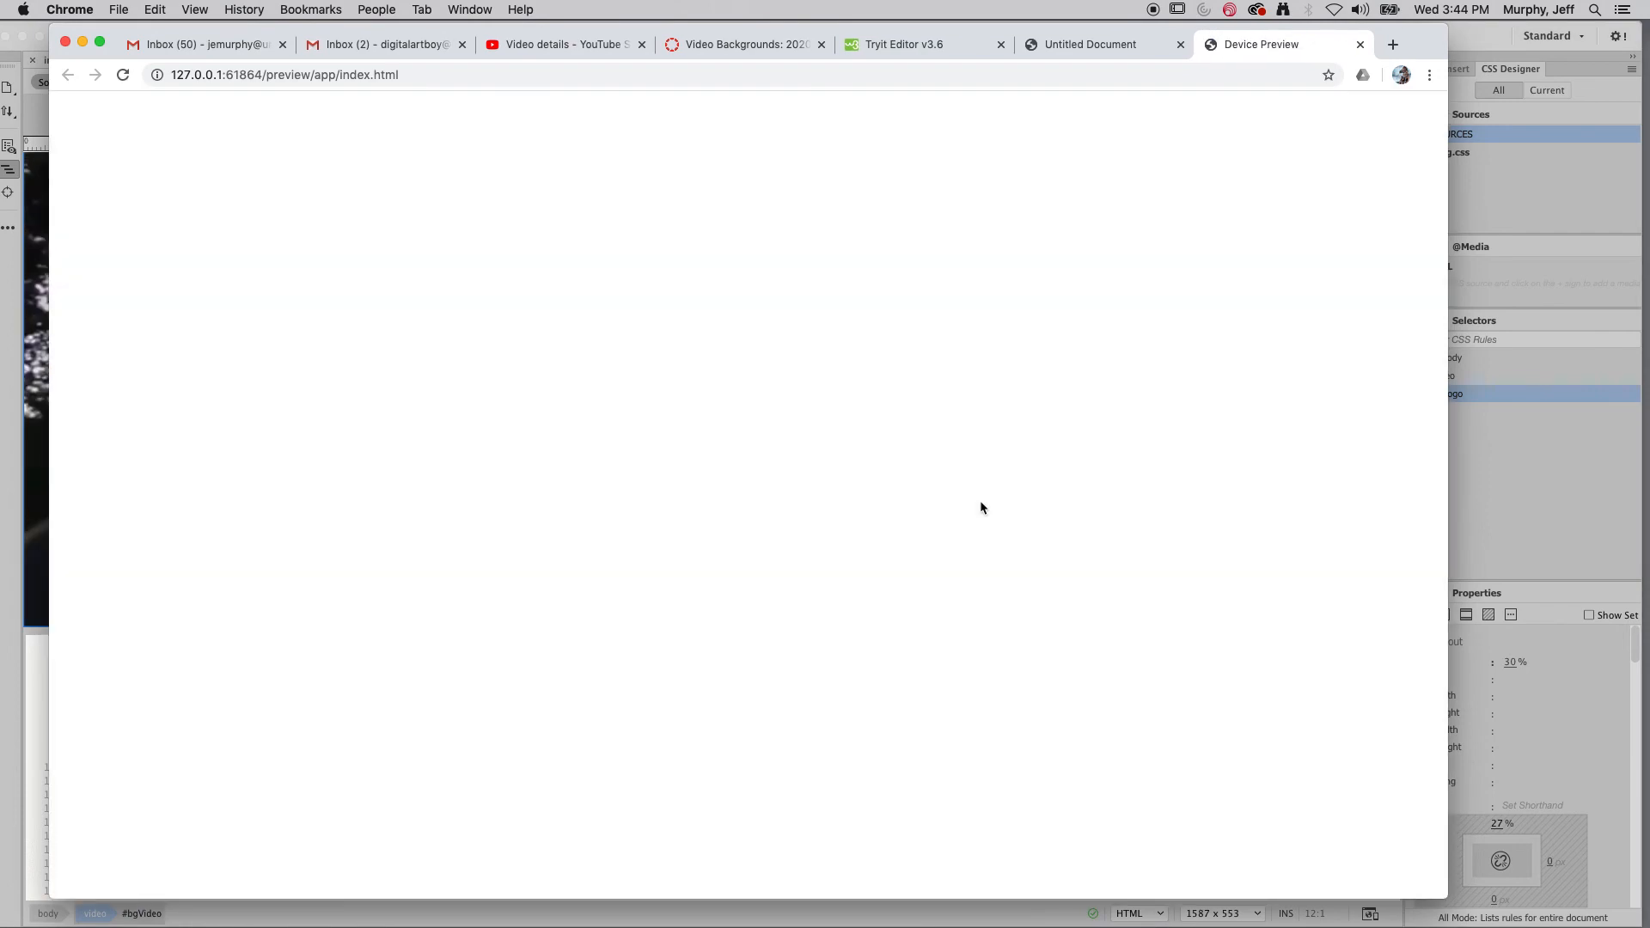